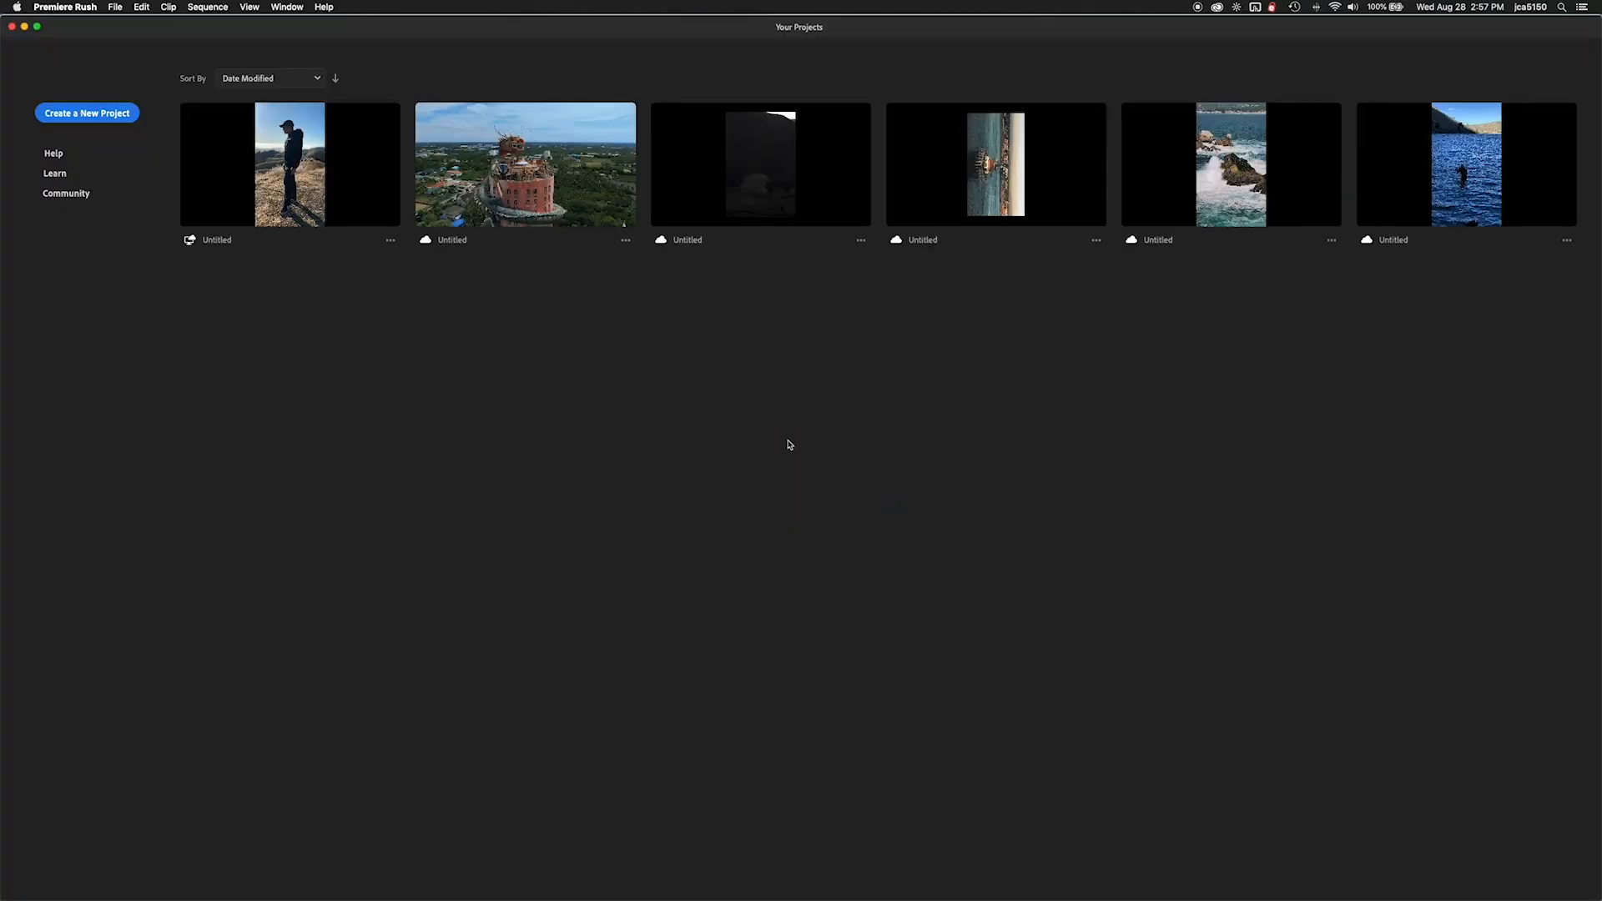
Step: Create a new project from TamLapse_1 then Tamclouds, picked from the Downloads folder
click(87, 112)
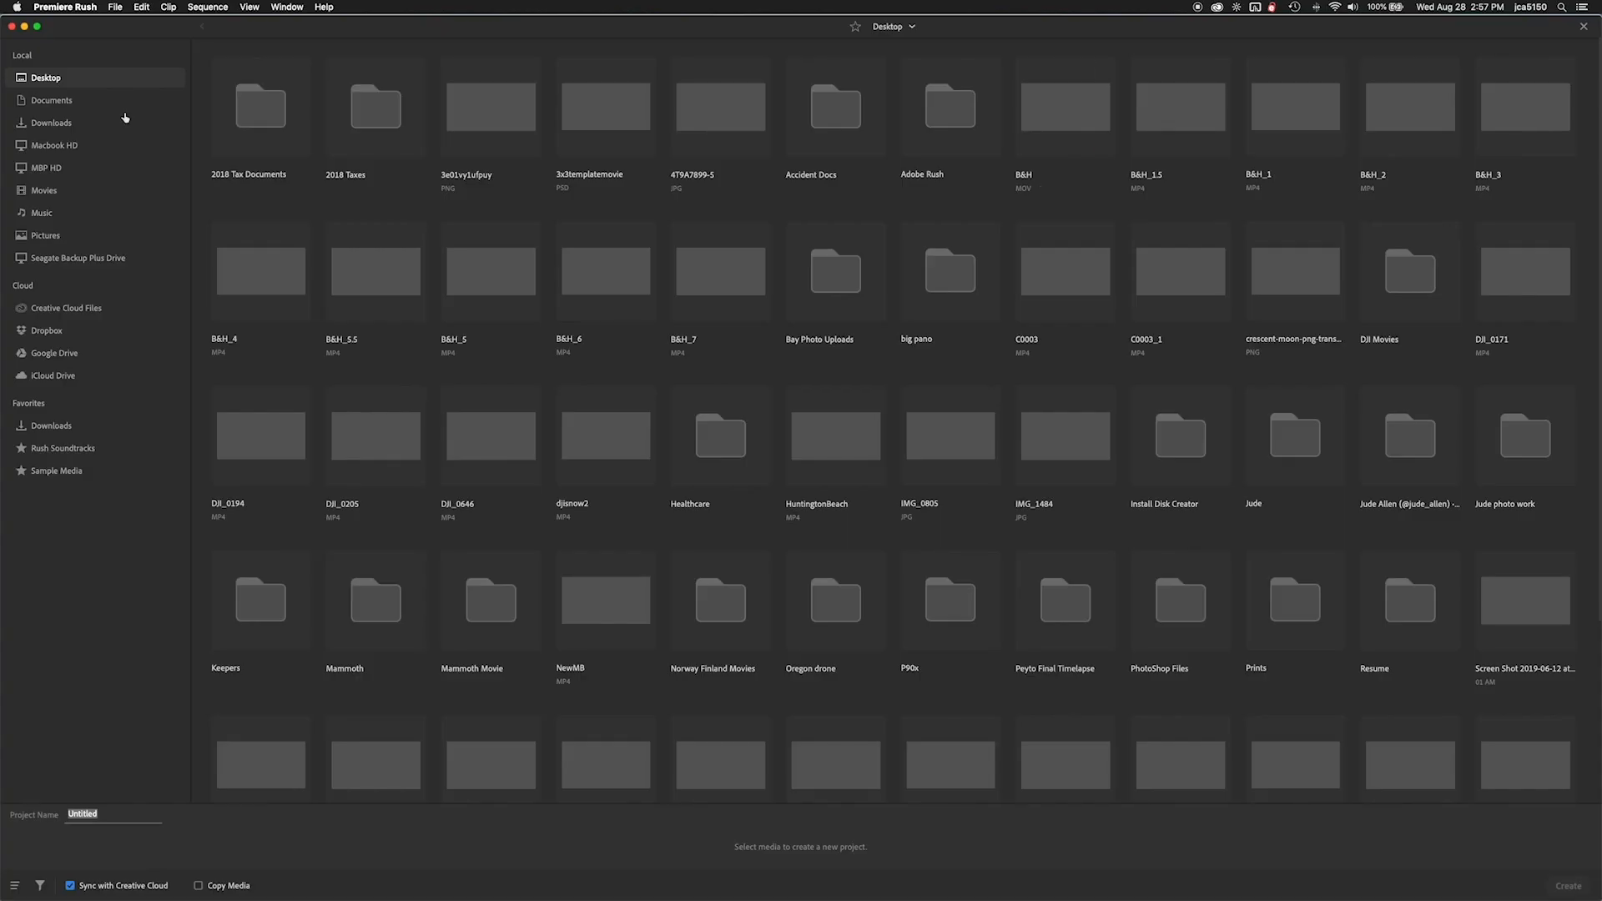
click(50, 122)
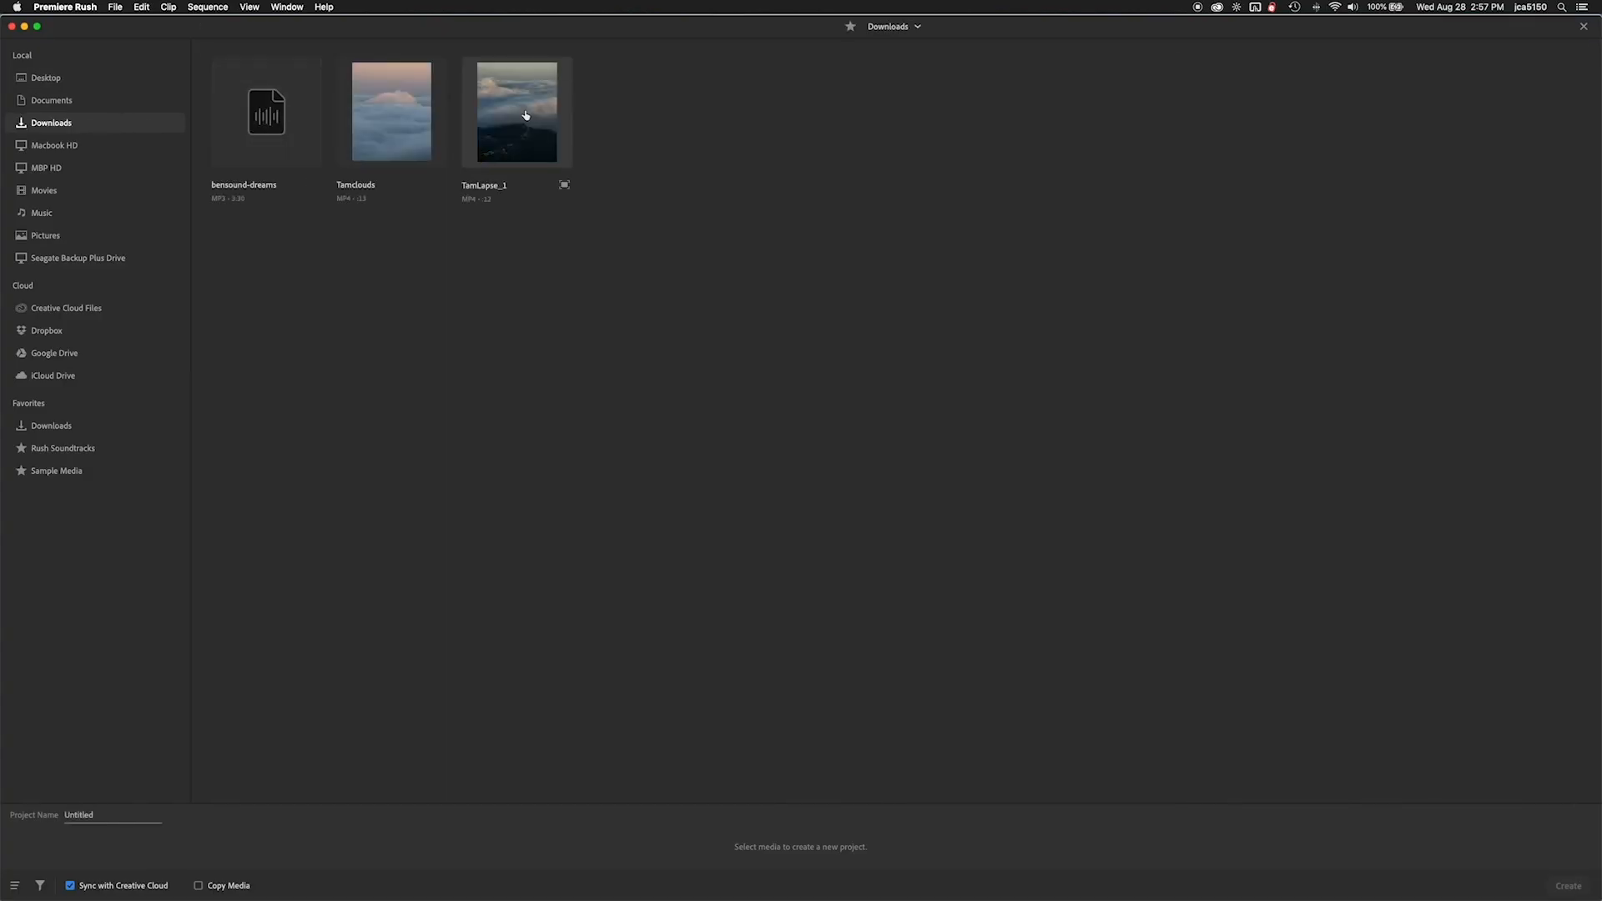
click(516, 112)
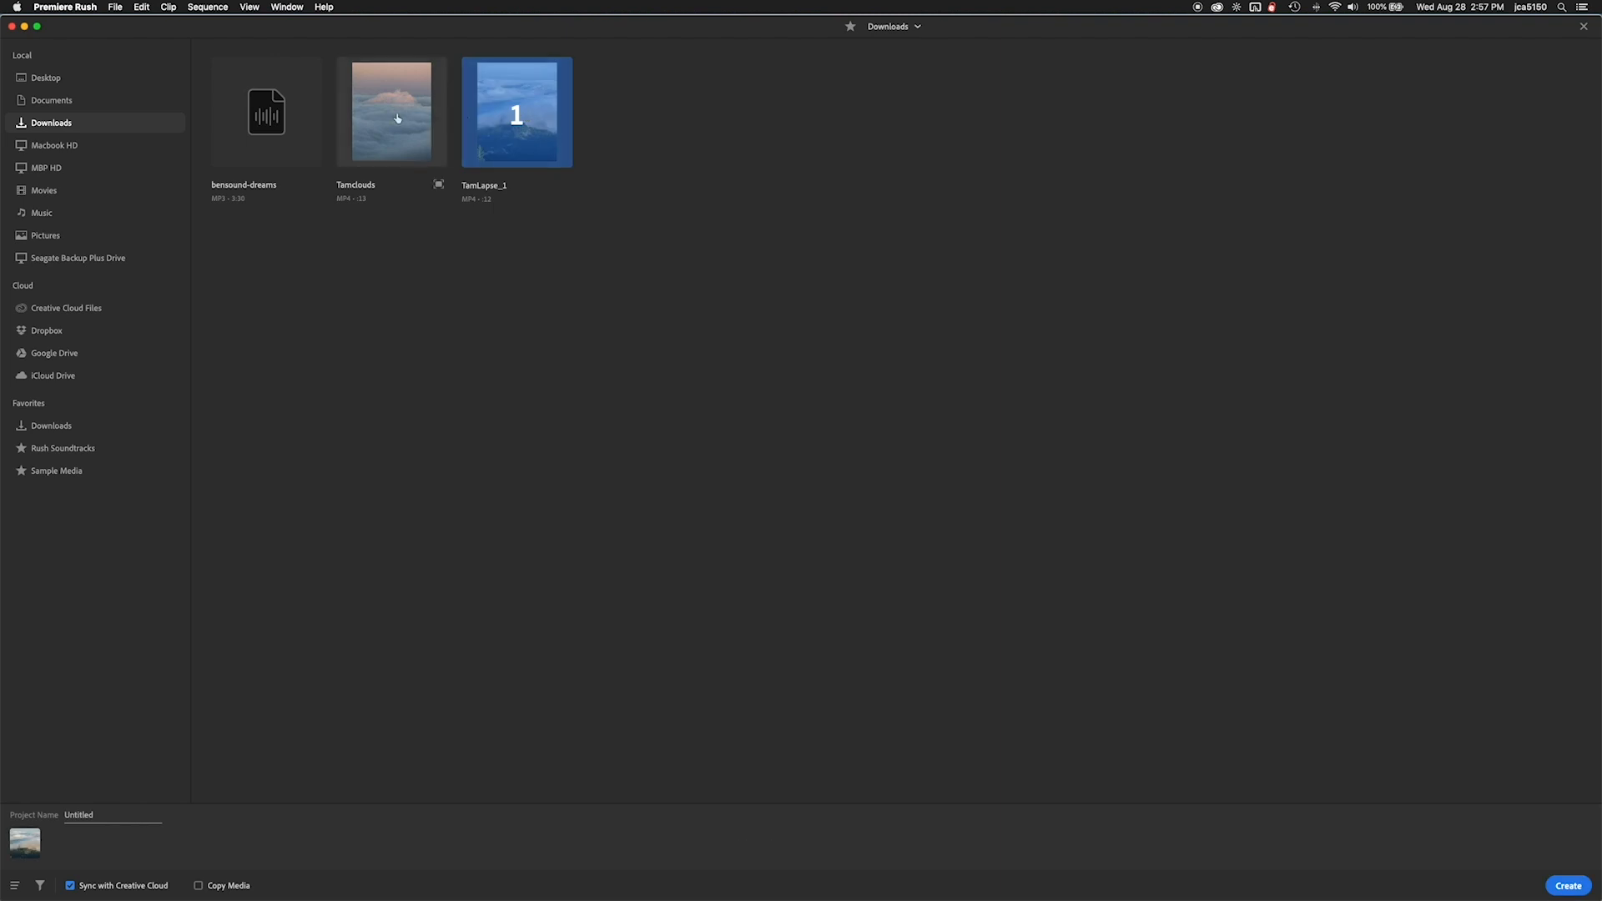
click(391, 112)
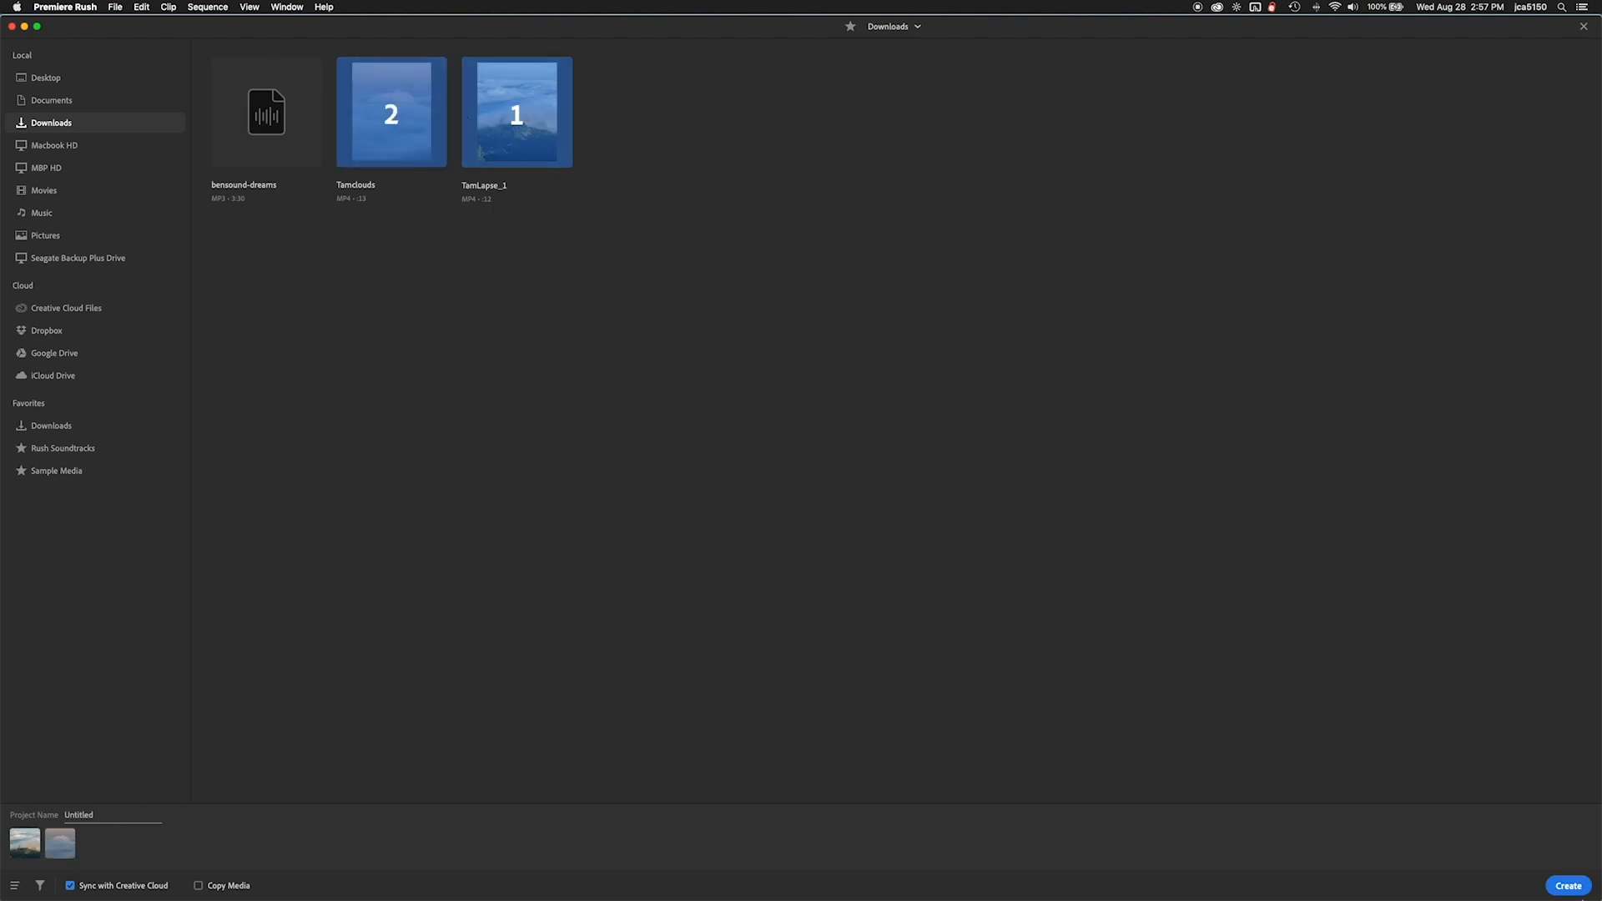
click(1567, 887)
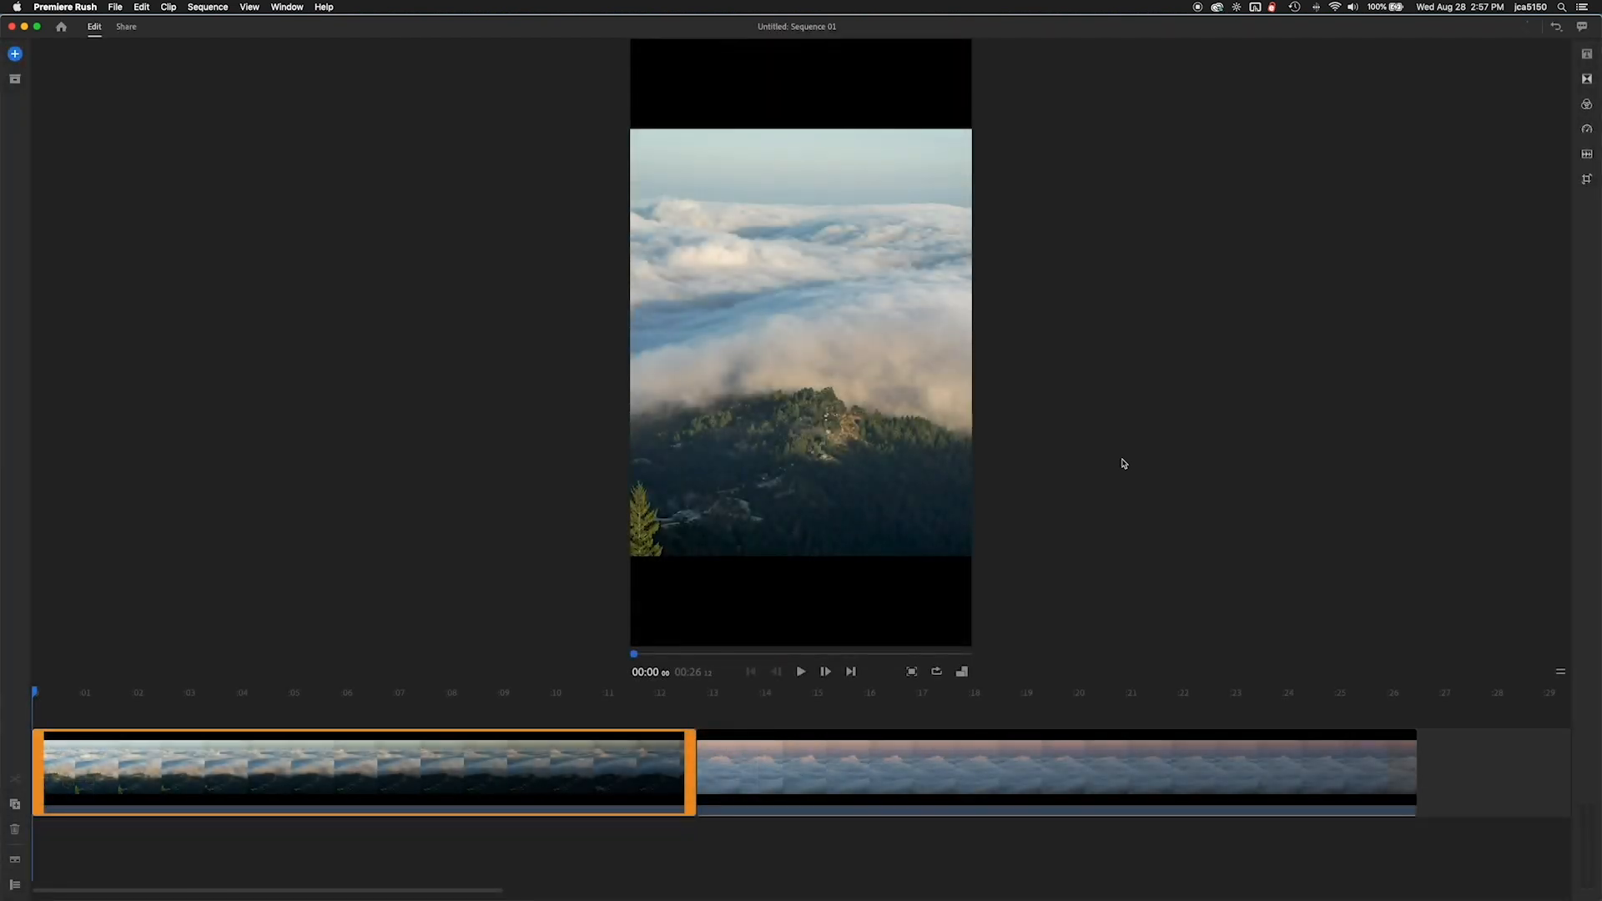
mouse_move(1105, 474)
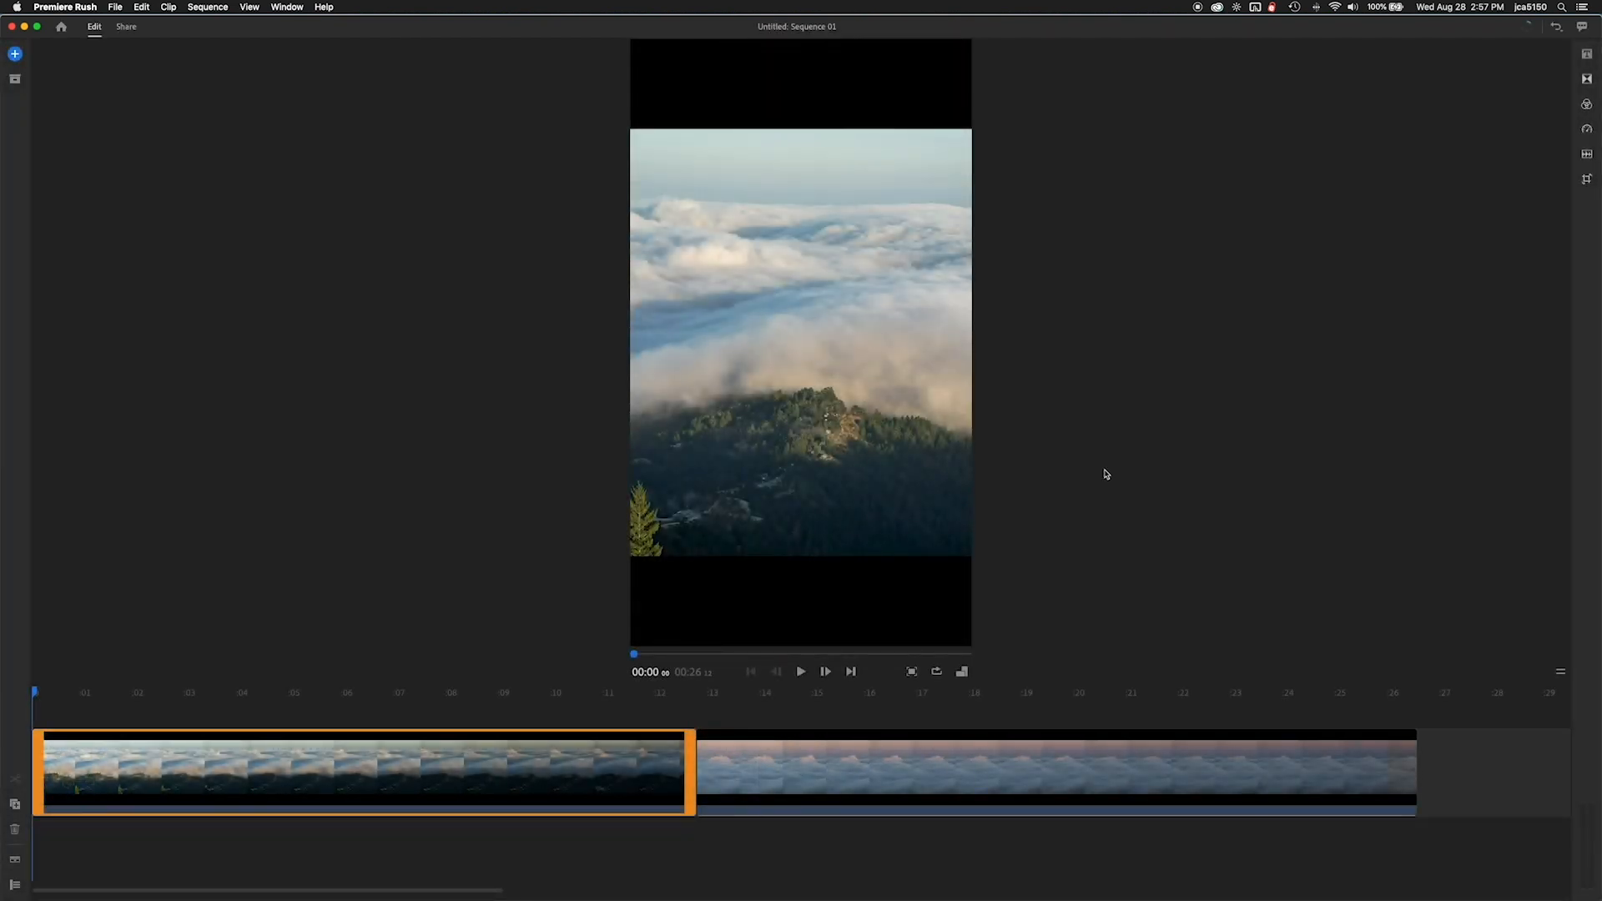
click(961, 671)
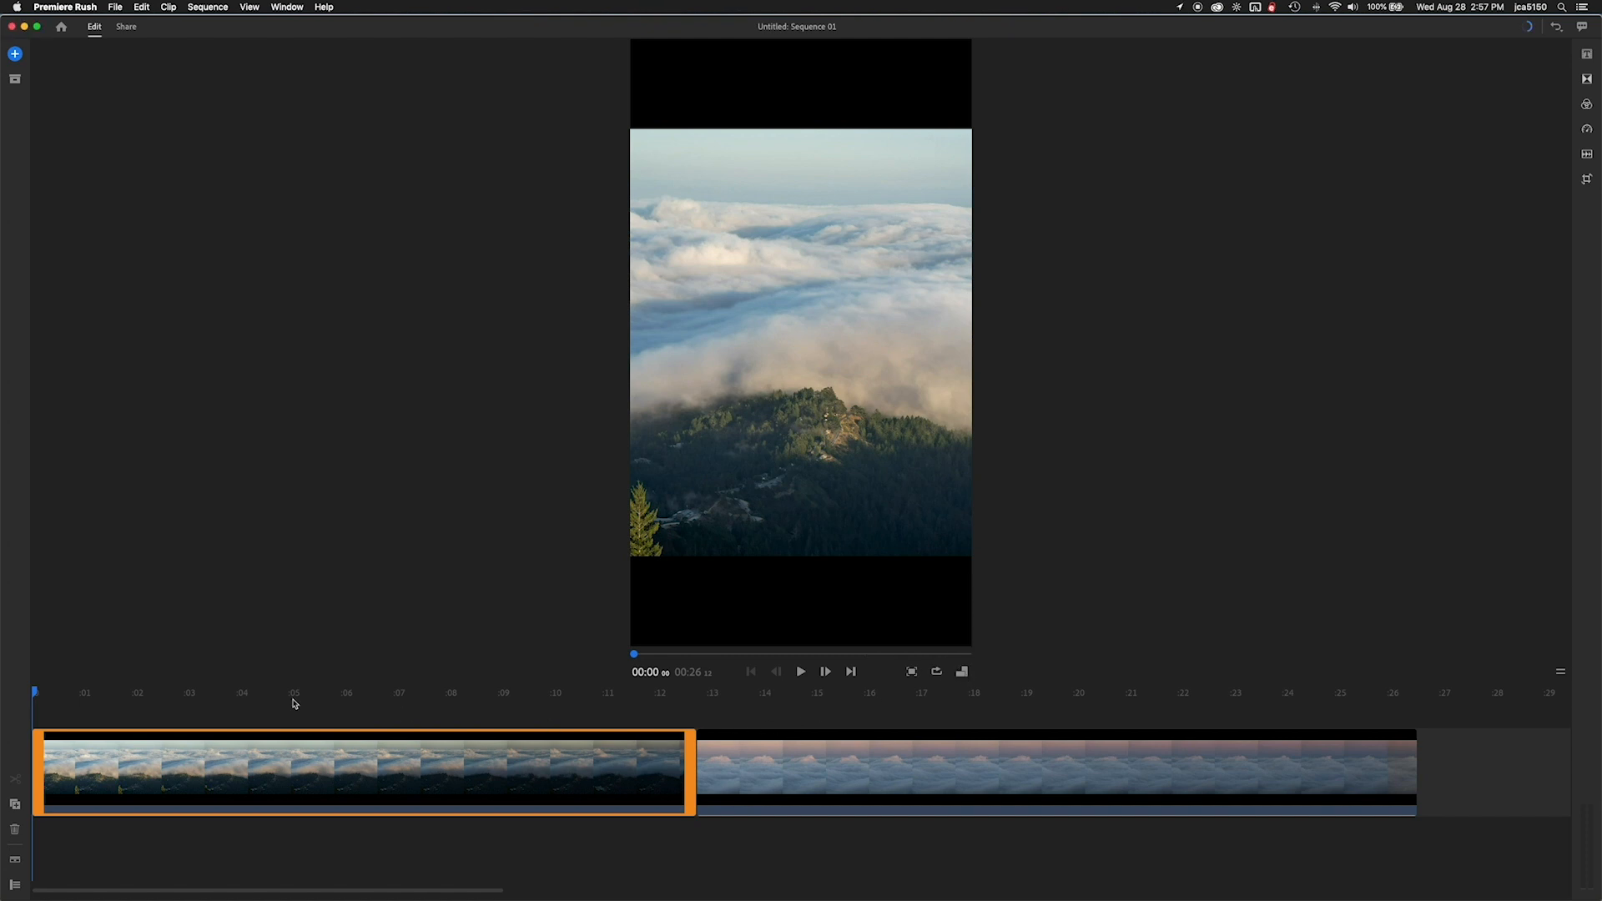
click(801, 671)
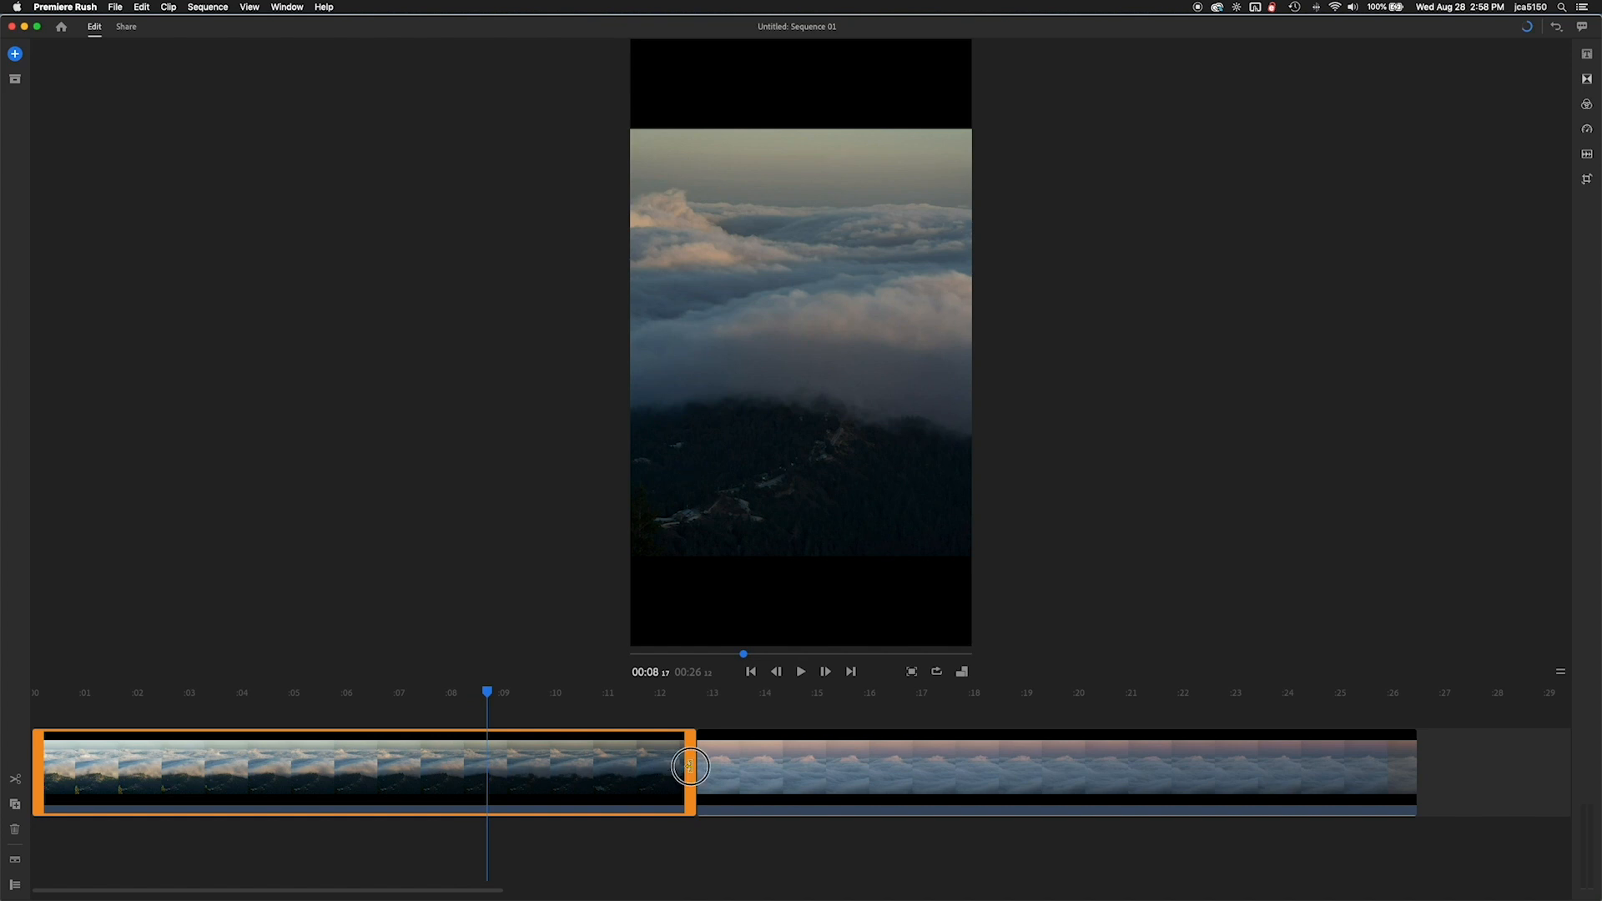
Step: Trim the first clip to end near 7 s and shorten the second clip's end
drag(692, 766, 355, 749)
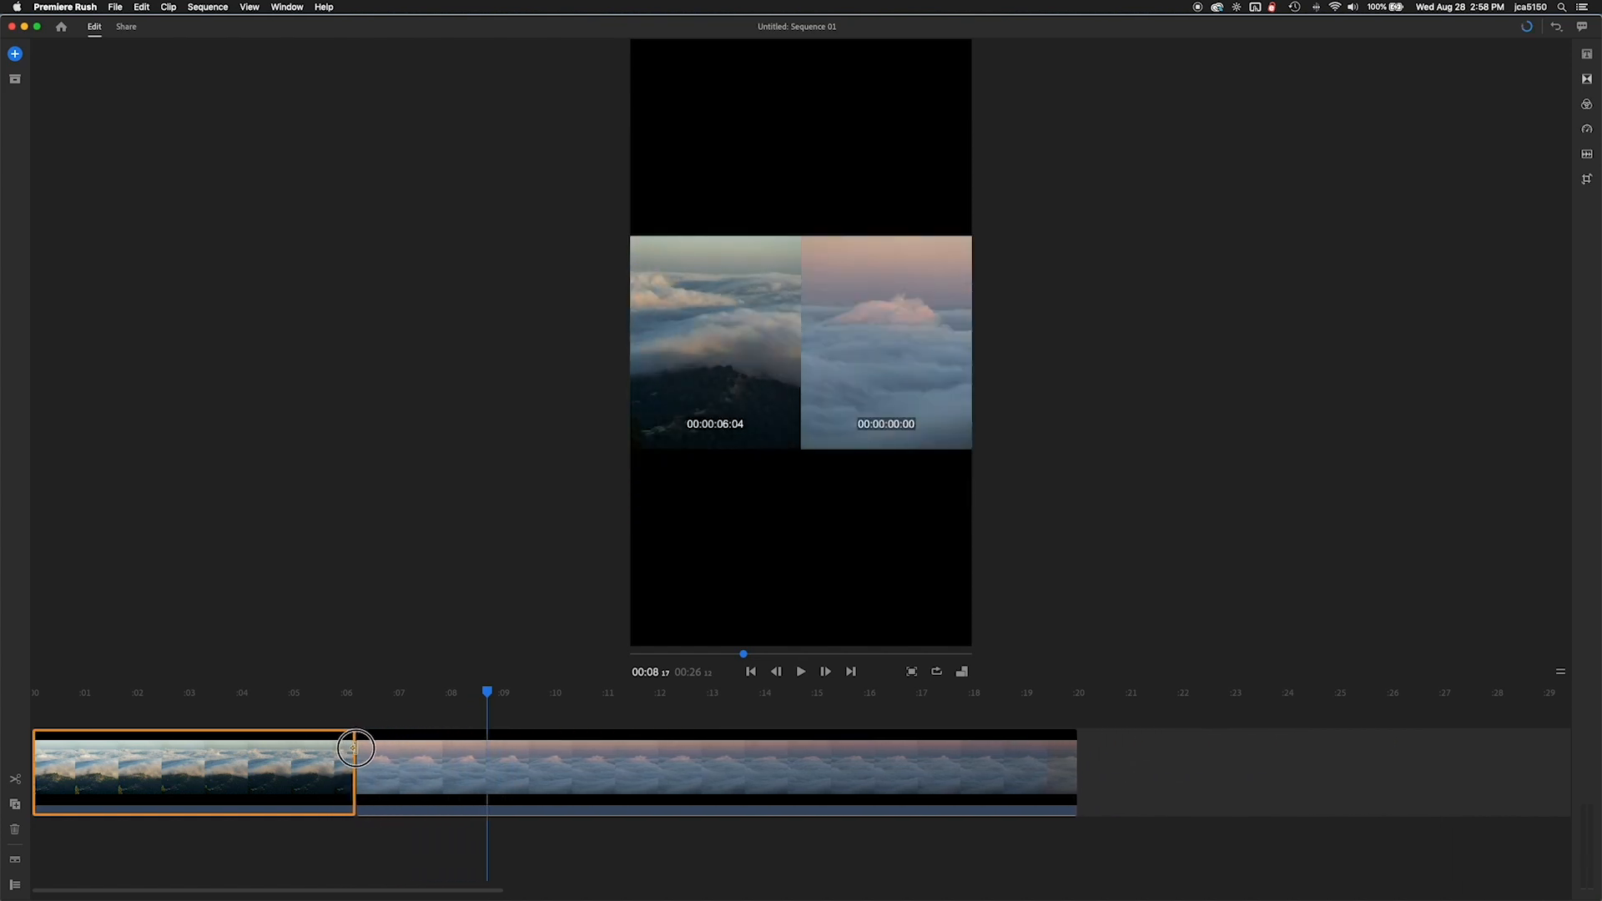
drag(355, 746, 404, 752)
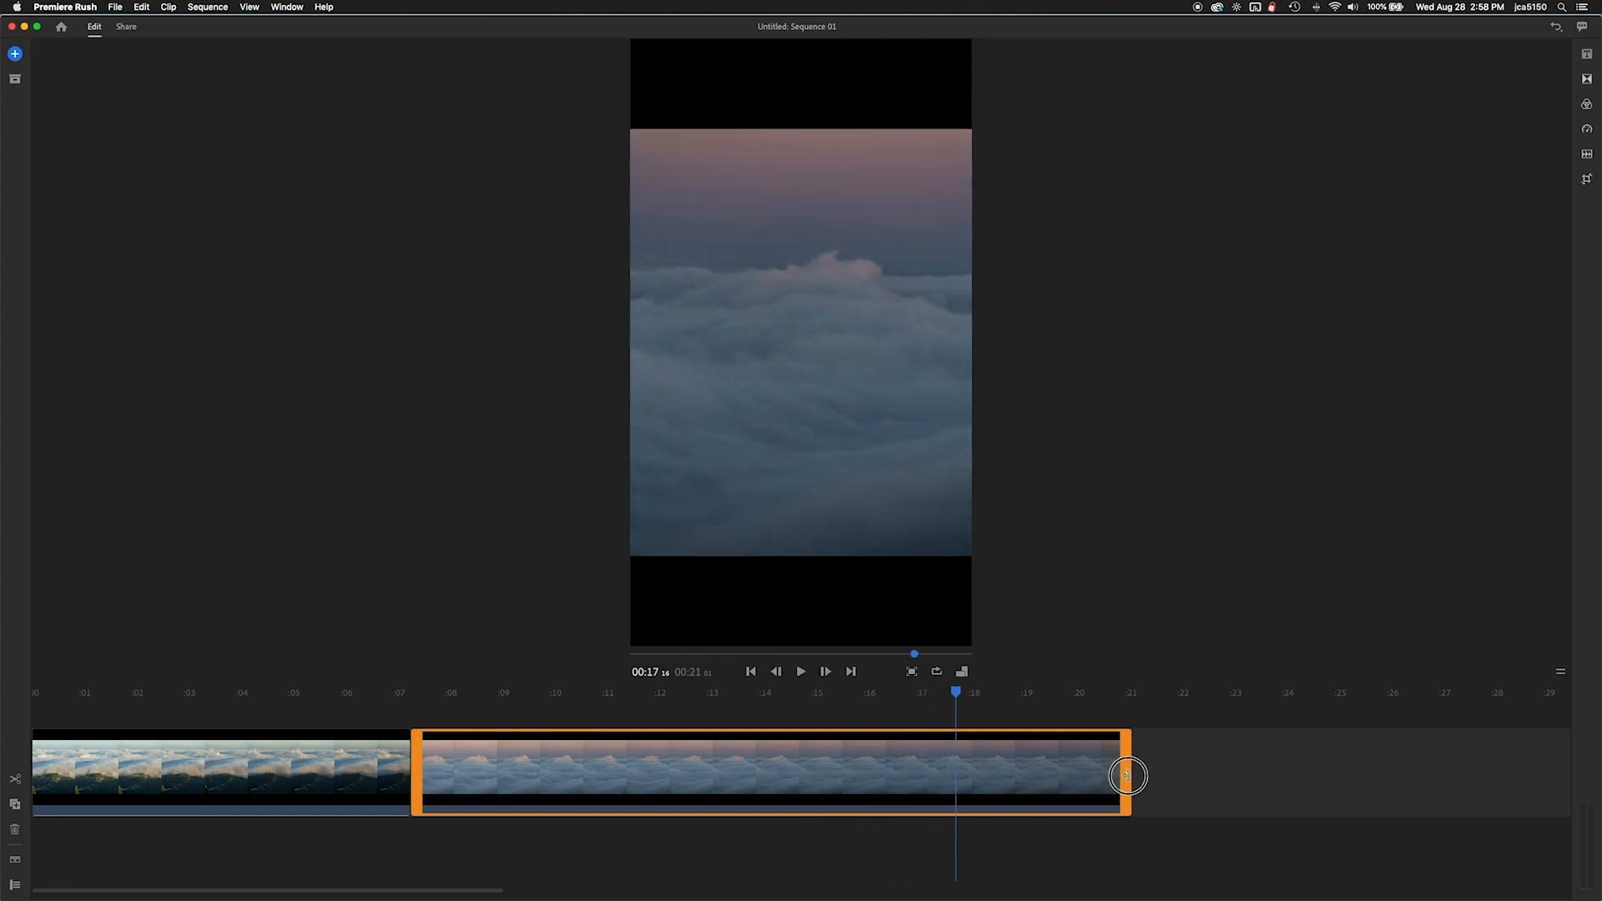
drag(1130, 777, 946, 762)
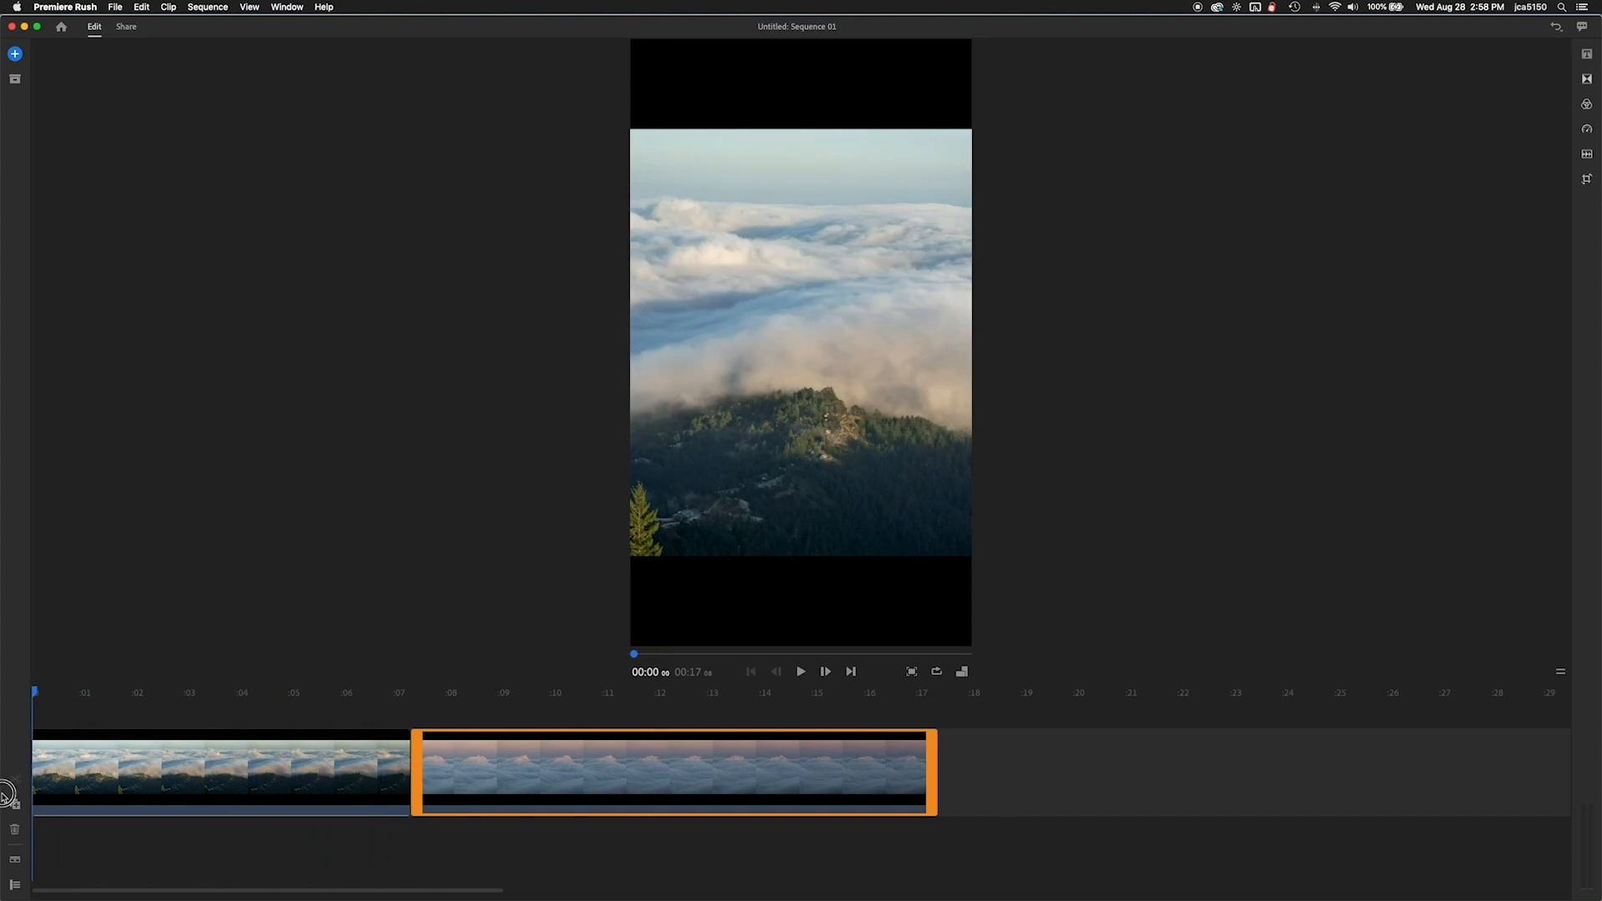
click(800, 671)
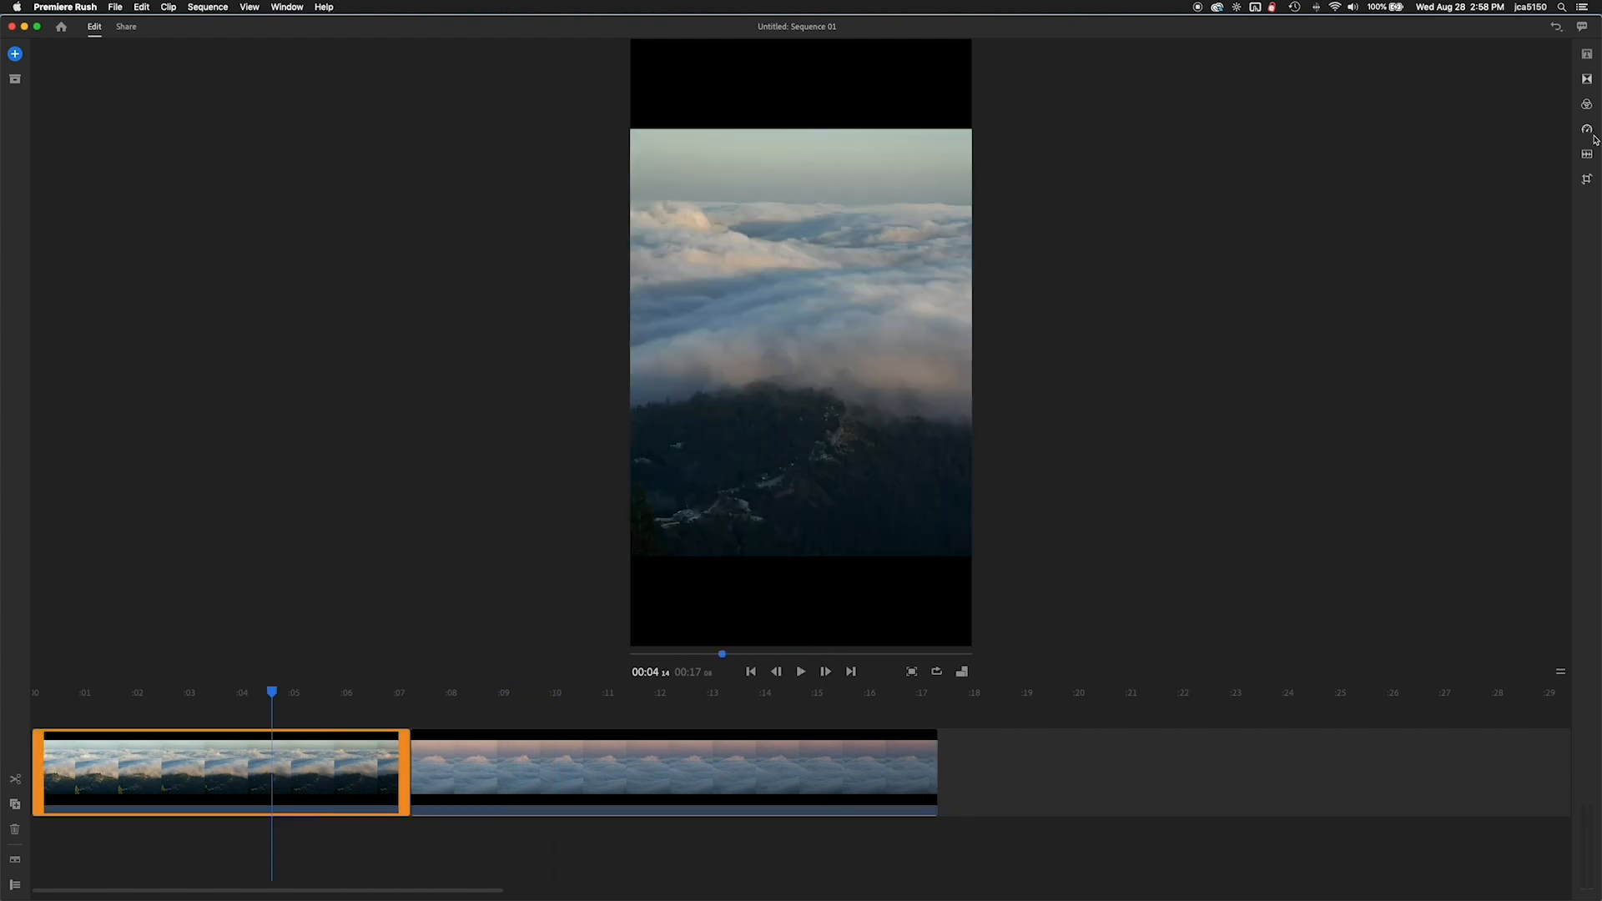
Step: Set the first clip's Range Speed to 75% in the Speed panel
click(1587, 130)
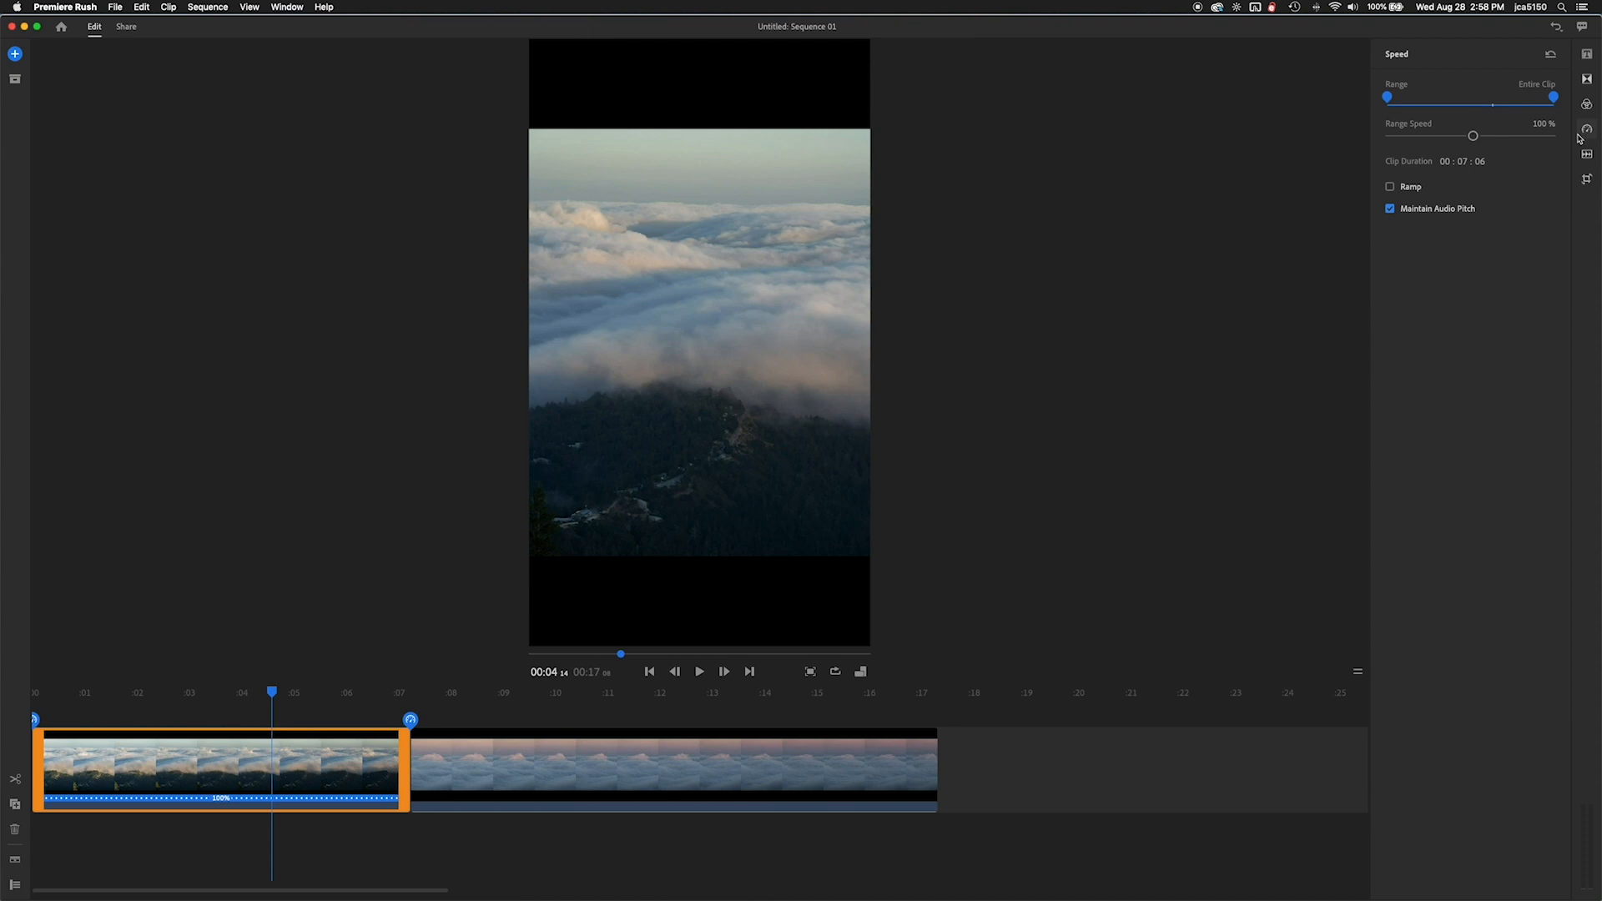
drag(1472, 136, 1475, 135)
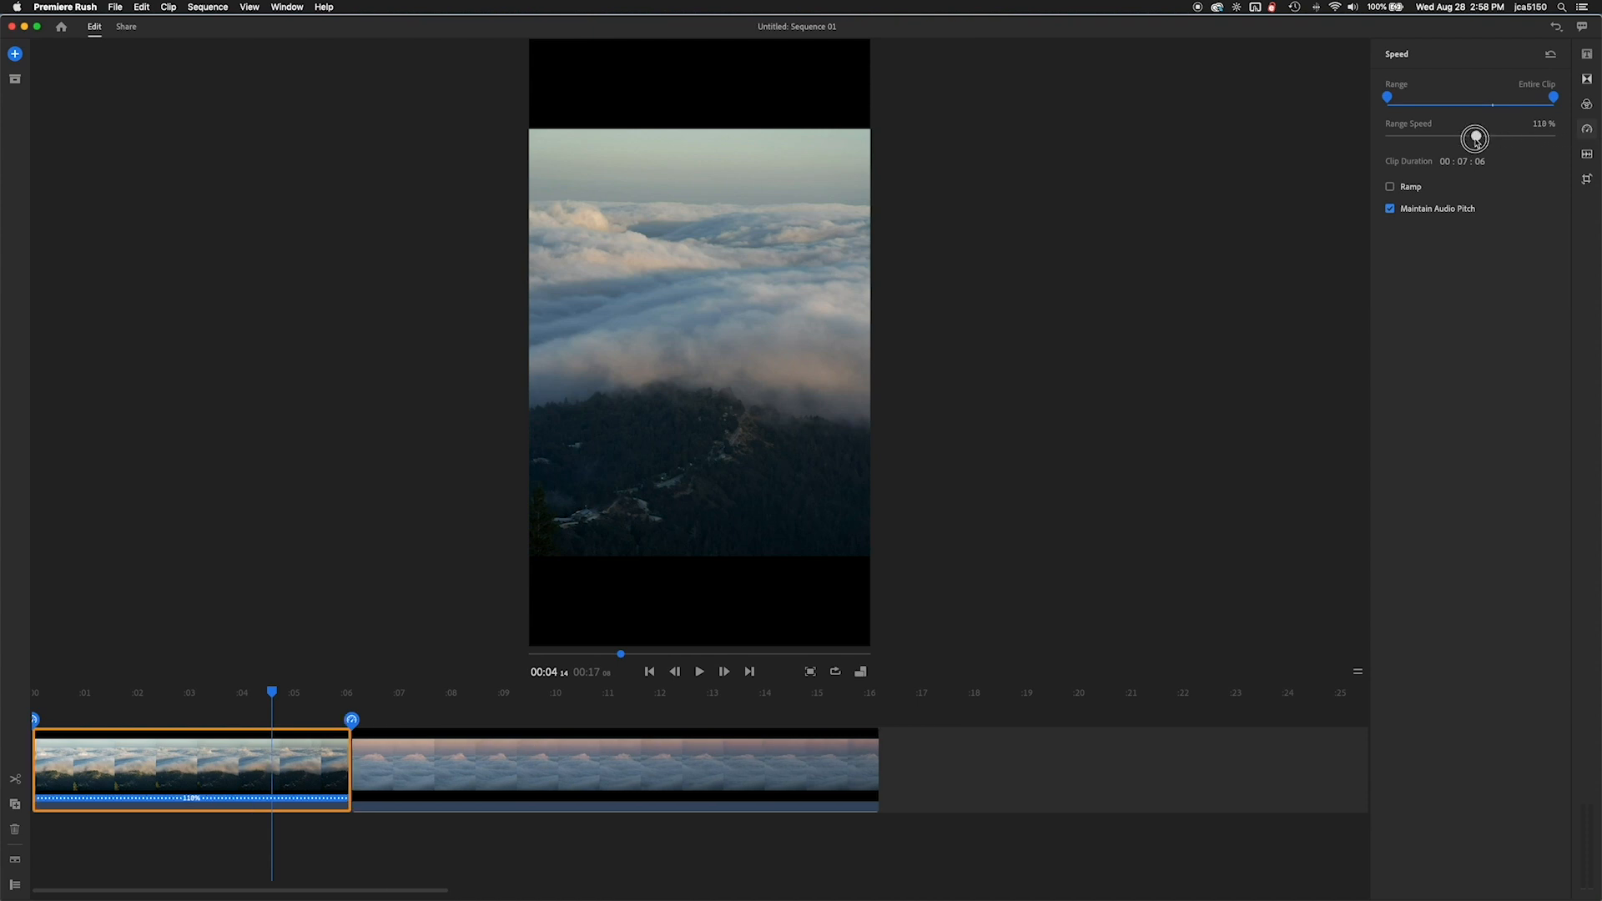
drag(1475, 138, 1458, 138)
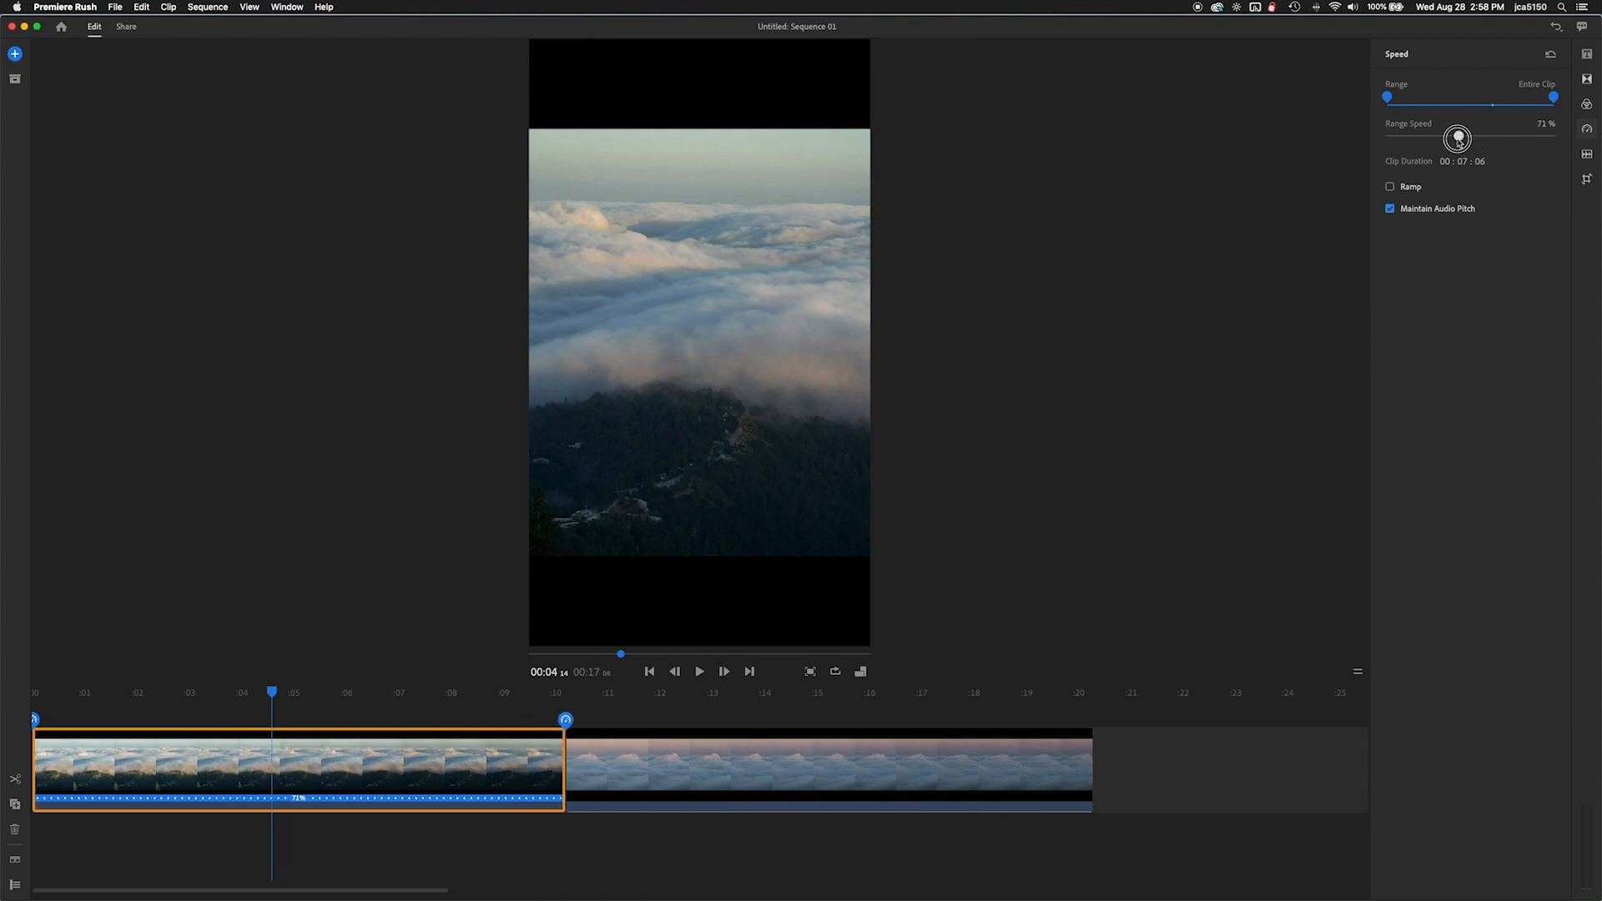
drag(1458, 139, 1458, 140)
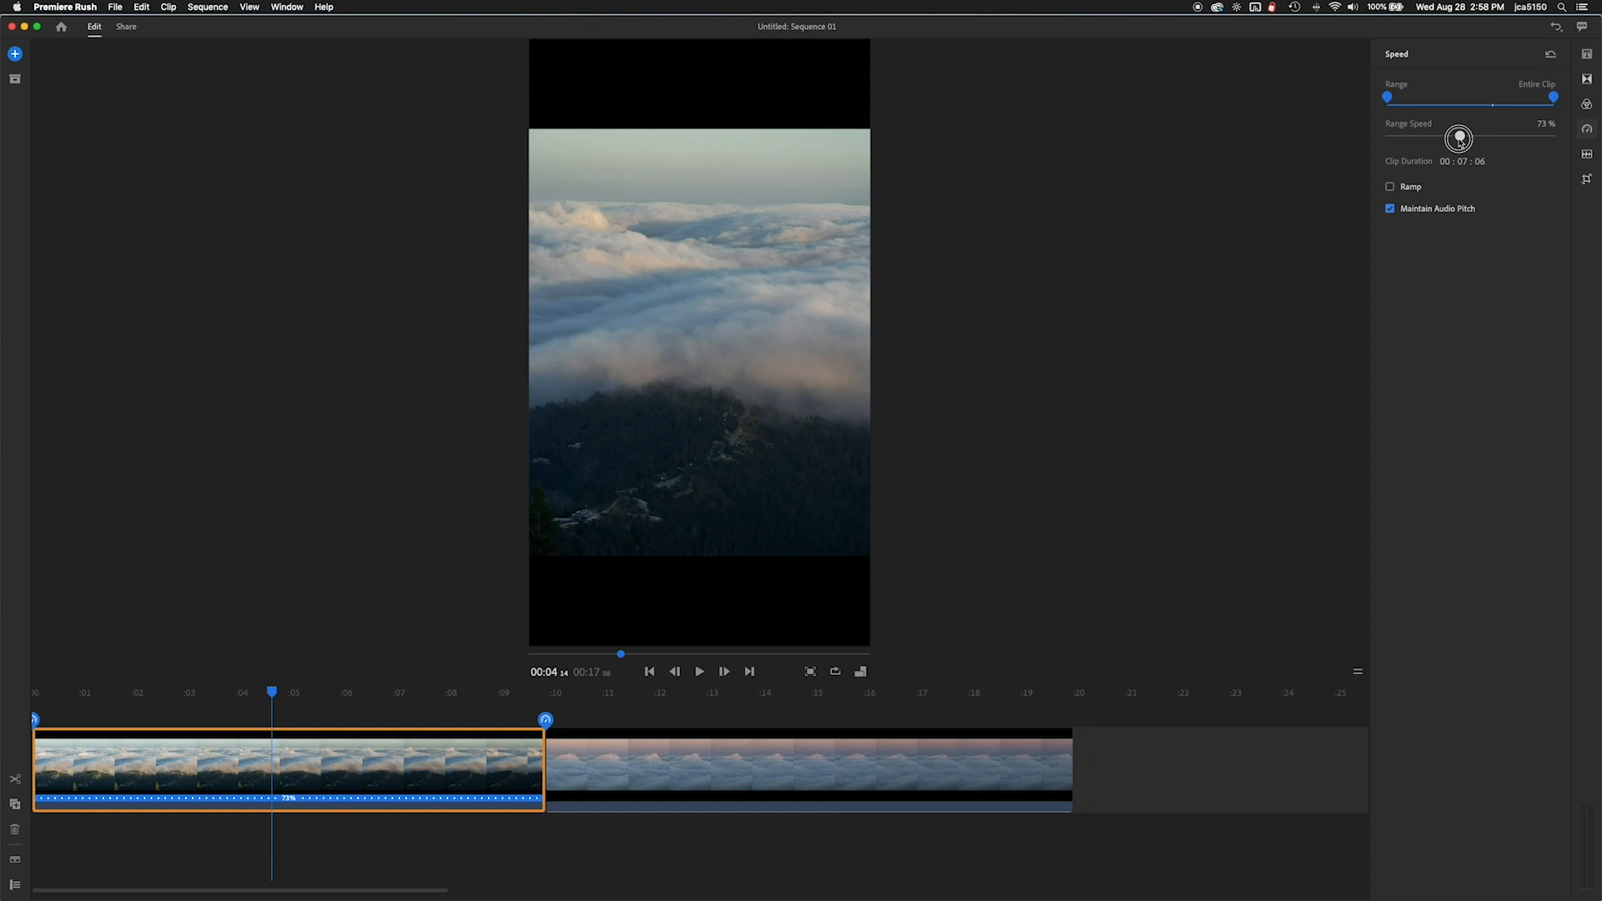
drag(1460, 137, 1462, 135)
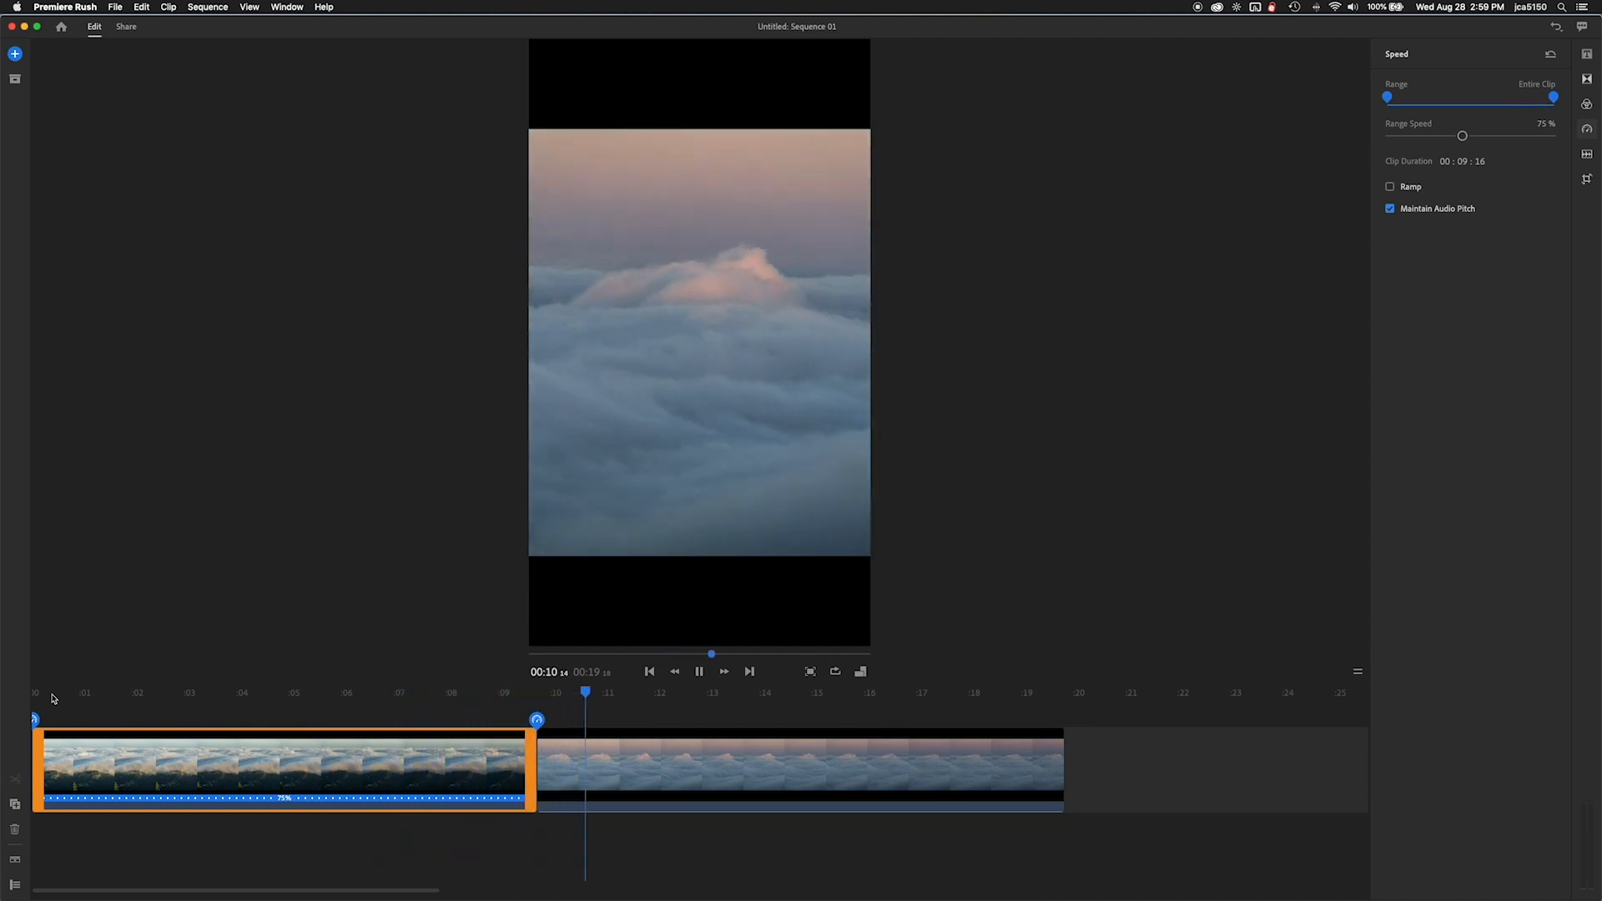
Step: Select the second clip and pull its speed range handles inward to a middle section
click(797, 766)
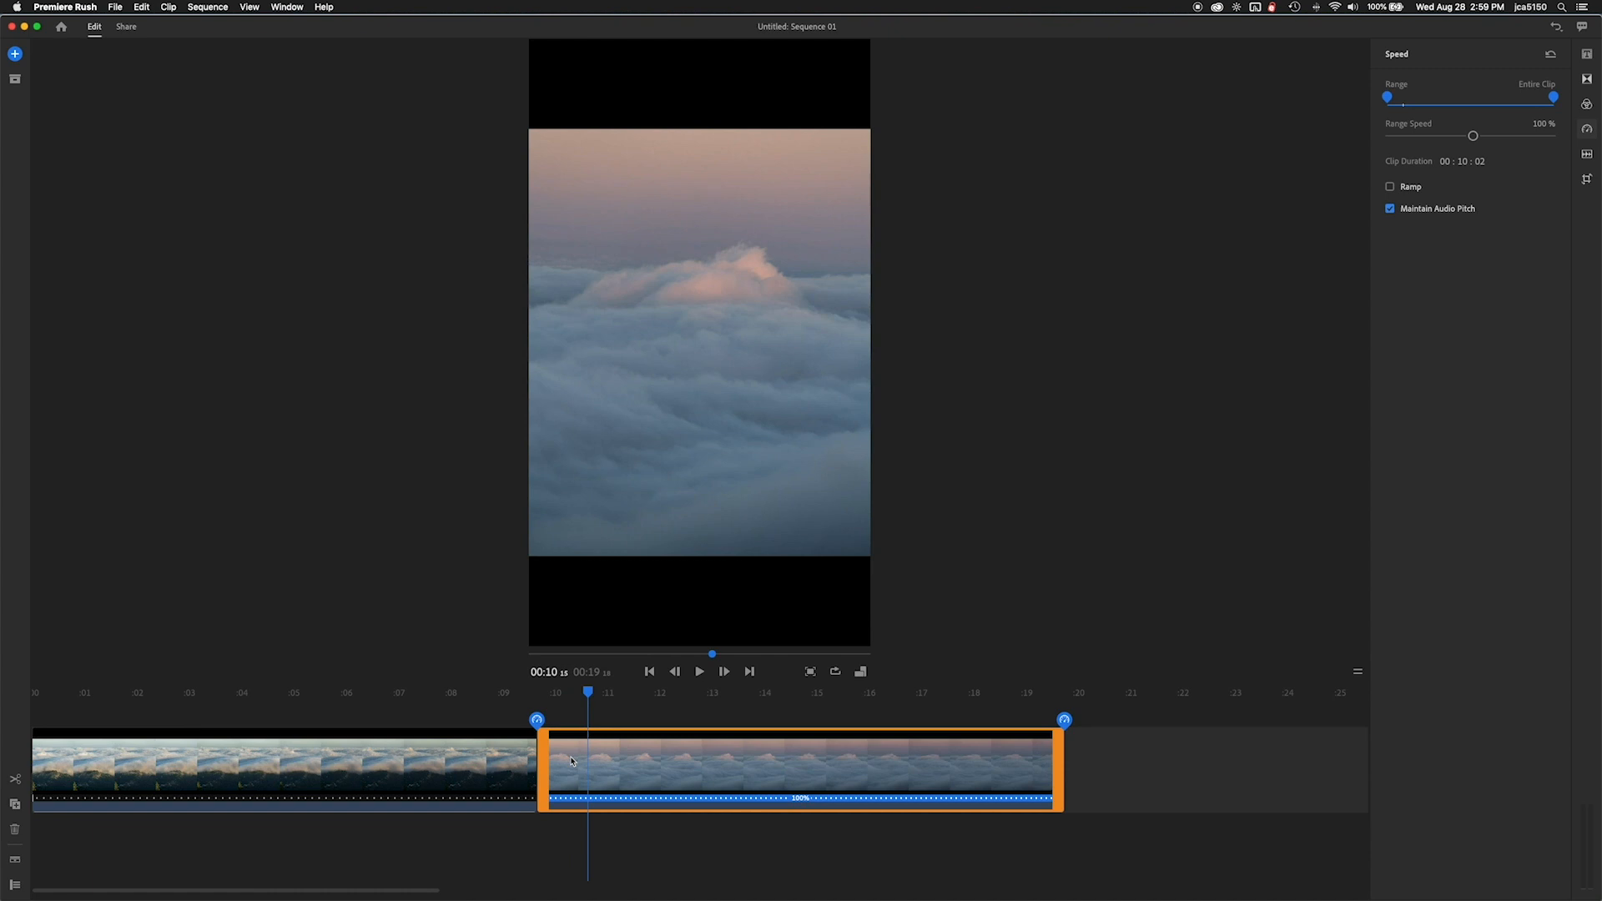
mouse_move(1437, 409)
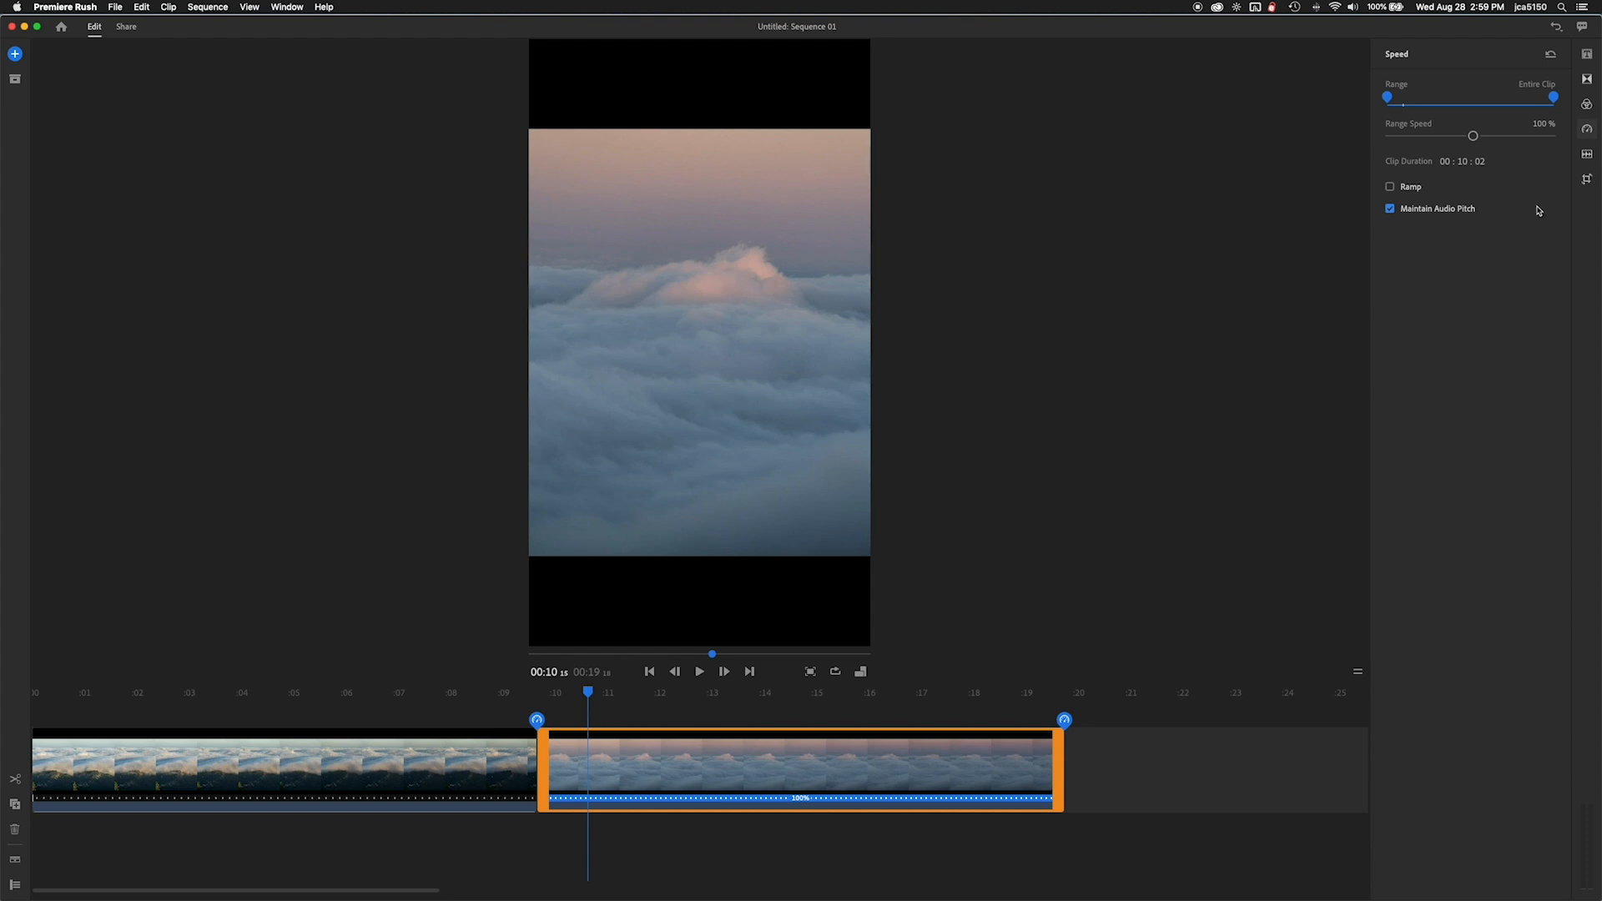
drag(1387, 96, 1403, 96)
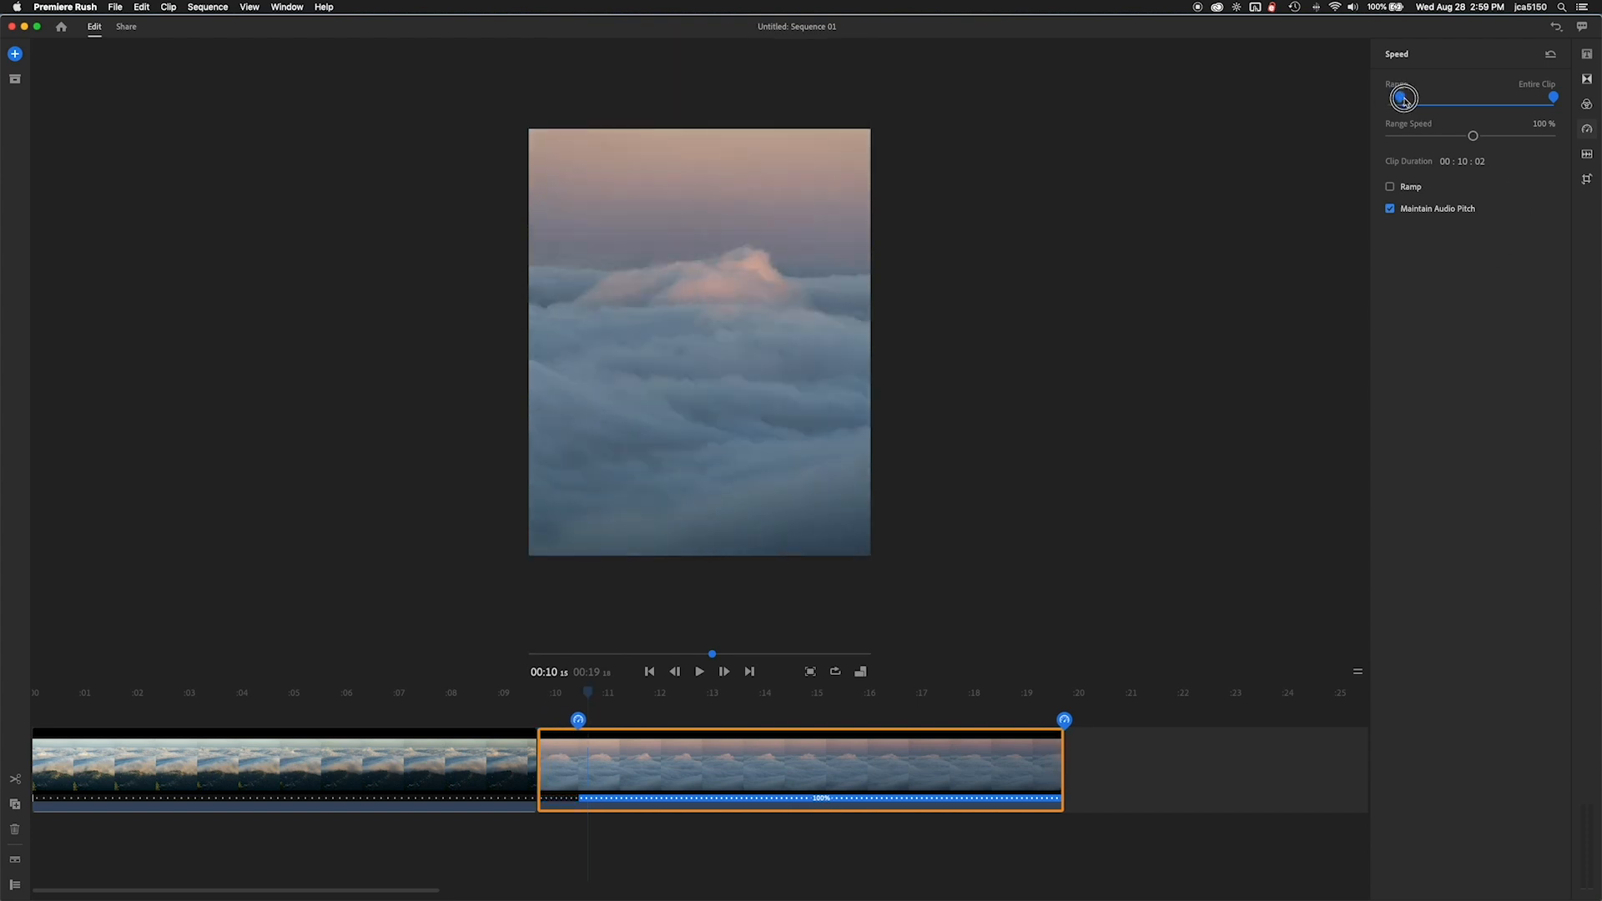
drag(579, 720, 613, 720)
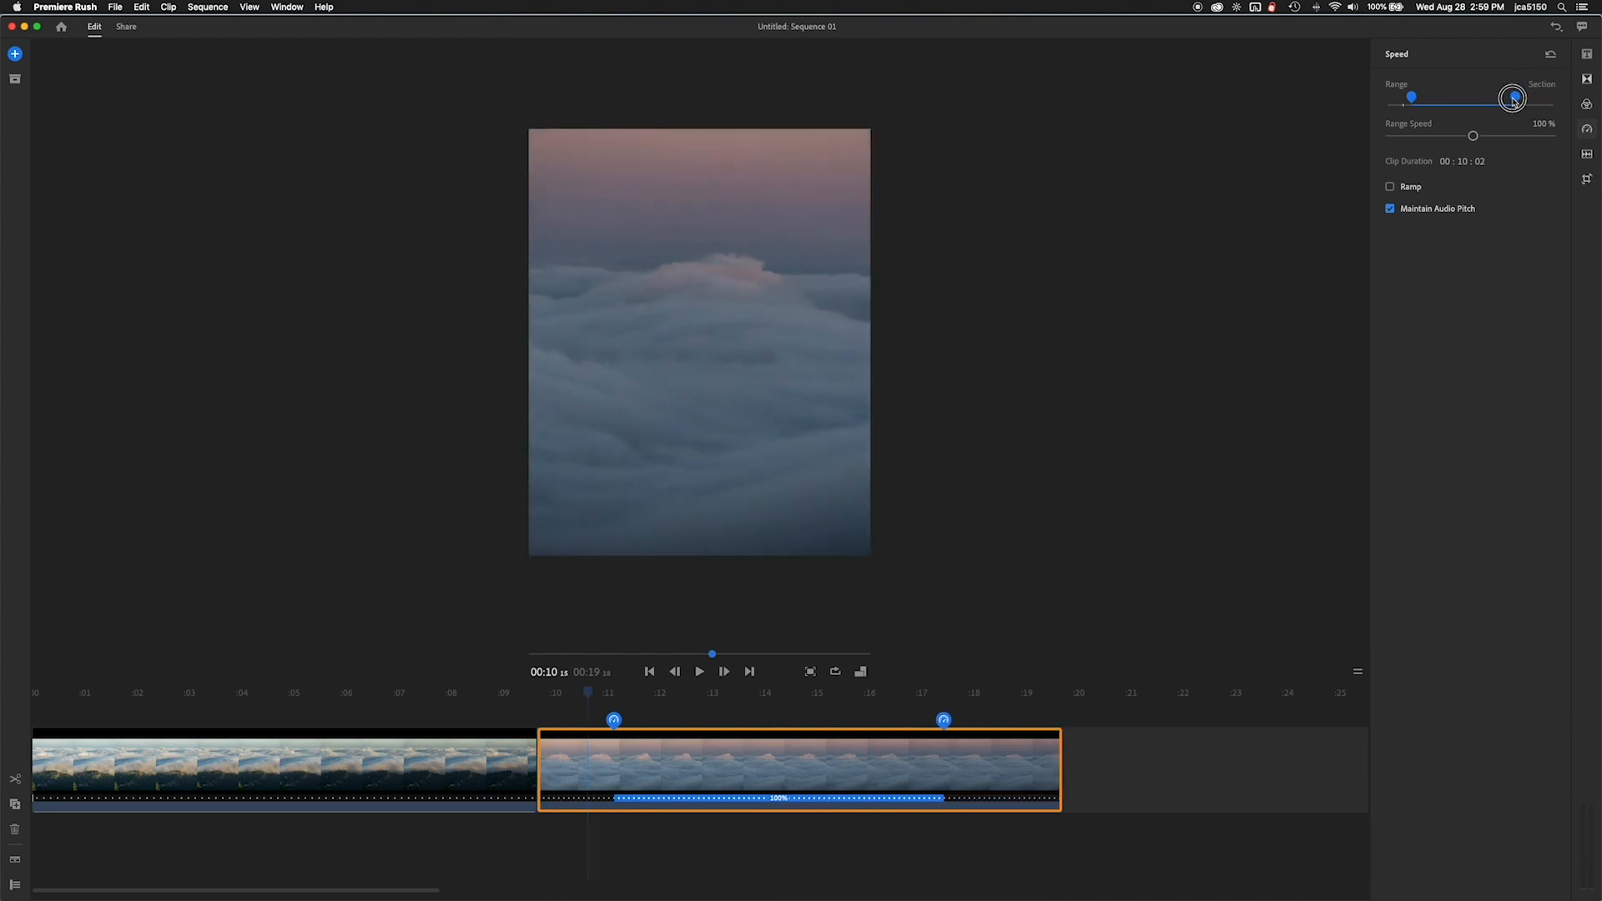
drag(1513, 97, 1507, 97)
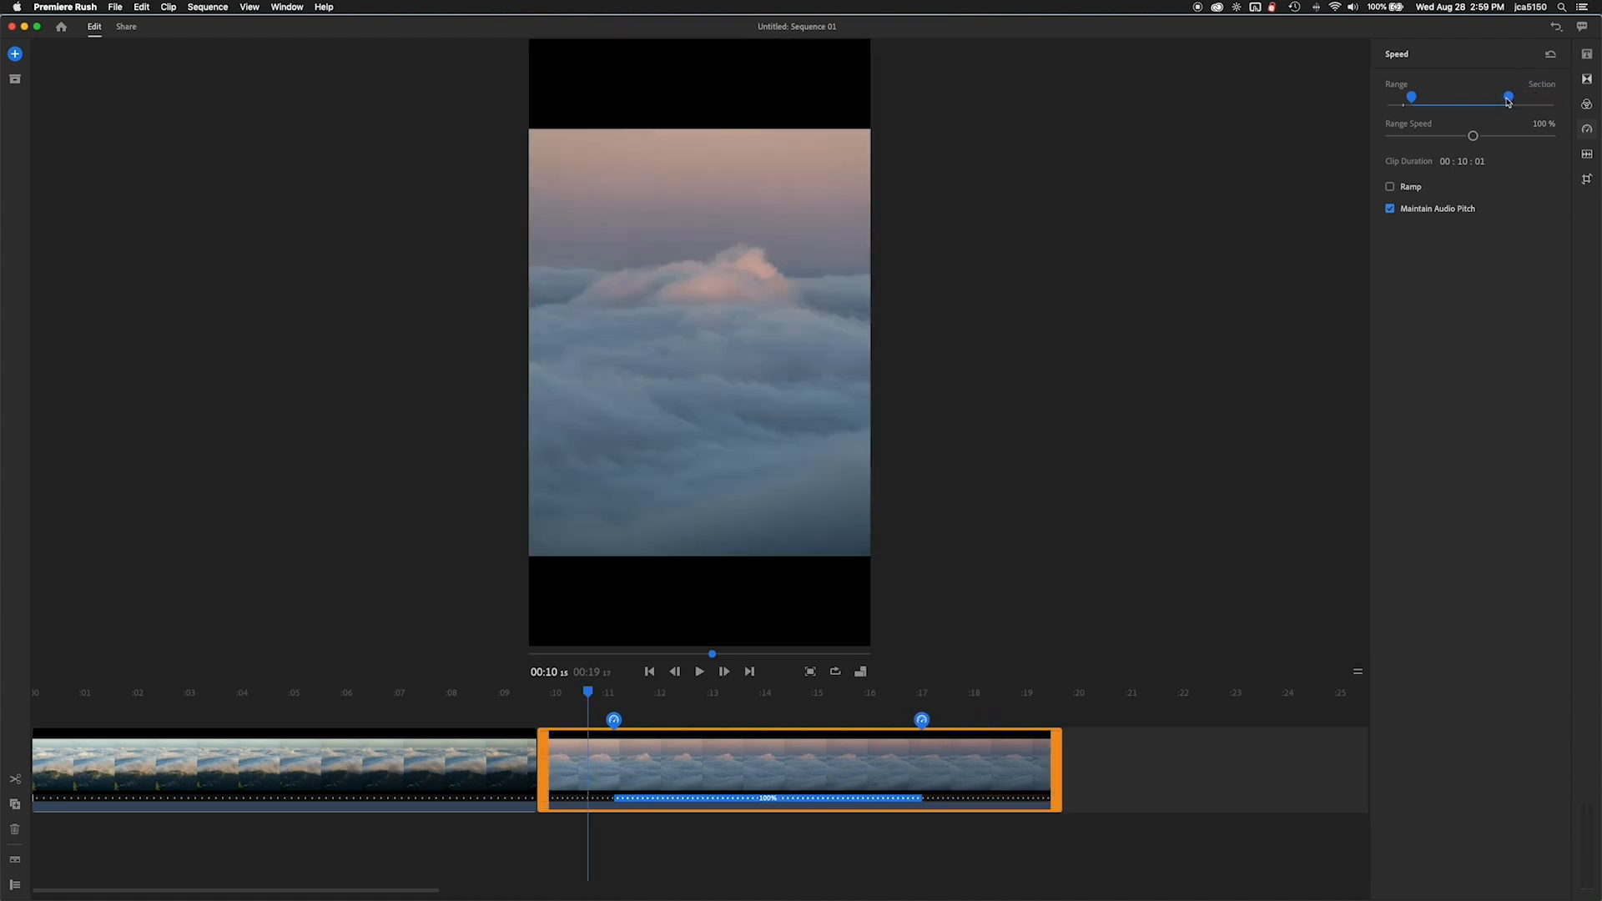
drag(1472, 136, 1492, 135)
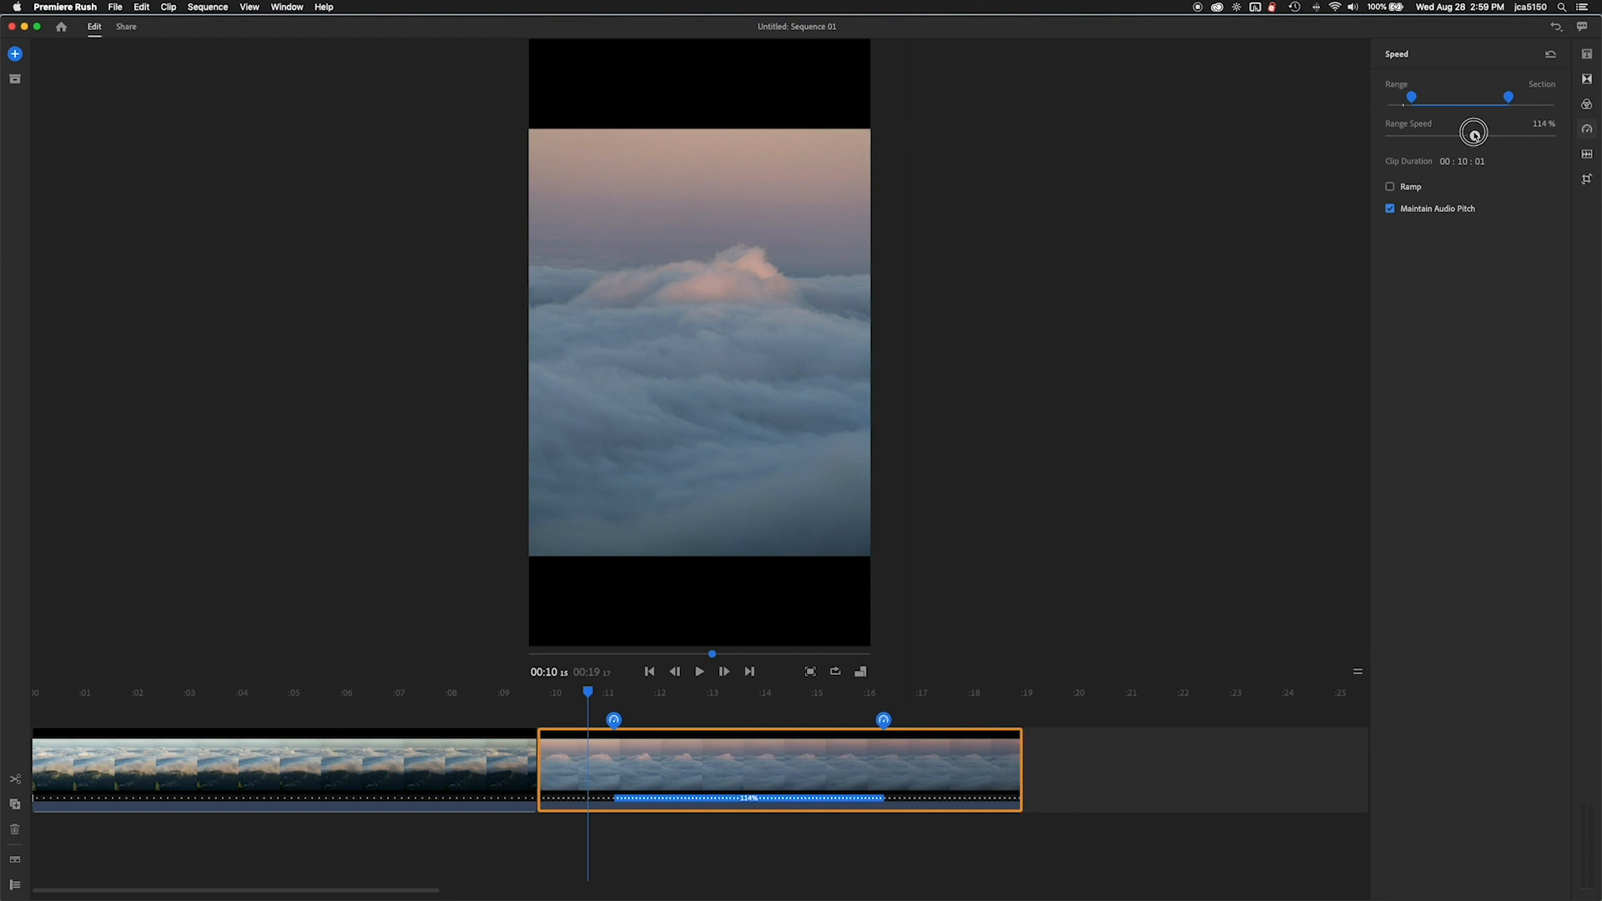
Step: Raise that section's Range Speed to 200% and enable Ramp
drag(1474, 134, 1493, 136)
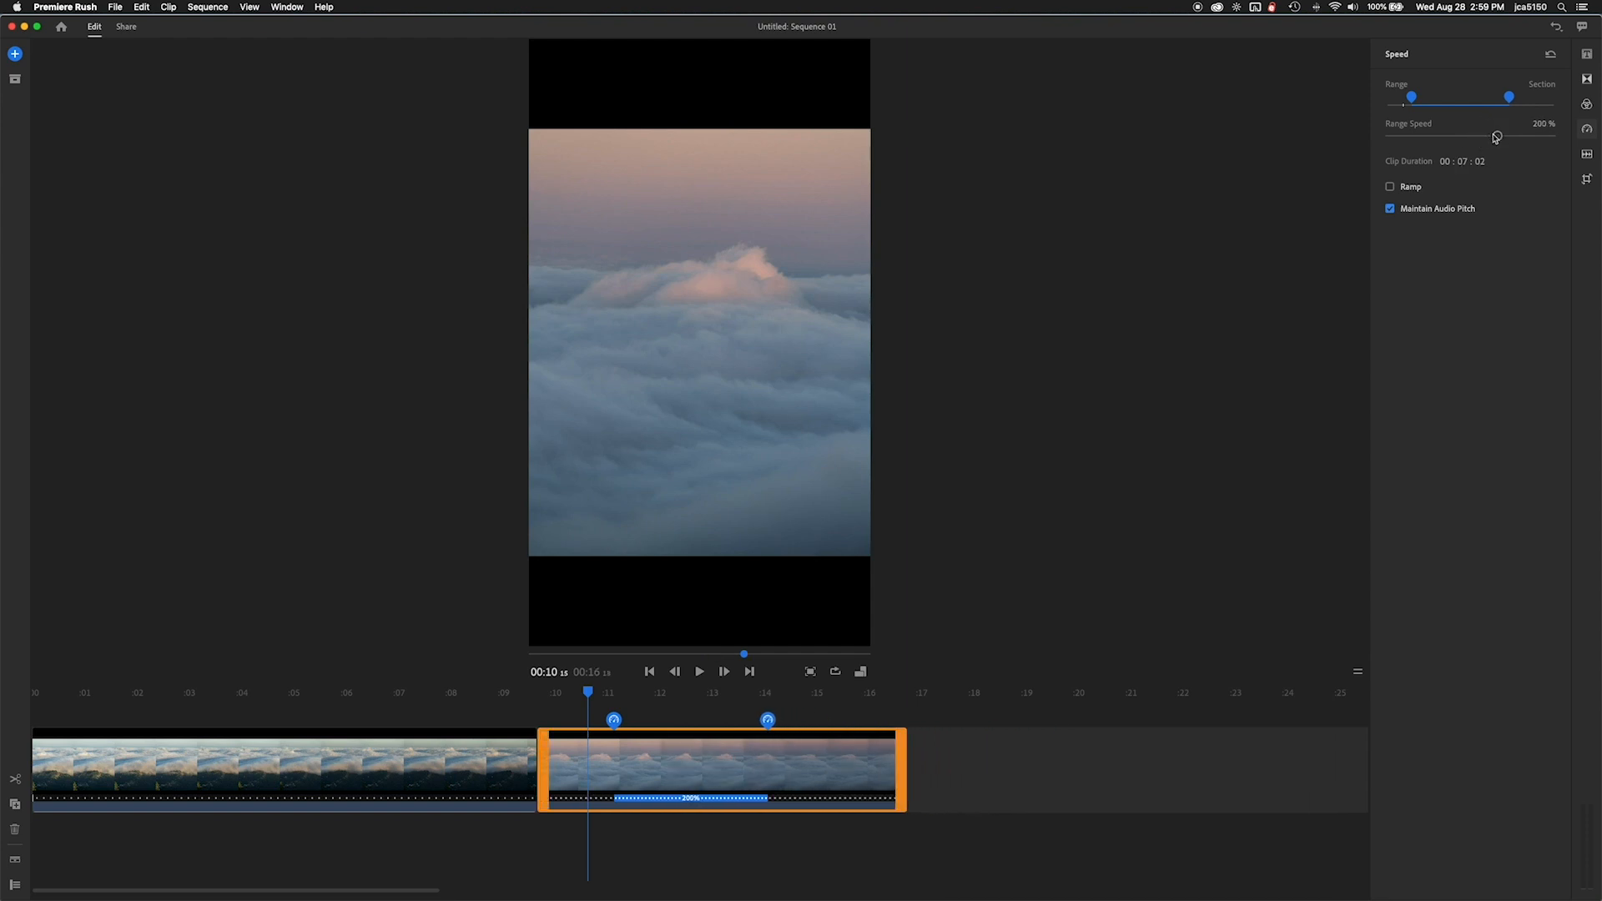
click(1390, 186)
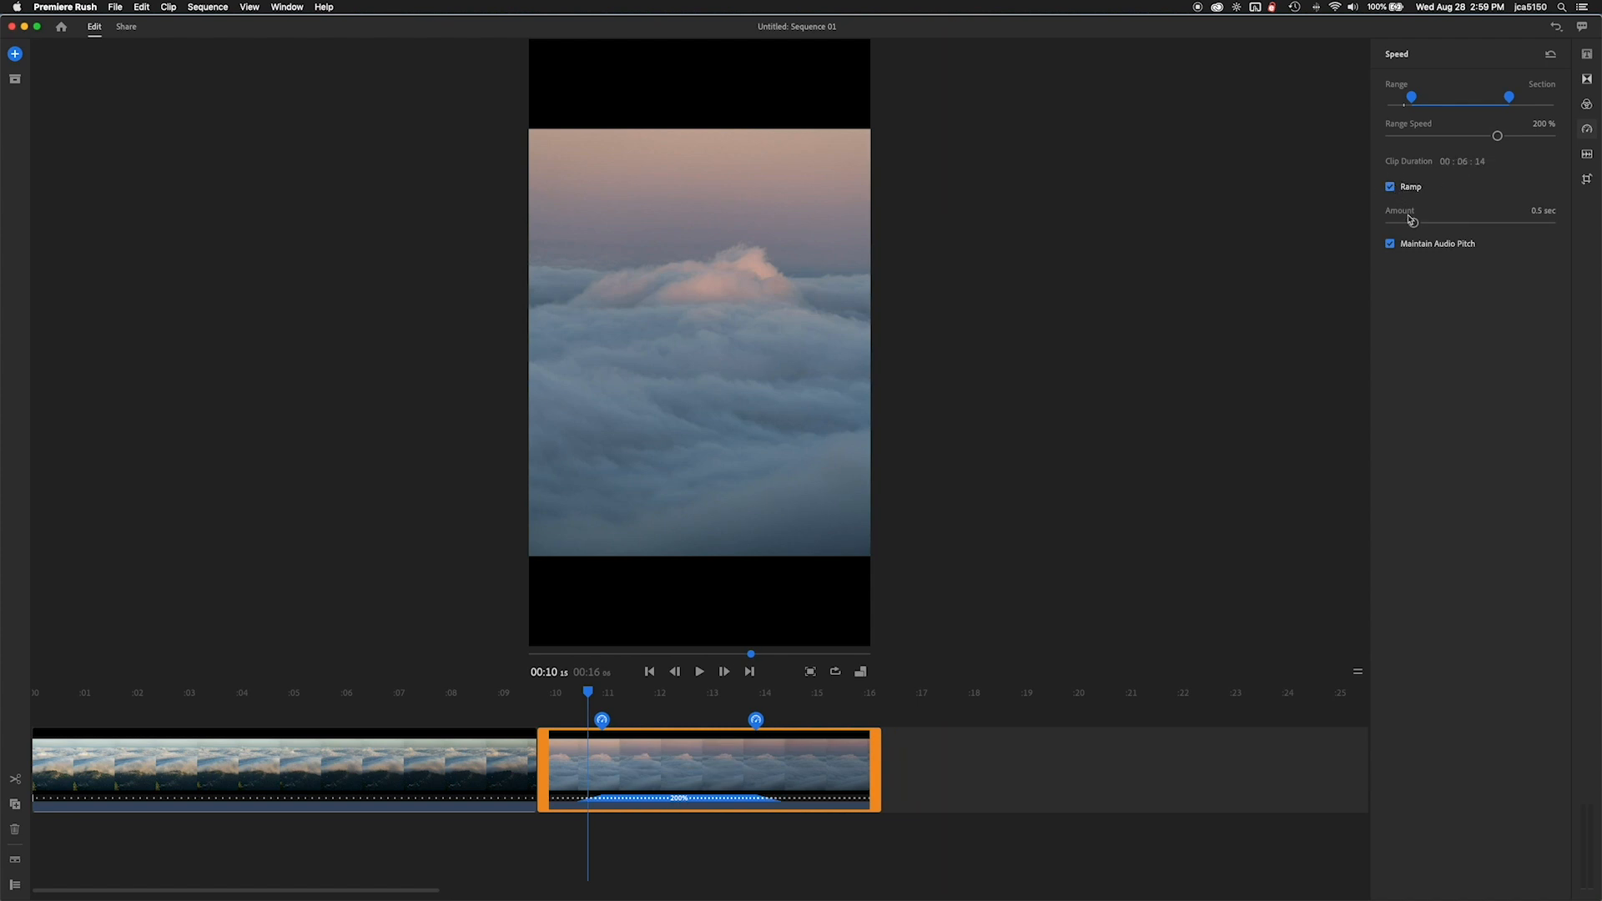
Step: Make the speed ramp more gradual and return the playhead to the second clip's start
drag(1408, 220, 1378, 221)
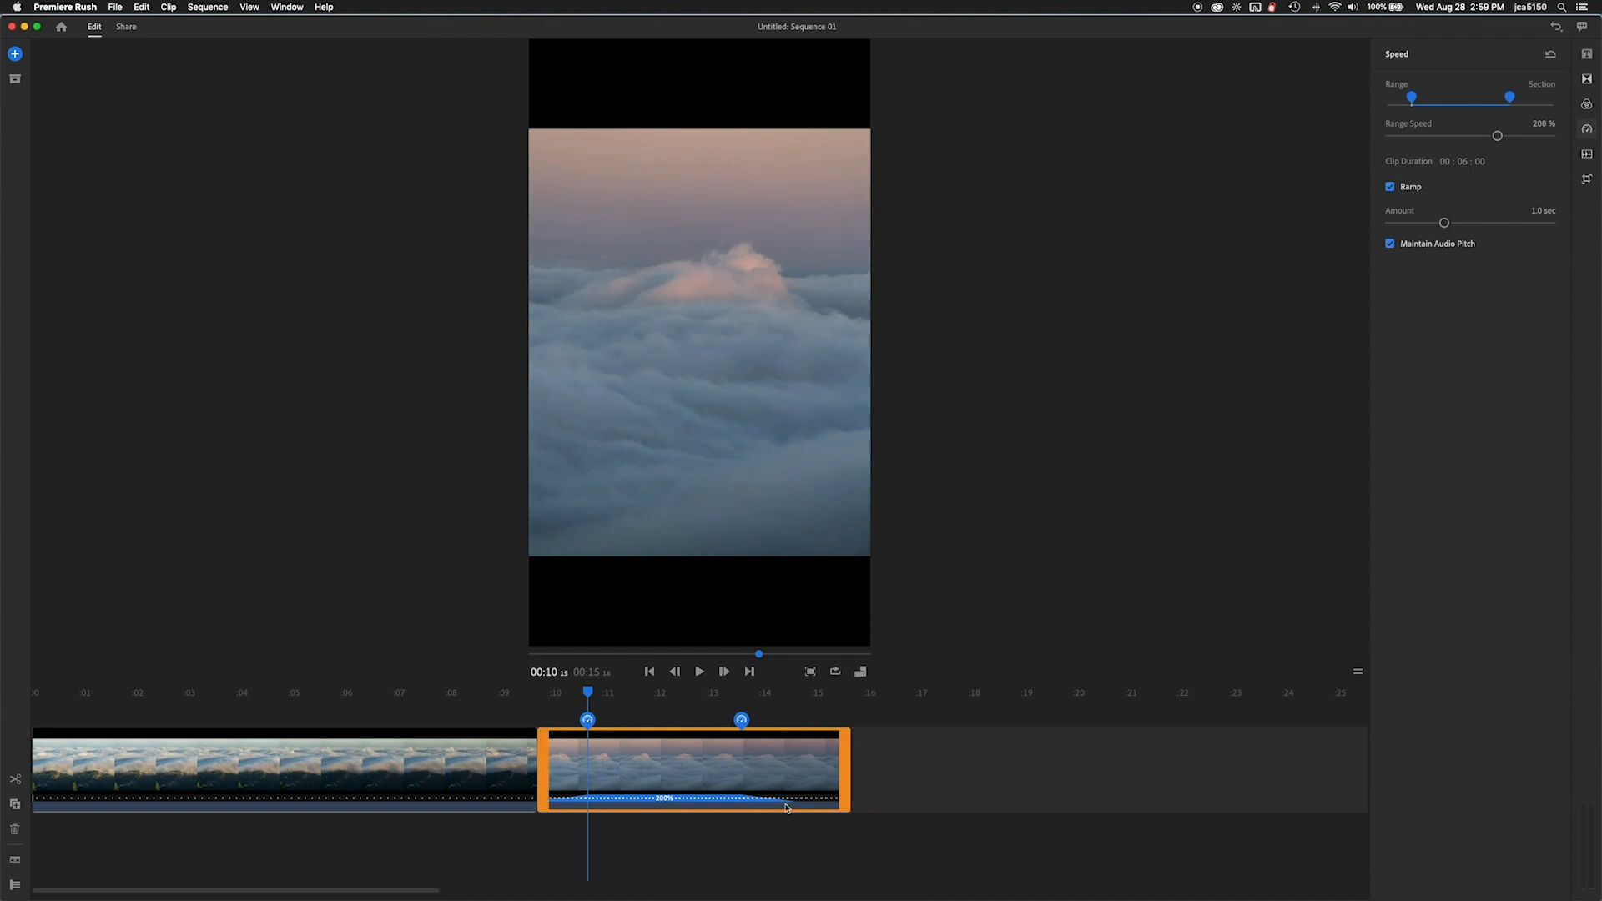
click(699, 671)
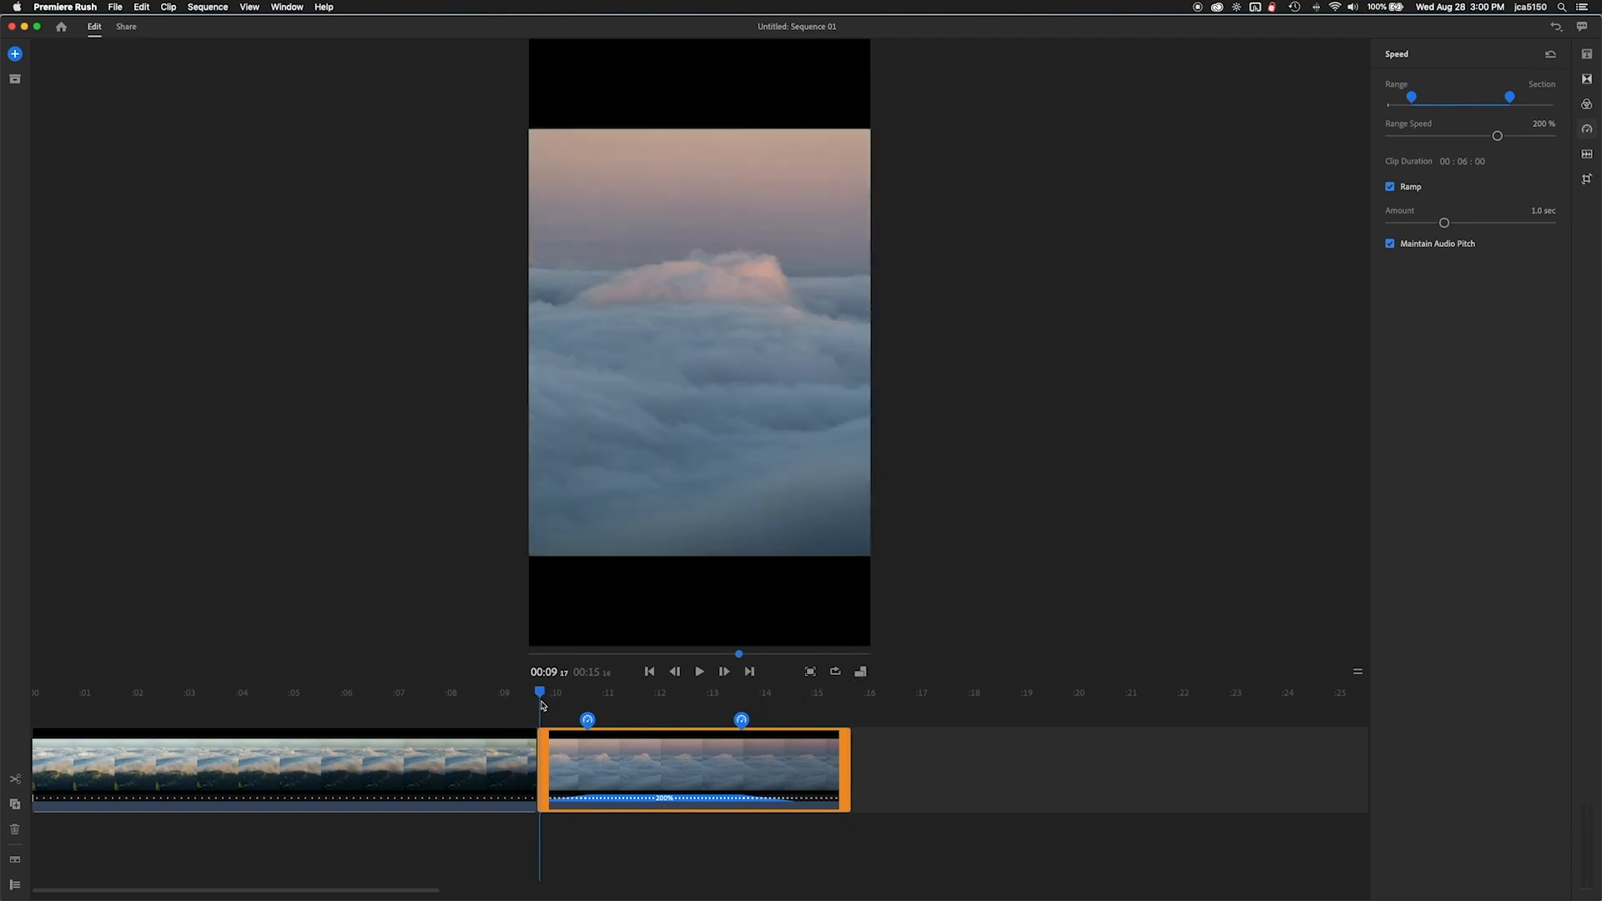
click(700, 671)
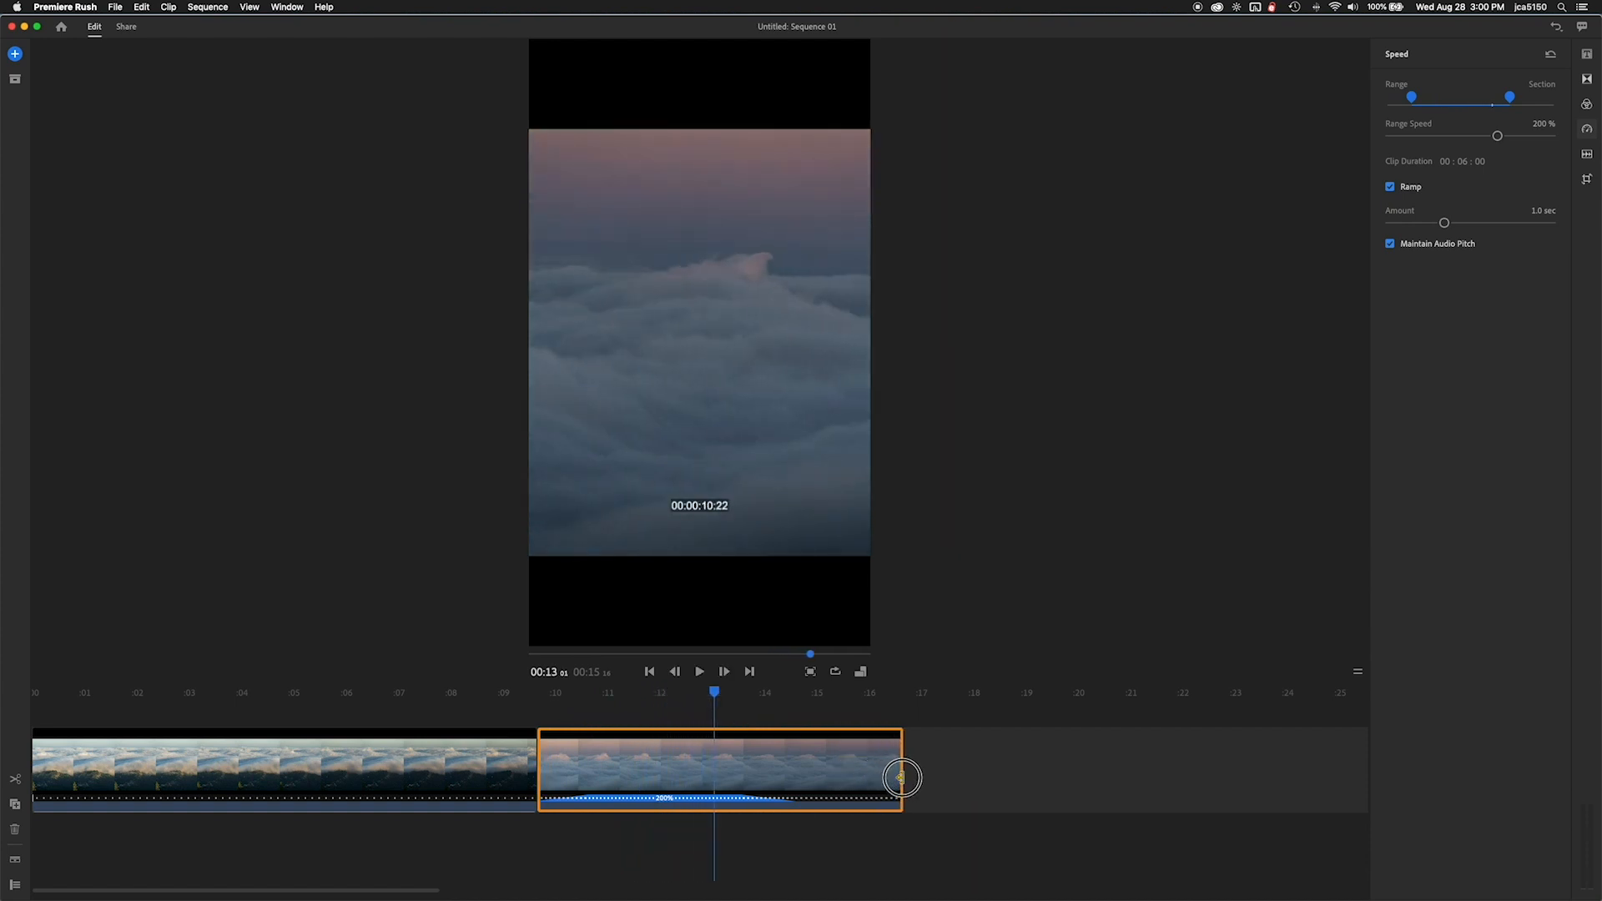
Step: Lengthen the second clip, move its sped-up section, and play it back briefly
drag(905, 778, 916, 778)
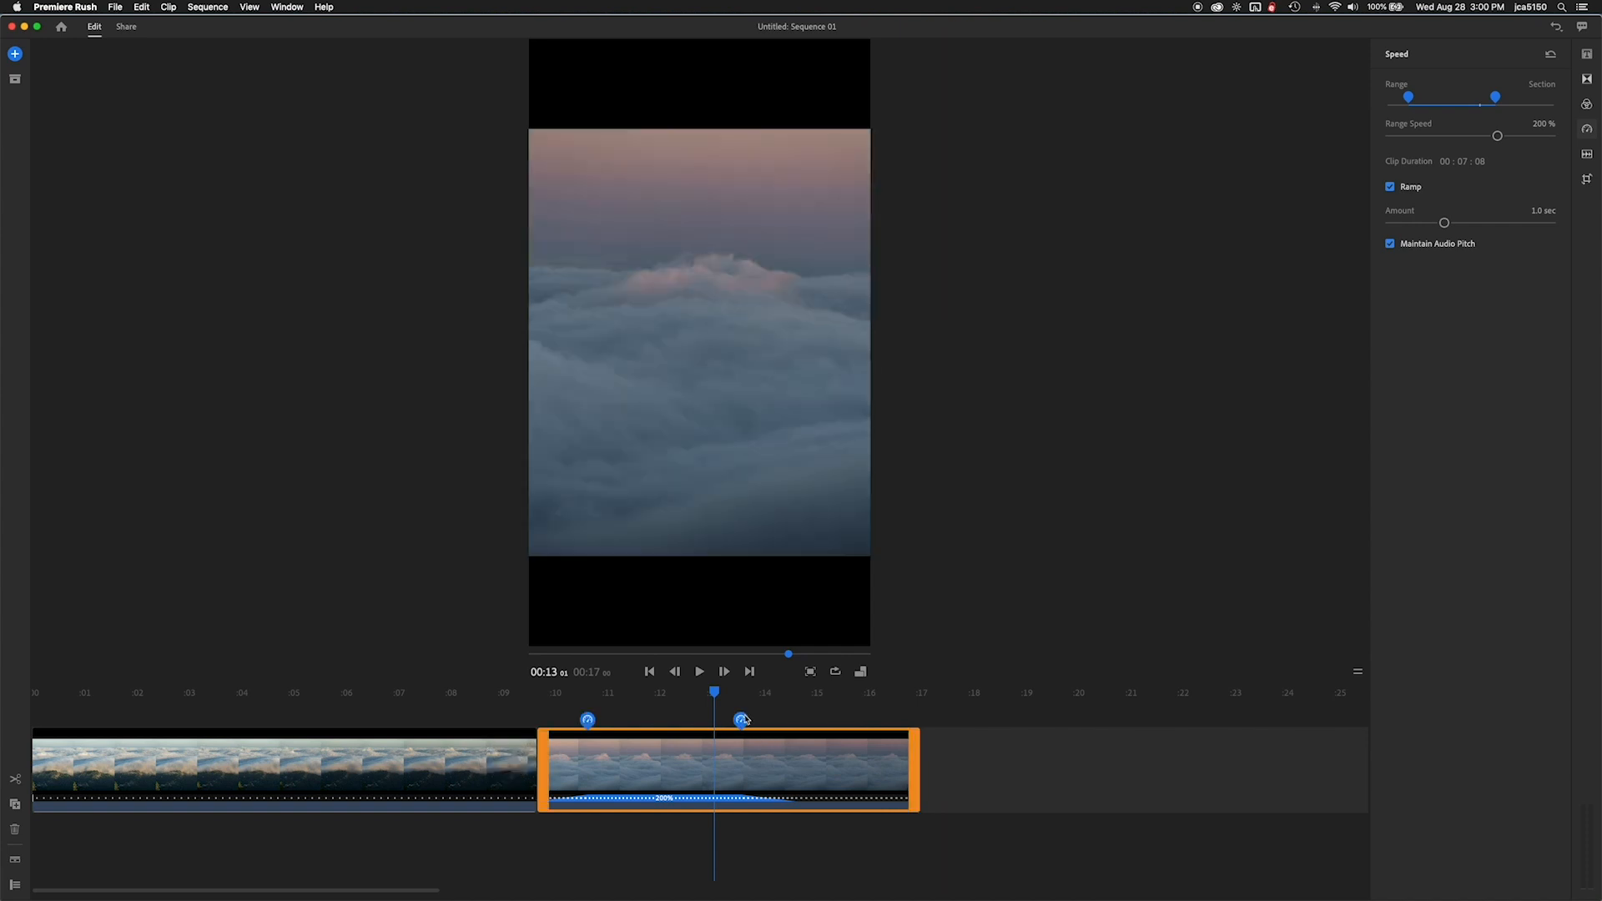
drag(714, 700, 551, 700)
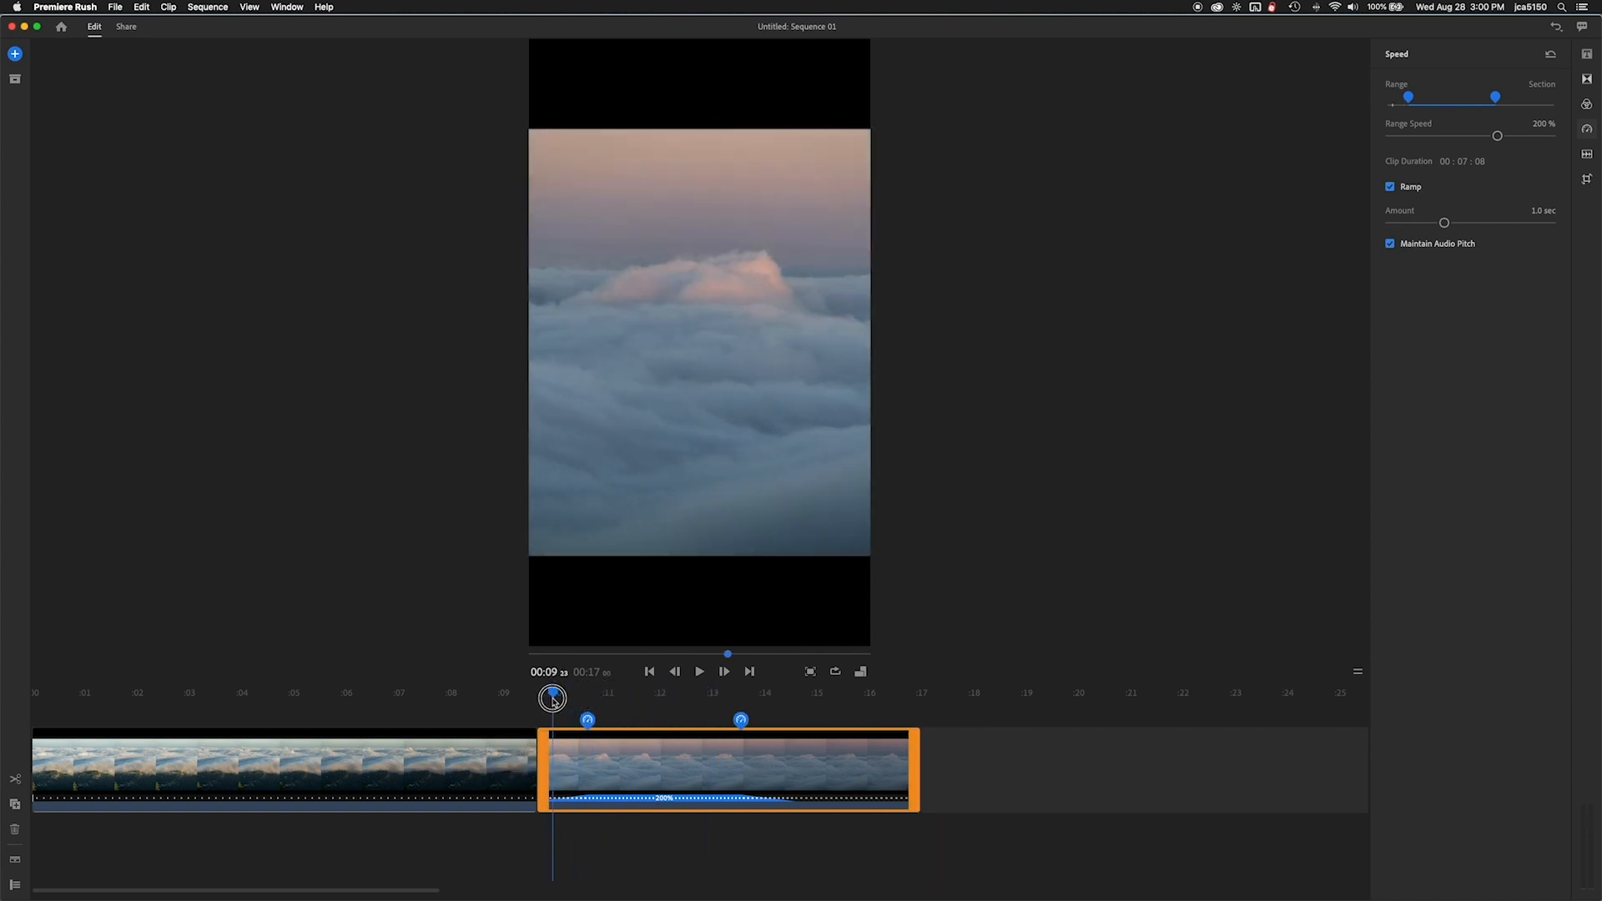
click(700, 671)
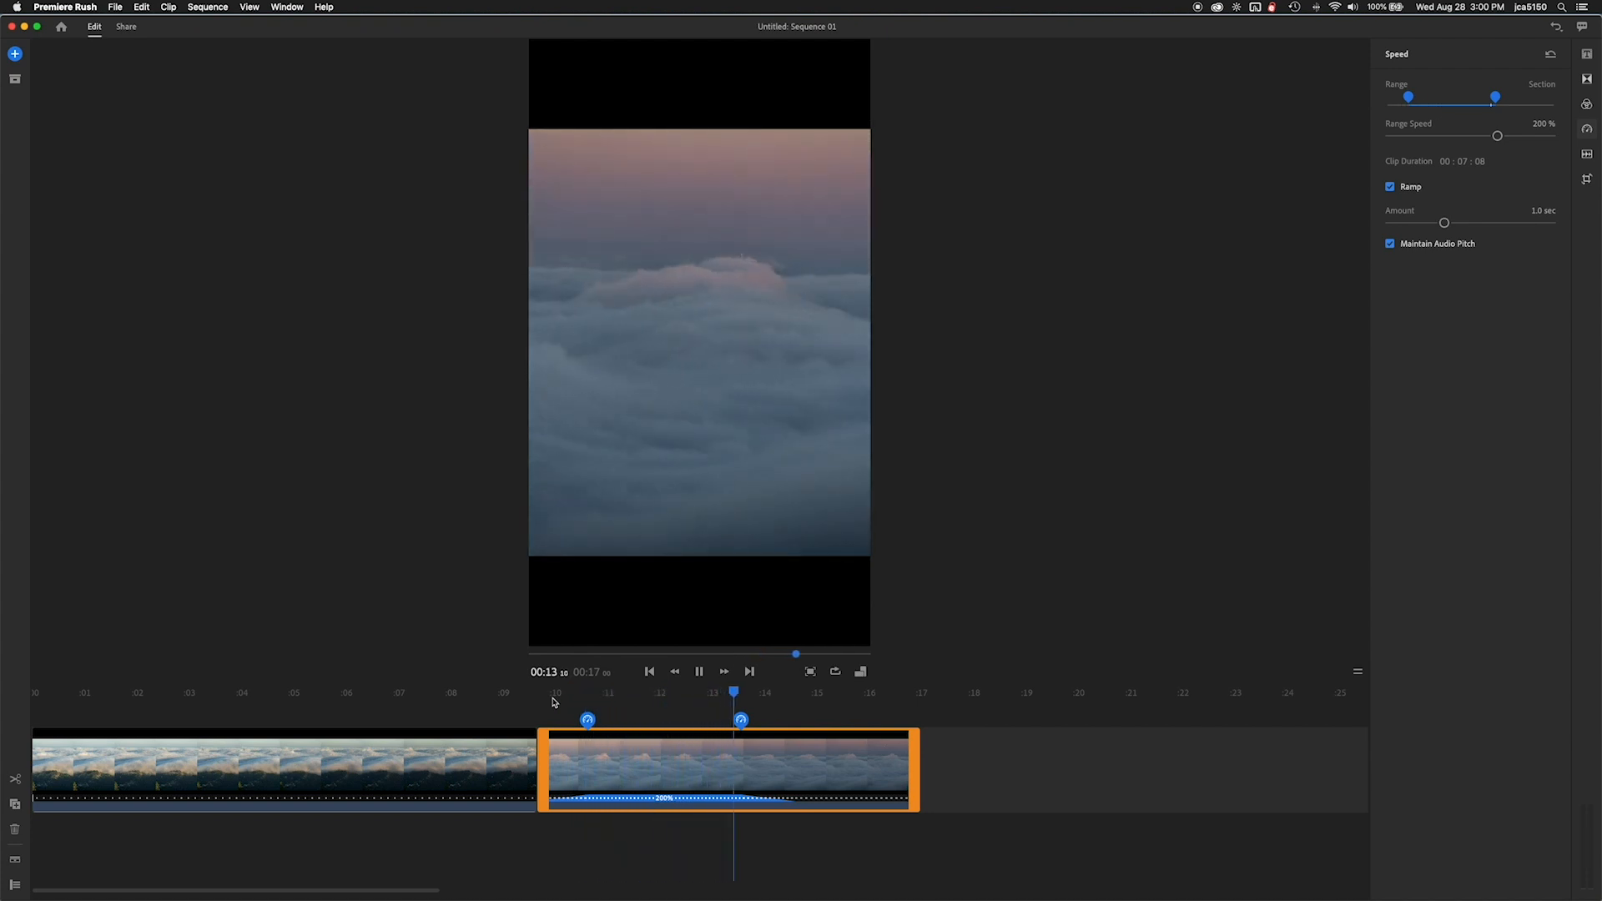
click(699, 671)
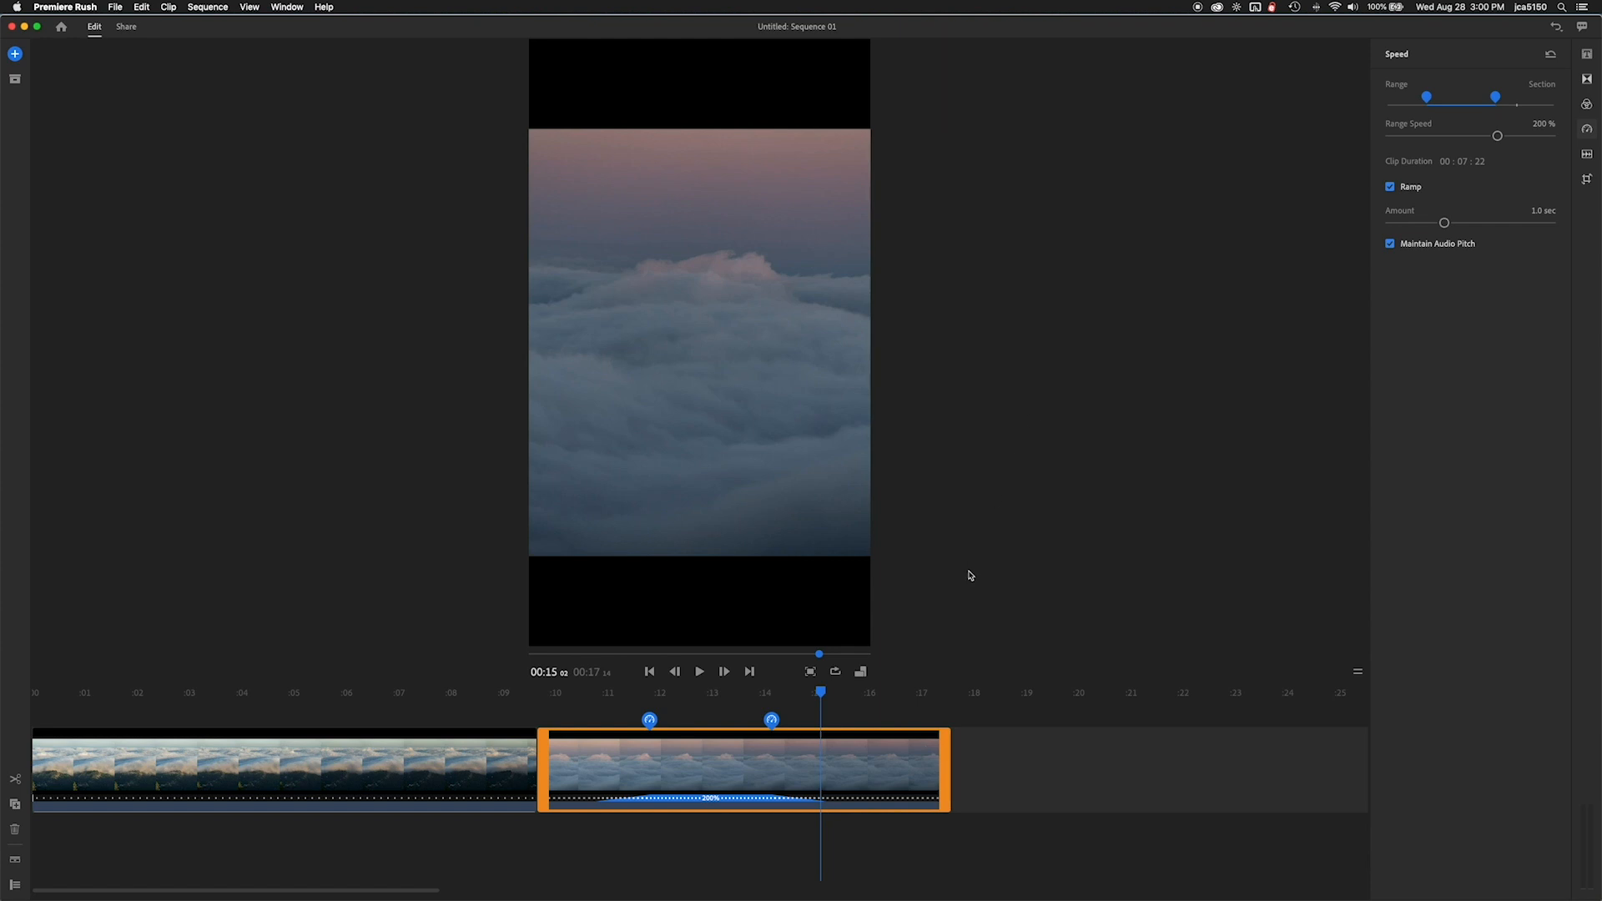
Step: Rewind to the second clip's start, preview the reworked ramp, then select the first clip's color adjustments
drag(821, 691, 577, 705)
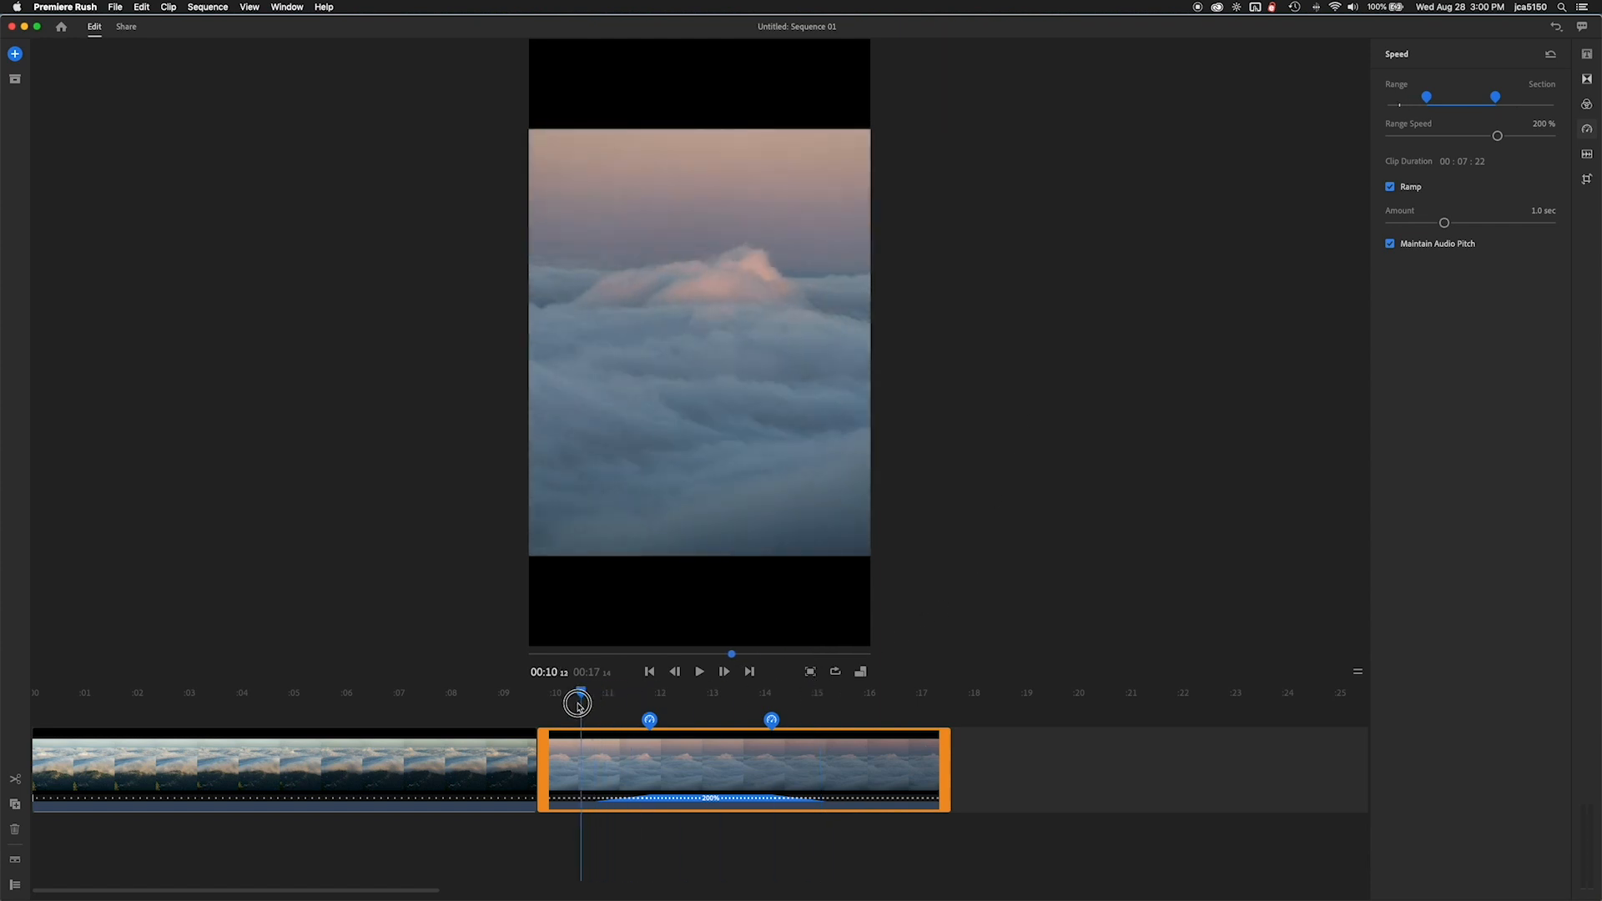
drag(577, 705, 555, 705)
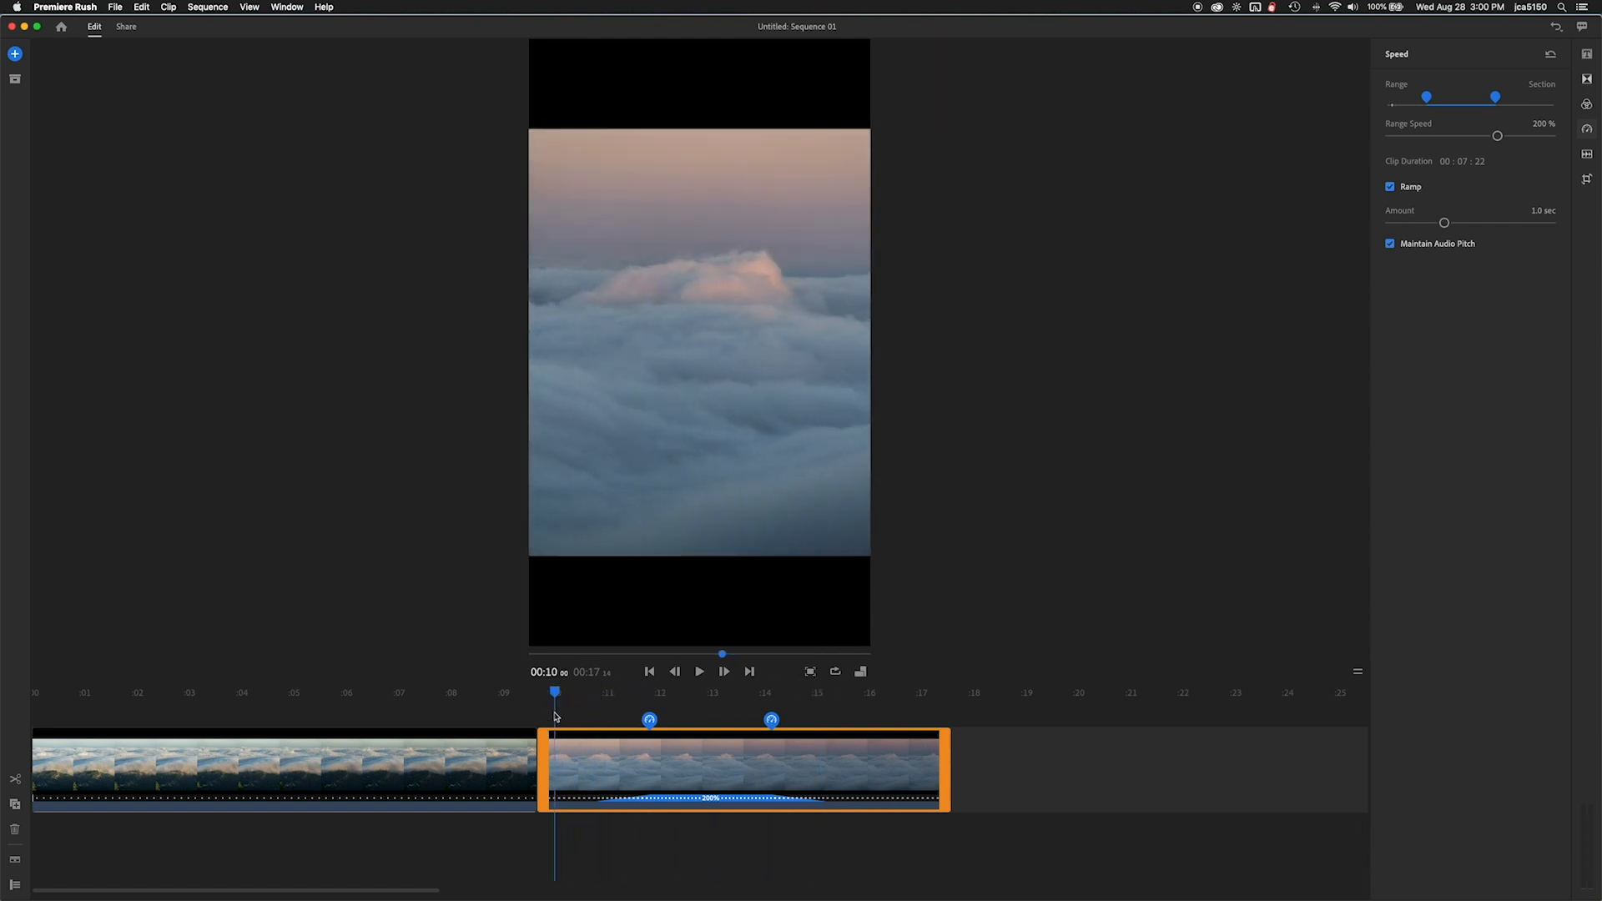
click(700, 671)
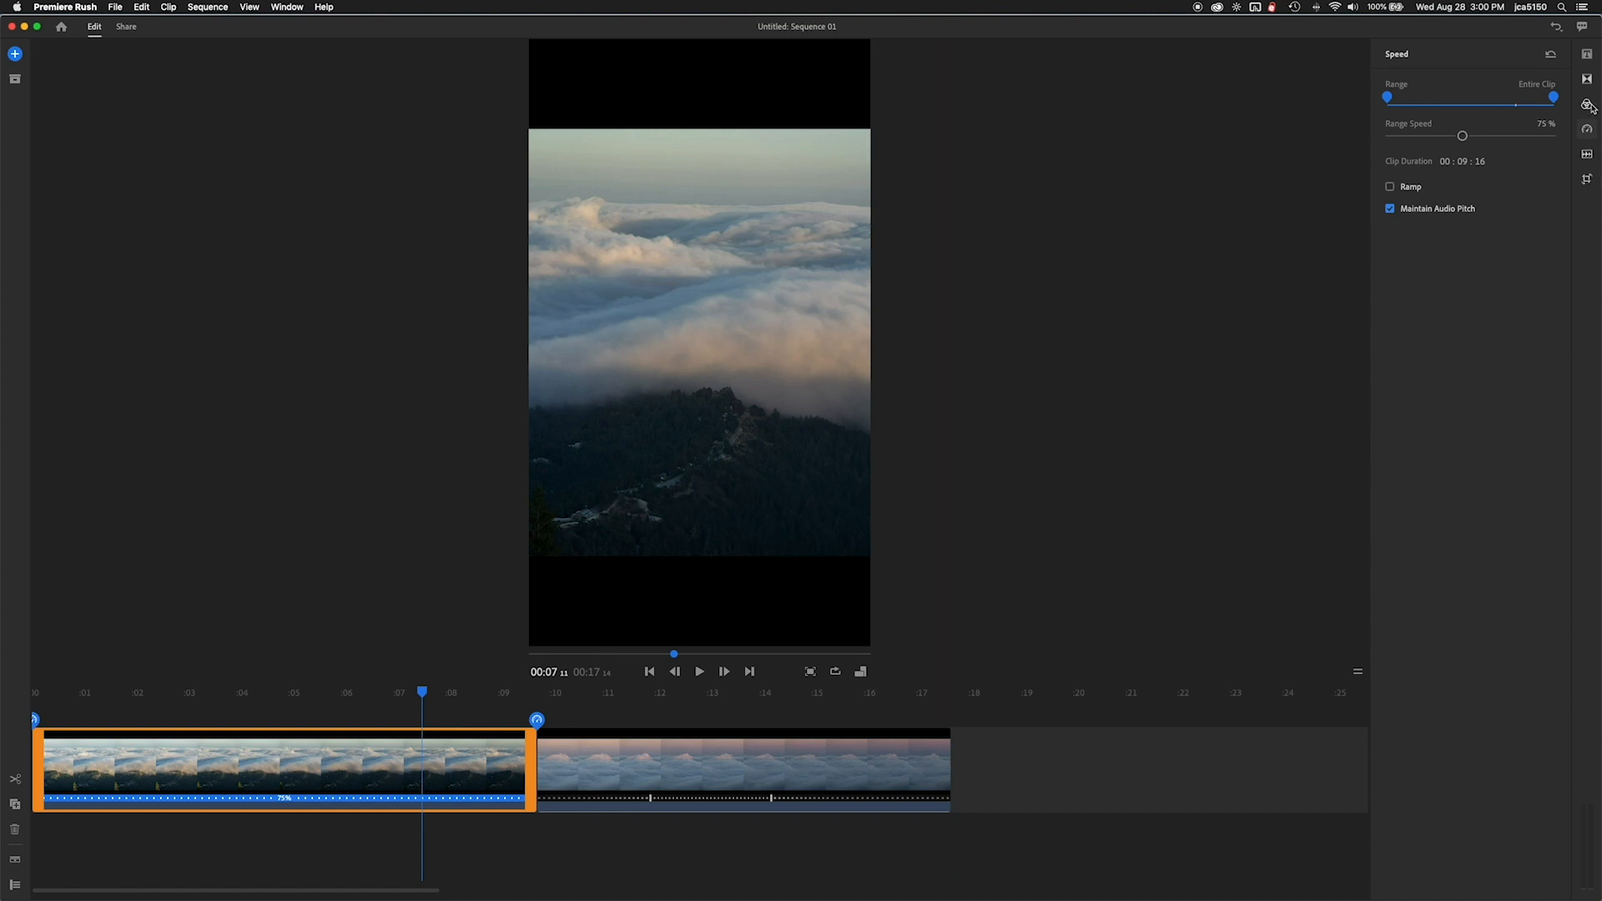
click(1588, 104)
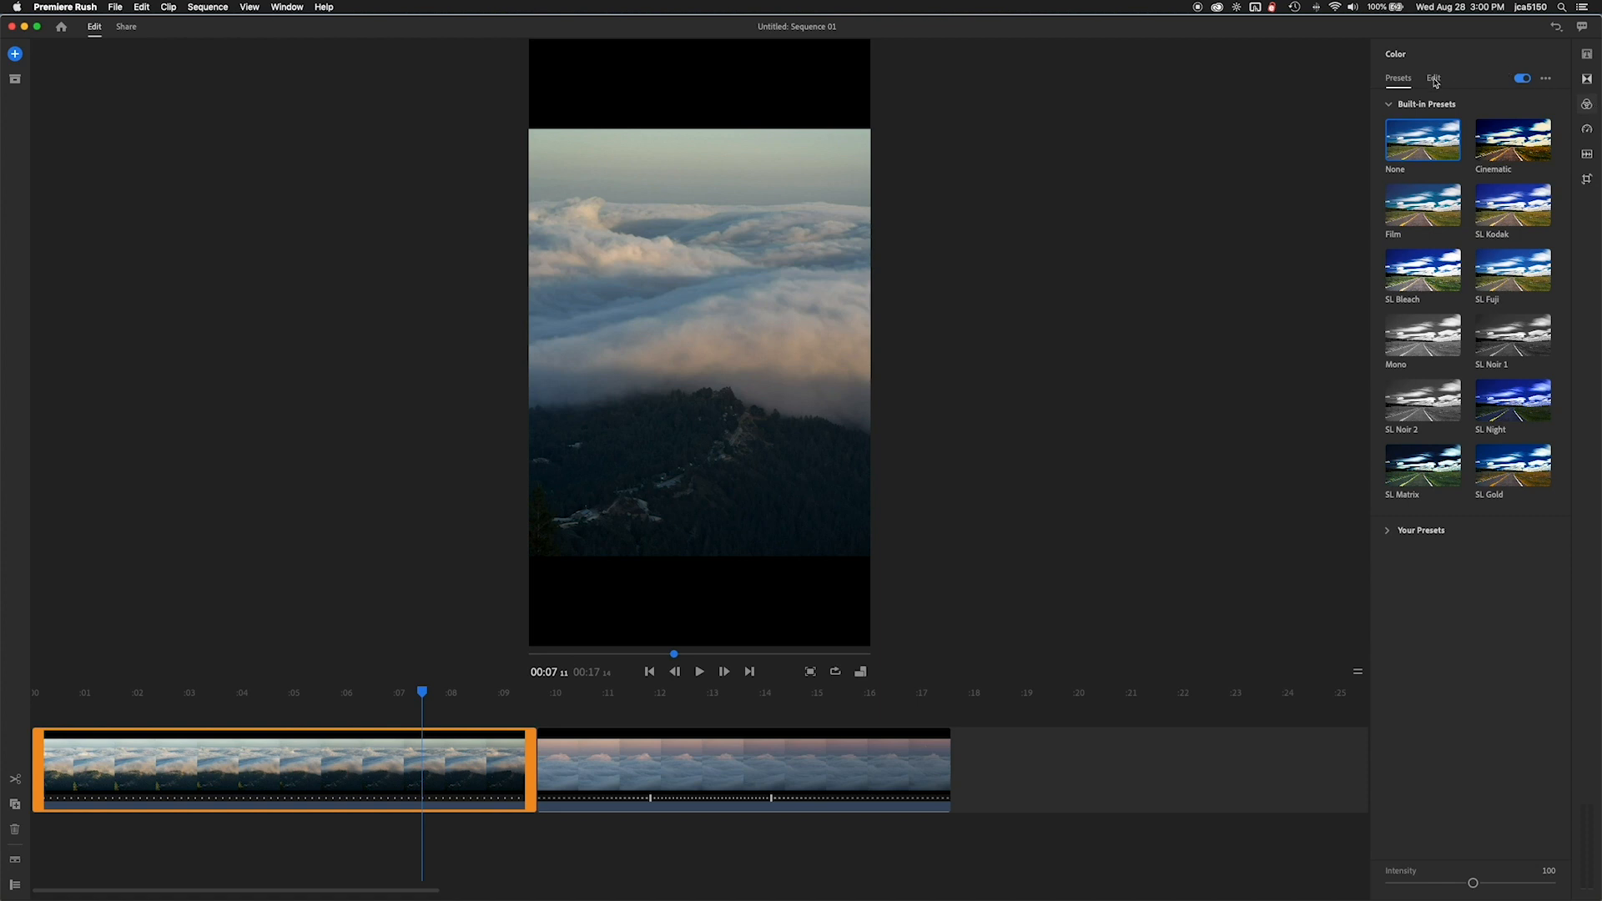
Step: In Color Edit, brighten exposure slightly and set Shadows 20, Vibrance 33 and Temp 25
click(1434, 77)
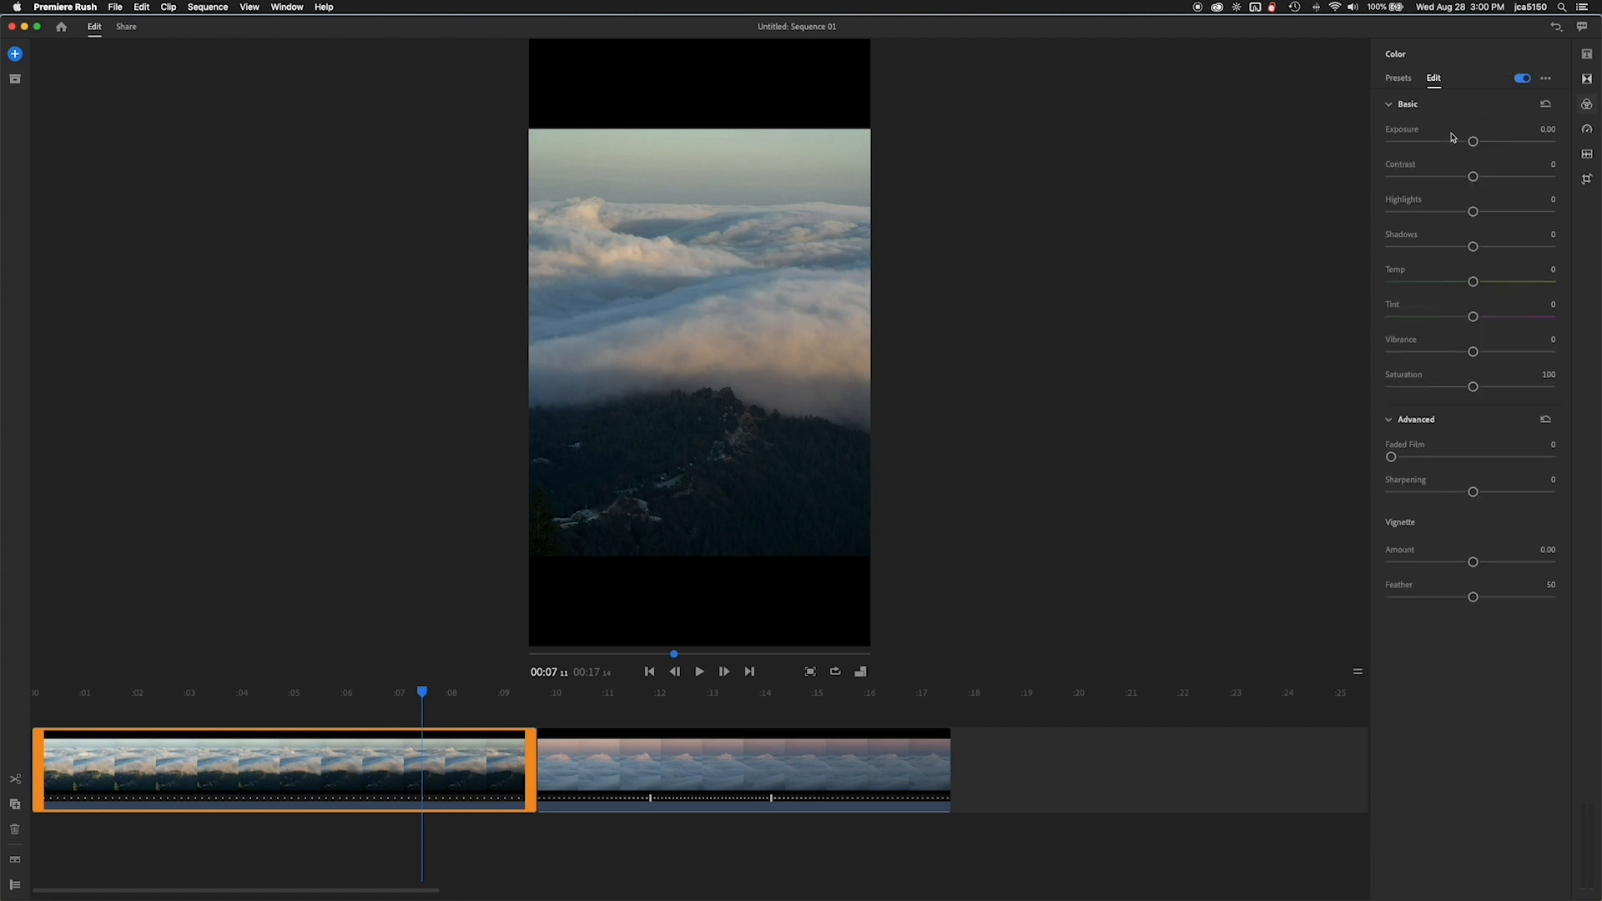
drag(1473, 141, 1474, 141)
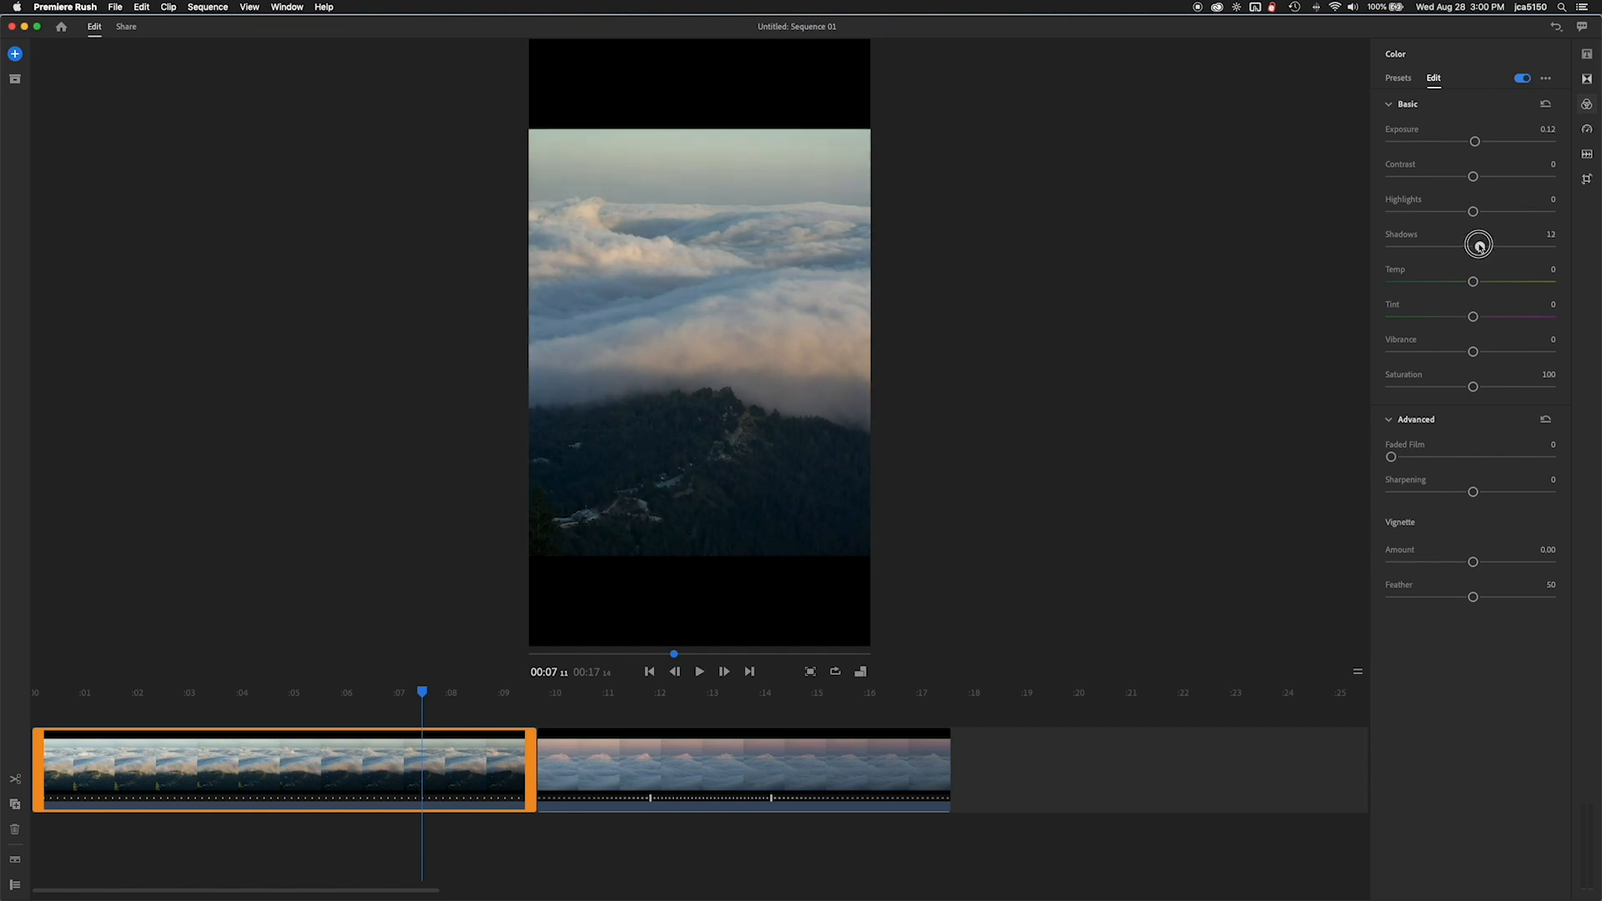
drag(1479, 246, 1489, 247)
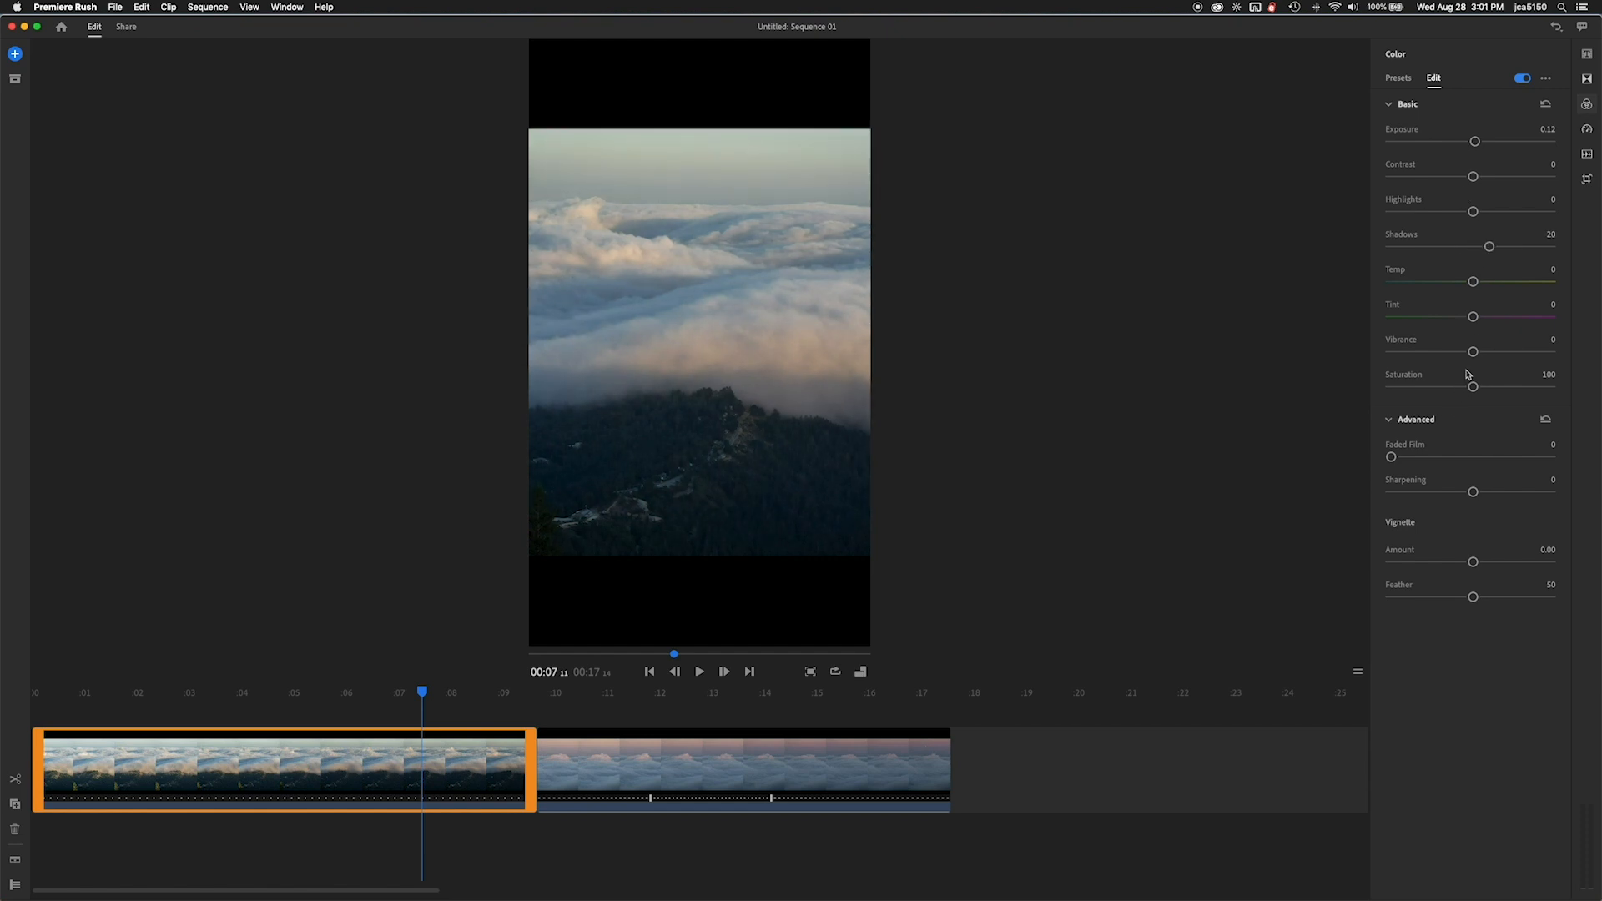
drag(1473, 351, 1491, 351)
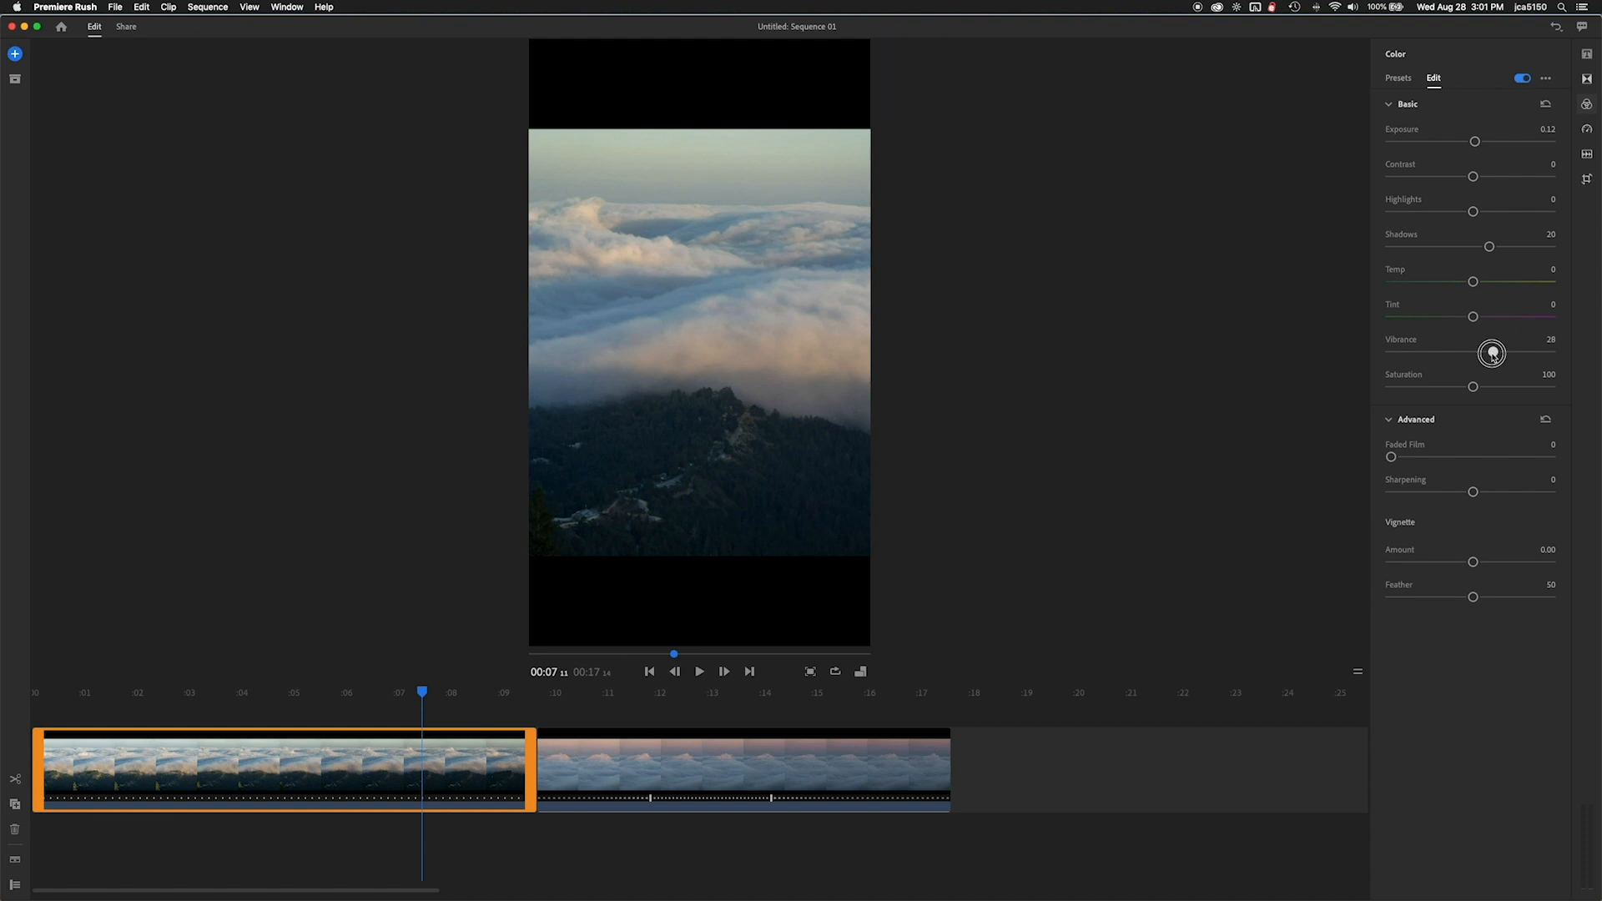
drag(1492, 352, 1499, 353)
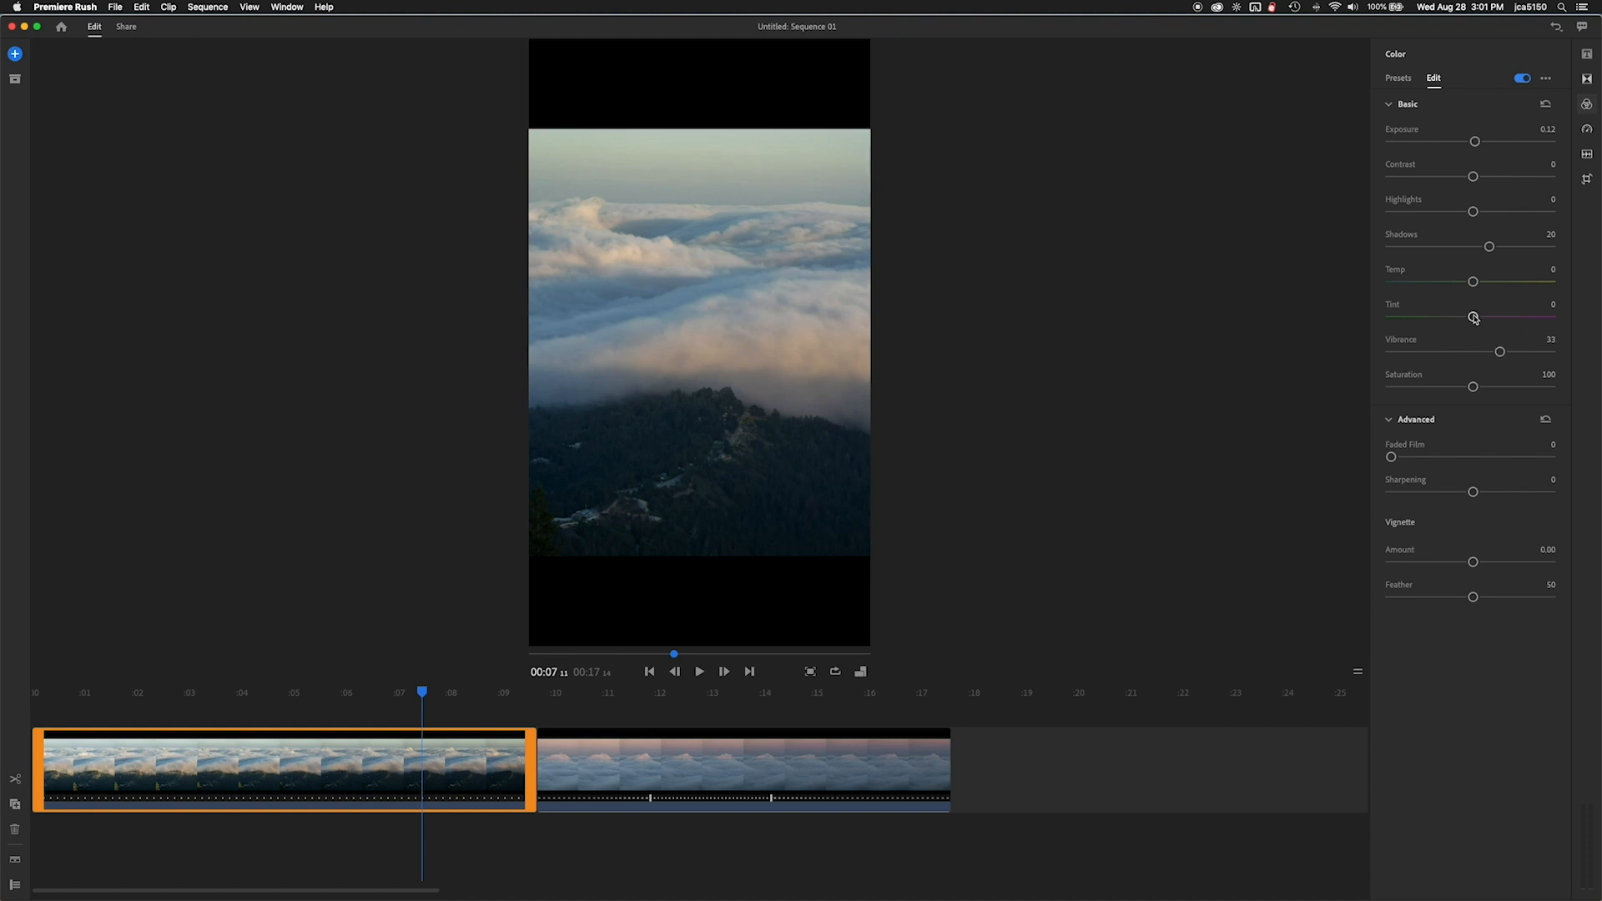
drag(1473, 282, 1490, 282)
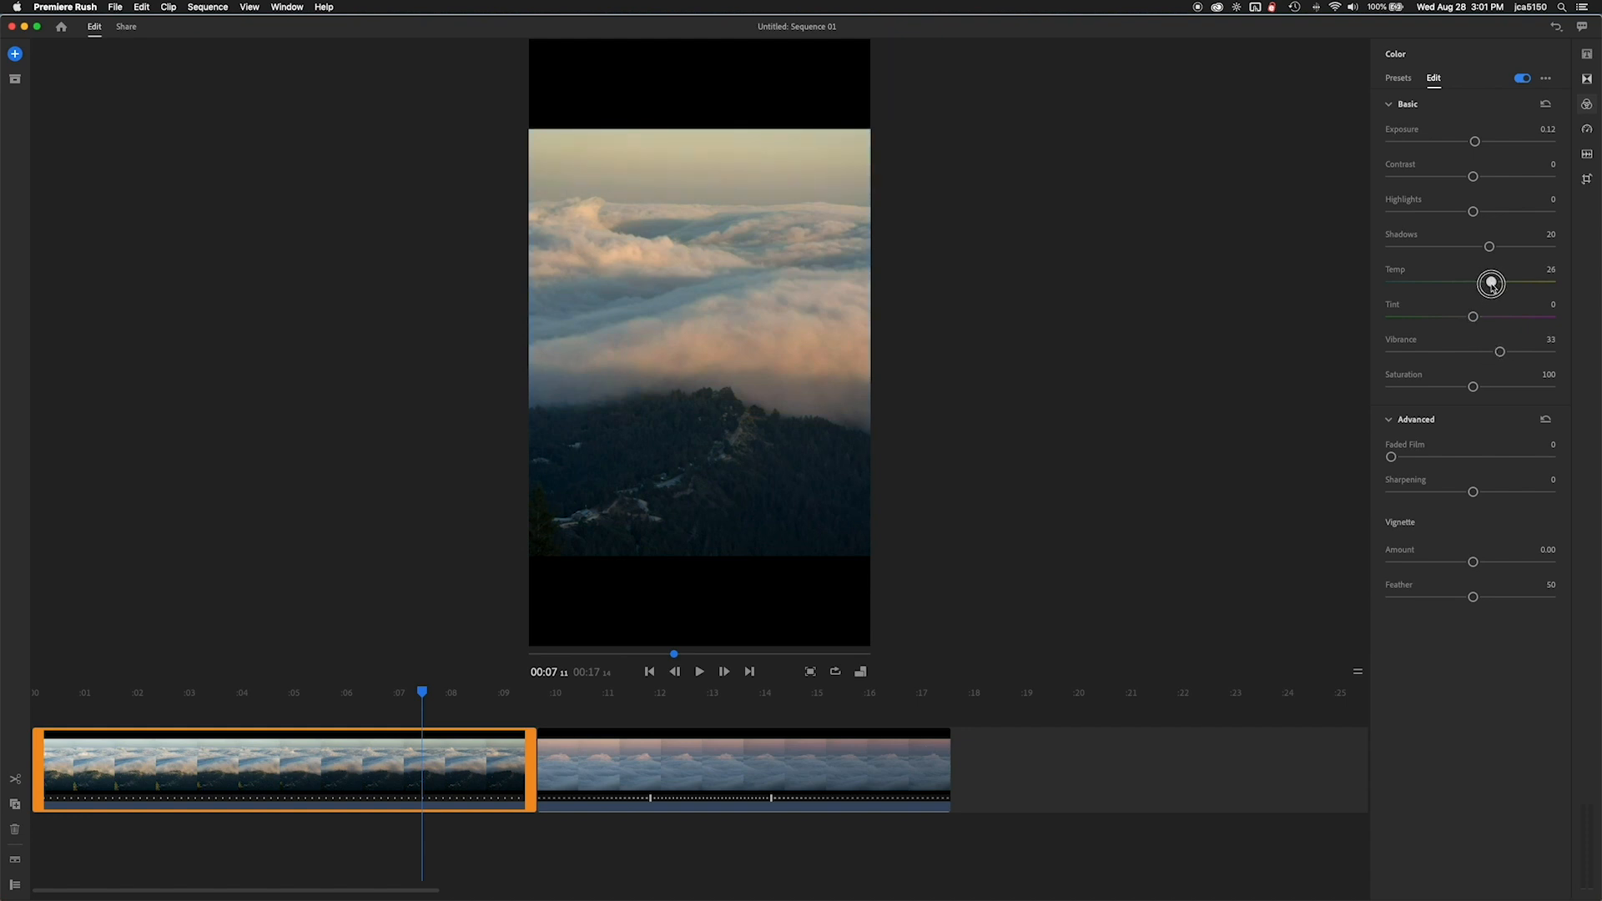
drag(1492, 283, 1490, 283)
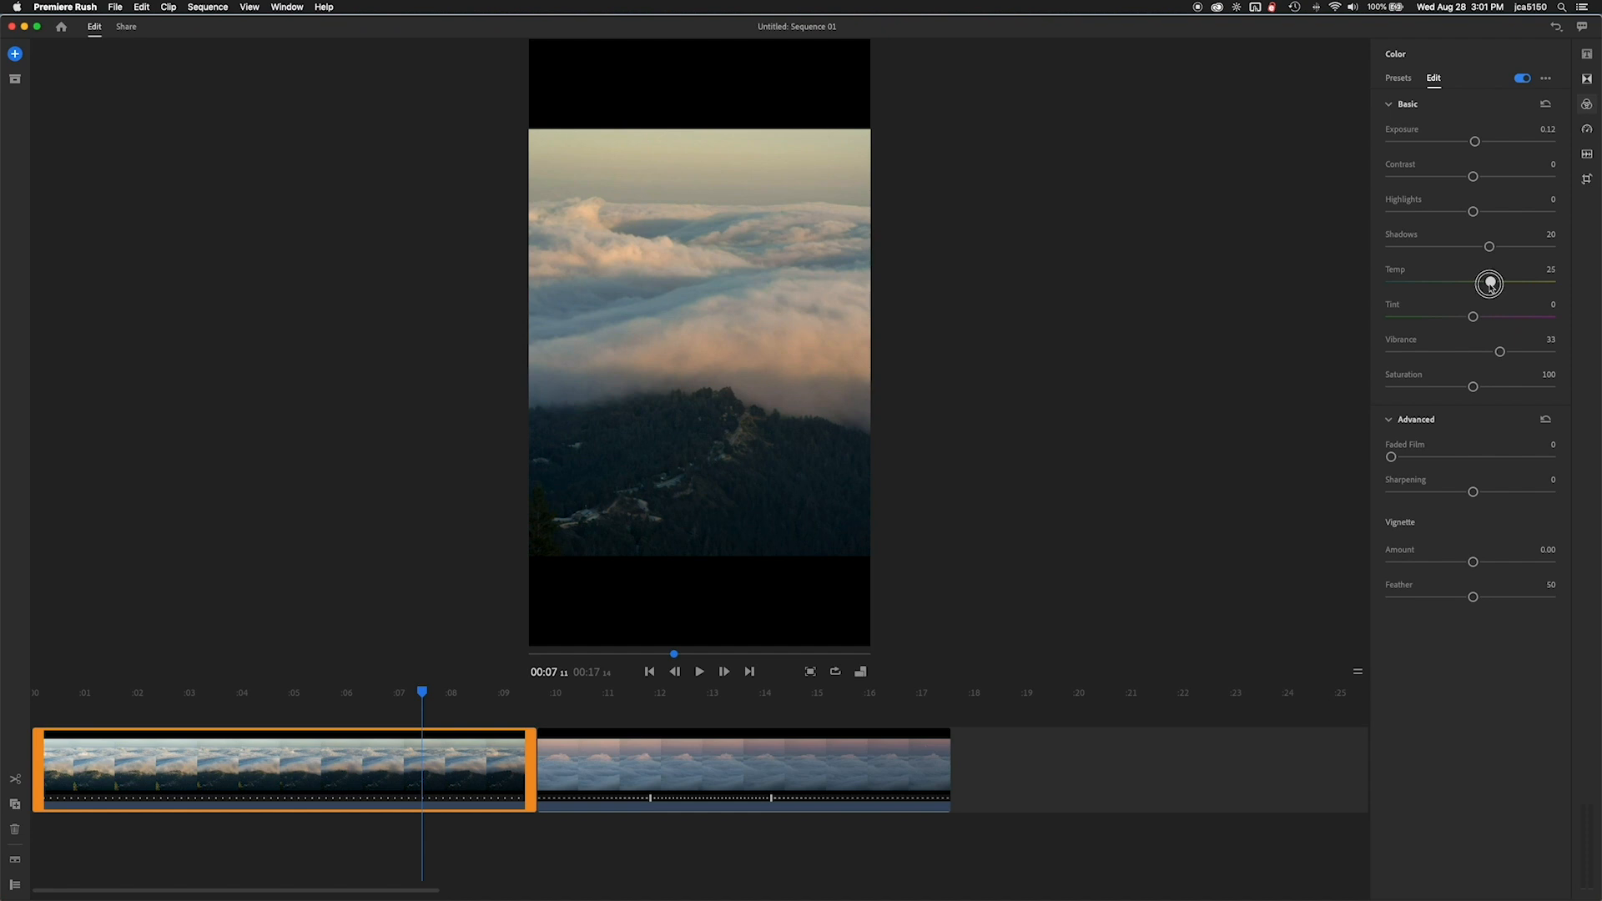
mouse_move(1475, 213)
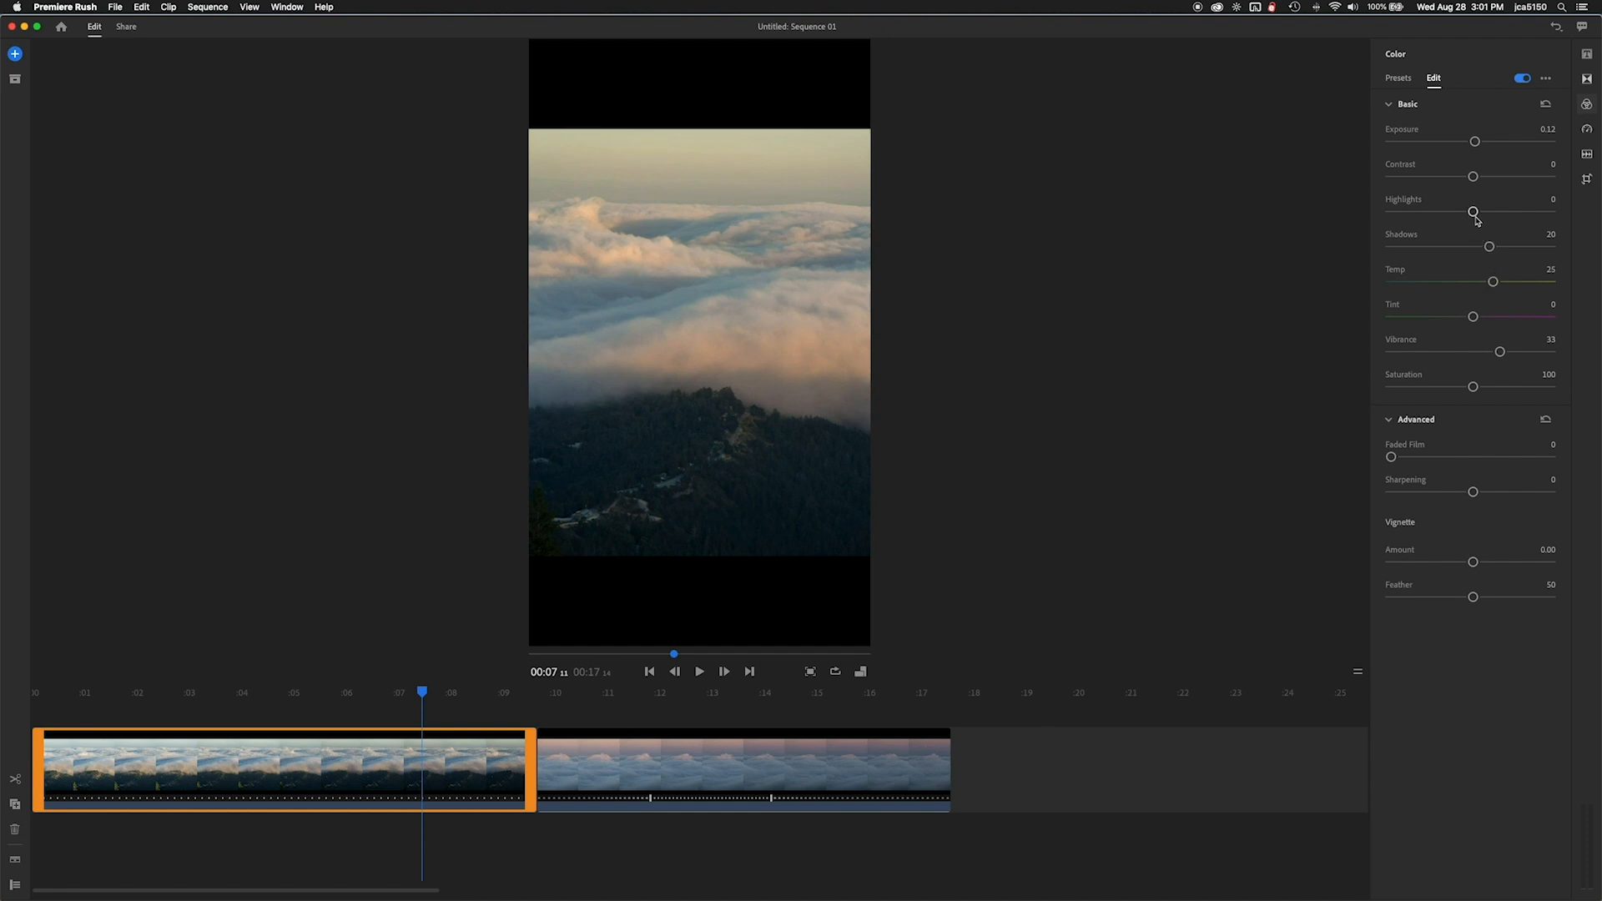
Step: Try the highlights and return them to zero, then settle Contrast at 6
drag(1474, 213, 1479, 213)
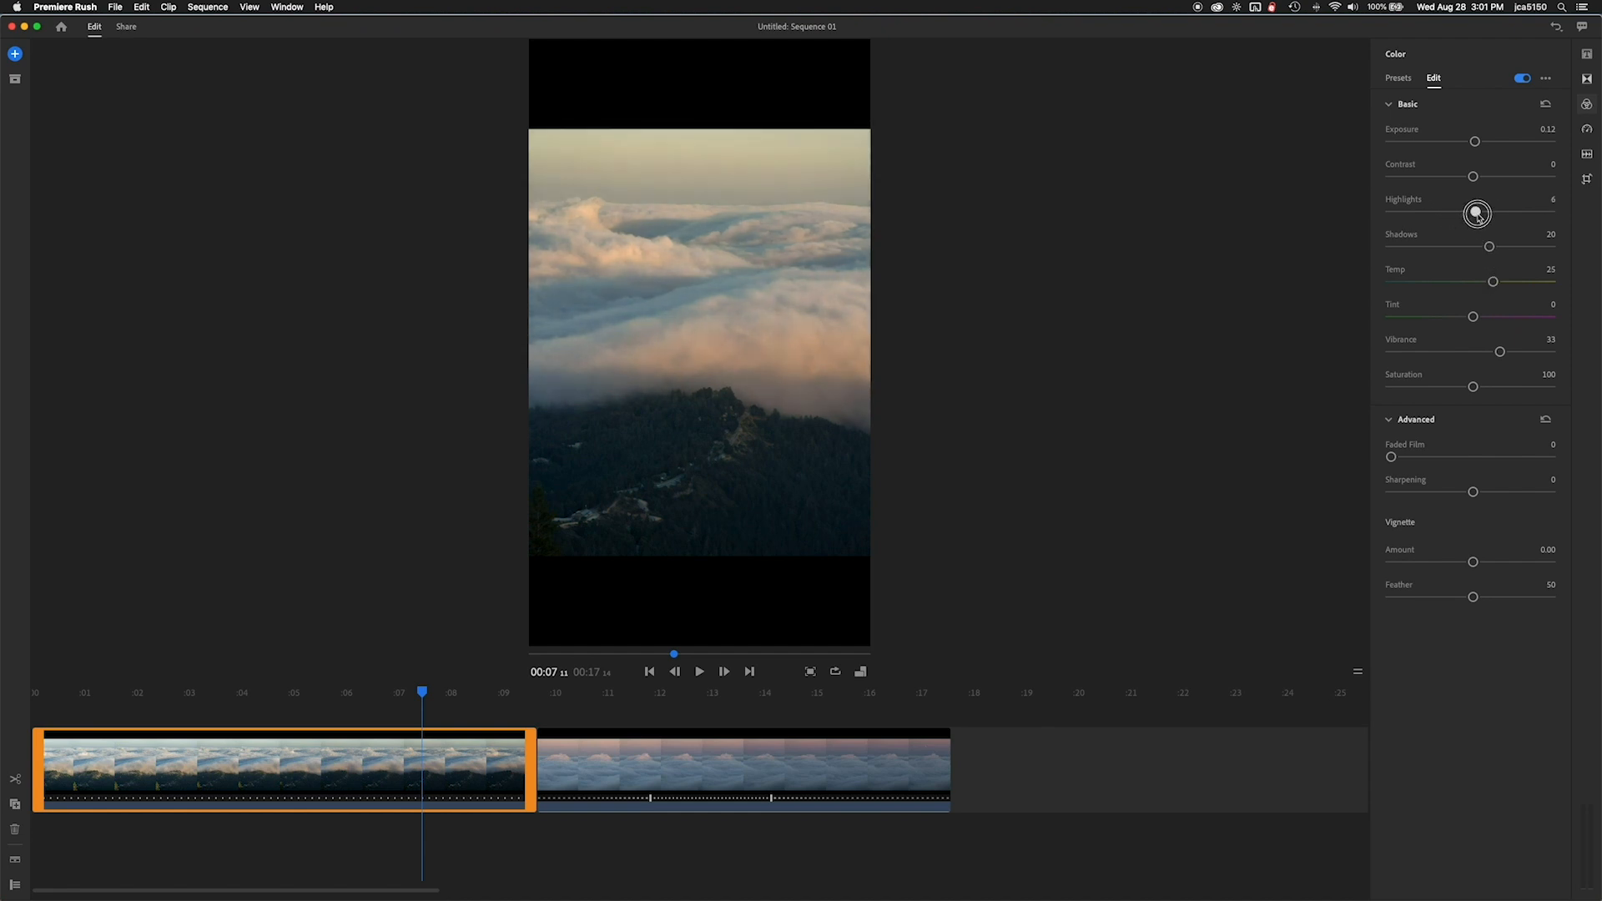
drag(1479, 213, 1472, 213)
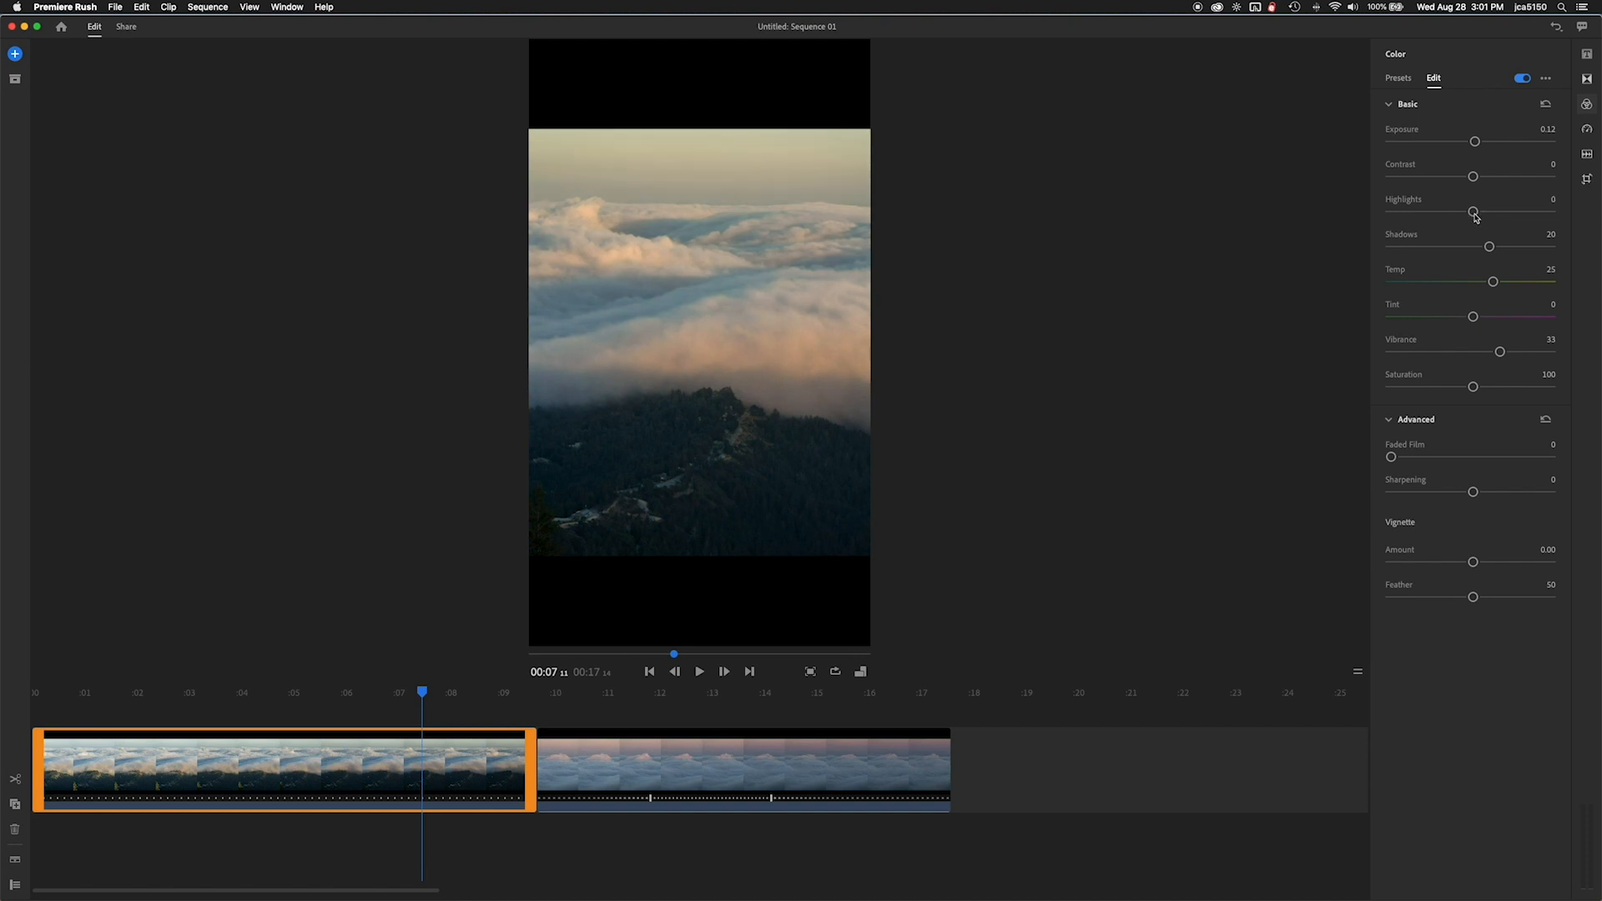
drag(1473, 177, 1483, 177)
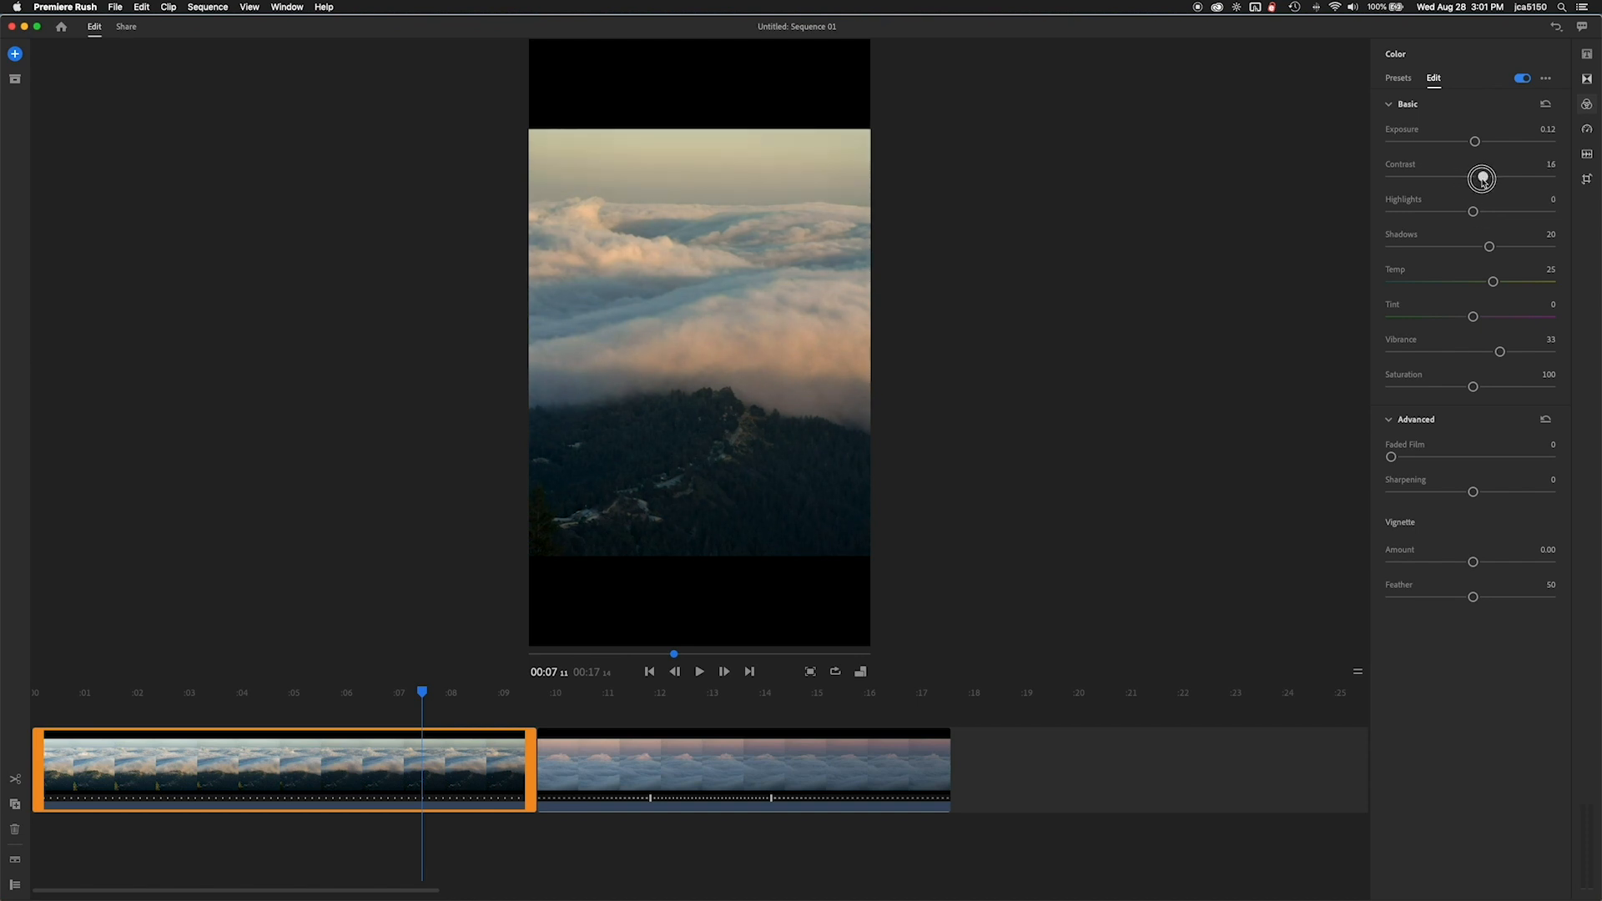
drag(1483, 177, 1506, 177)
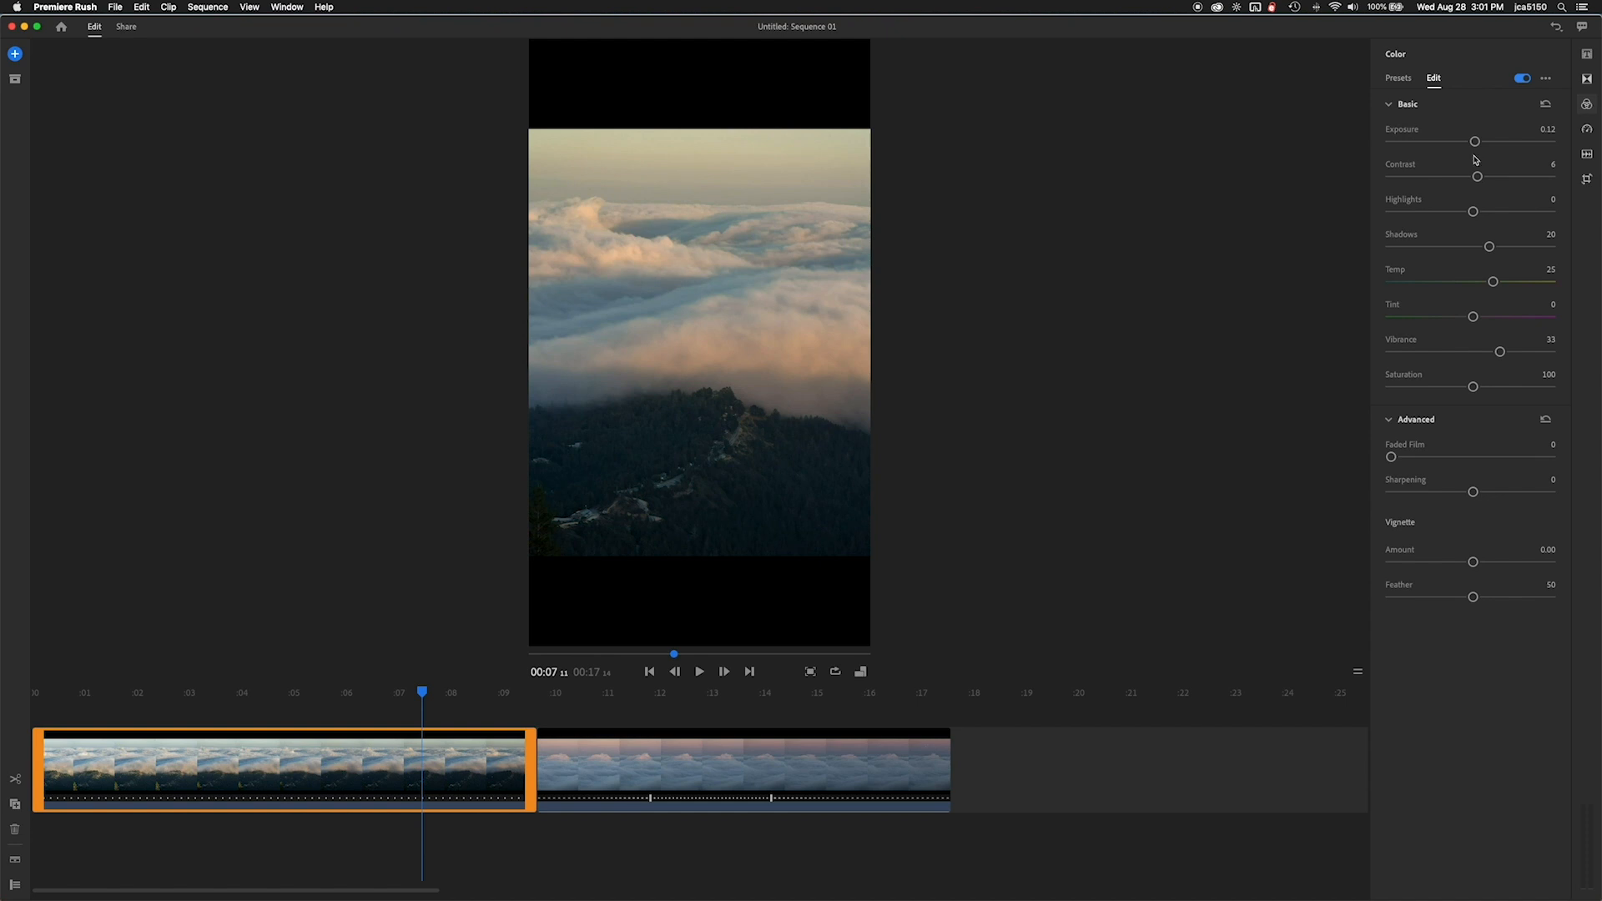
Step: Set Faded Film to 17, reset Vignette to 0 and add light Sharpening, then select the second clip
drag(1392, 457, 1395, 457)
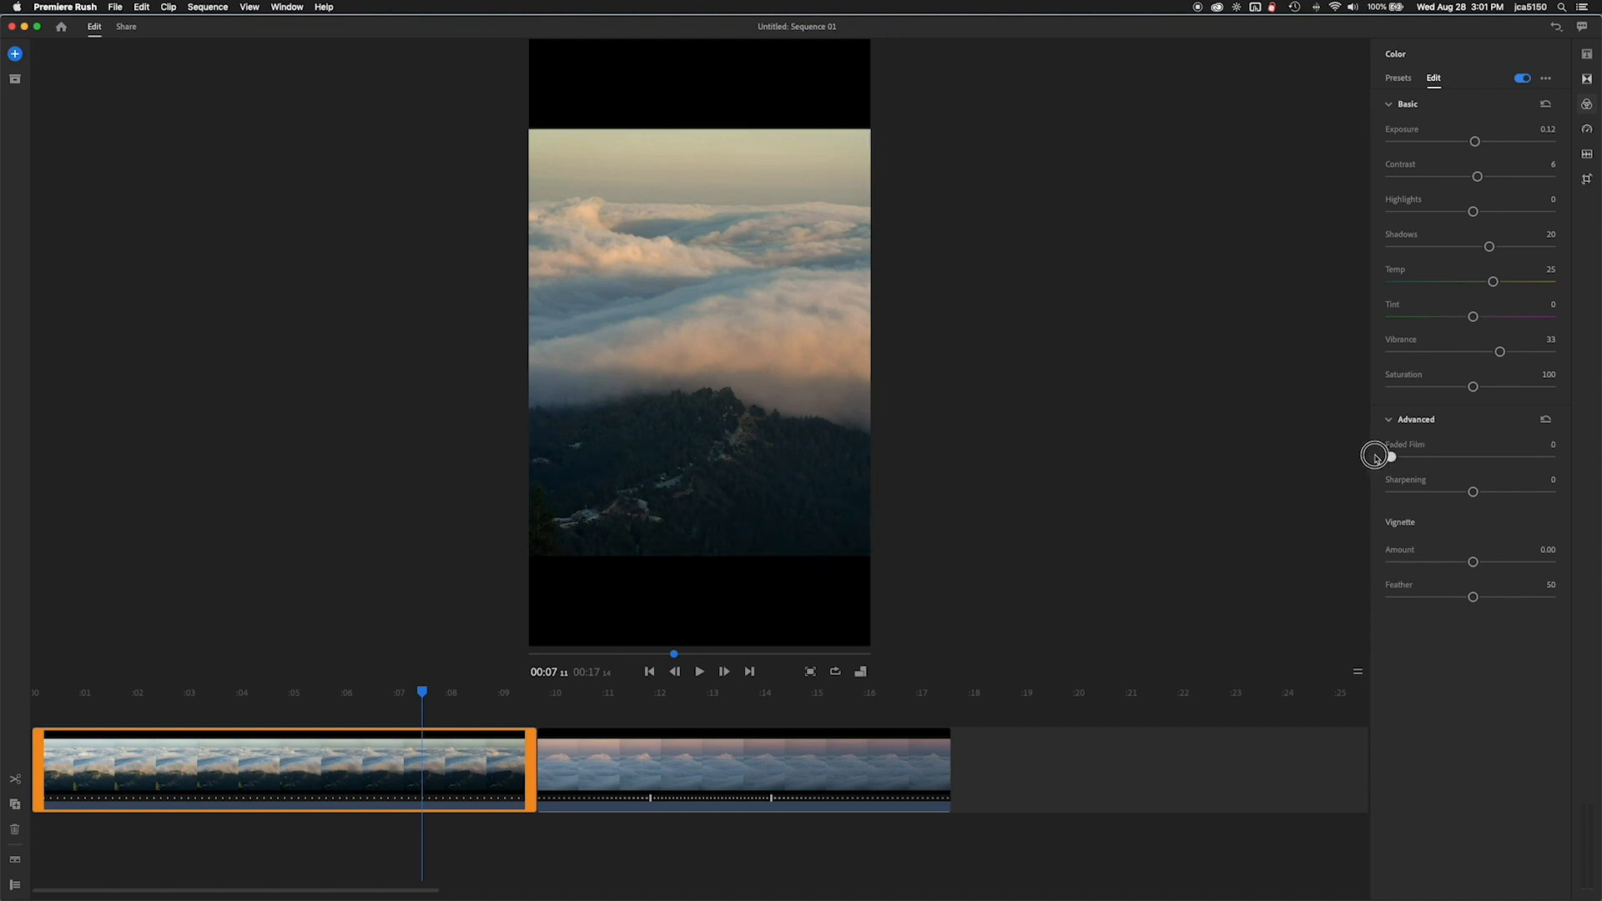
drag(1392, 457, 1416, 457)
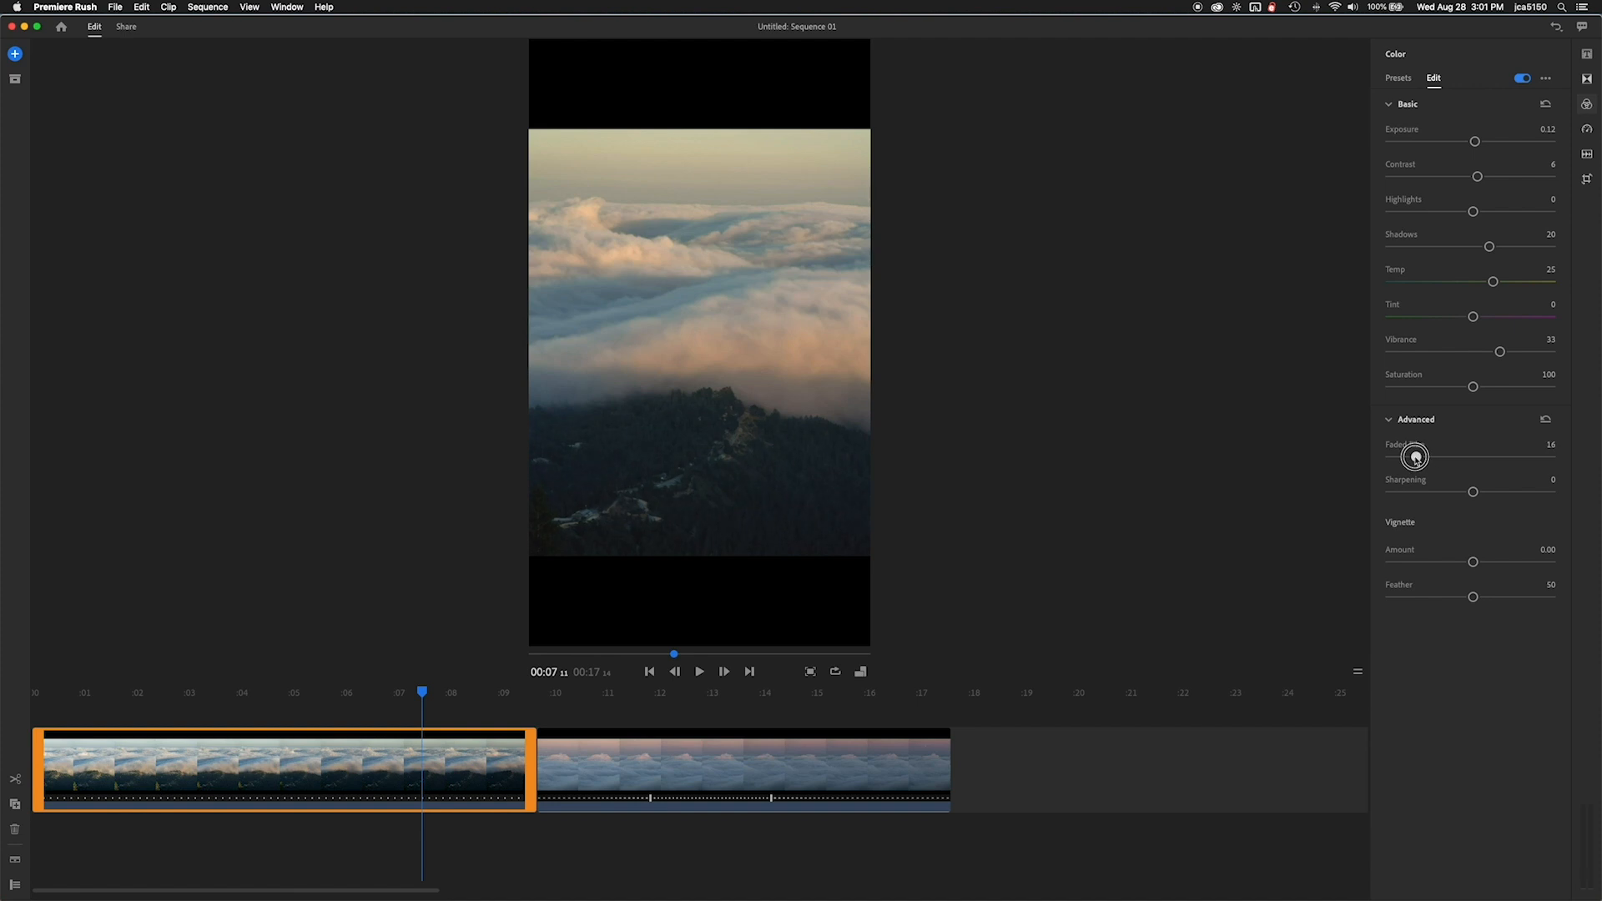
drag(1415, 457, 1420, 456)
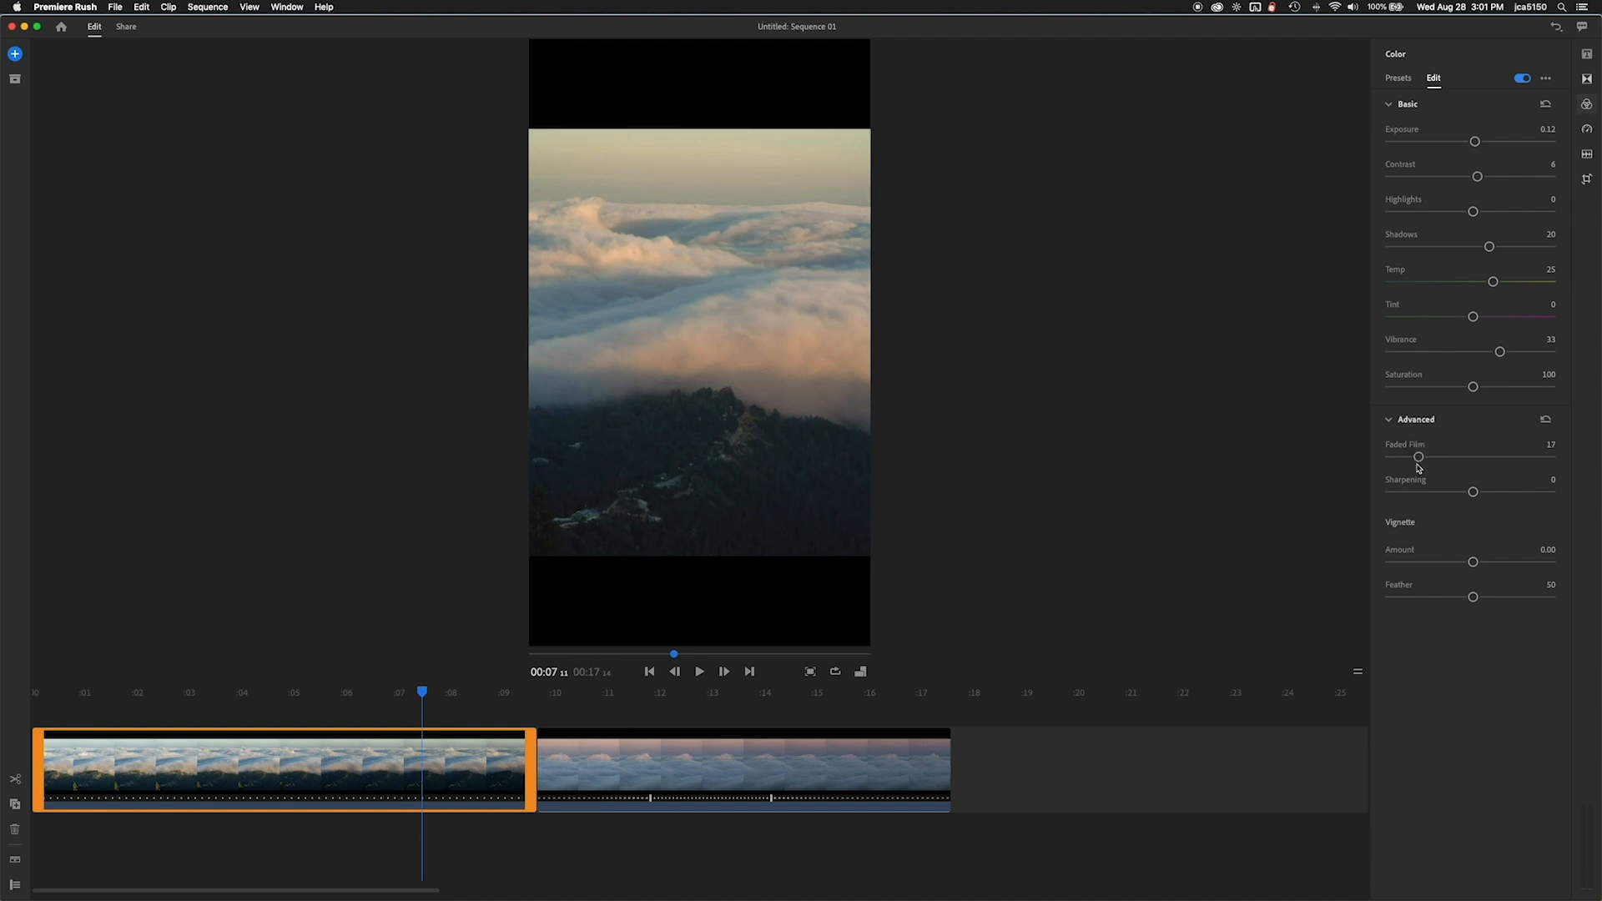
drag(1474, 560, 1443, 561)
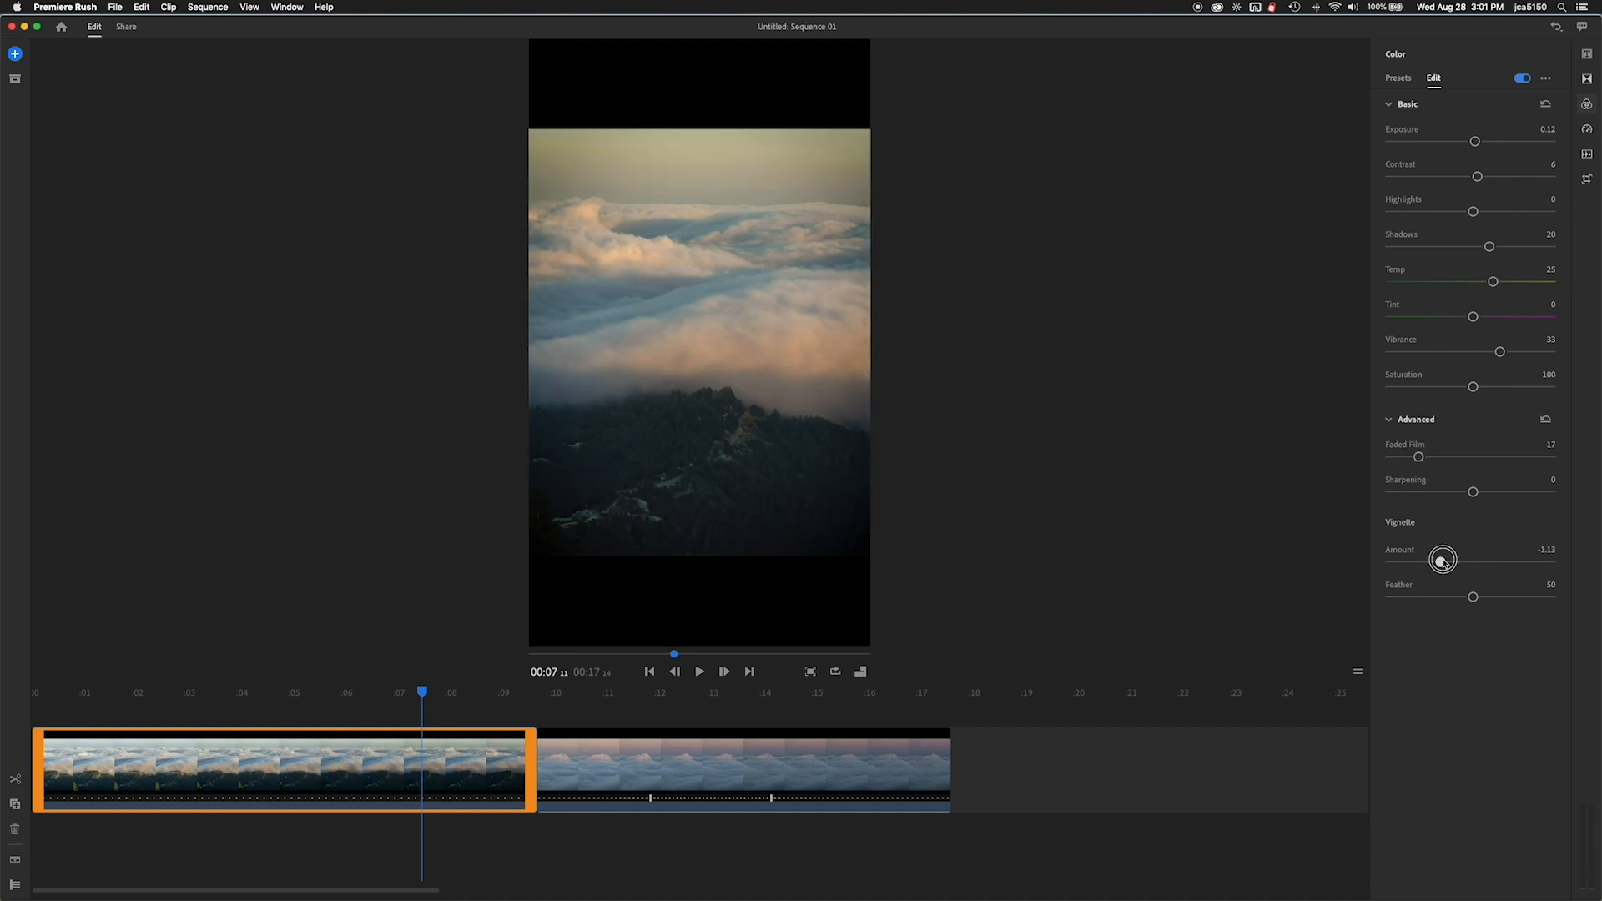
drag(1443, 559, 1475, 564)
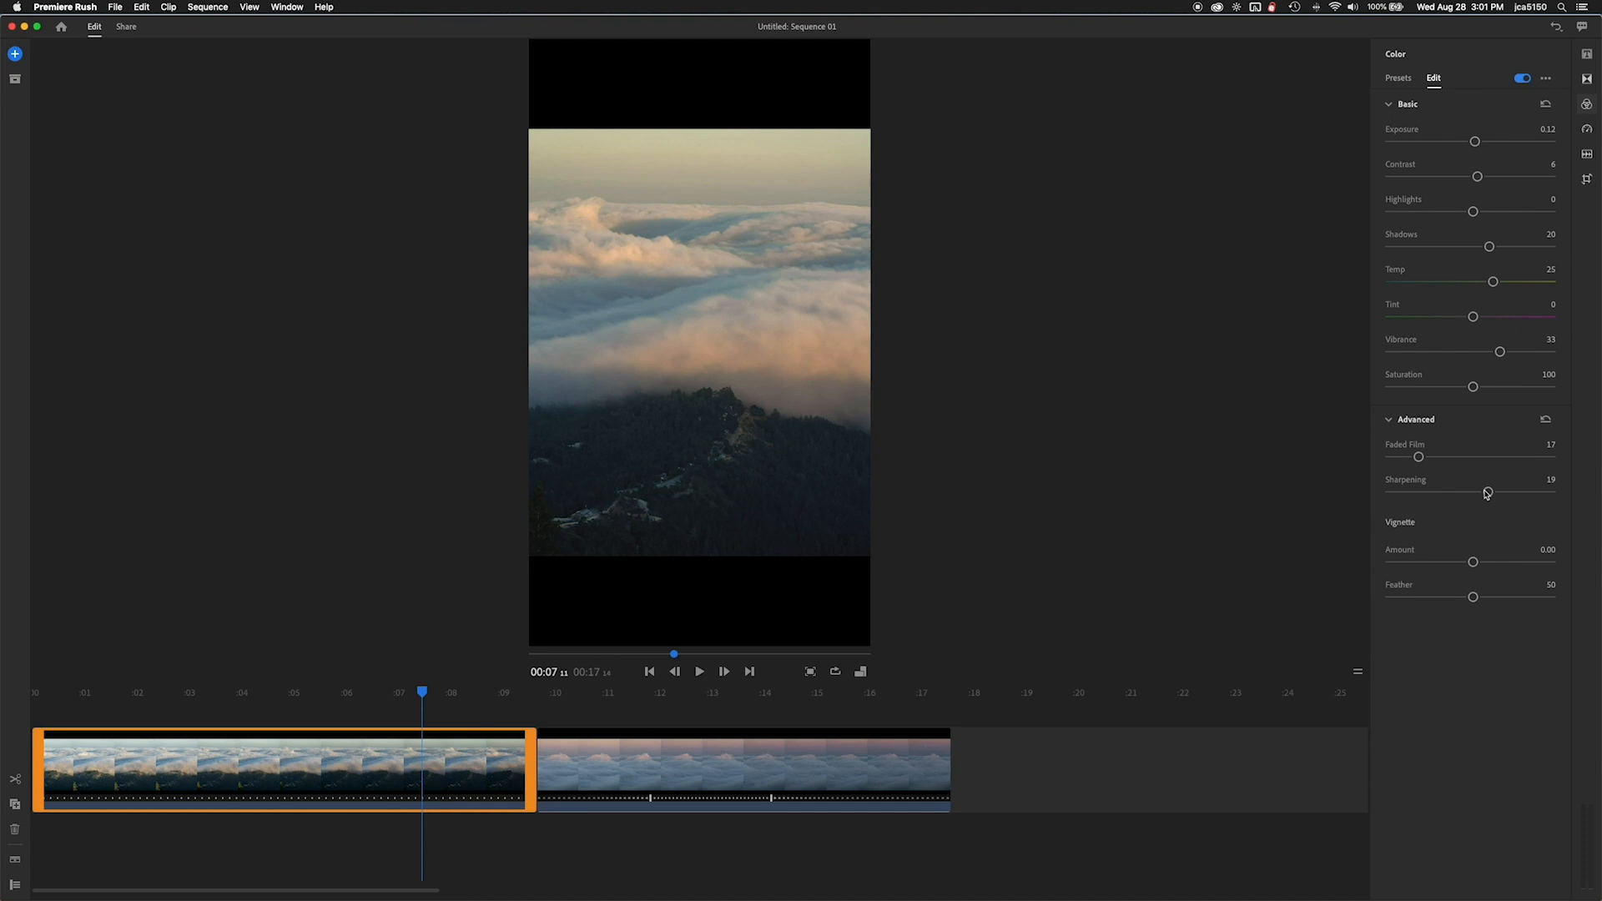
mouse_move(636, 735)
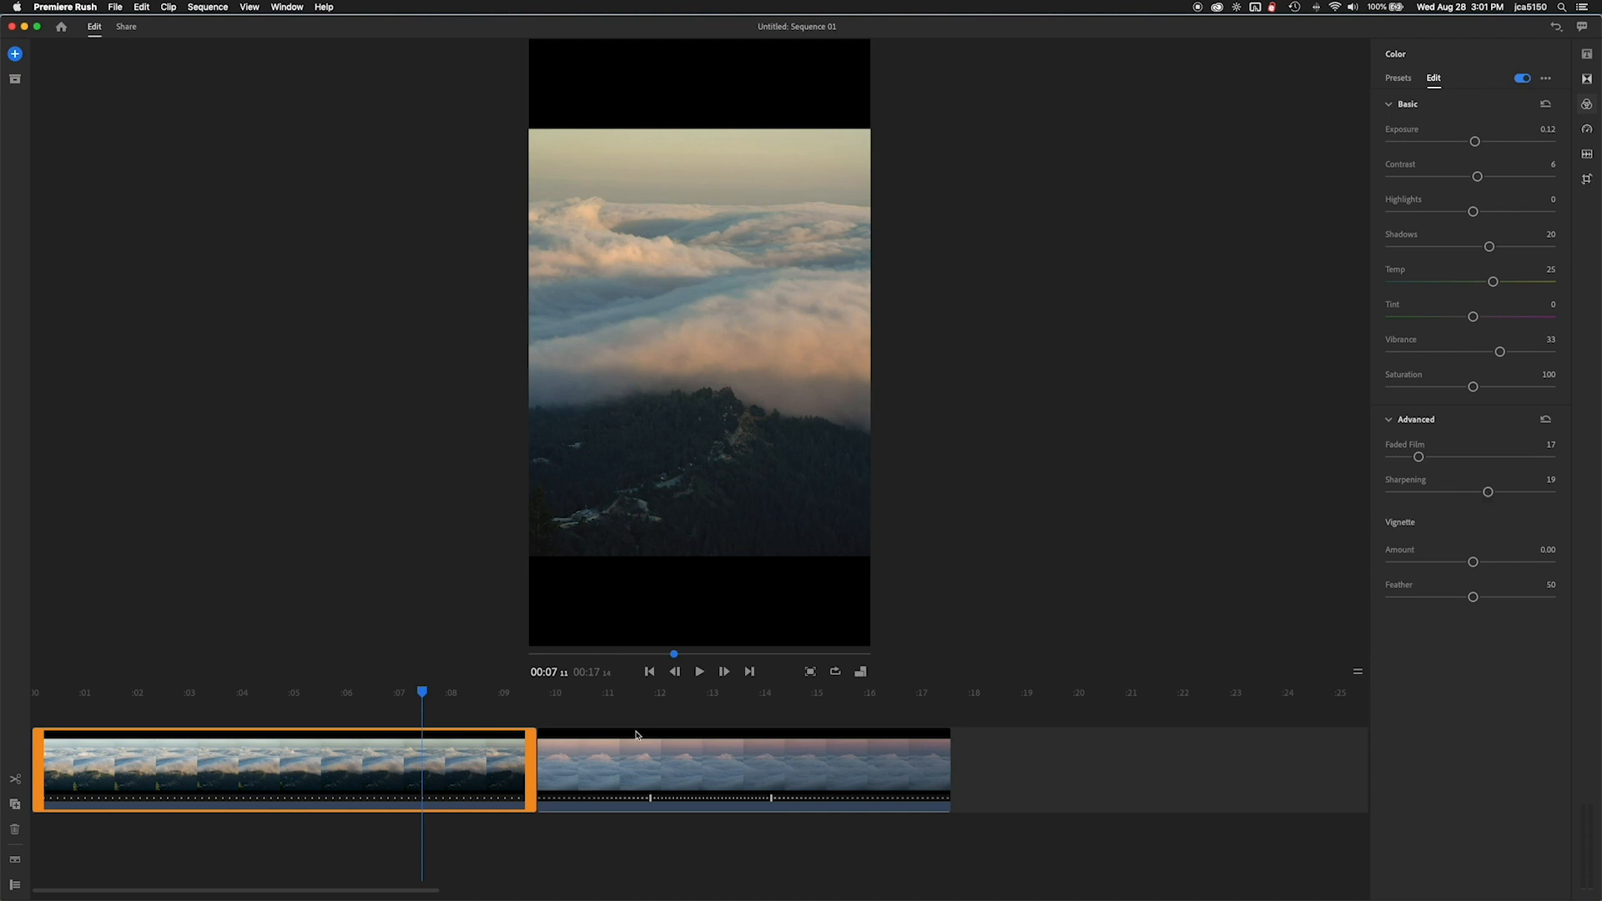
mouse_move(637, 743)
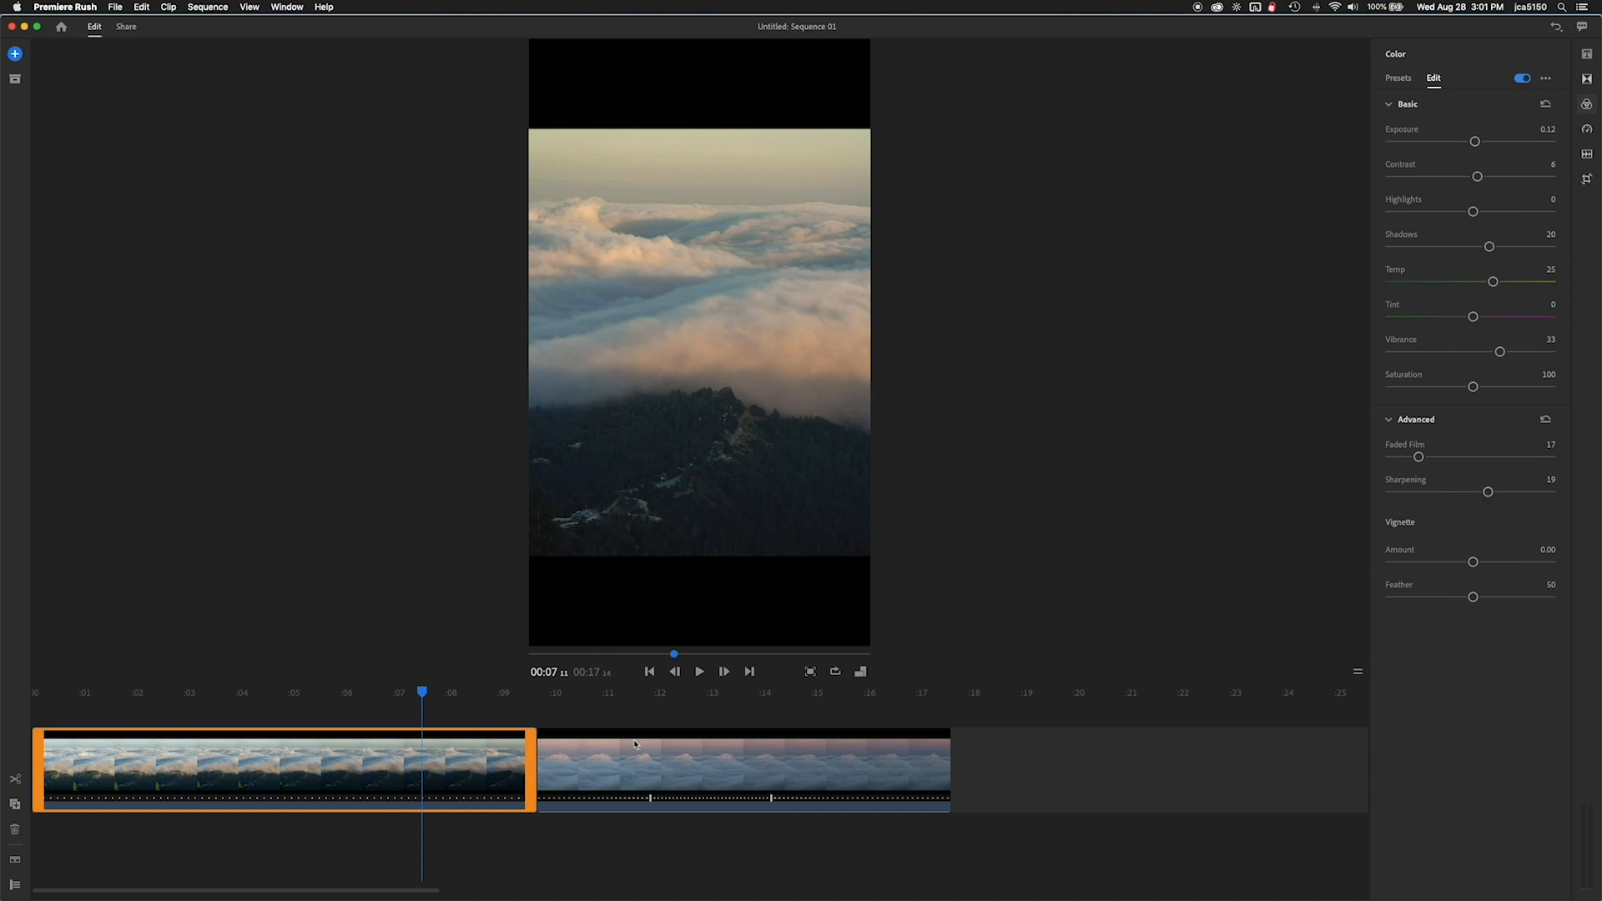
mouse_move(631, 767)
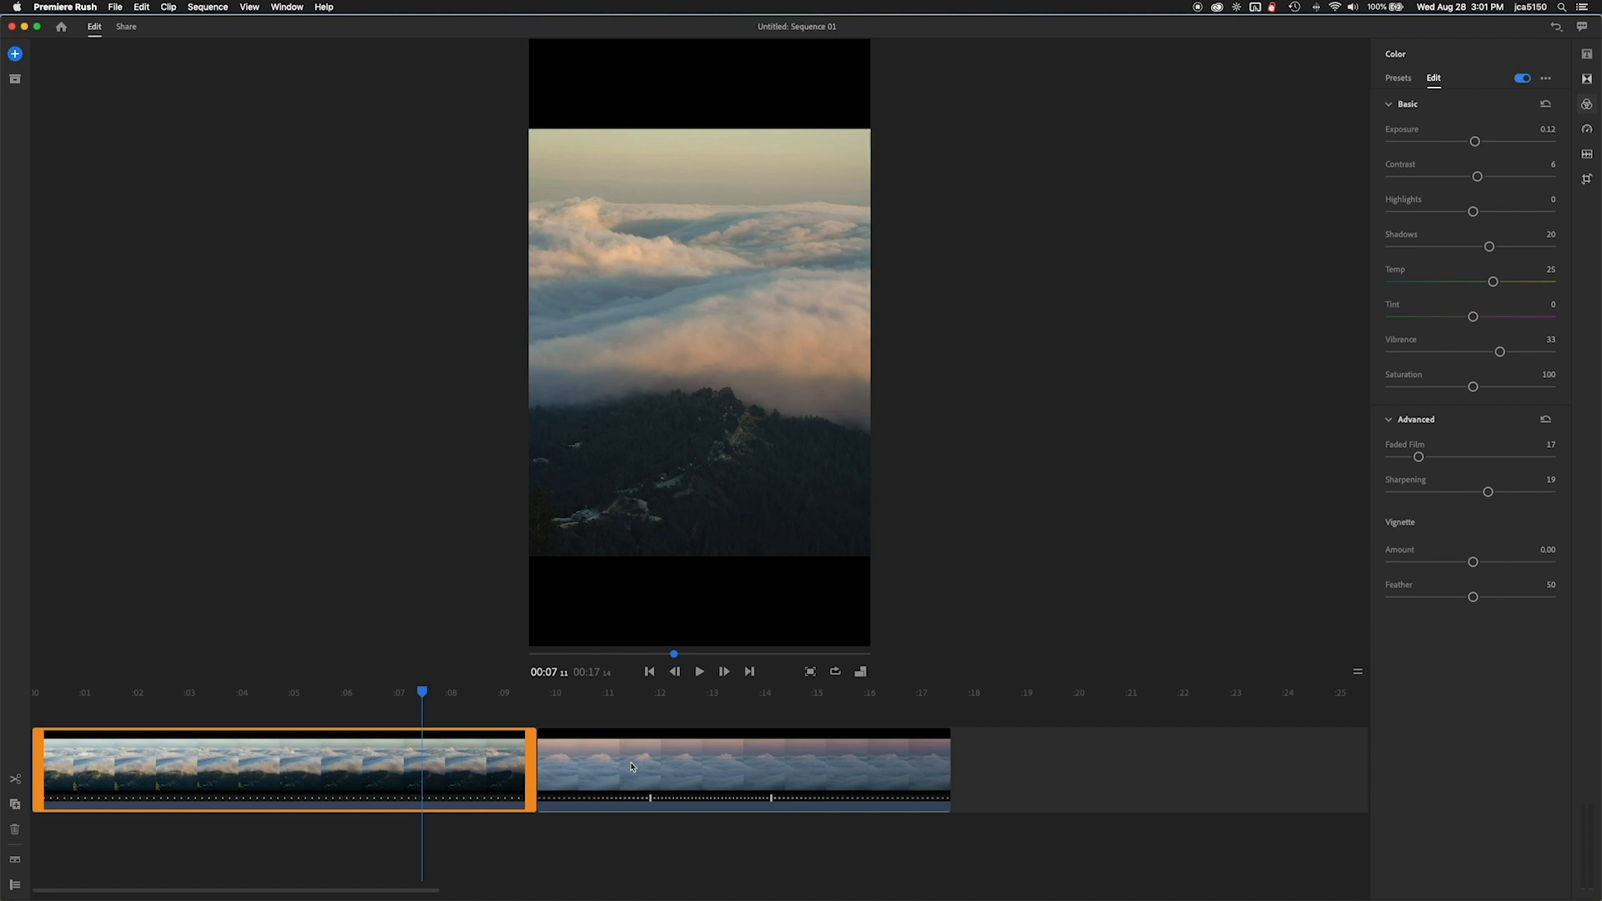
click(741, 766)
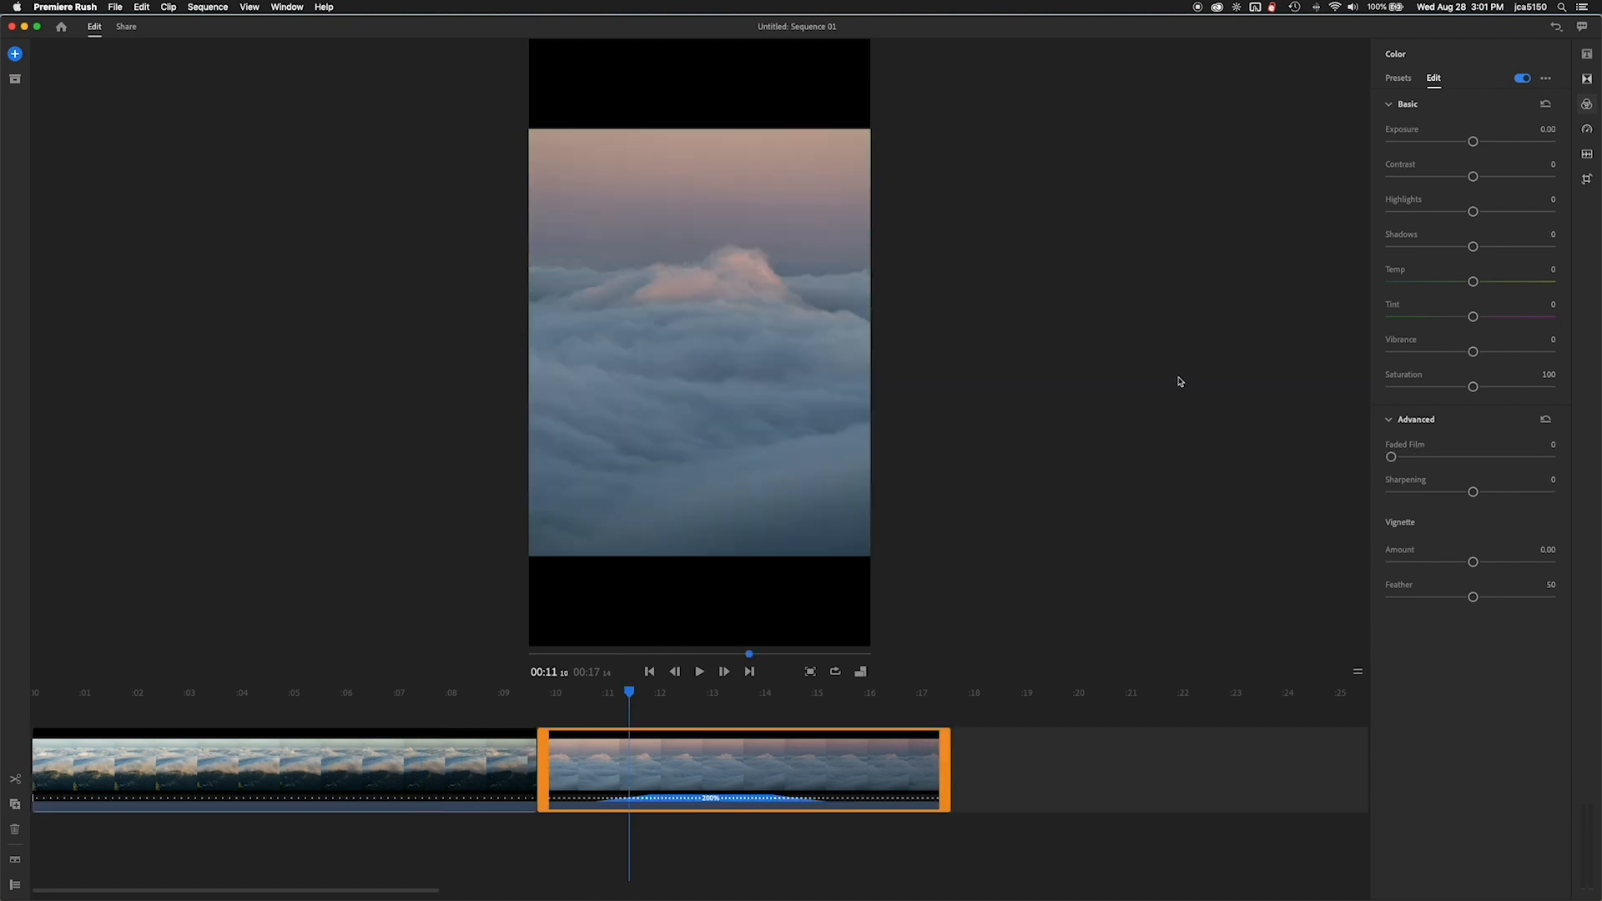
mouse_move(1474, 213)
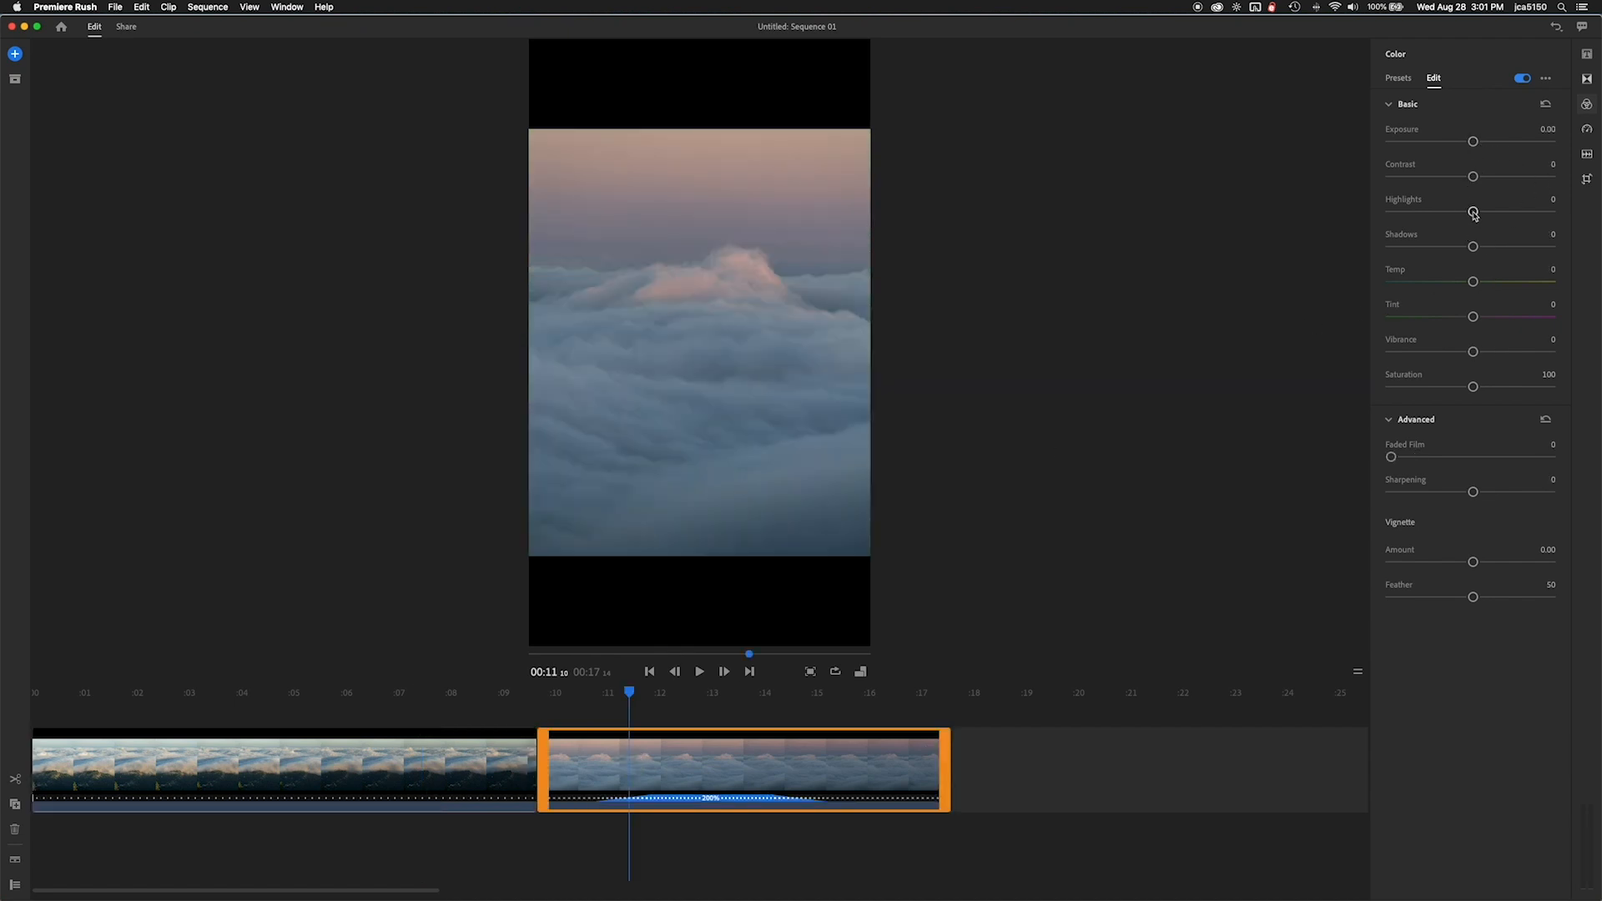
Step: Give the second clip more contrast, added vibrance, Faded Film 12 and some sharpening
drag(1474, 177, 1489, 177)
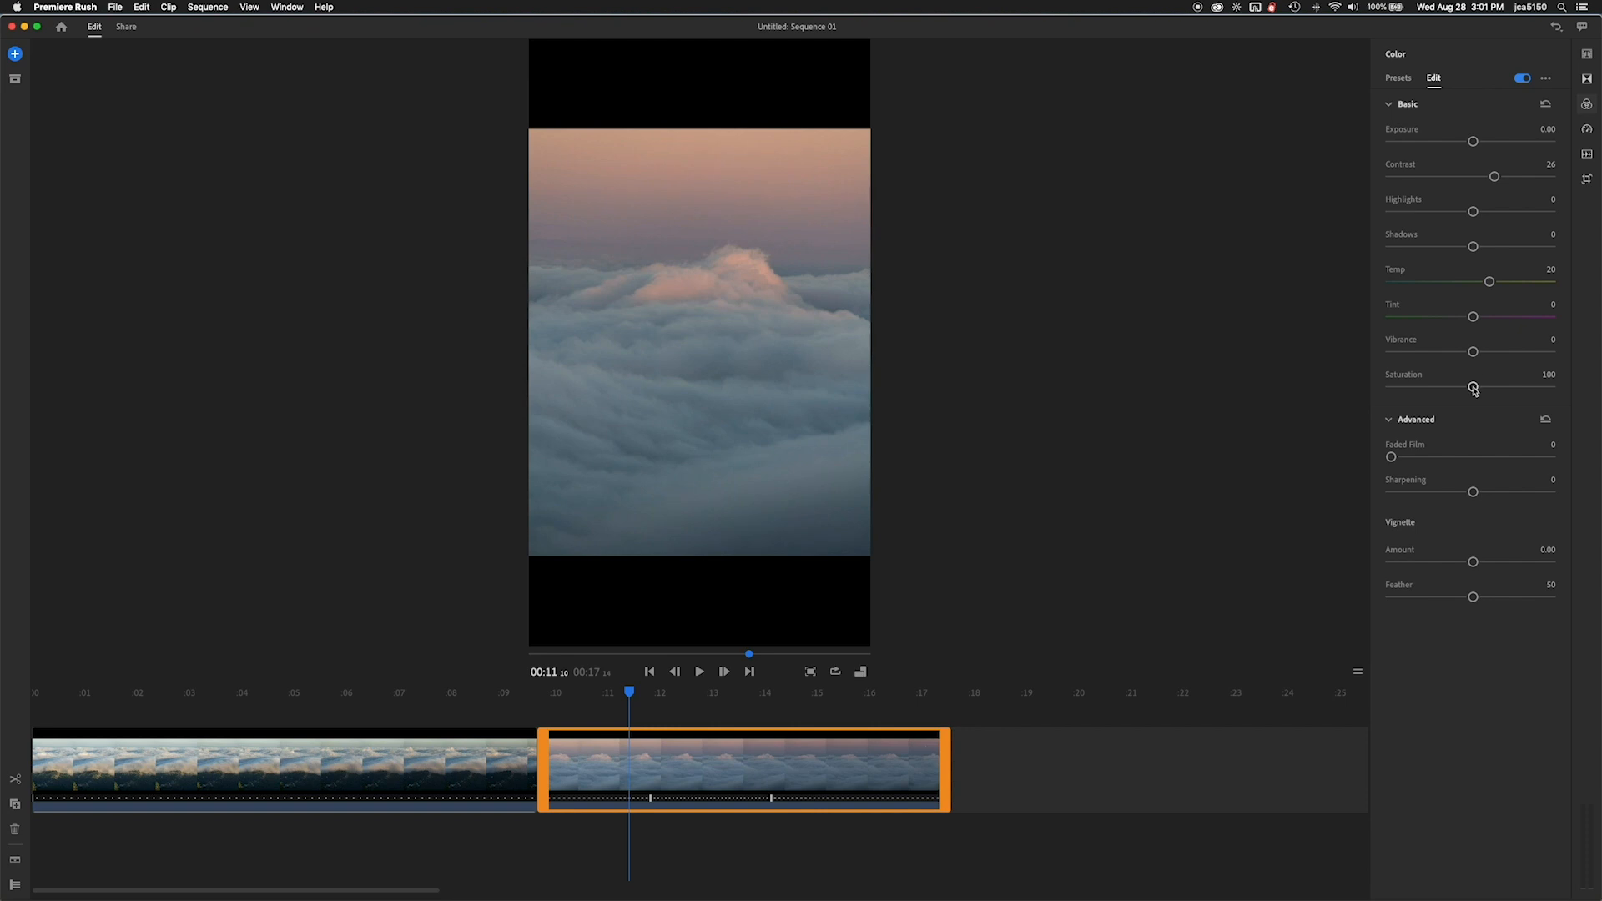
drag(1474, 351, 1489, 352)
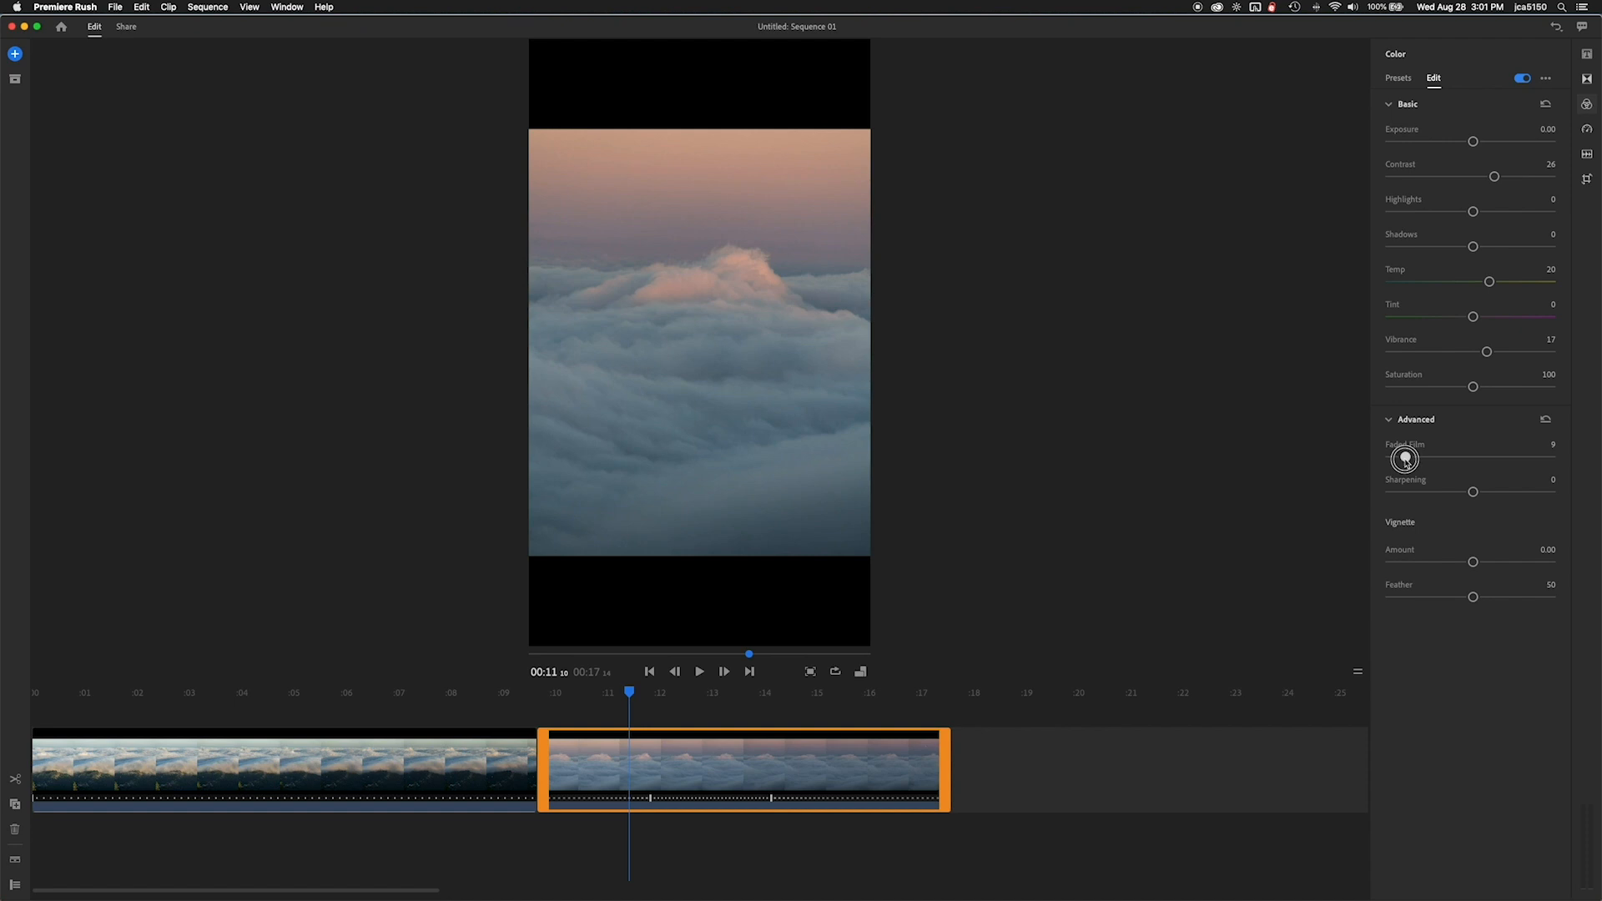
drag(1403, 457, 1409, 457)
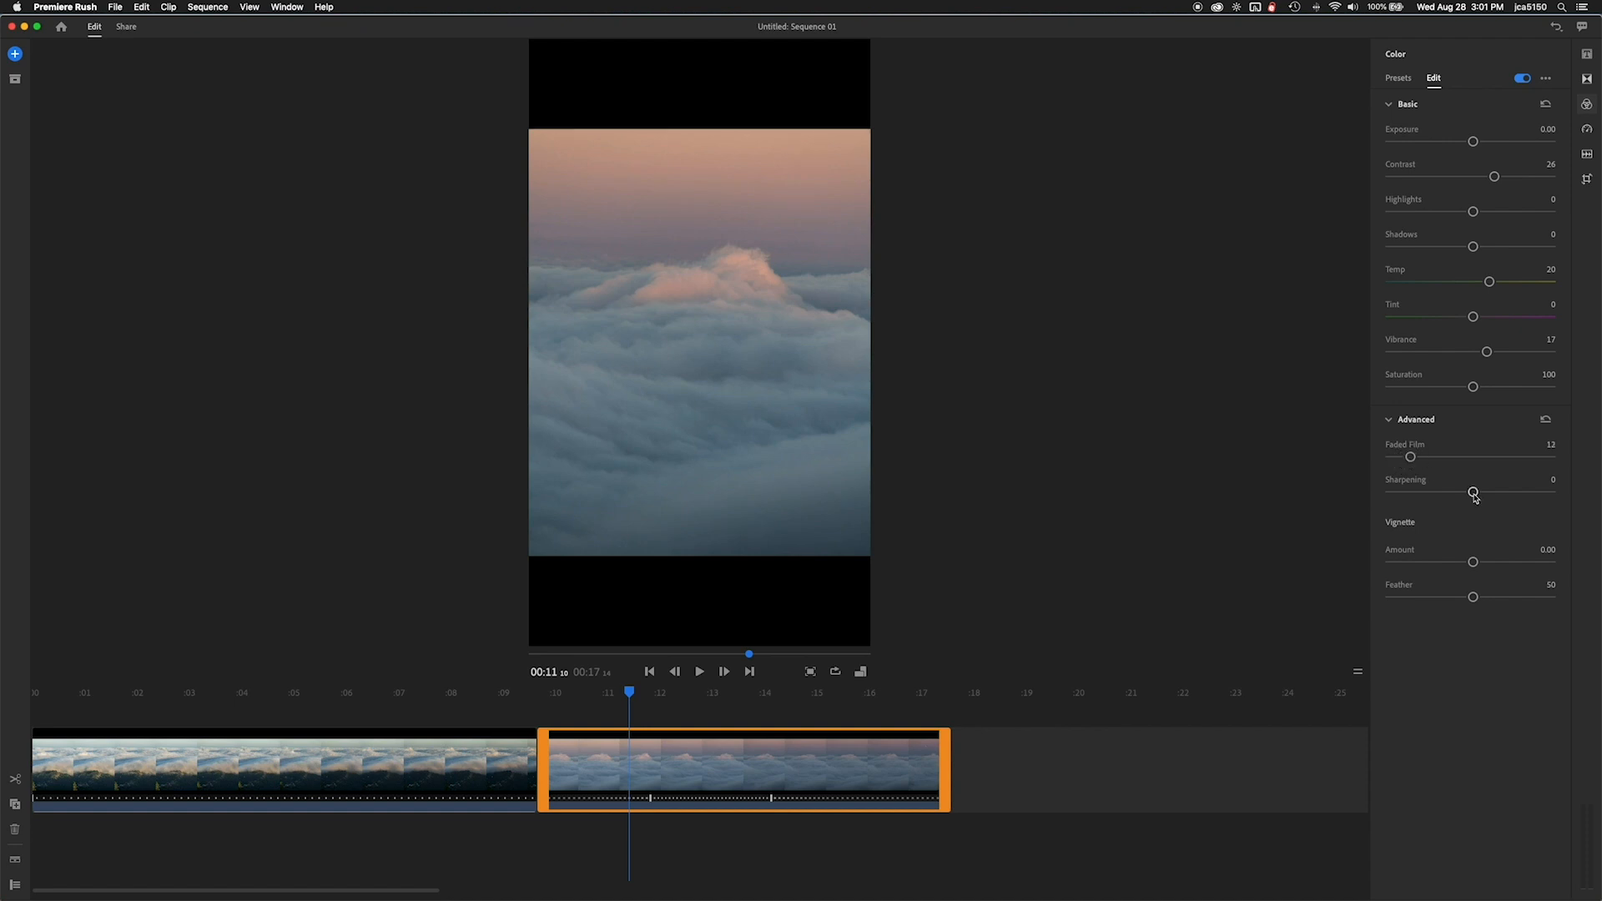
drag(1474, 492, 1494, 491)
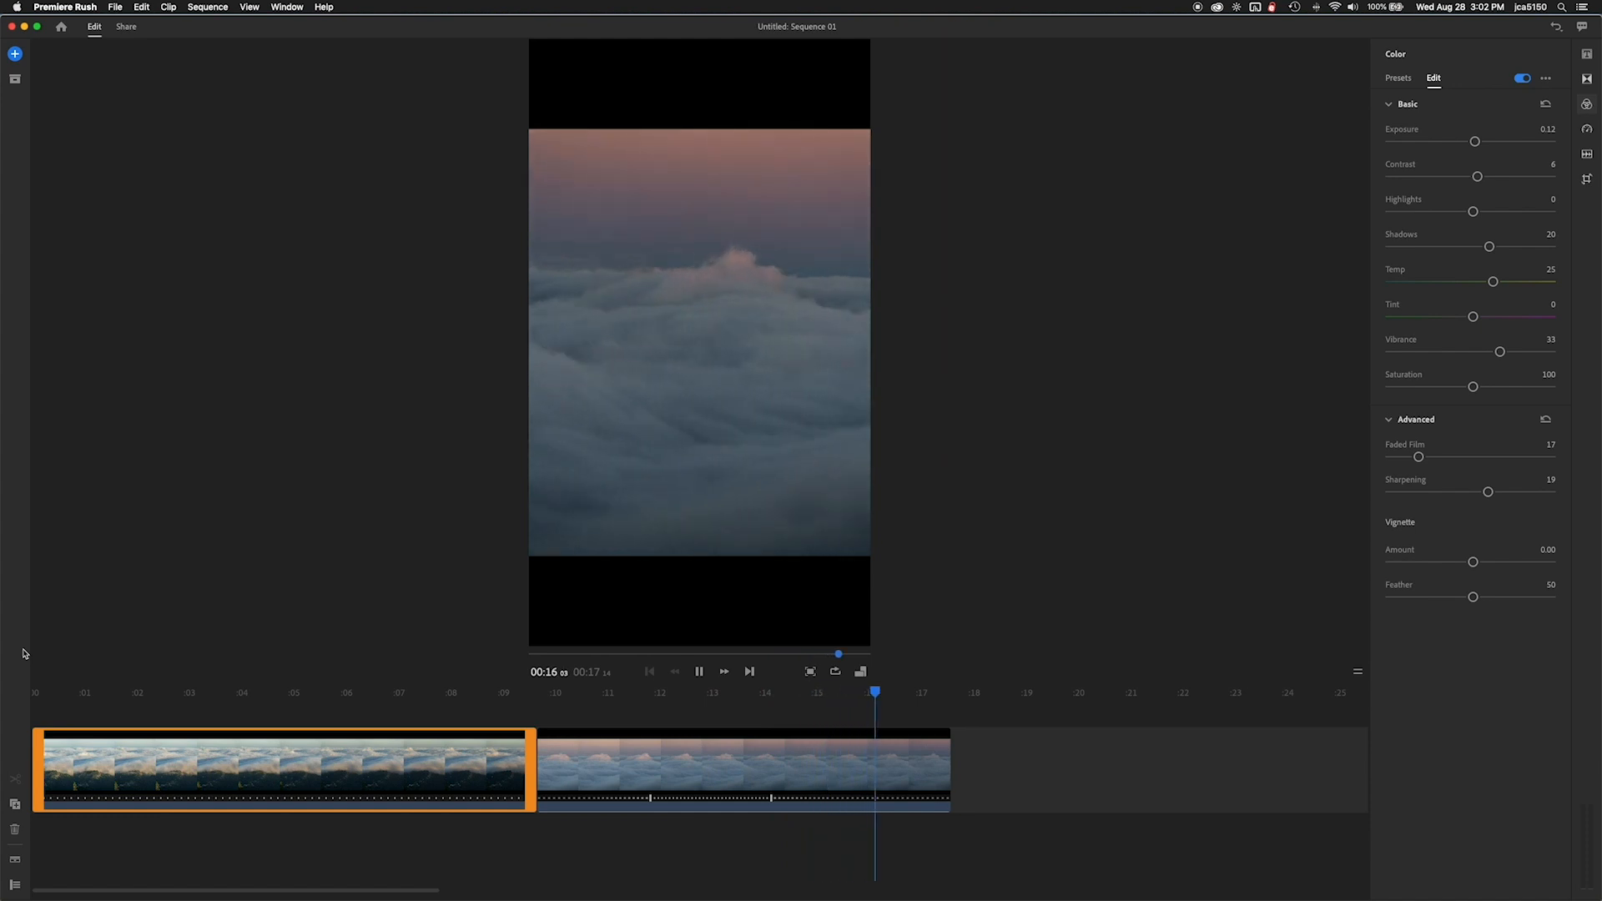
Step: Stop the preview playback
click(699, 671)
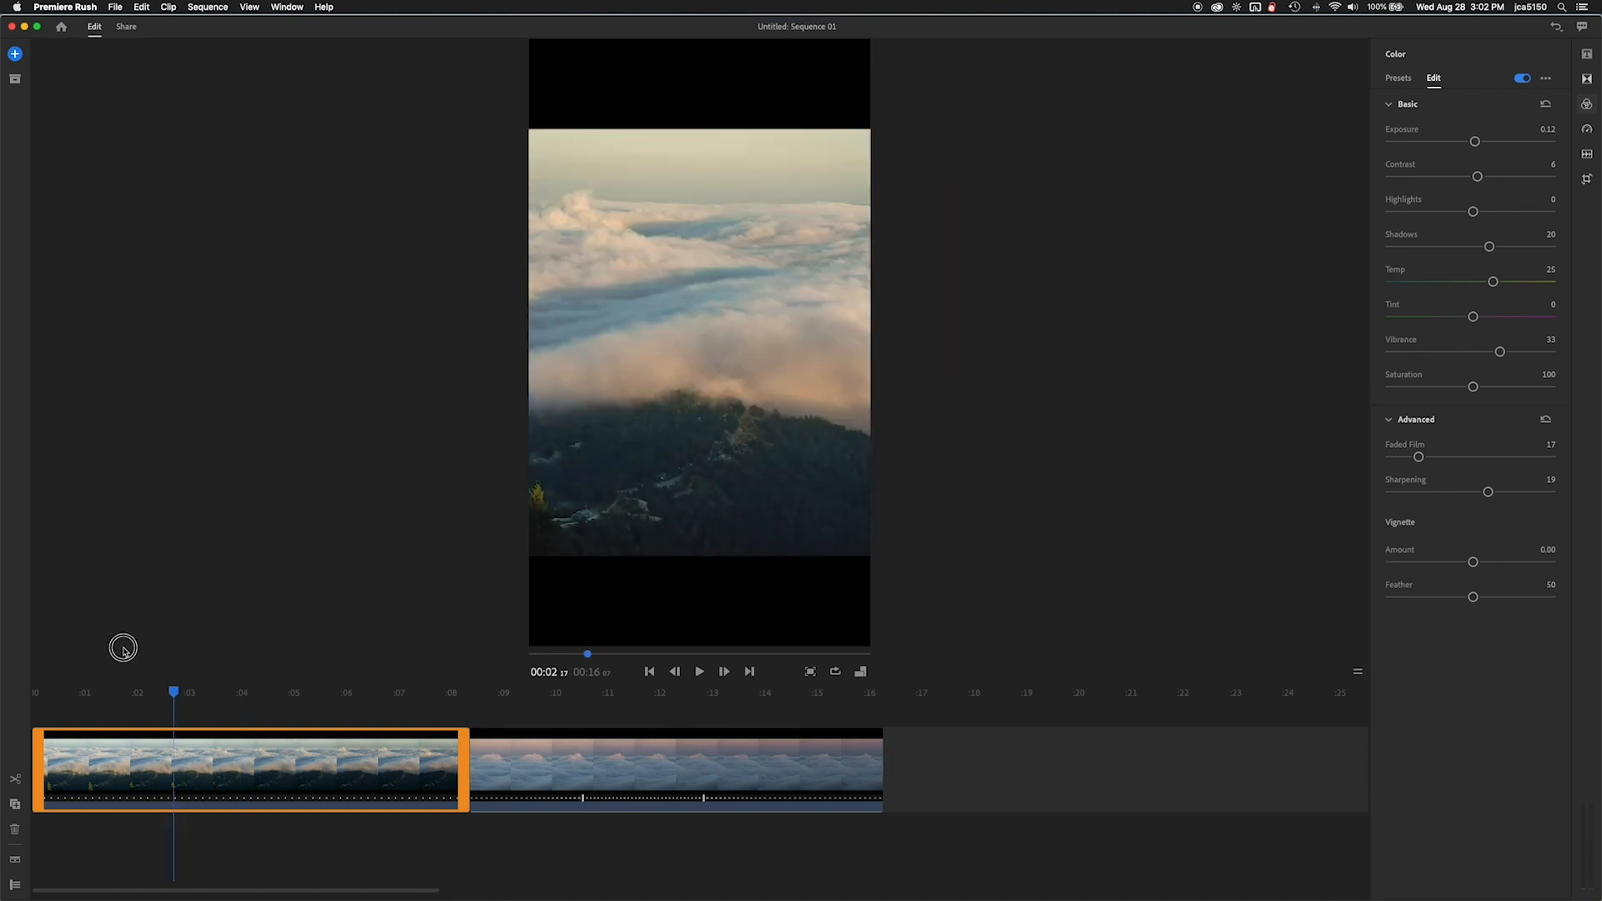
Step: Trim the first clip to end near 00:05, preview the sequence briefly, then select the second clip
click(700, 672)
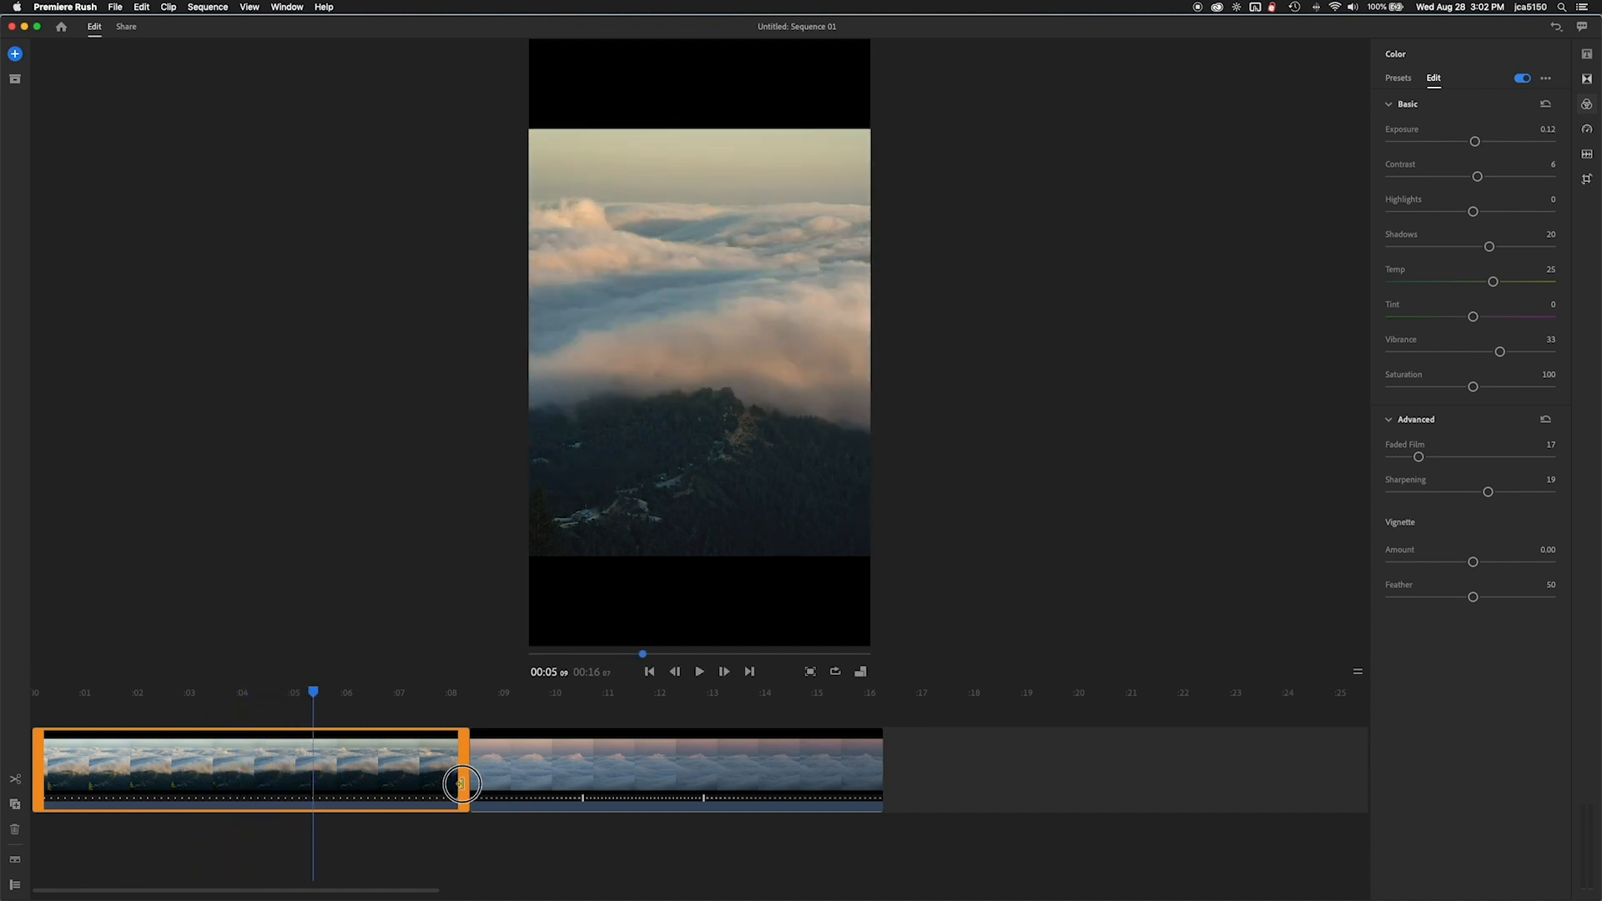
drag(461, 784, 314, 783)
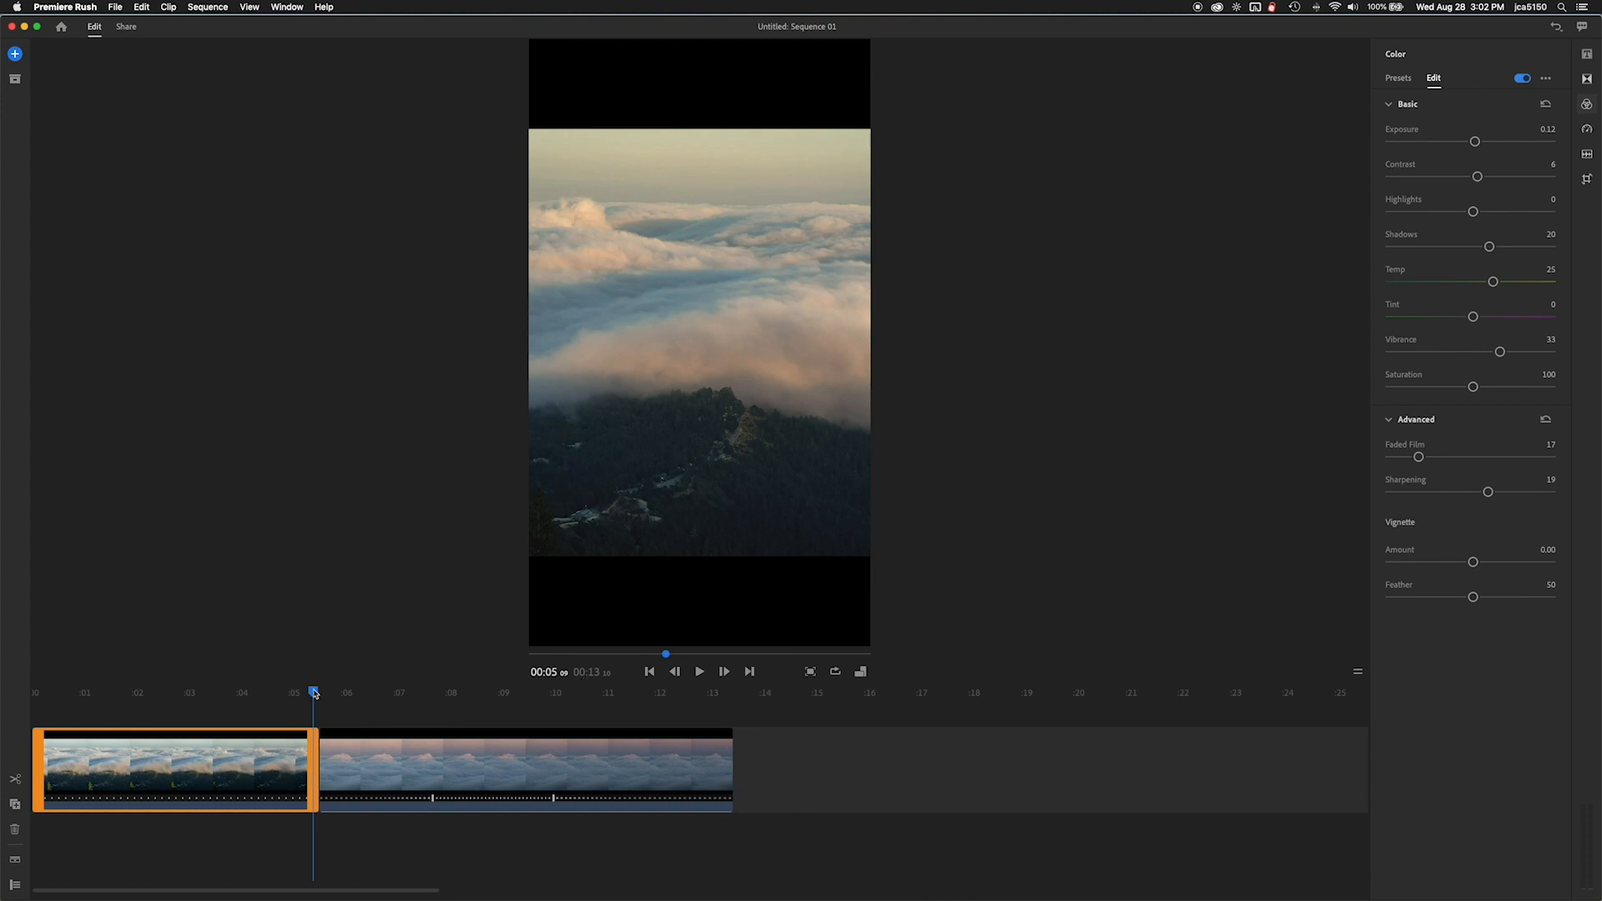
click(699, 671)
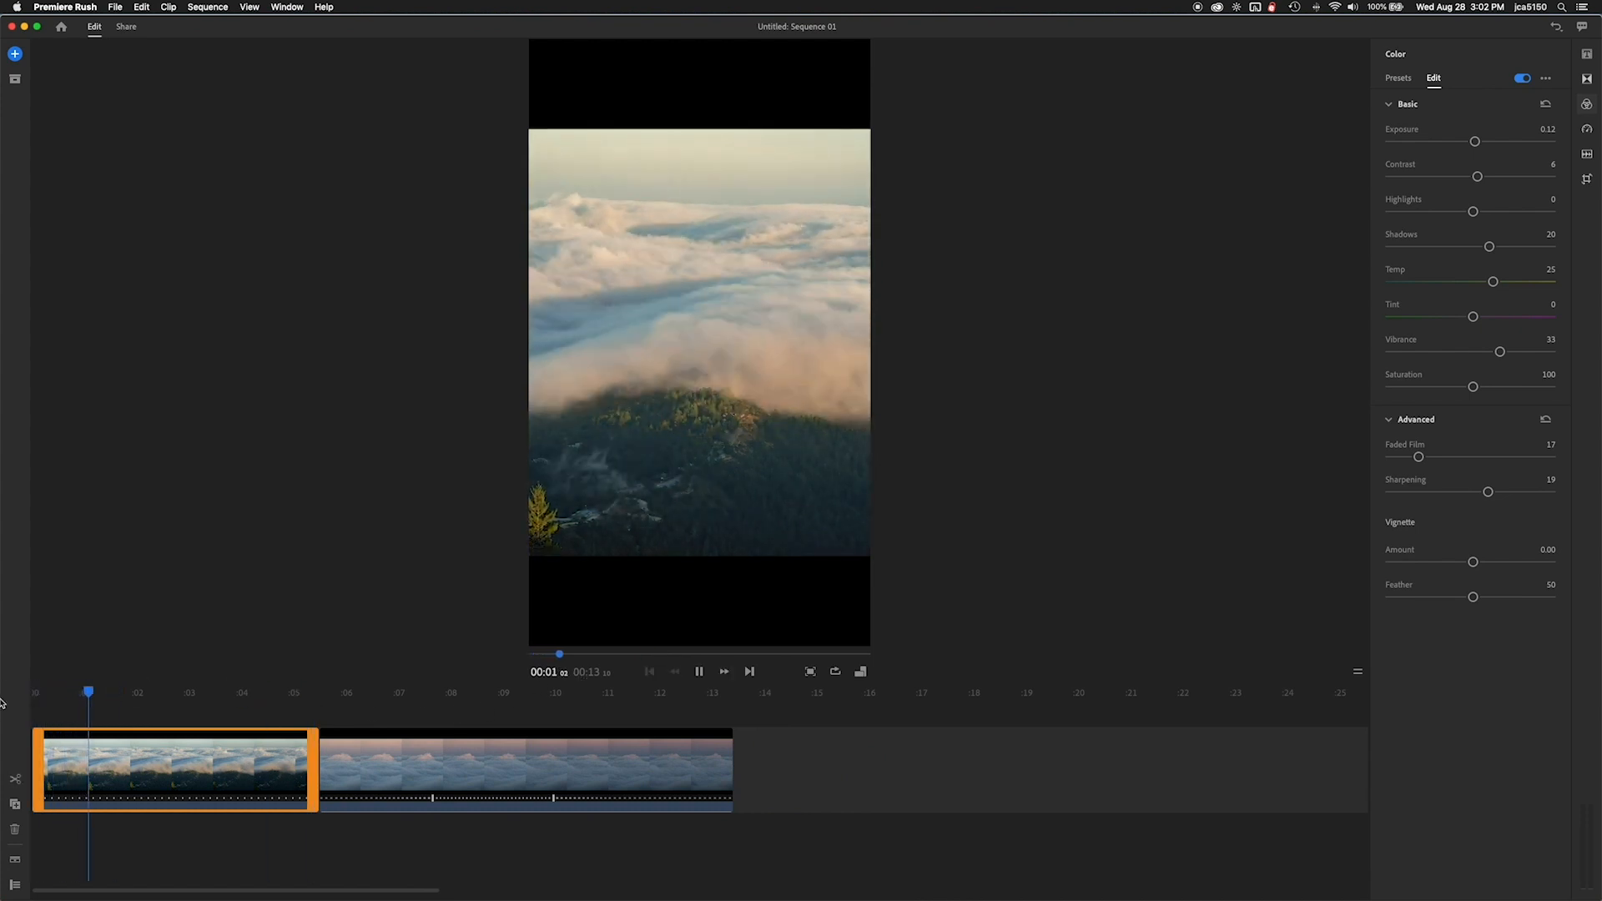
click(700, 671)
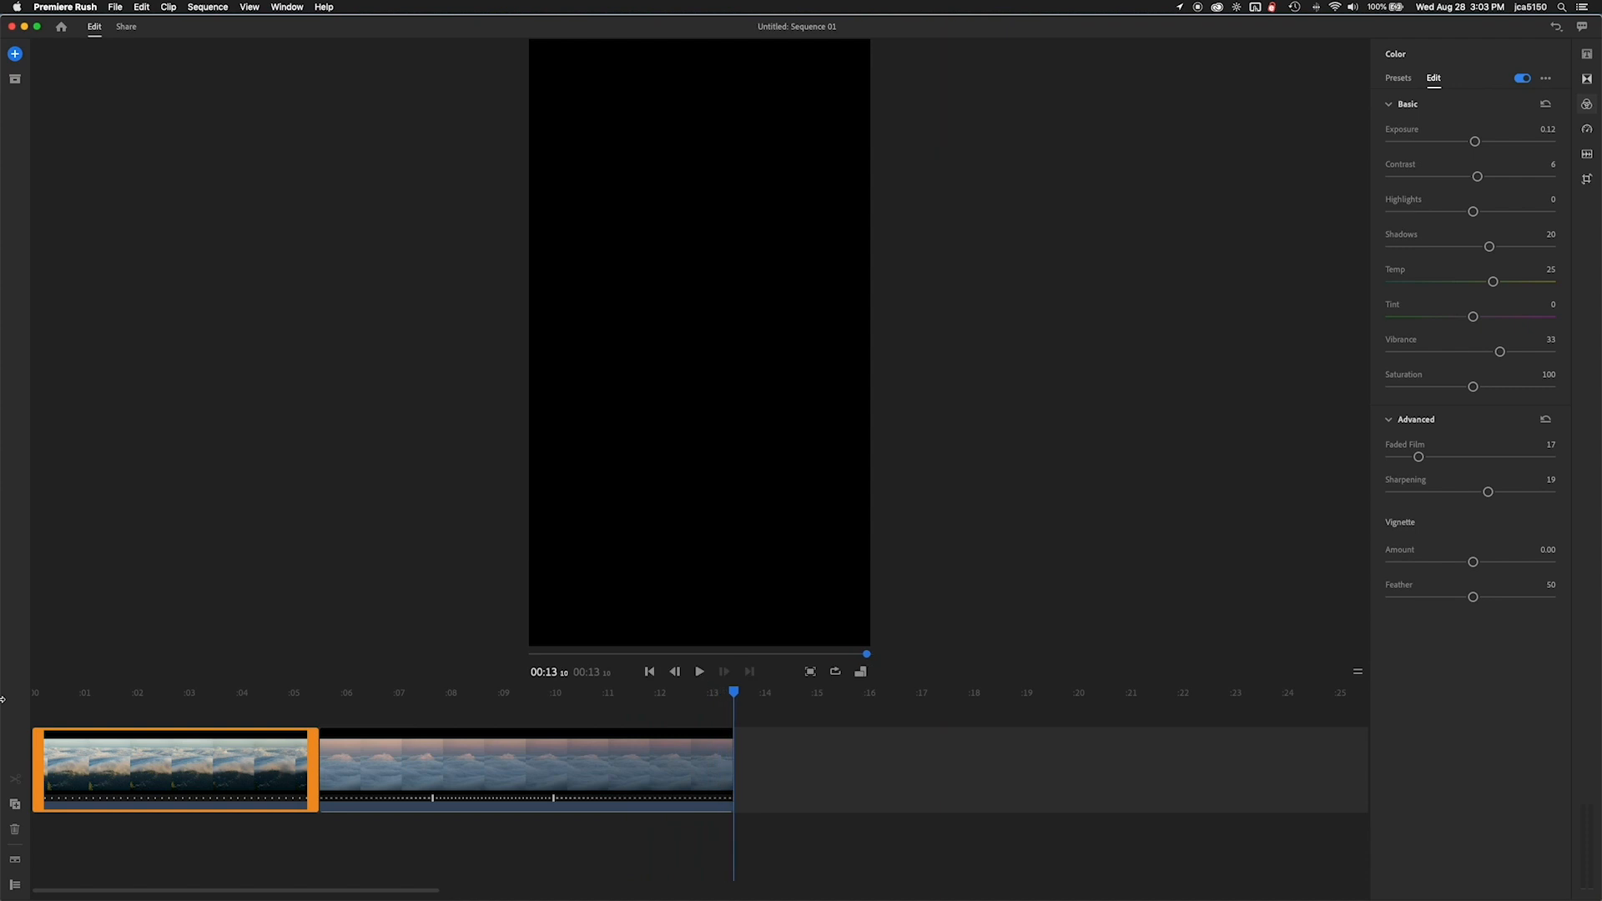
click(525, 769)
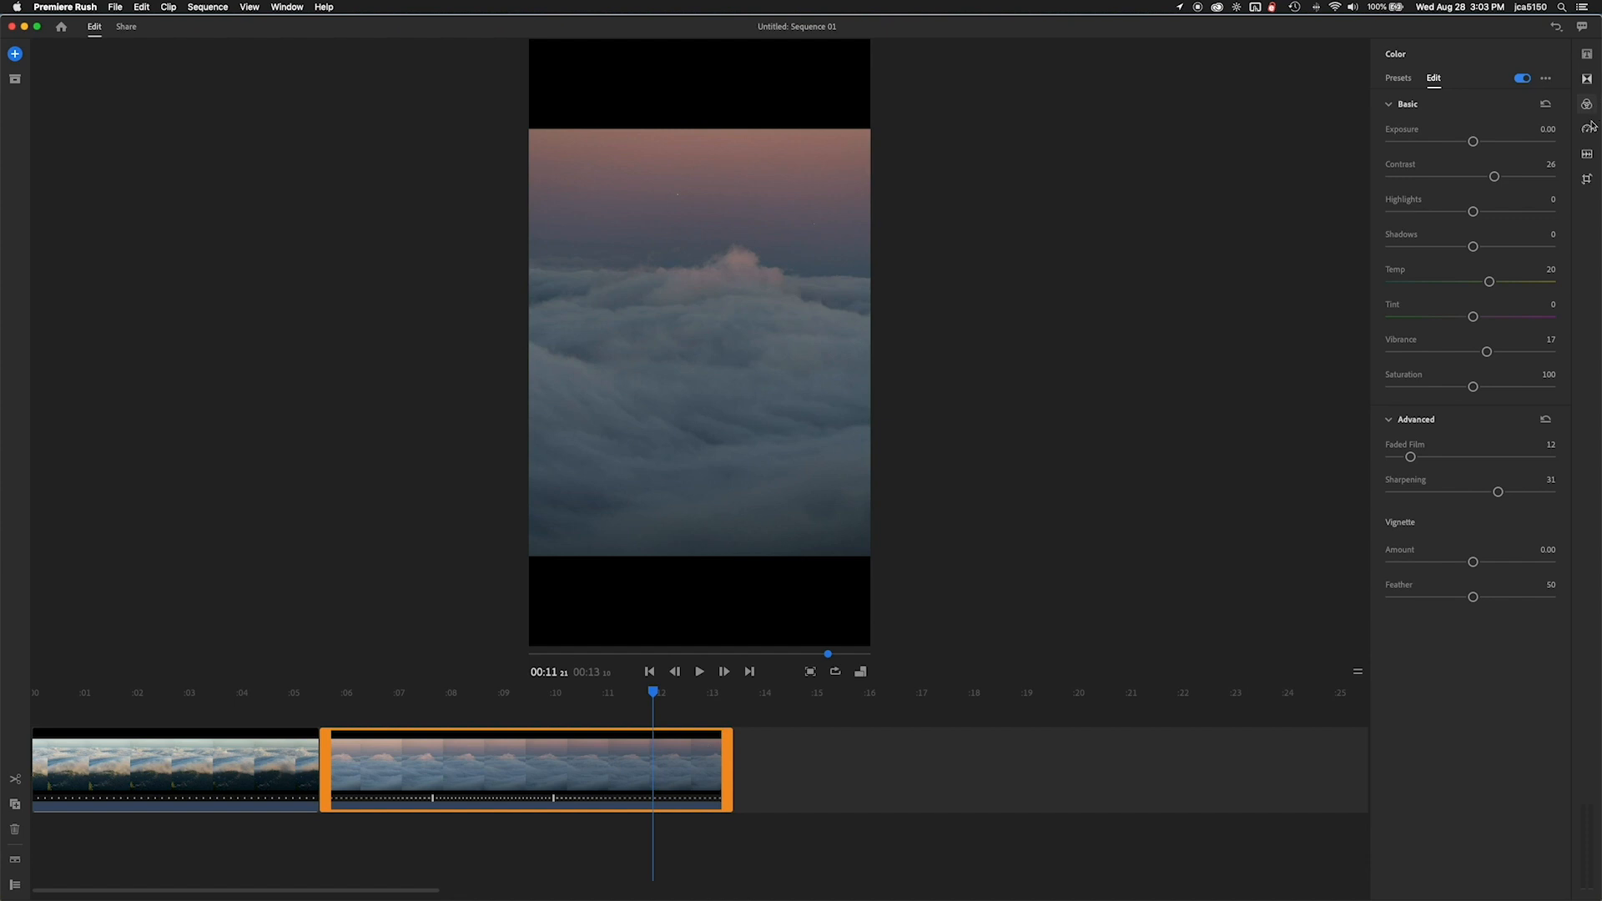
Step: Raise the second clip's Range Speed from 200% to 300% and play it back from the clip's start
click(1588, 128)
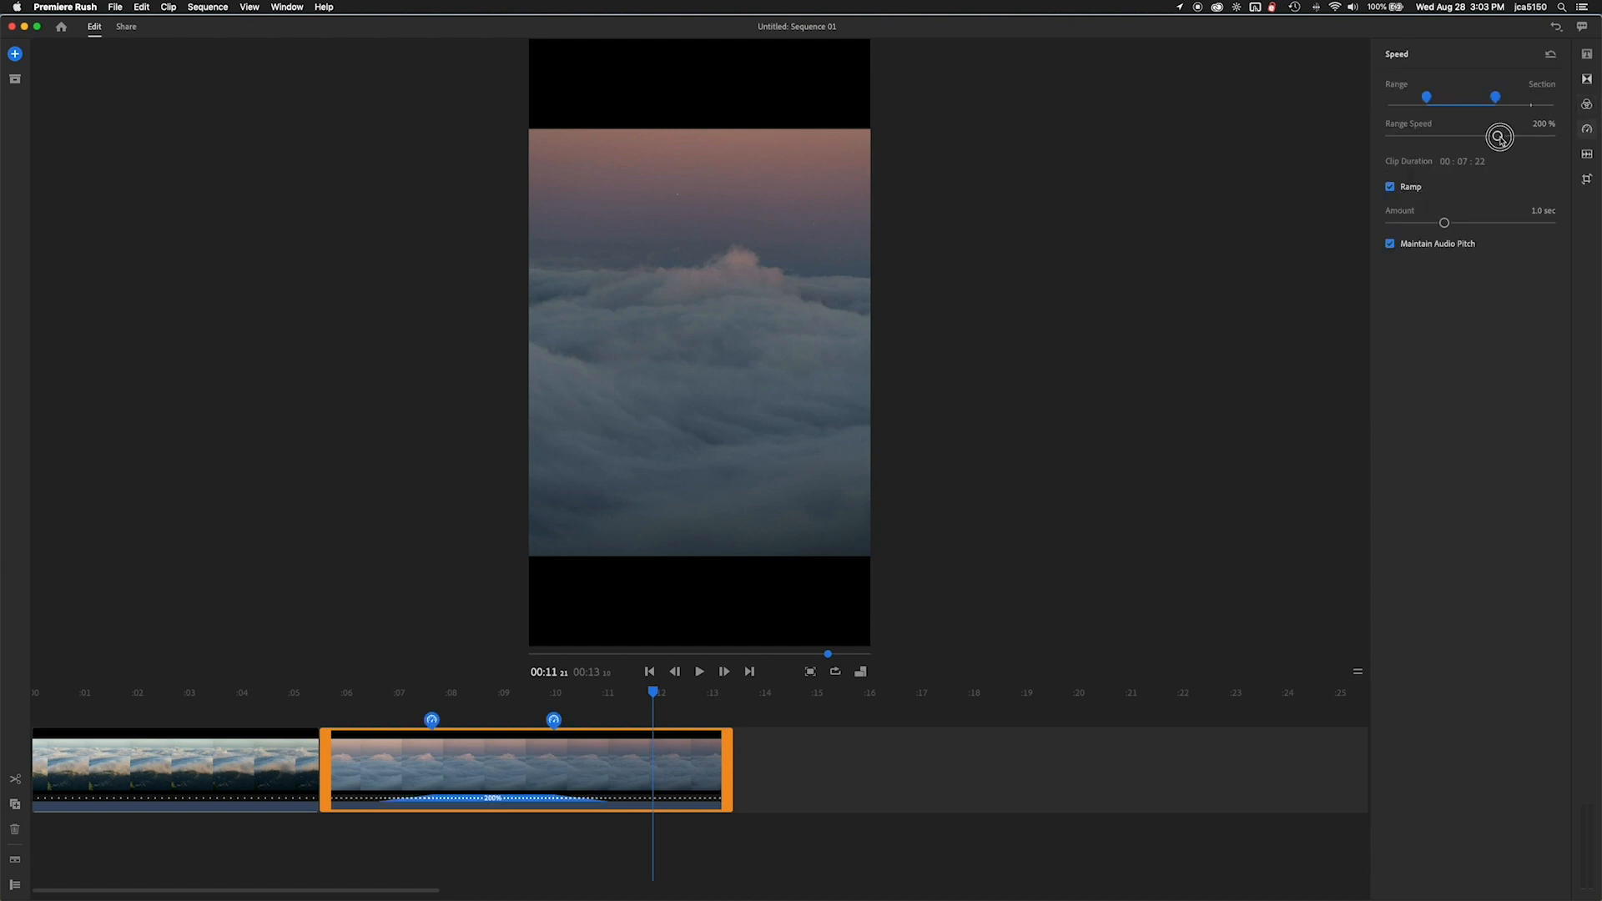
drag(1501, 137, 1508, 137)
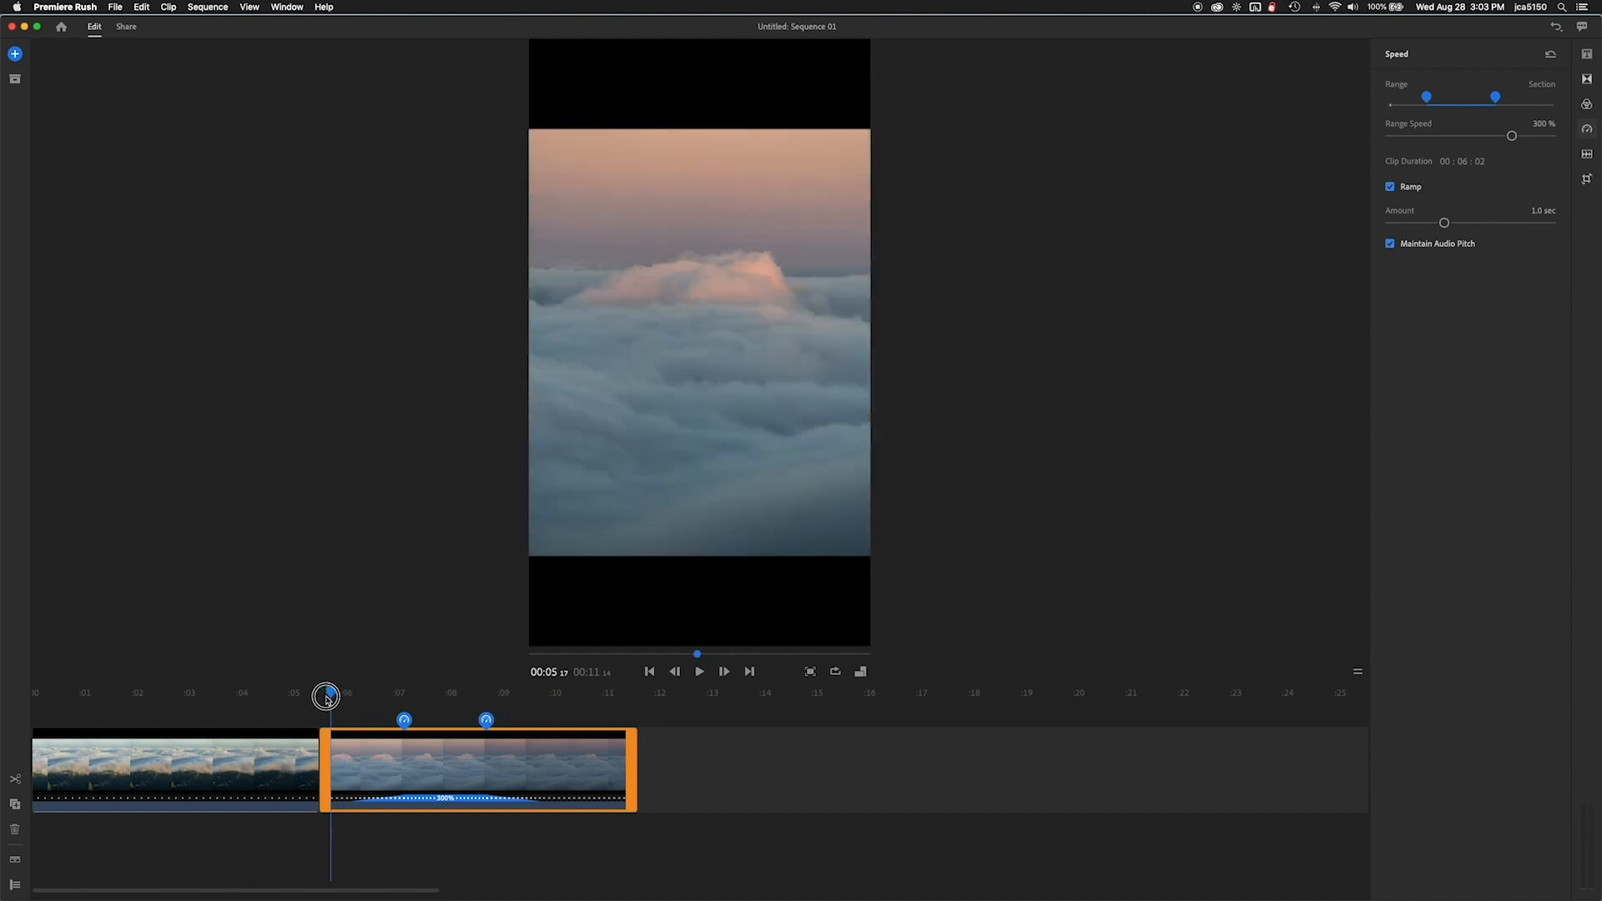
click(700, 671)
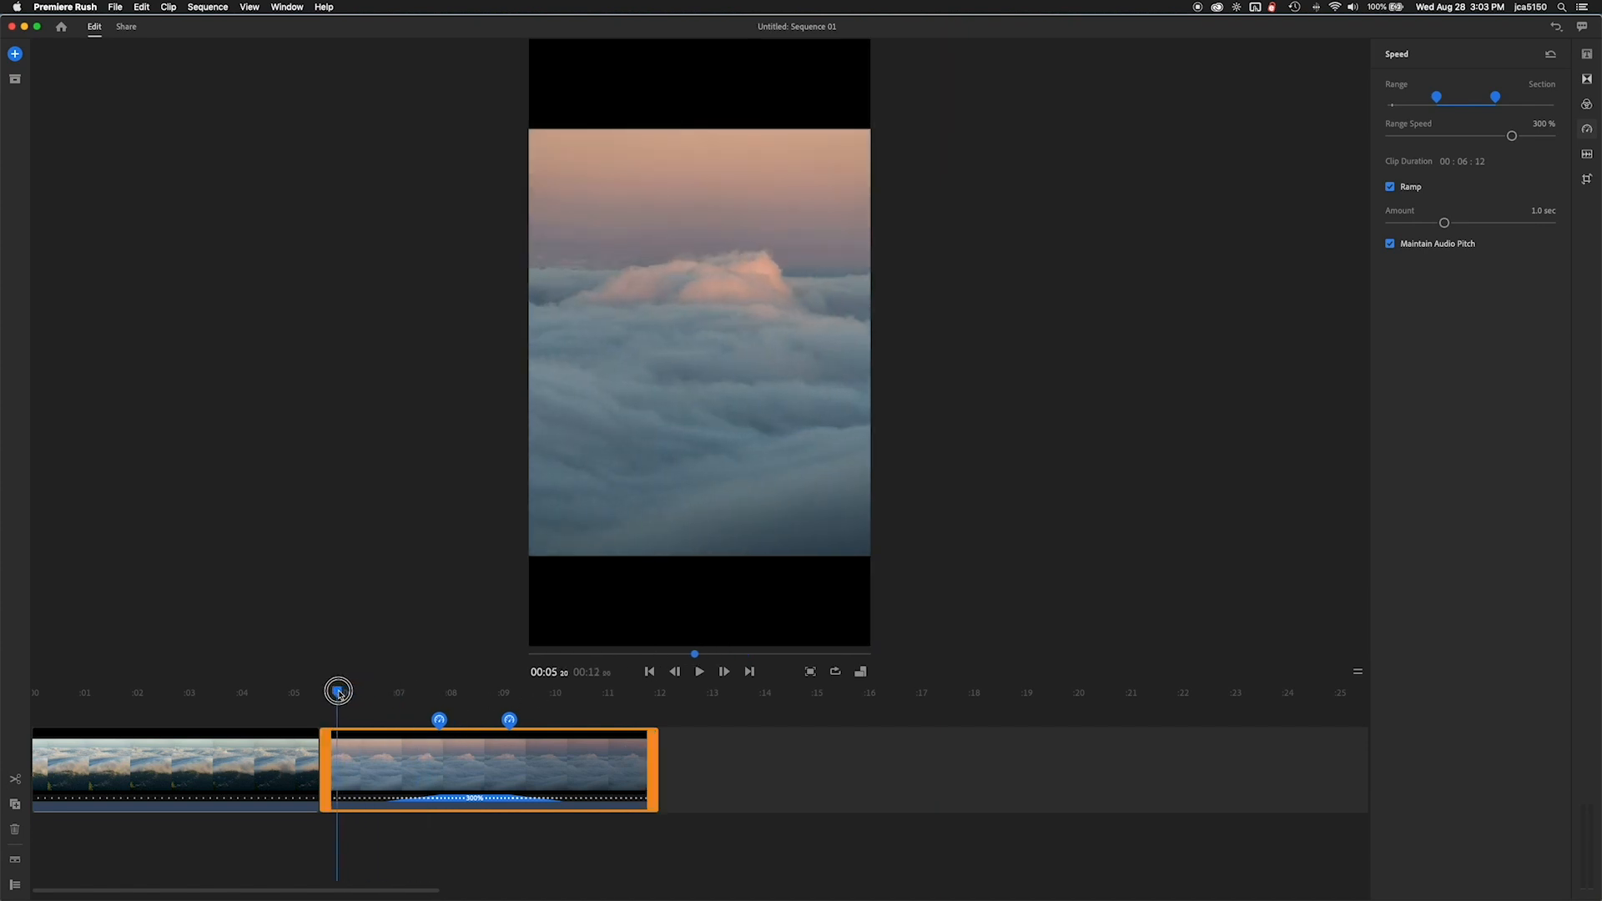
click(700, 671)
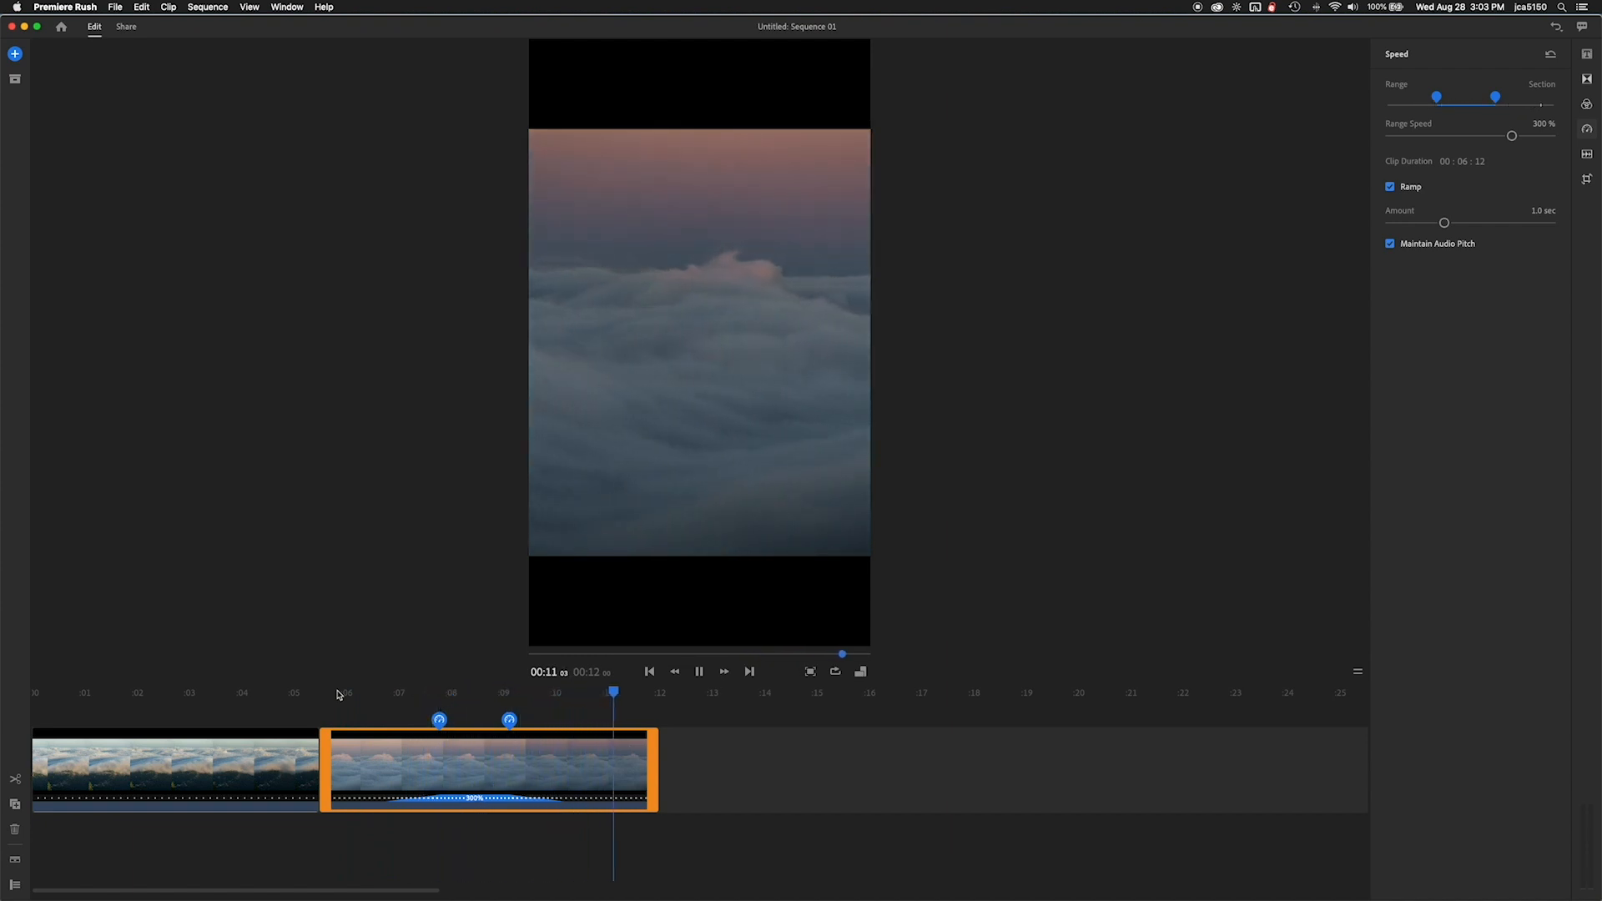
Step: Apply the Dip to Black transition preset and check the join between the two clips
click(1589, 80)
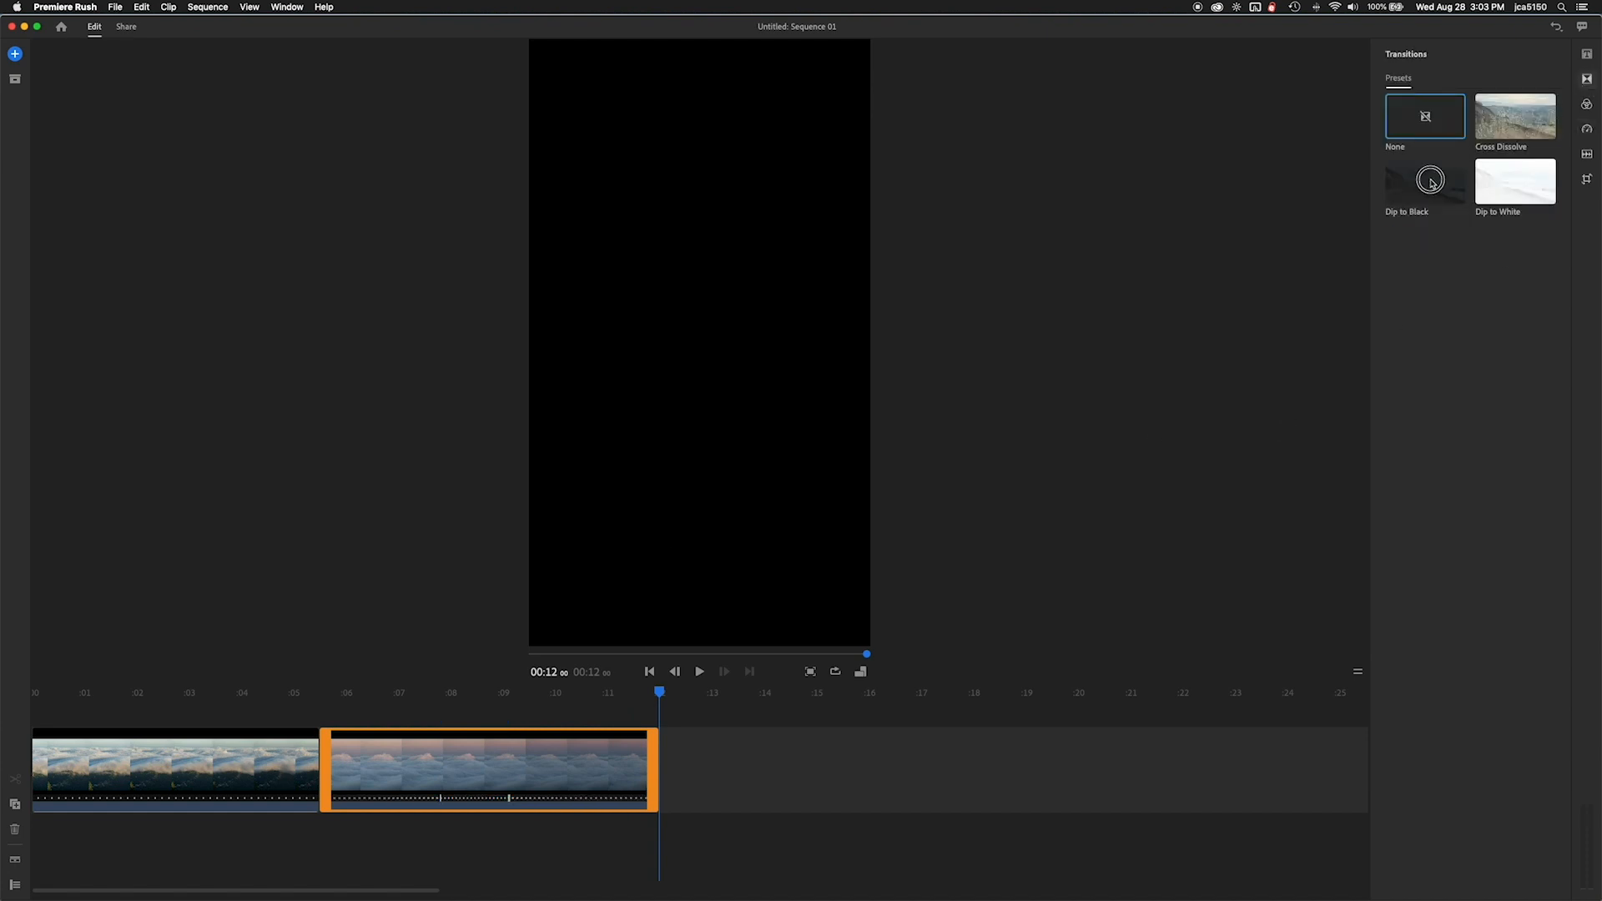
click(1424, 181)
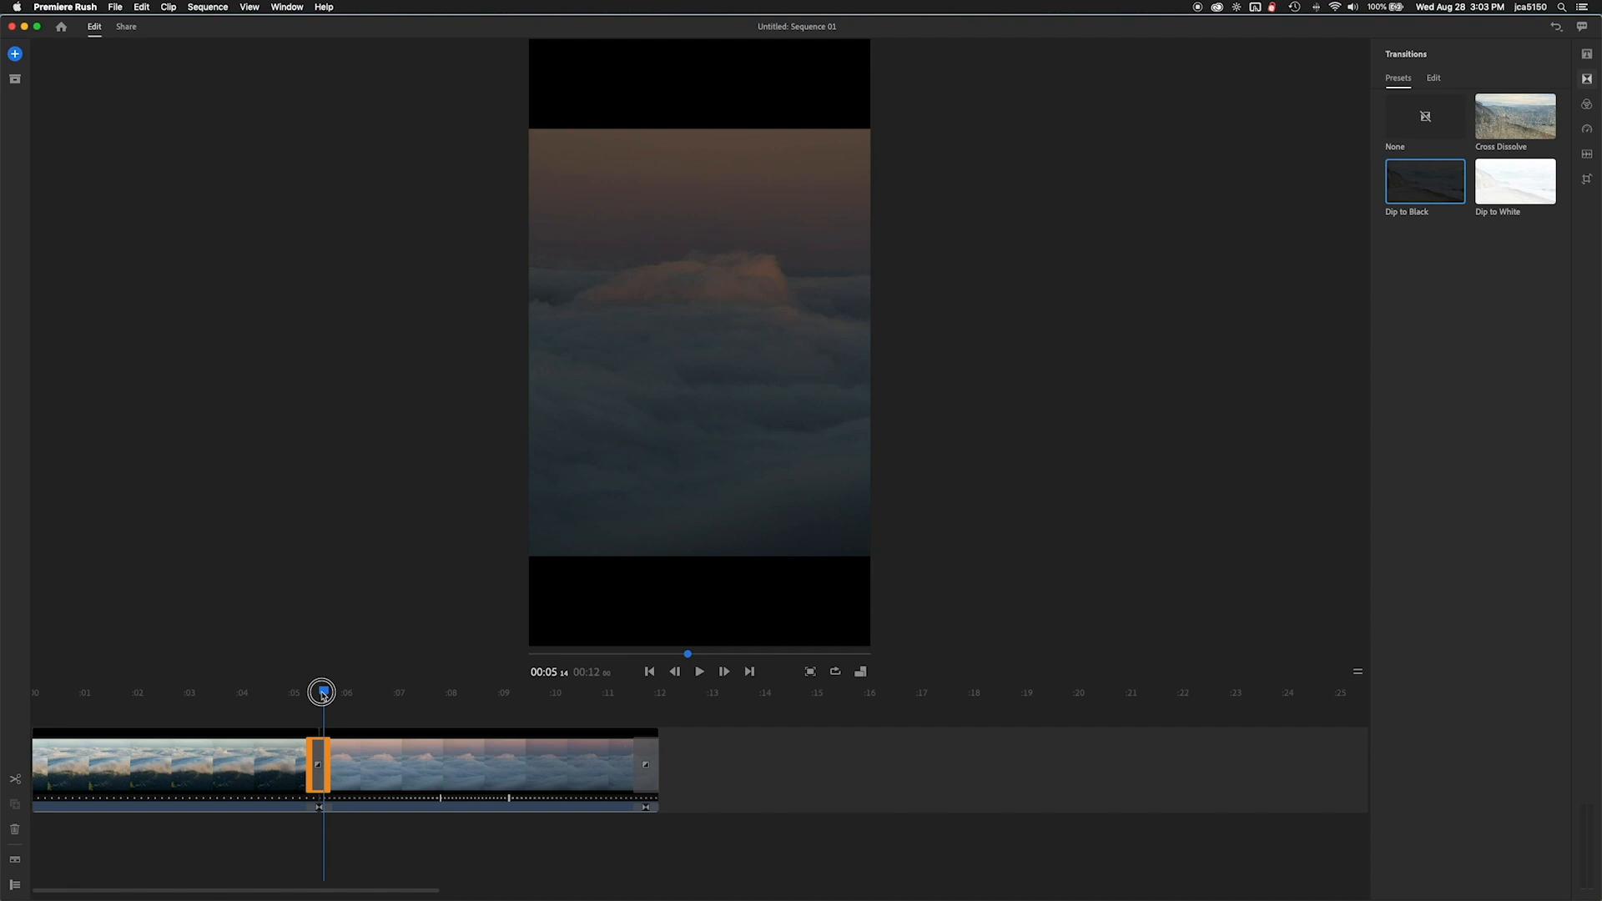
click(700, 671)
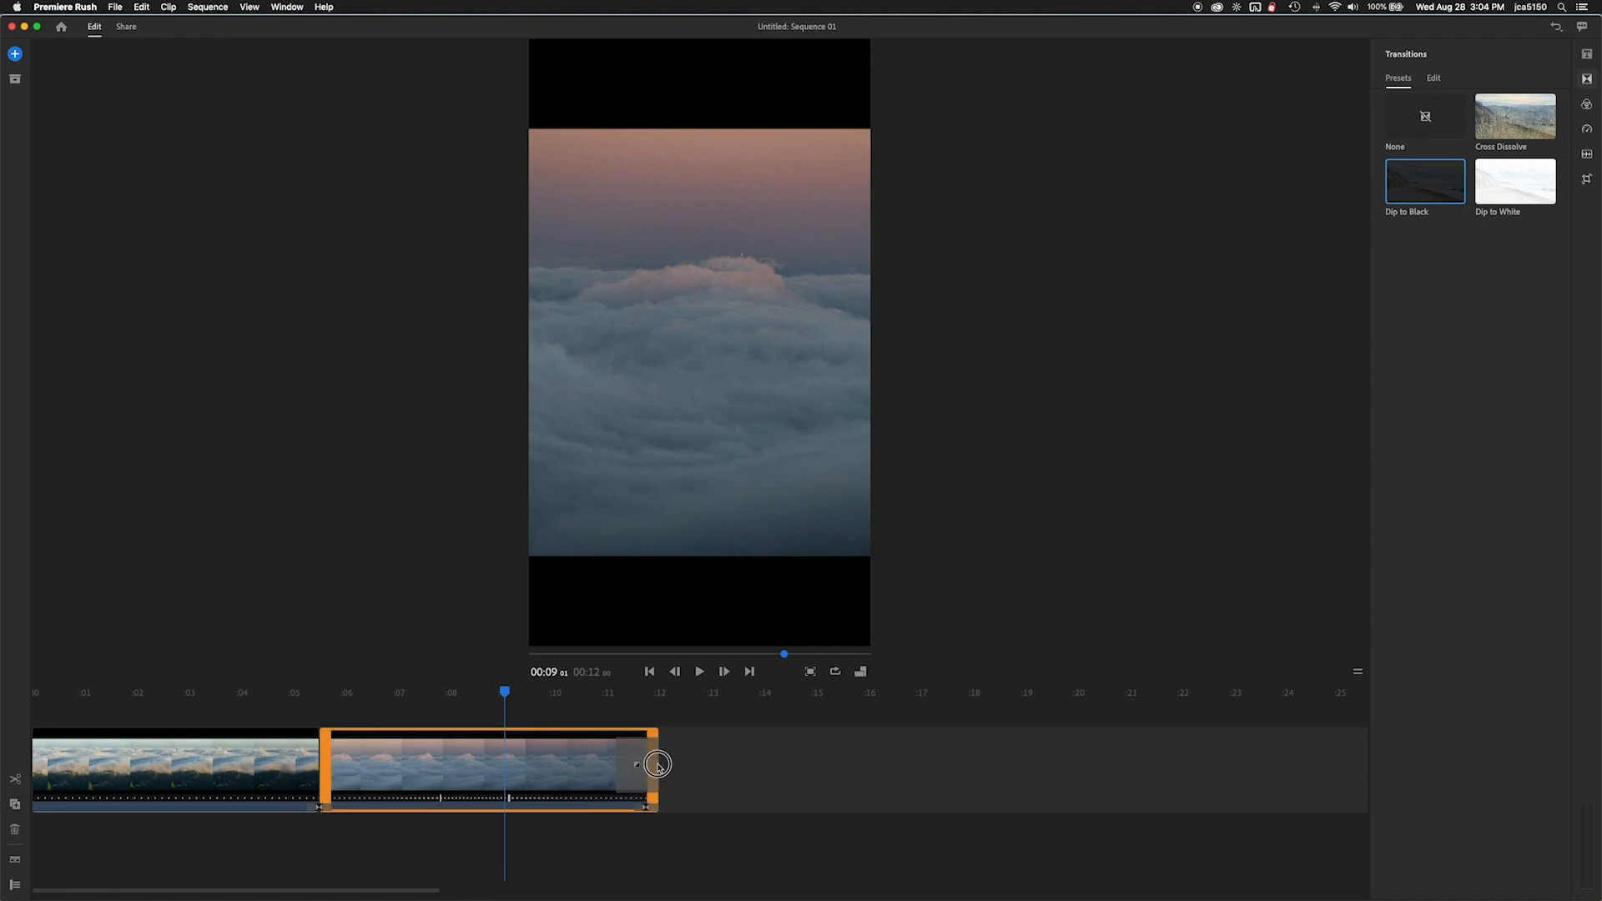
Step: Lengthen the fade at the sequence's end and preview the ending
drag(659, 764, 675, 766)
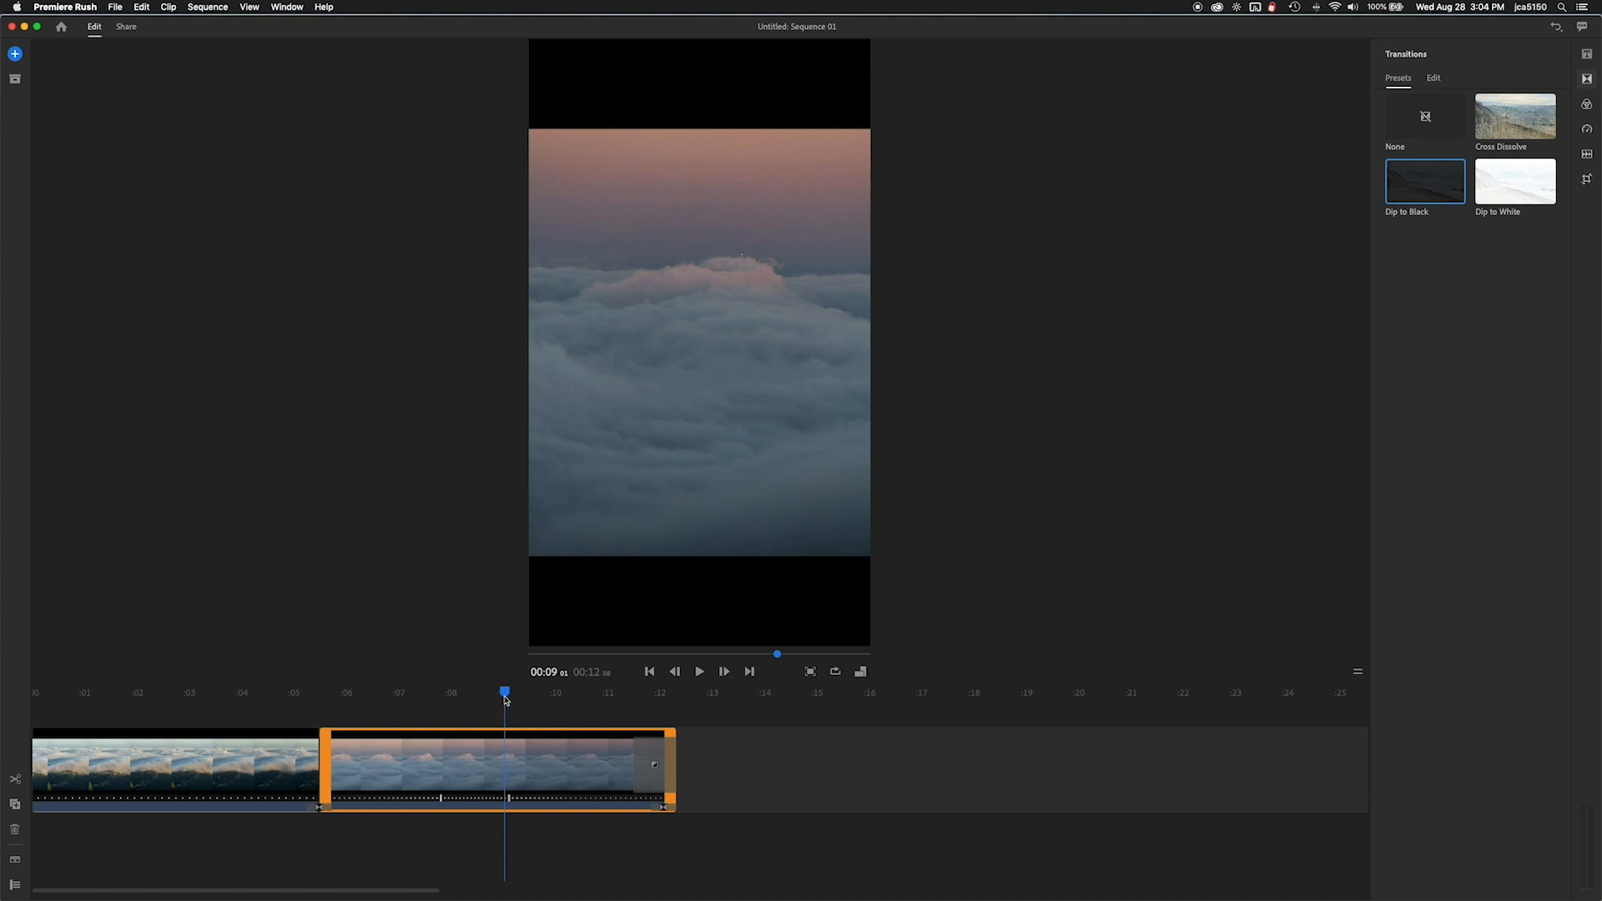
click(699, 671)
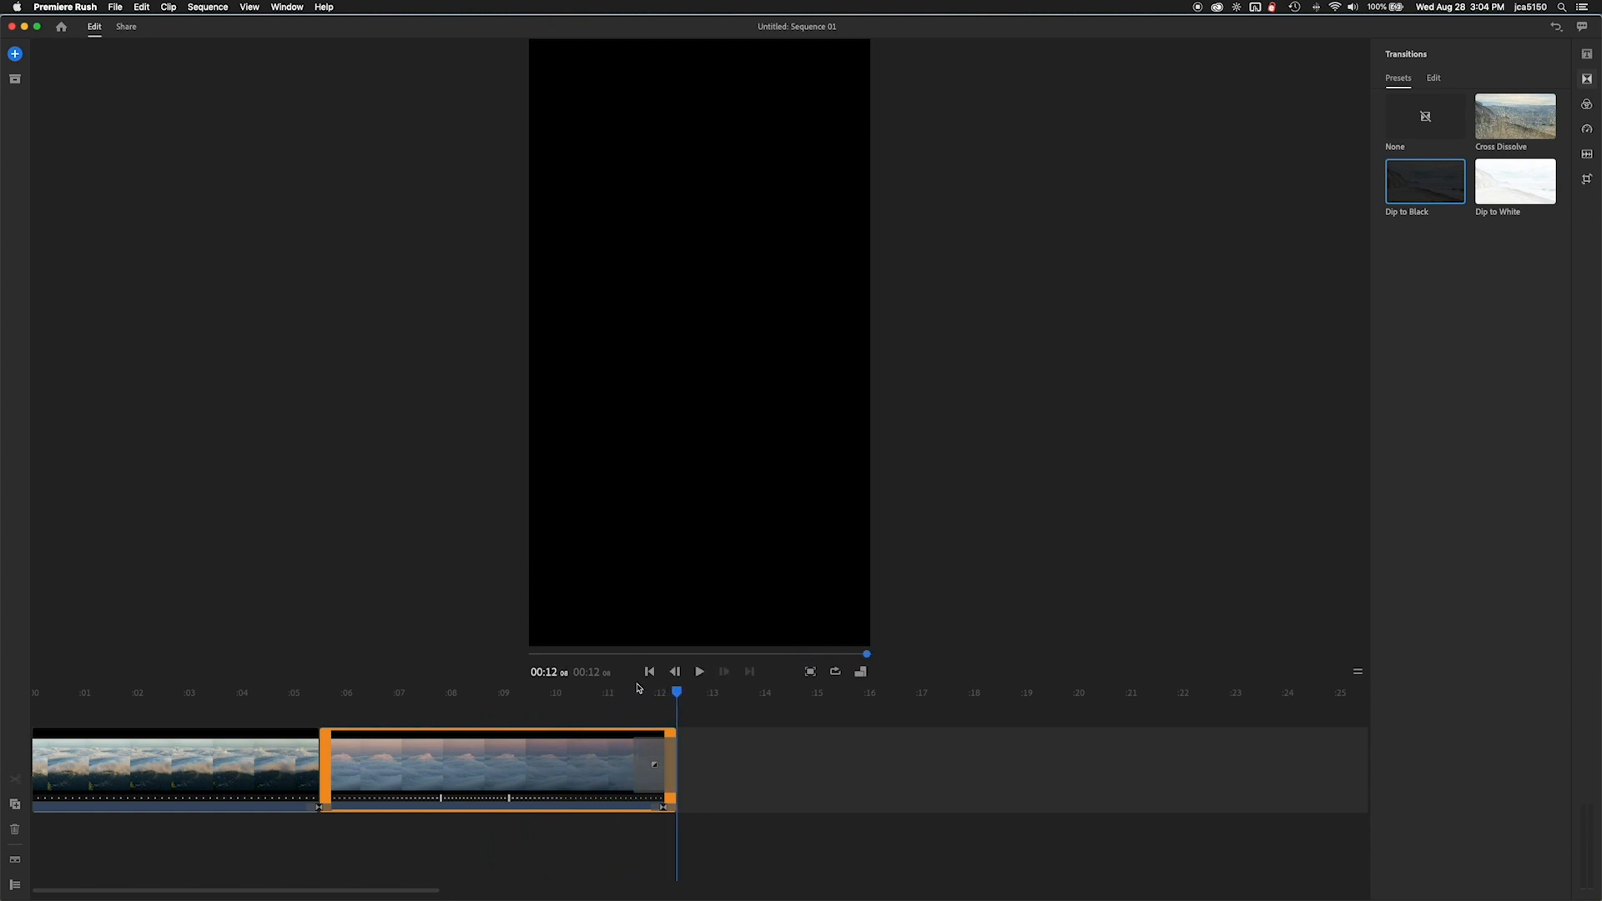
click(700, 671)
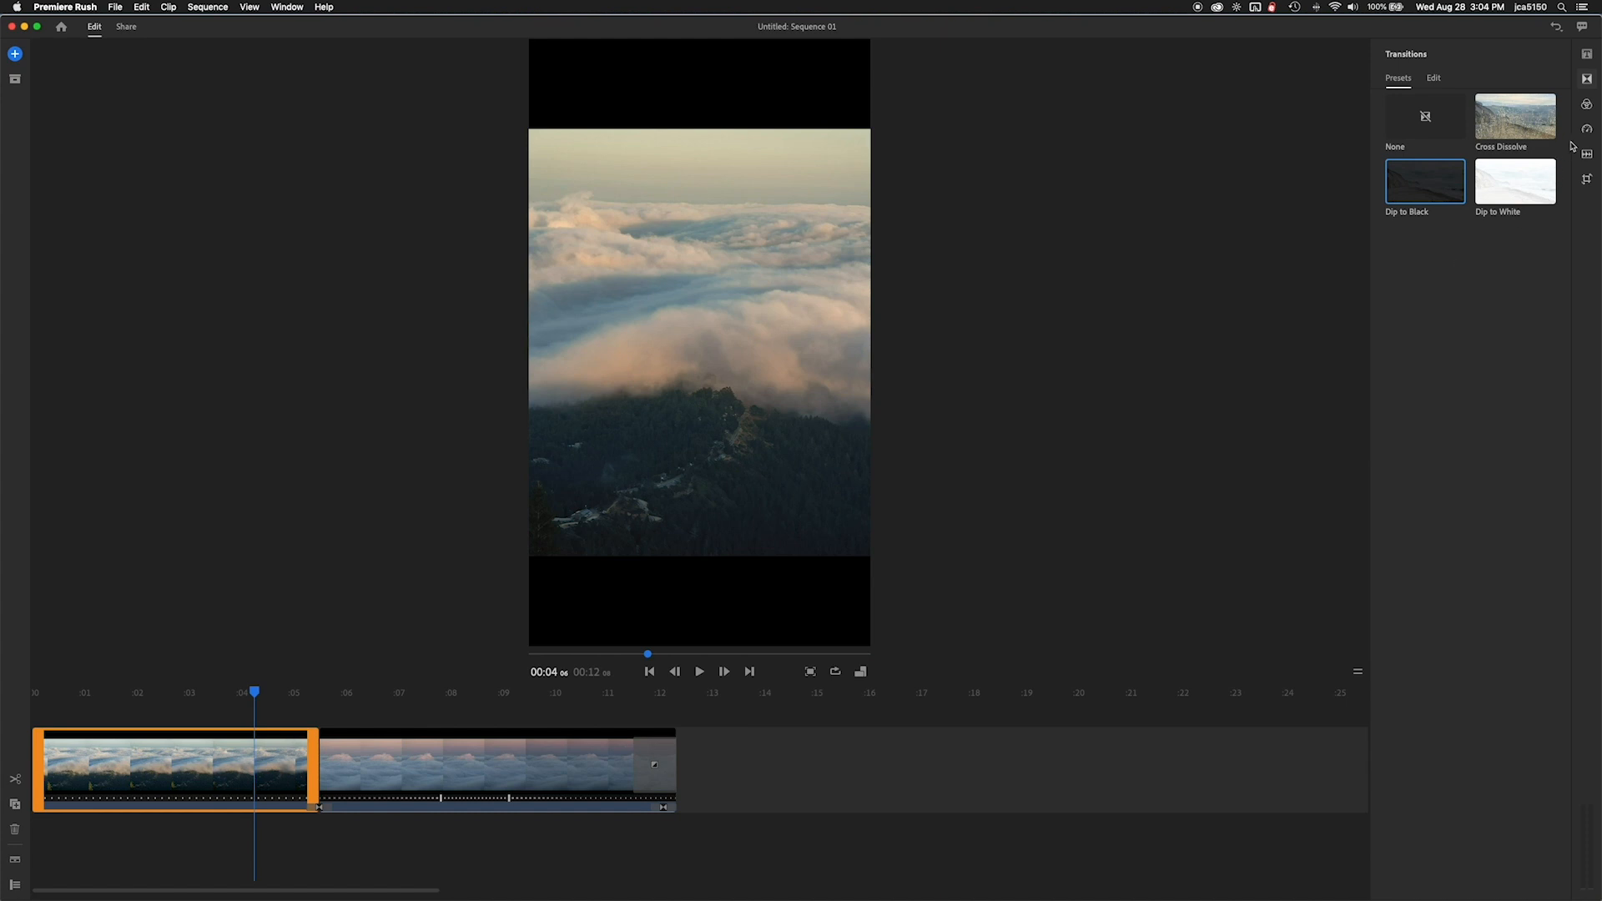
Step: Lower the first cloud clip's Exposure to -0.55 in the manual color adjustments
click(1587, 104)
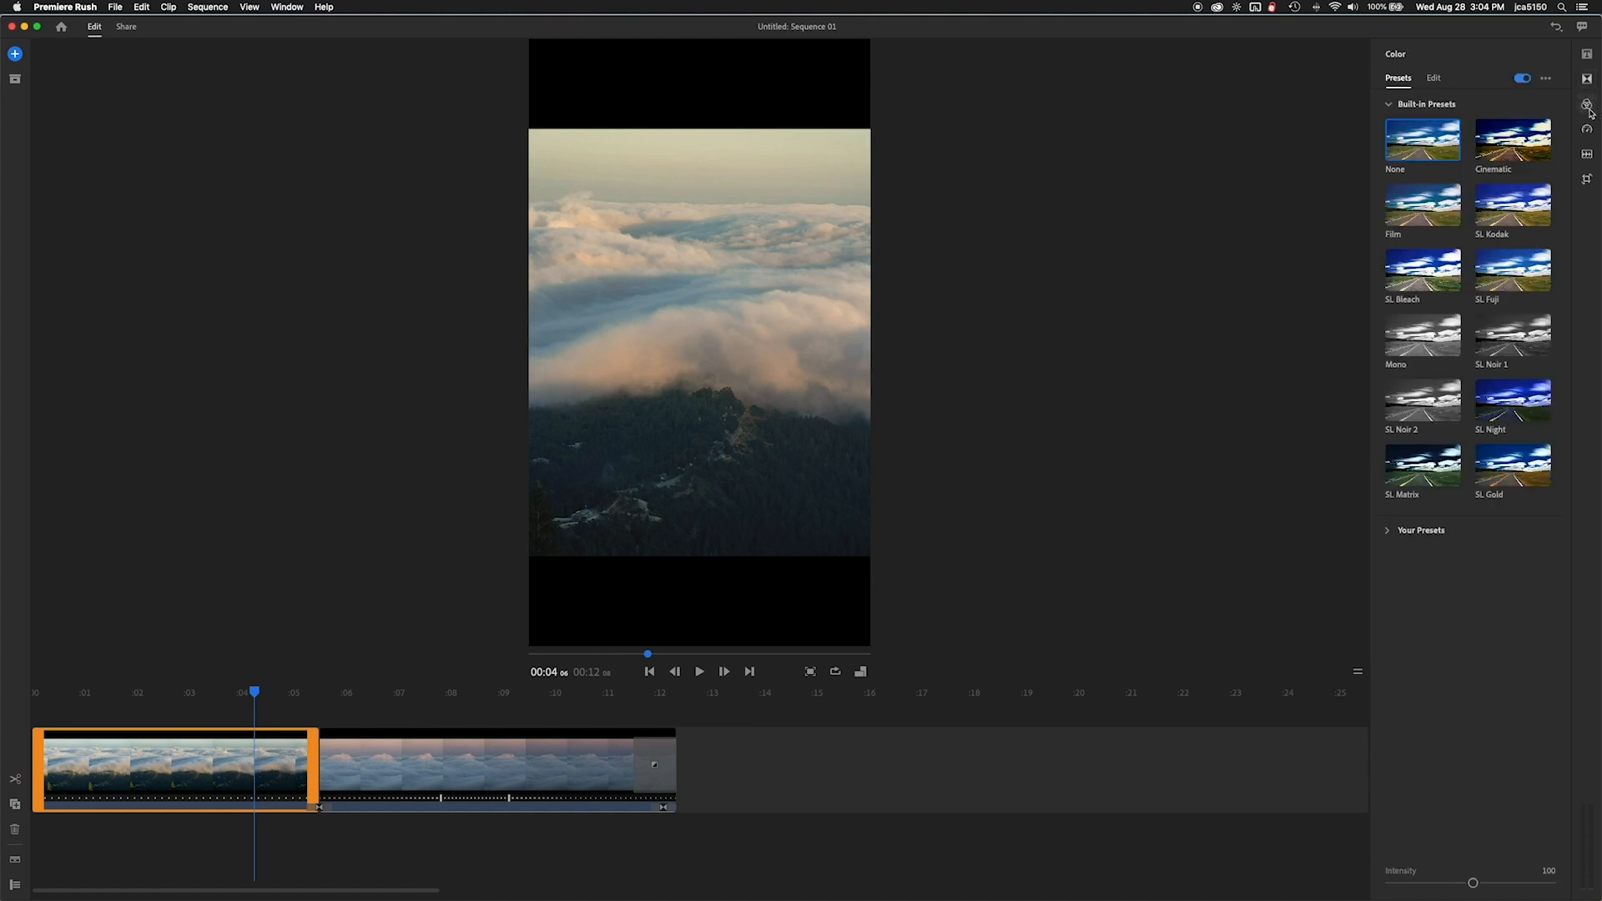
click(1434, 78)
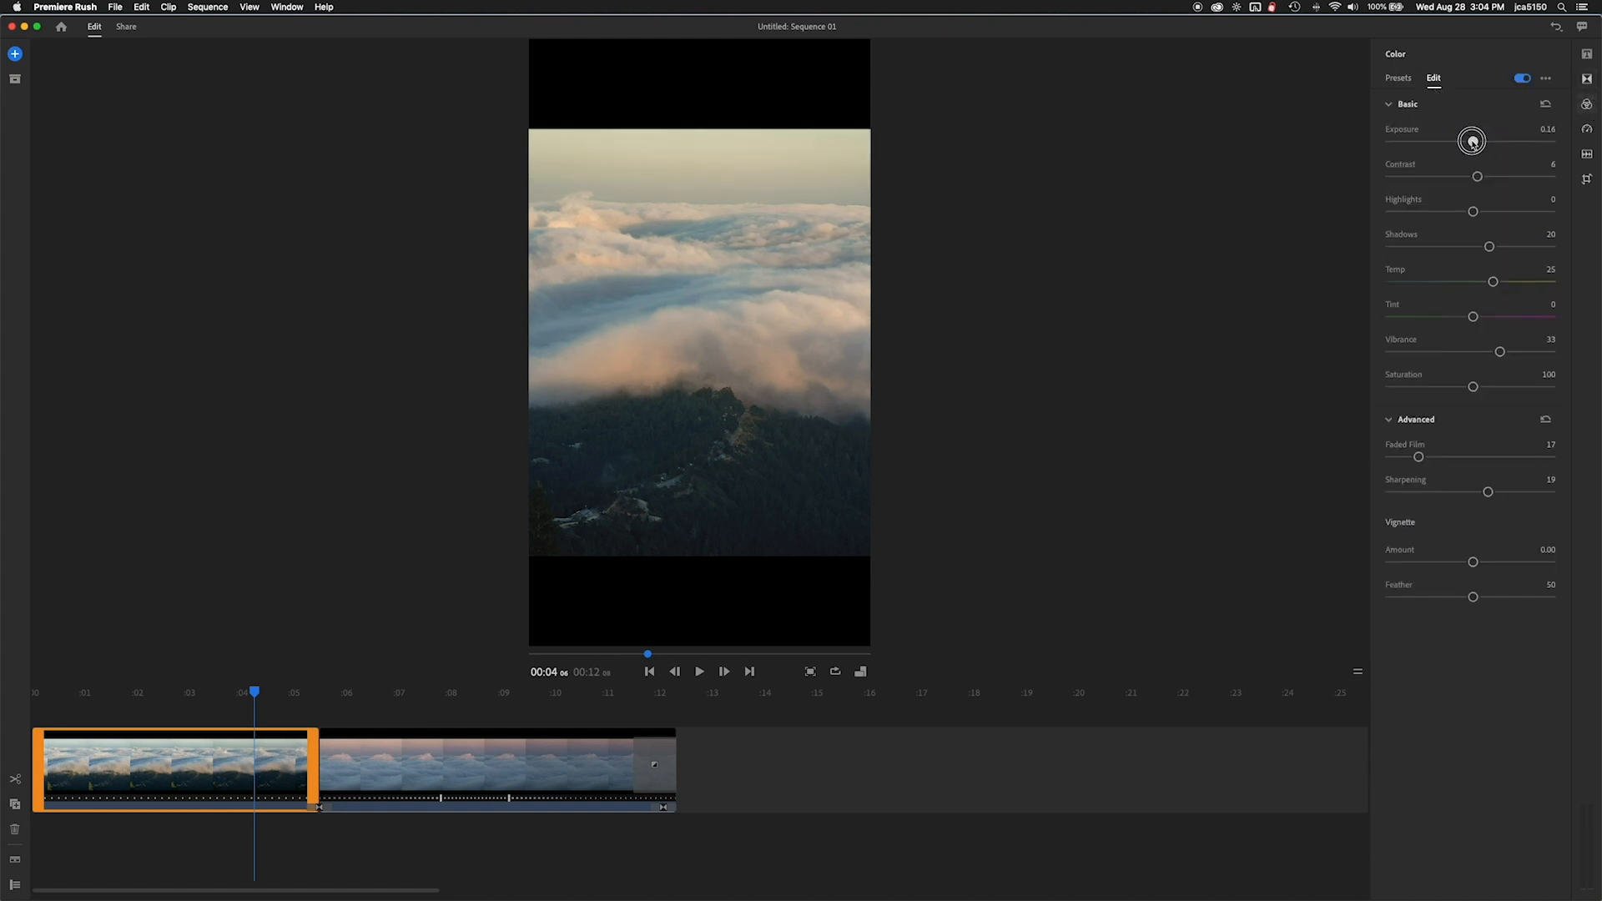
drag(1472, 141, 1460, 138)
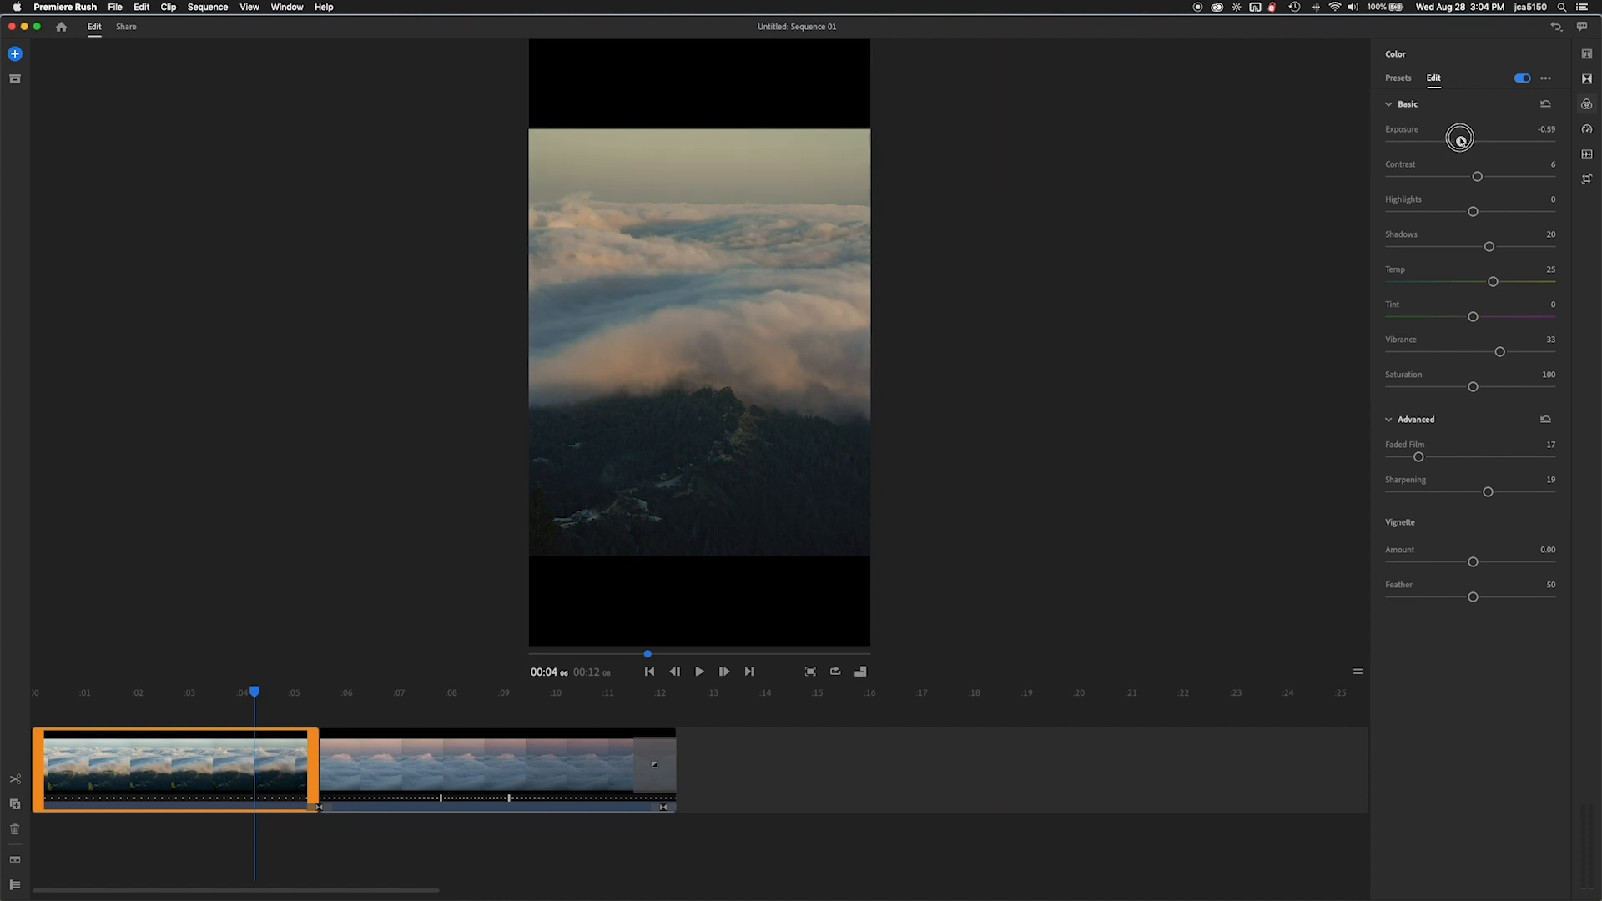
drag(1465, 141, 1463, 141)
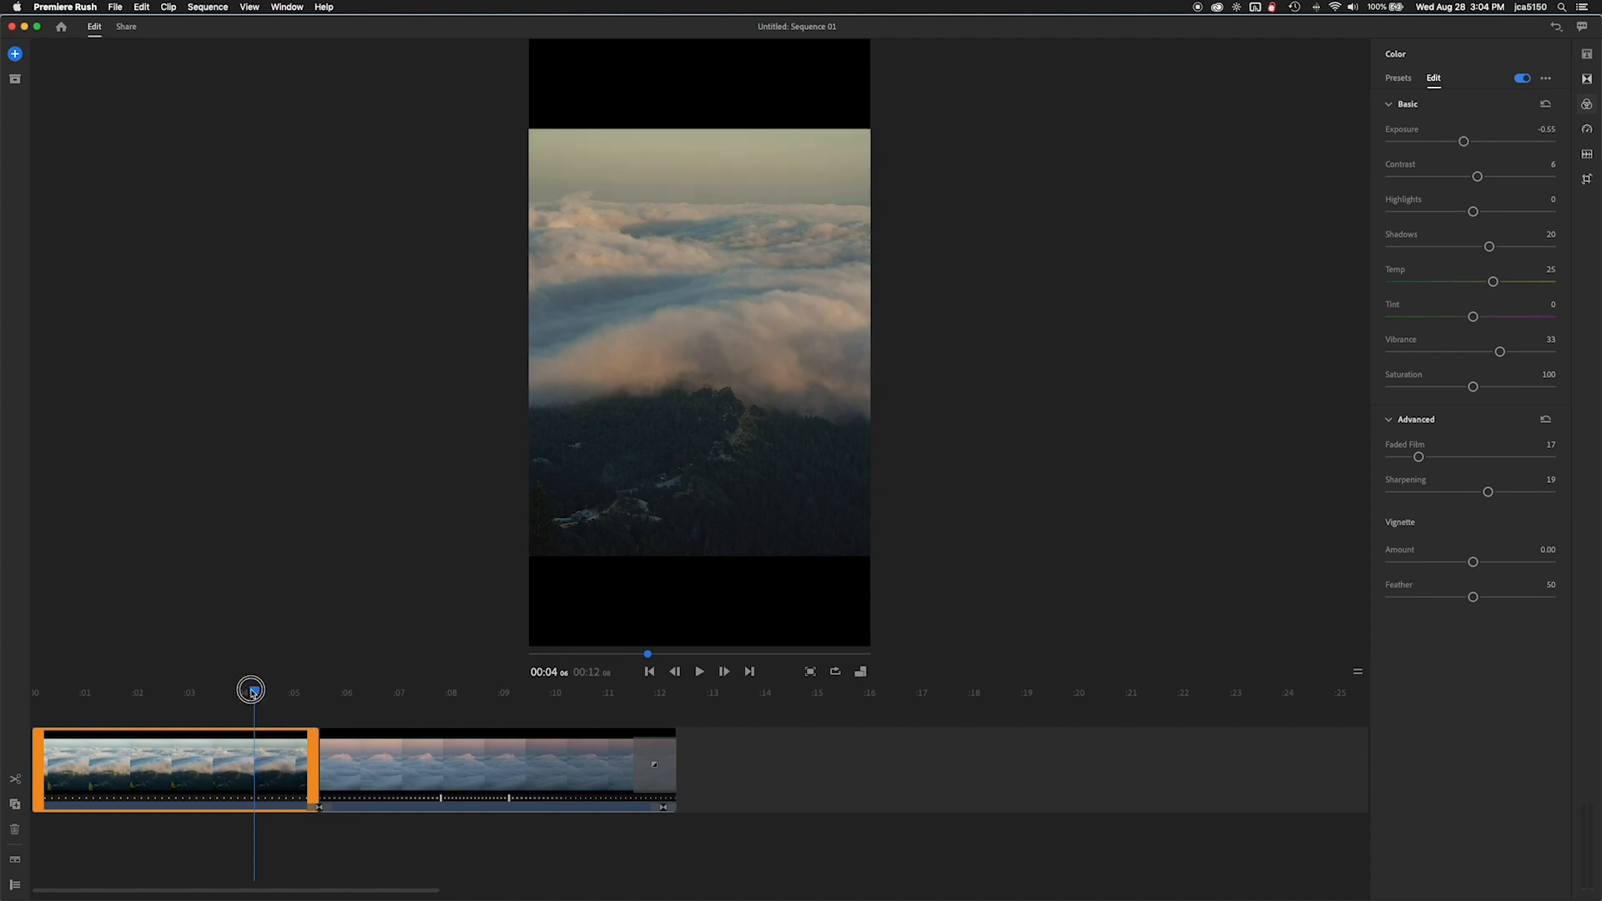
Step: Scrub the playhead across the cut to compare the graded first clip with the second
drag(250, 692, 422, 693)
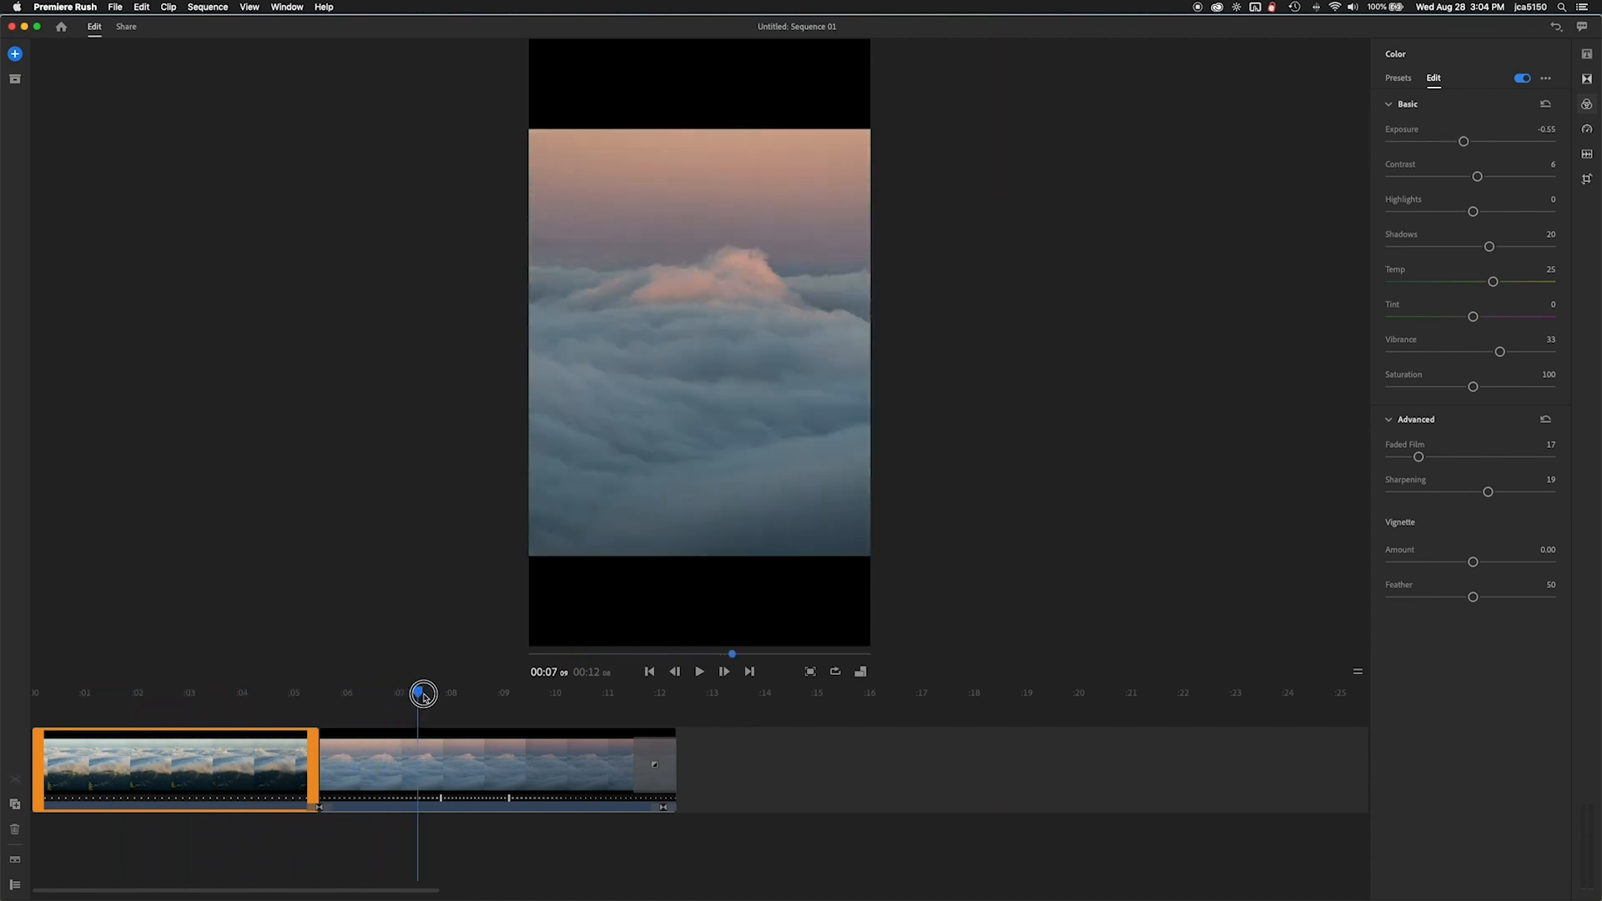
drag(423, 694, 312, 698)
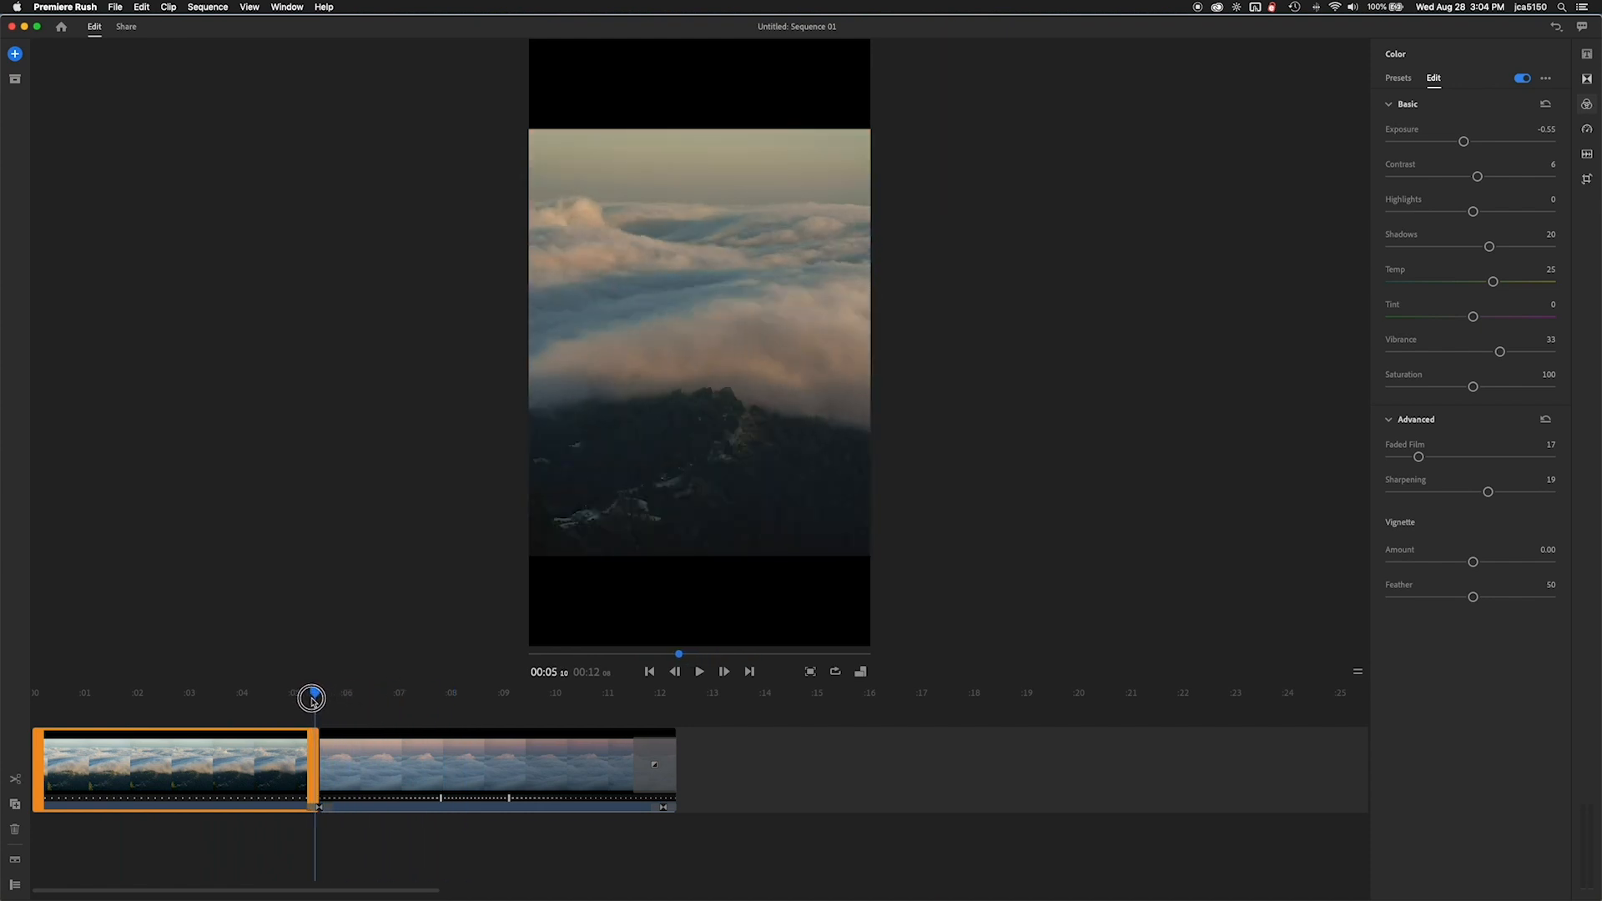
drag(312, 698, 291, 697)
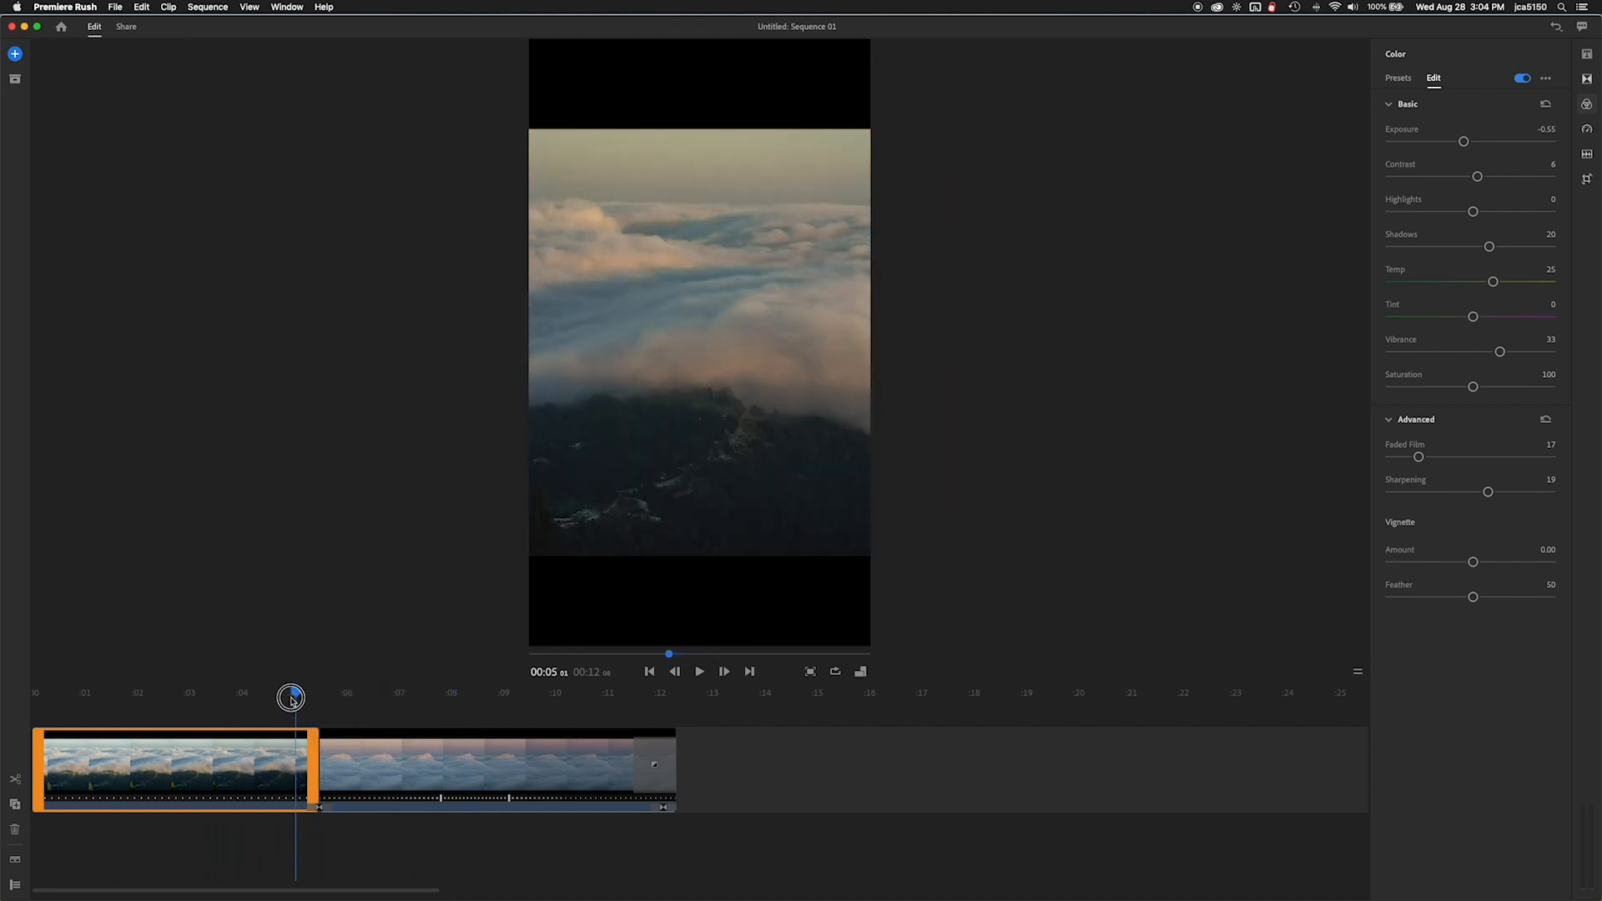
drag(292, 697, 309, 697)
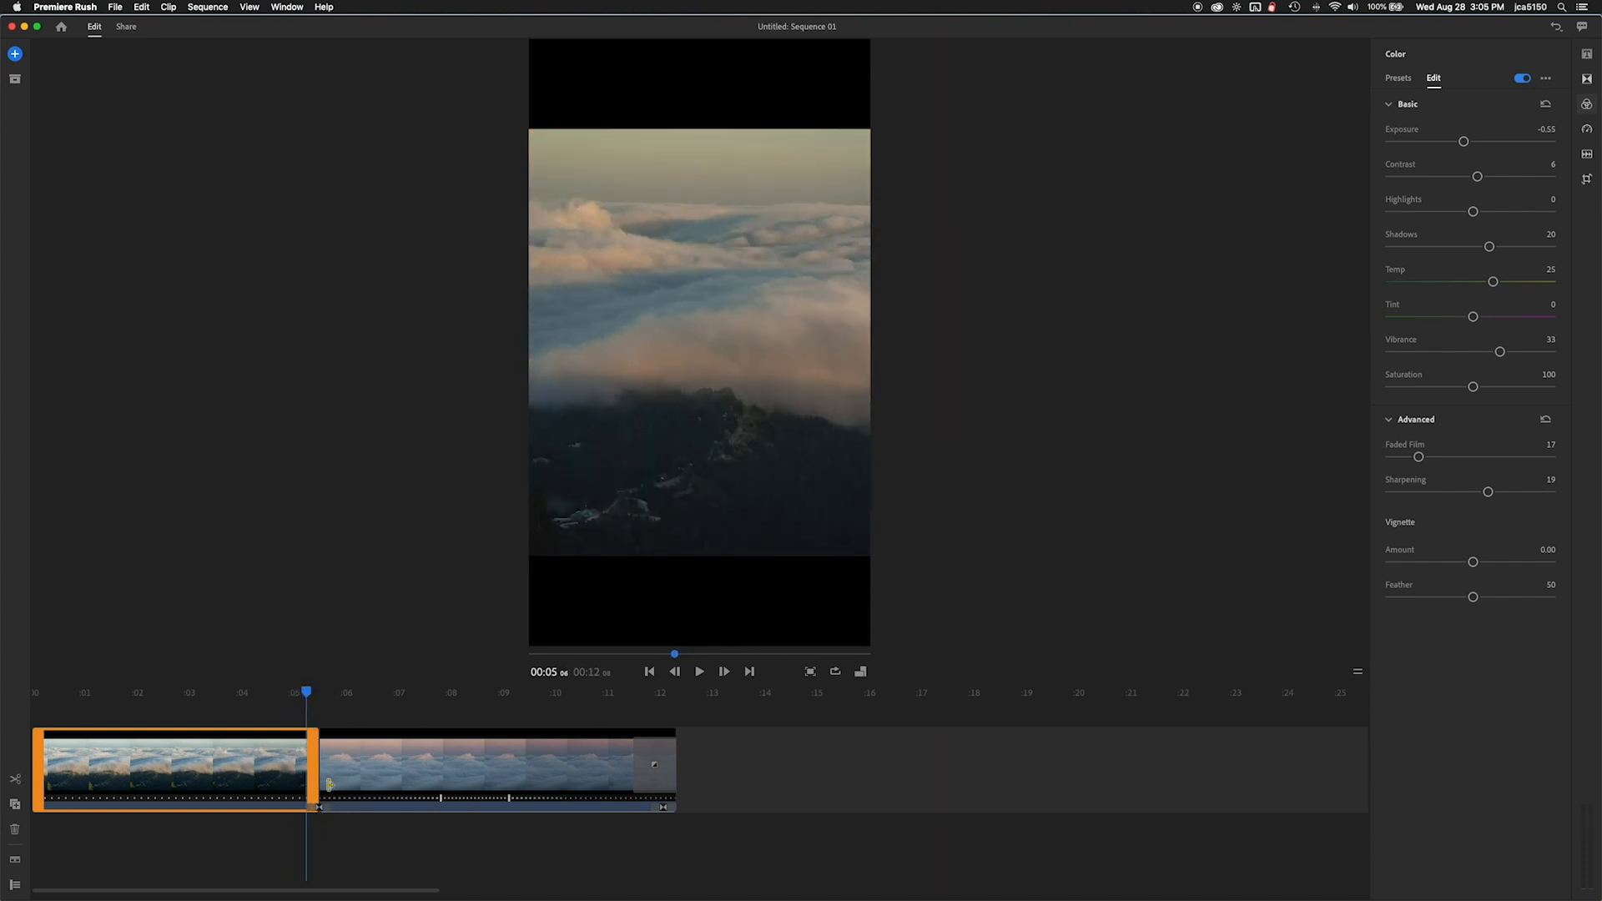
Step: Apply the Cross Dissolve transition preset to the clips and move on to export settings
click(1589, 80)
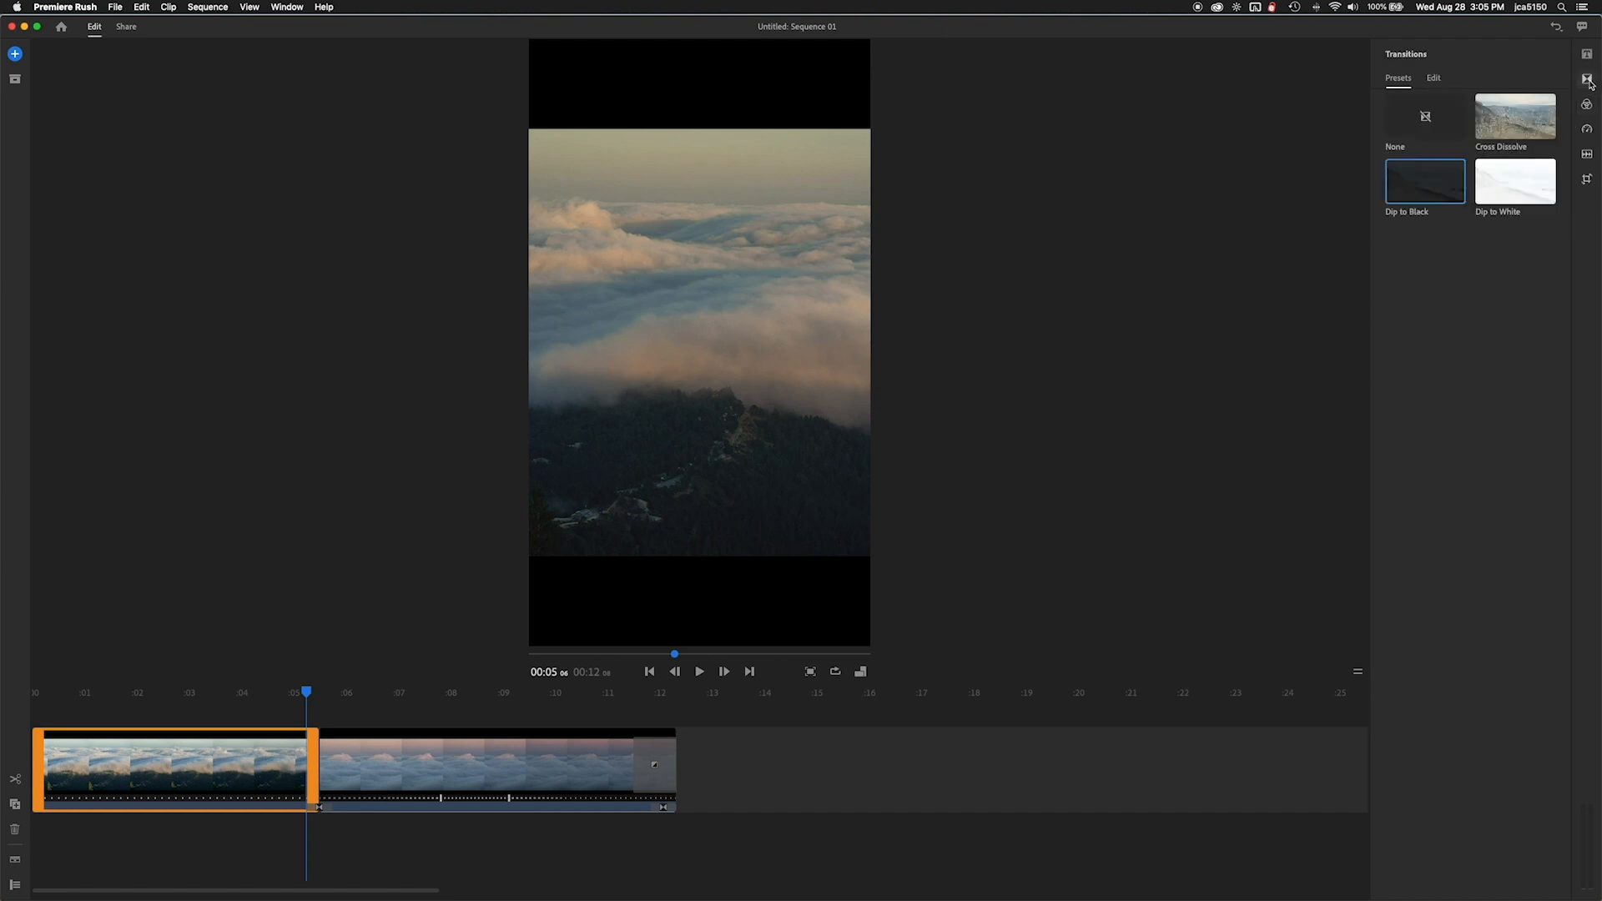
mouse_move(1515, 120)
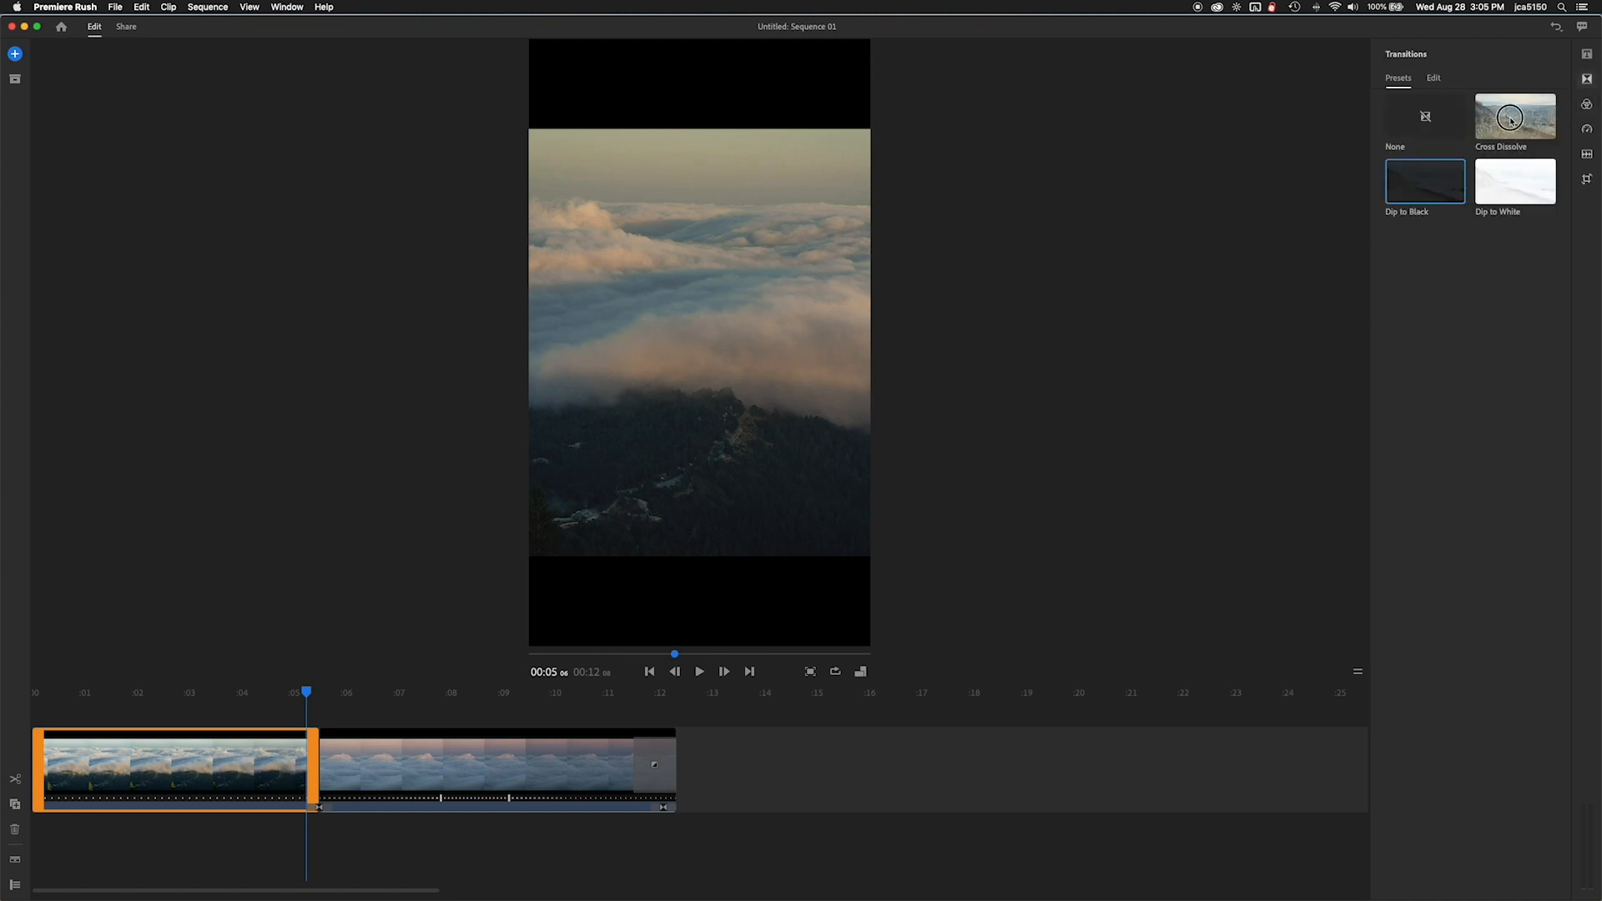
click(1516, 115)
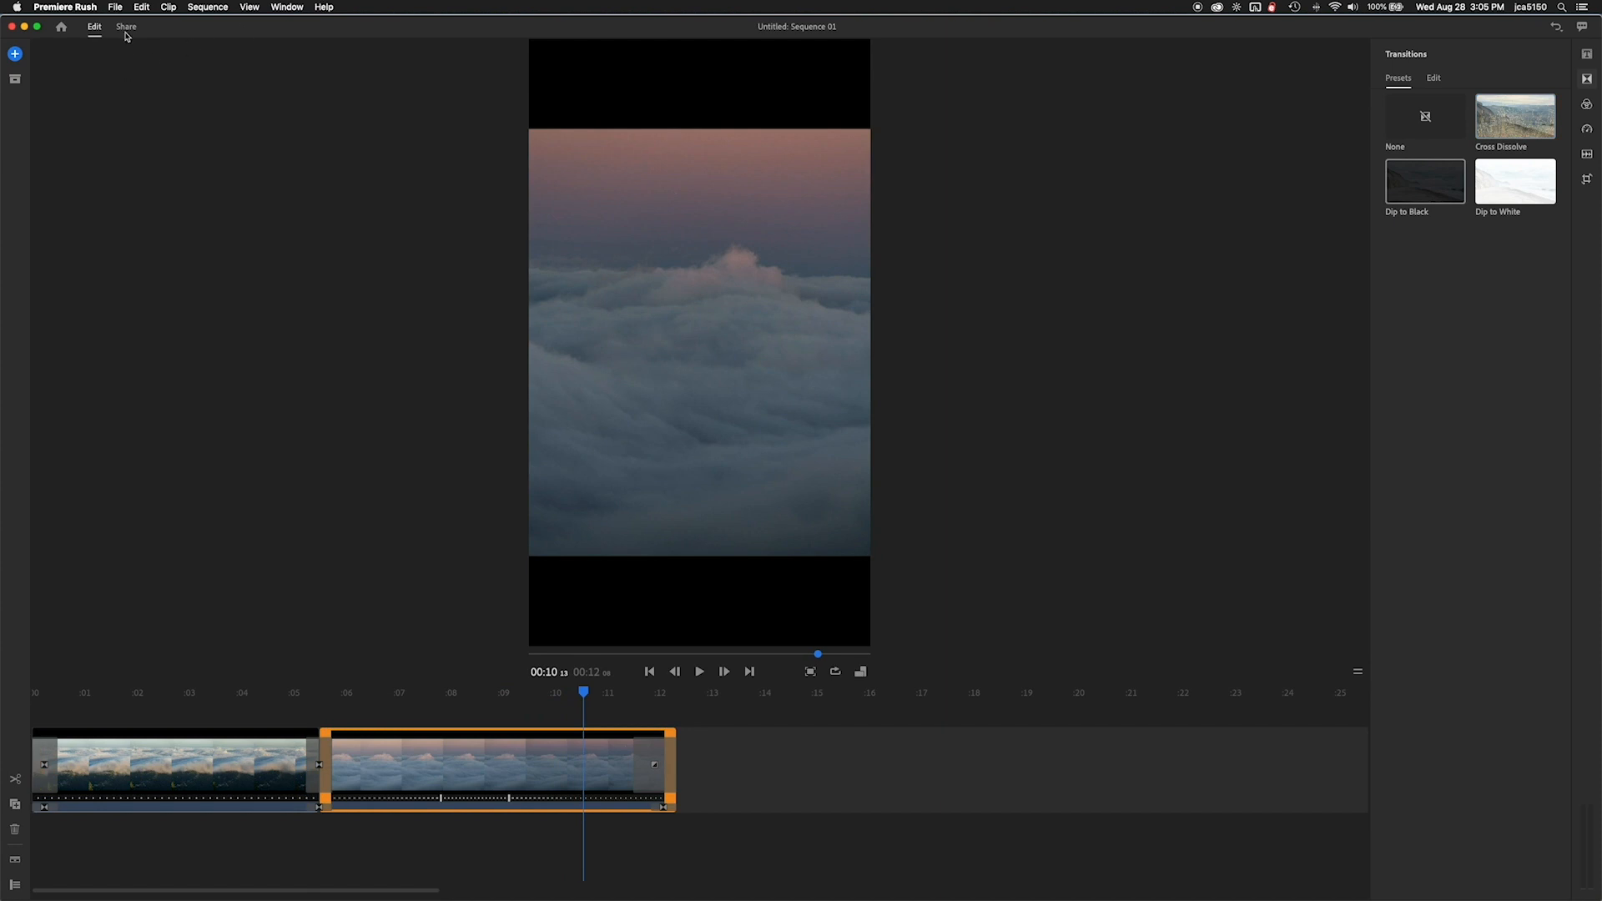
click(126, 27)
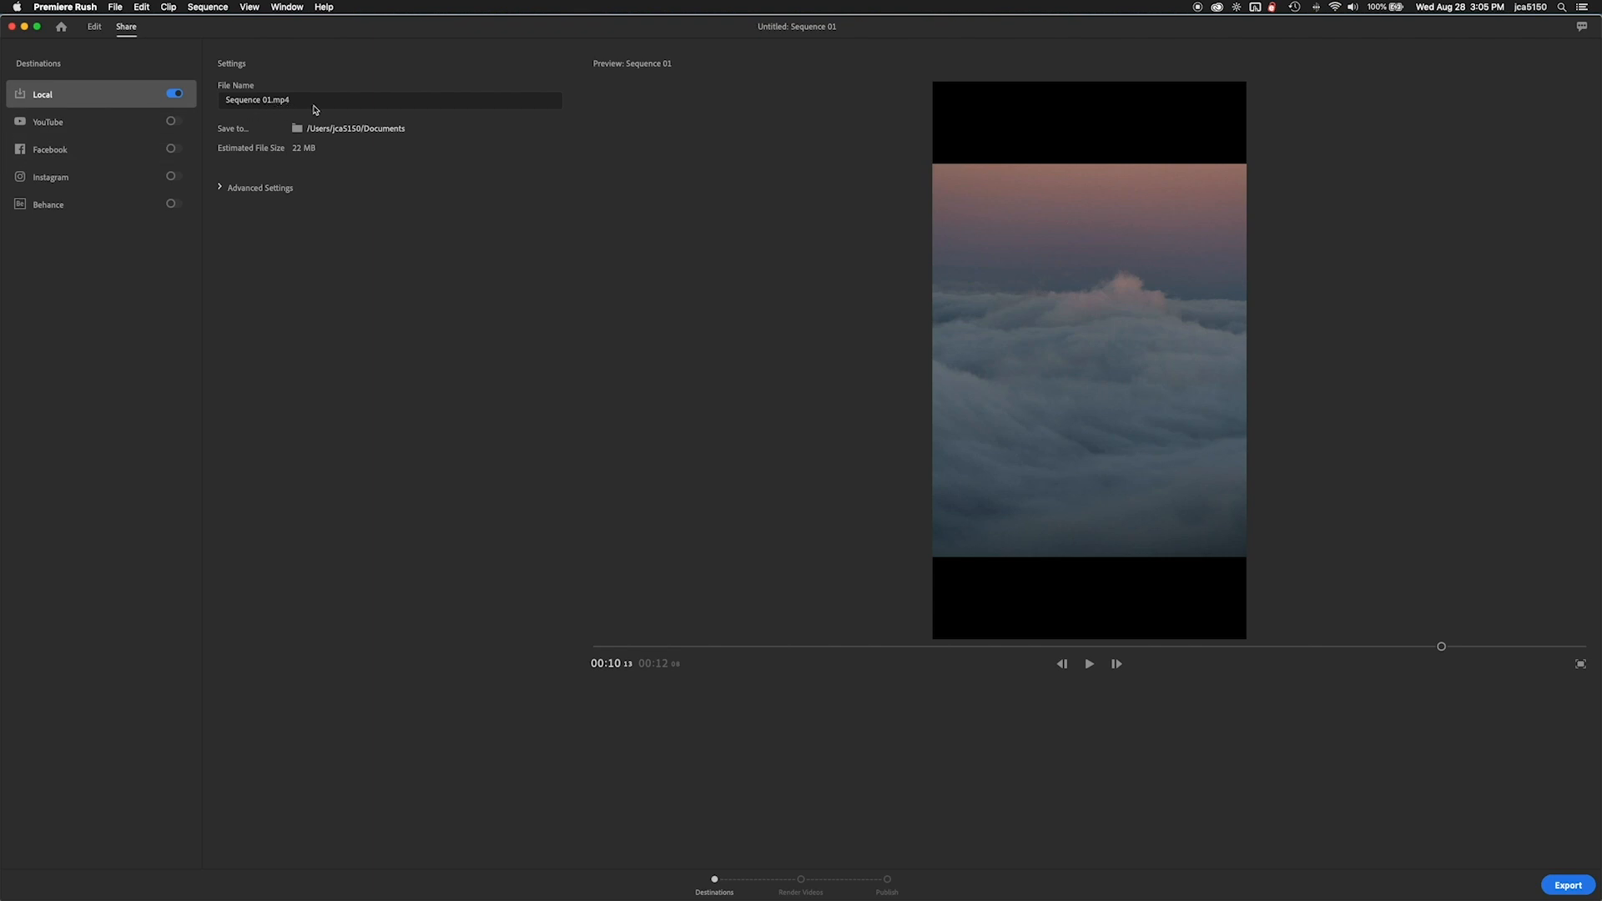
Step: Name the export file Fog.mp4 and expand the advanced export settings
click(388, 99)
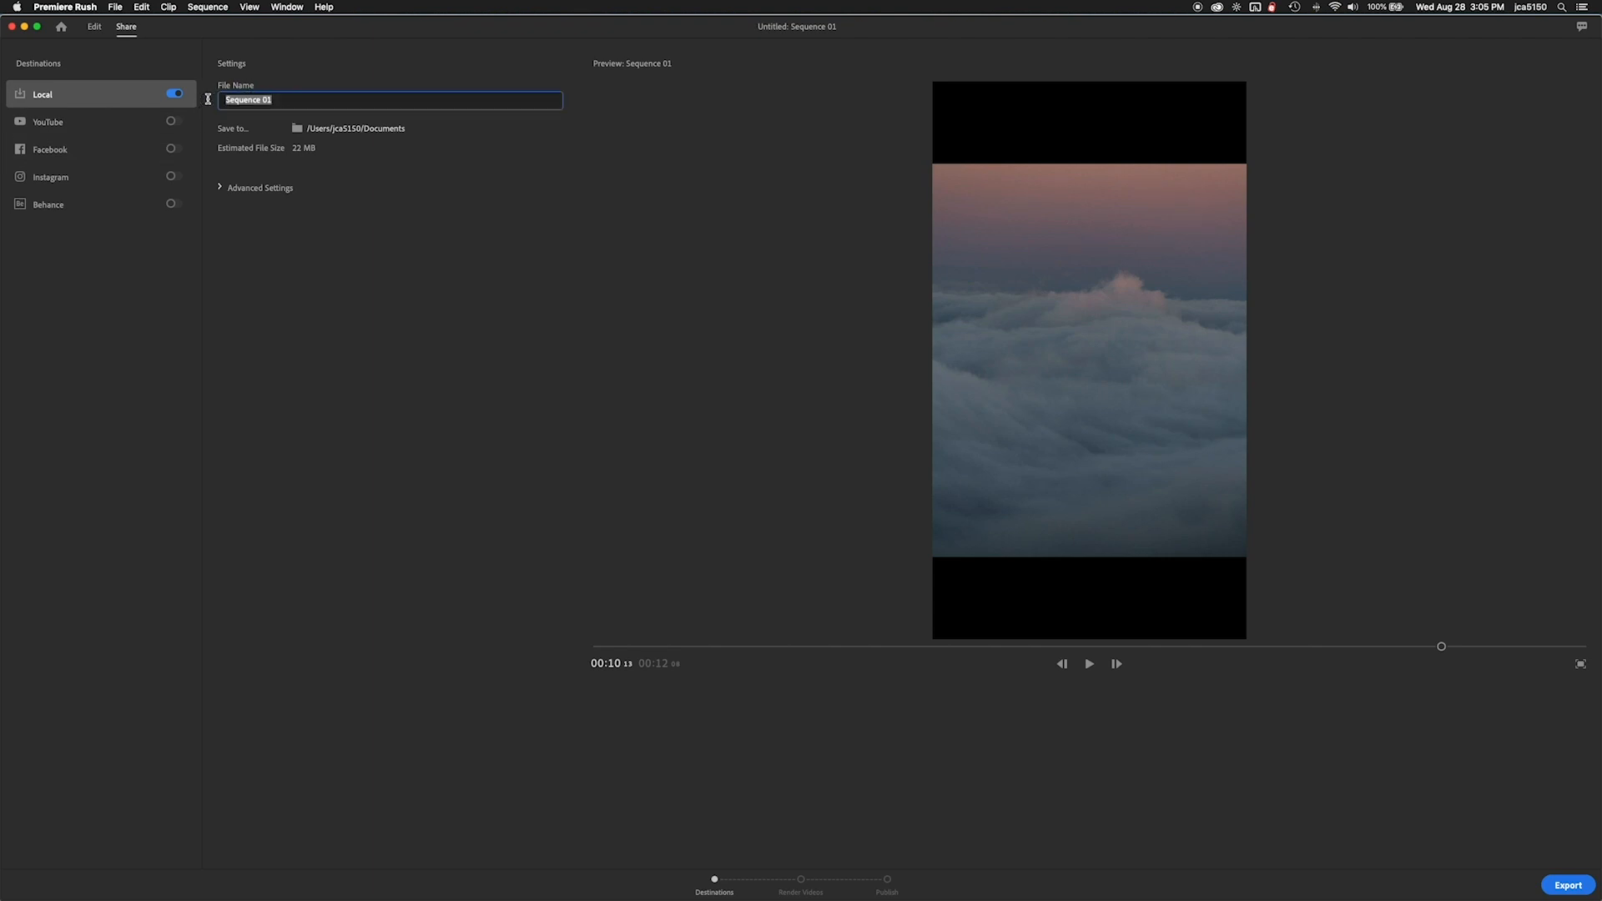
text(Fog)
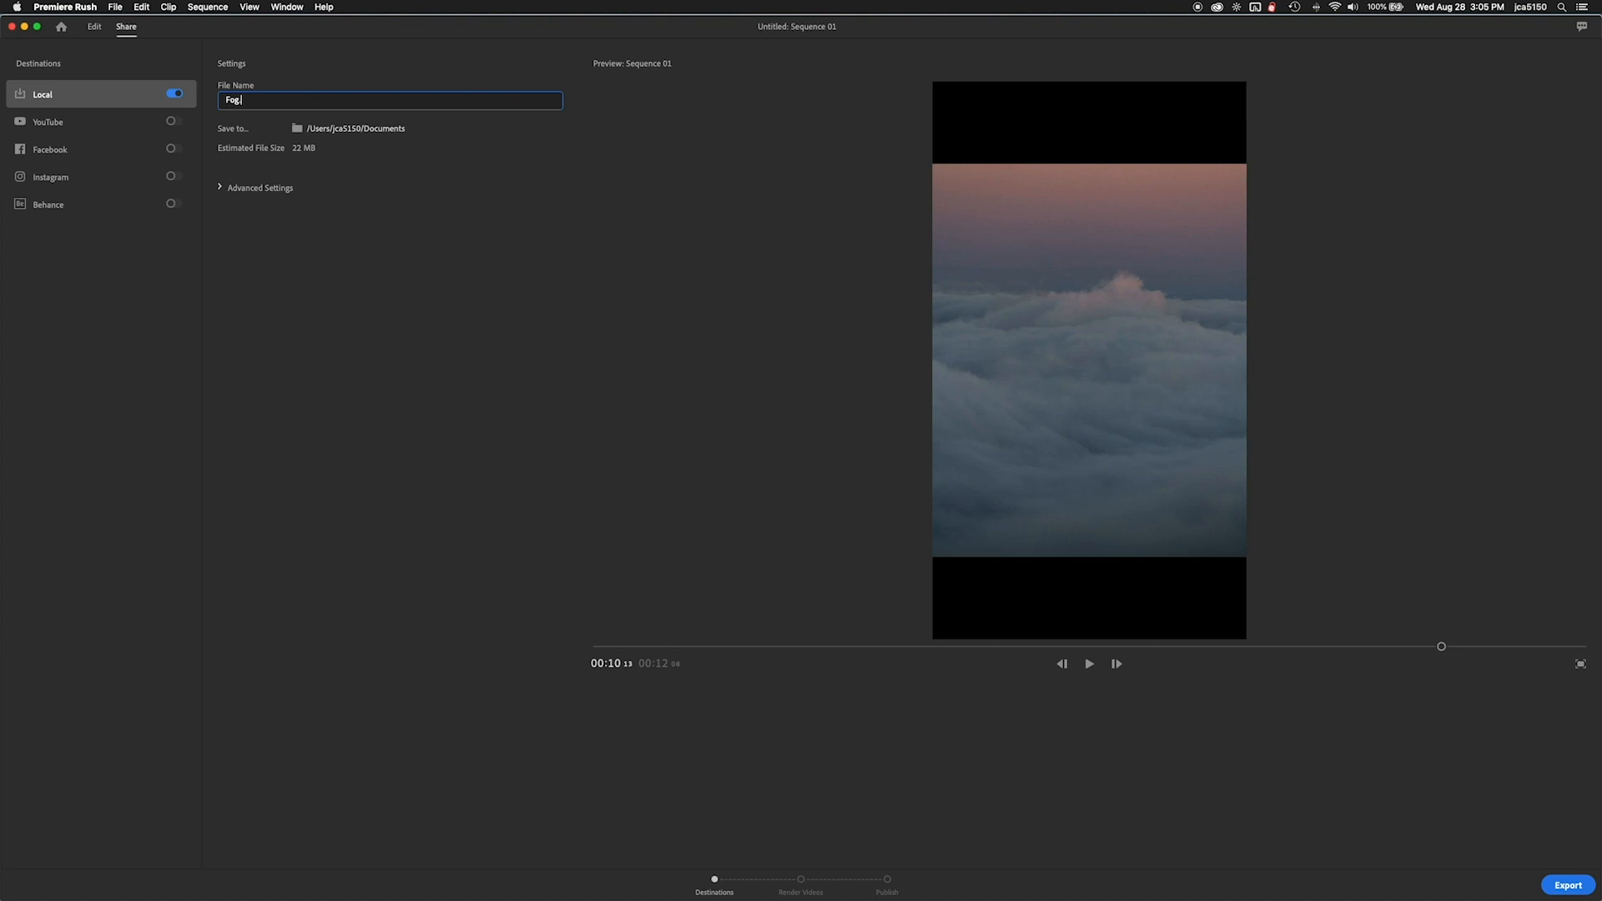
text(fog.mp4)
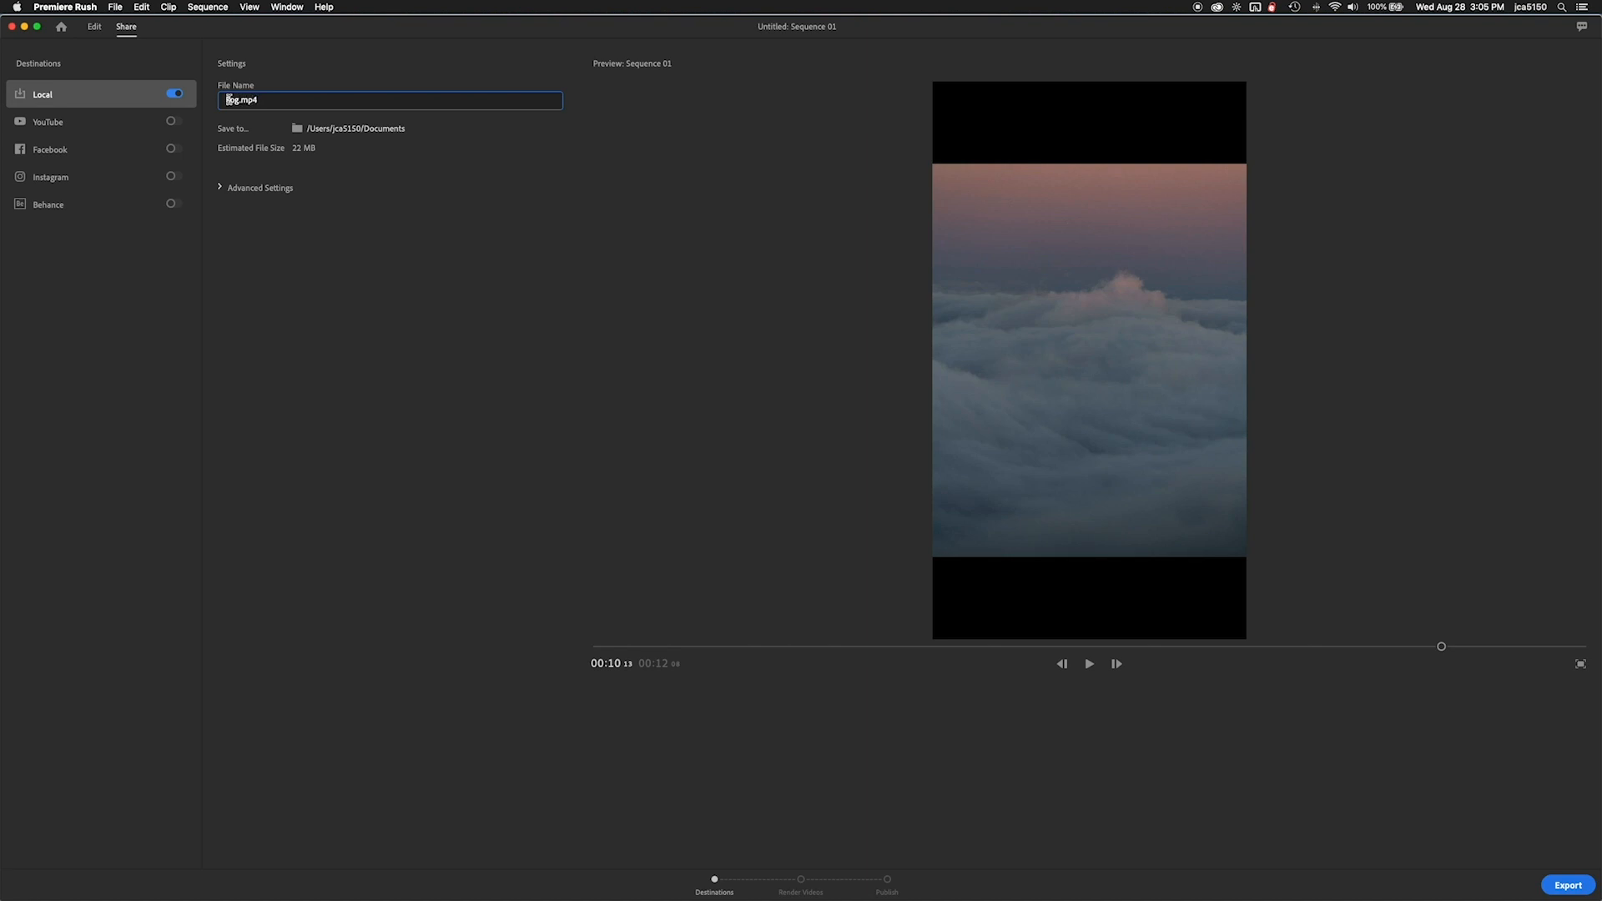
click(254, 187)
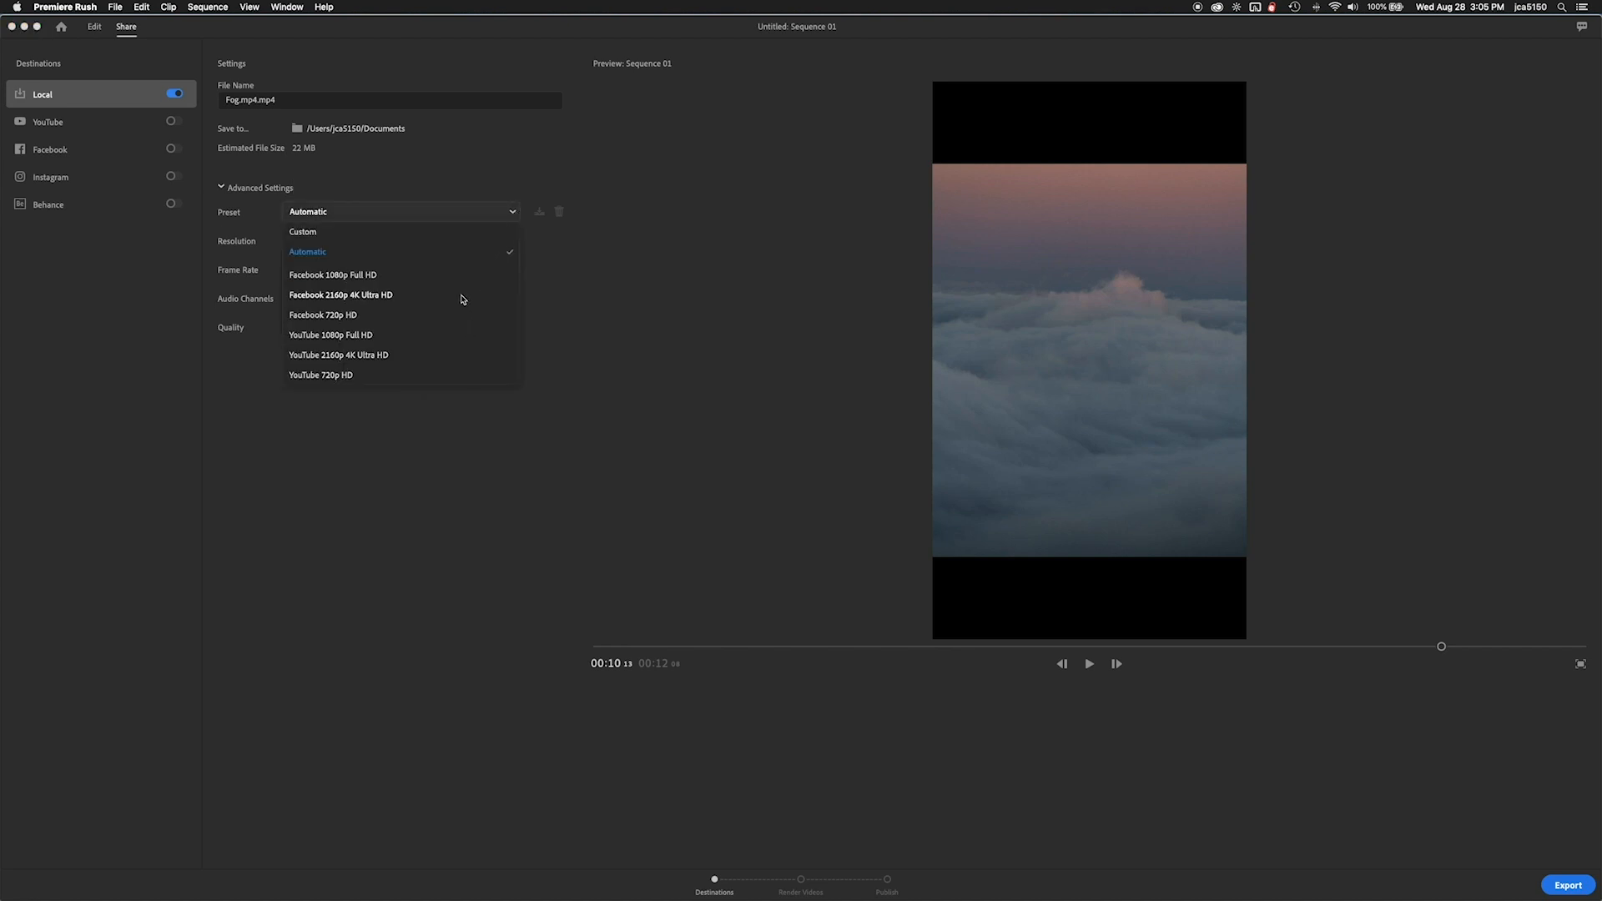
Step: Keep the Automatic preset and 1080 x 1920 resolution and export the video
click(308, 251)
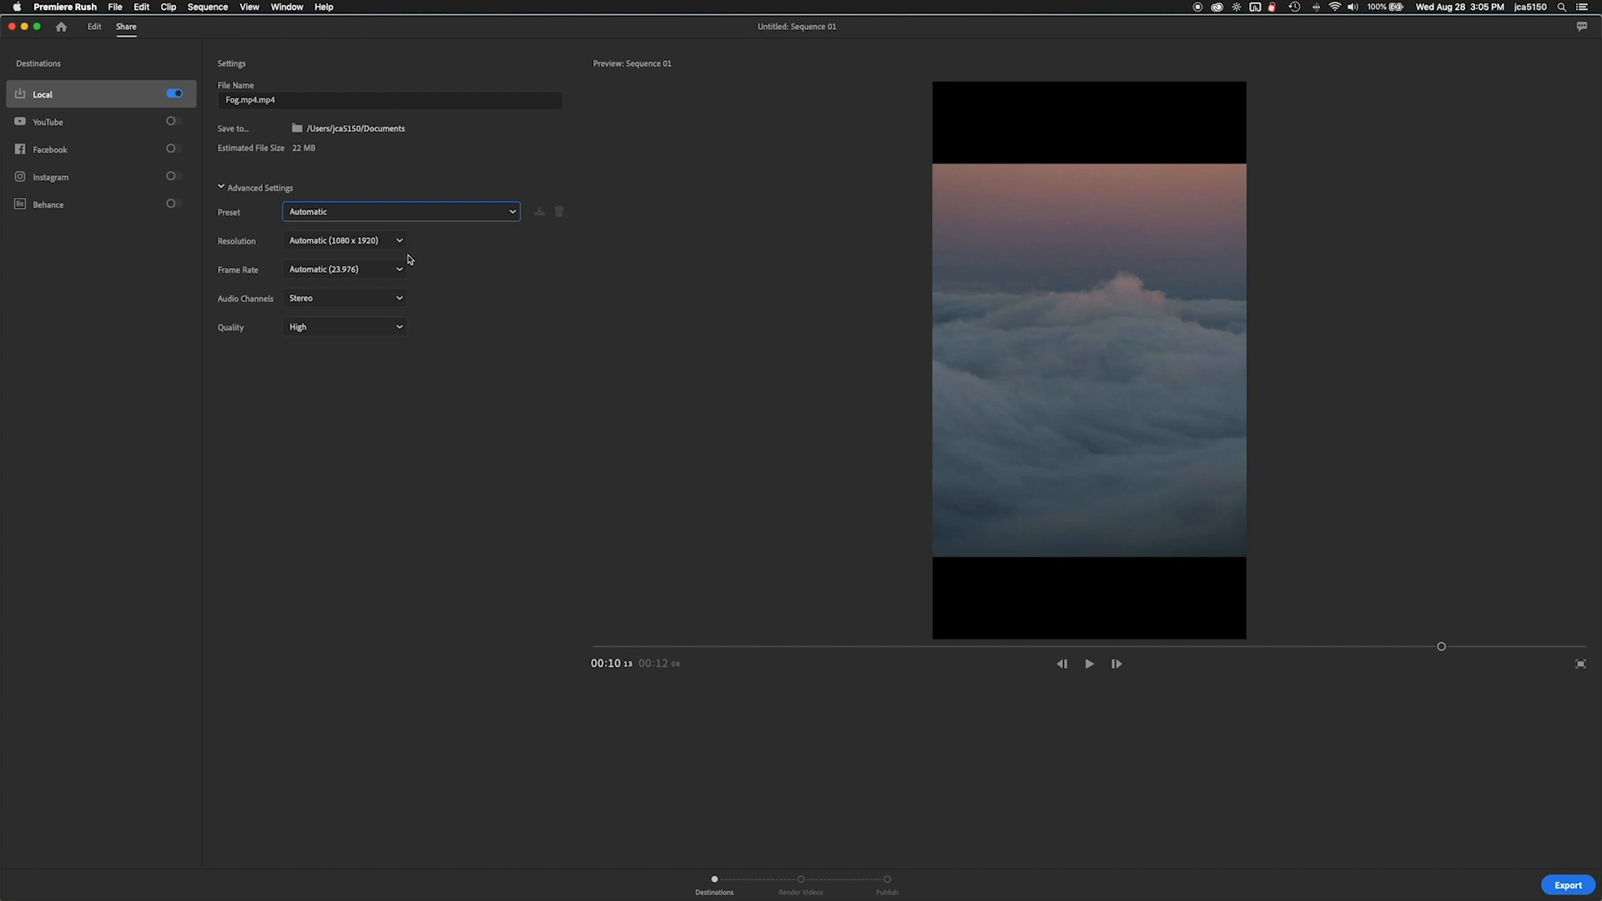
mouse_move(401, 310)
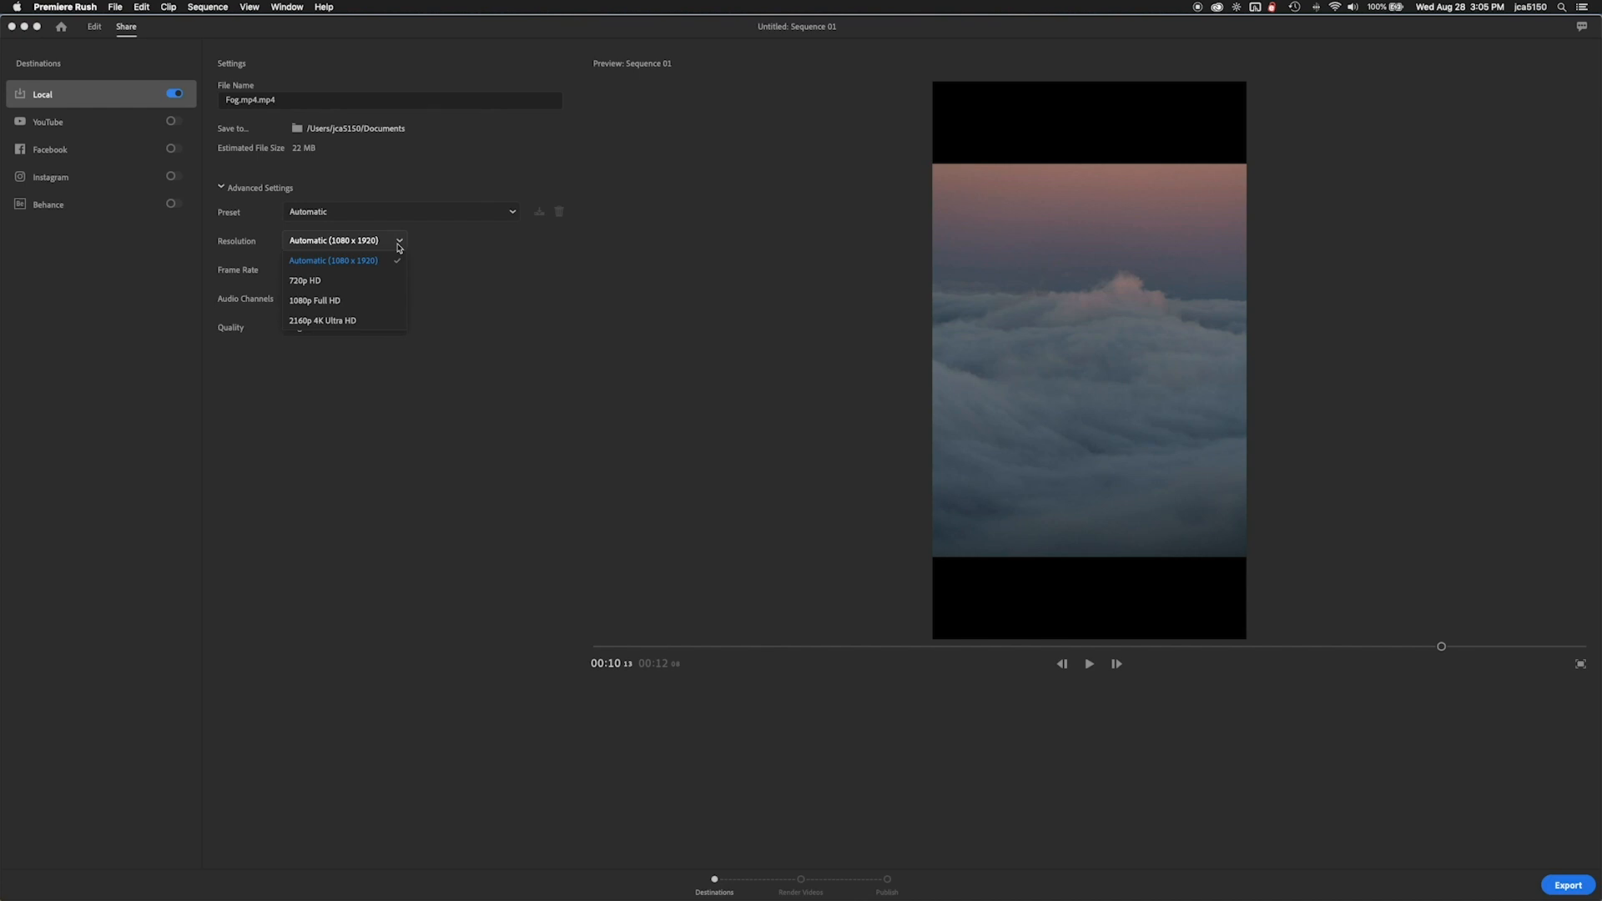
click(333, 260)
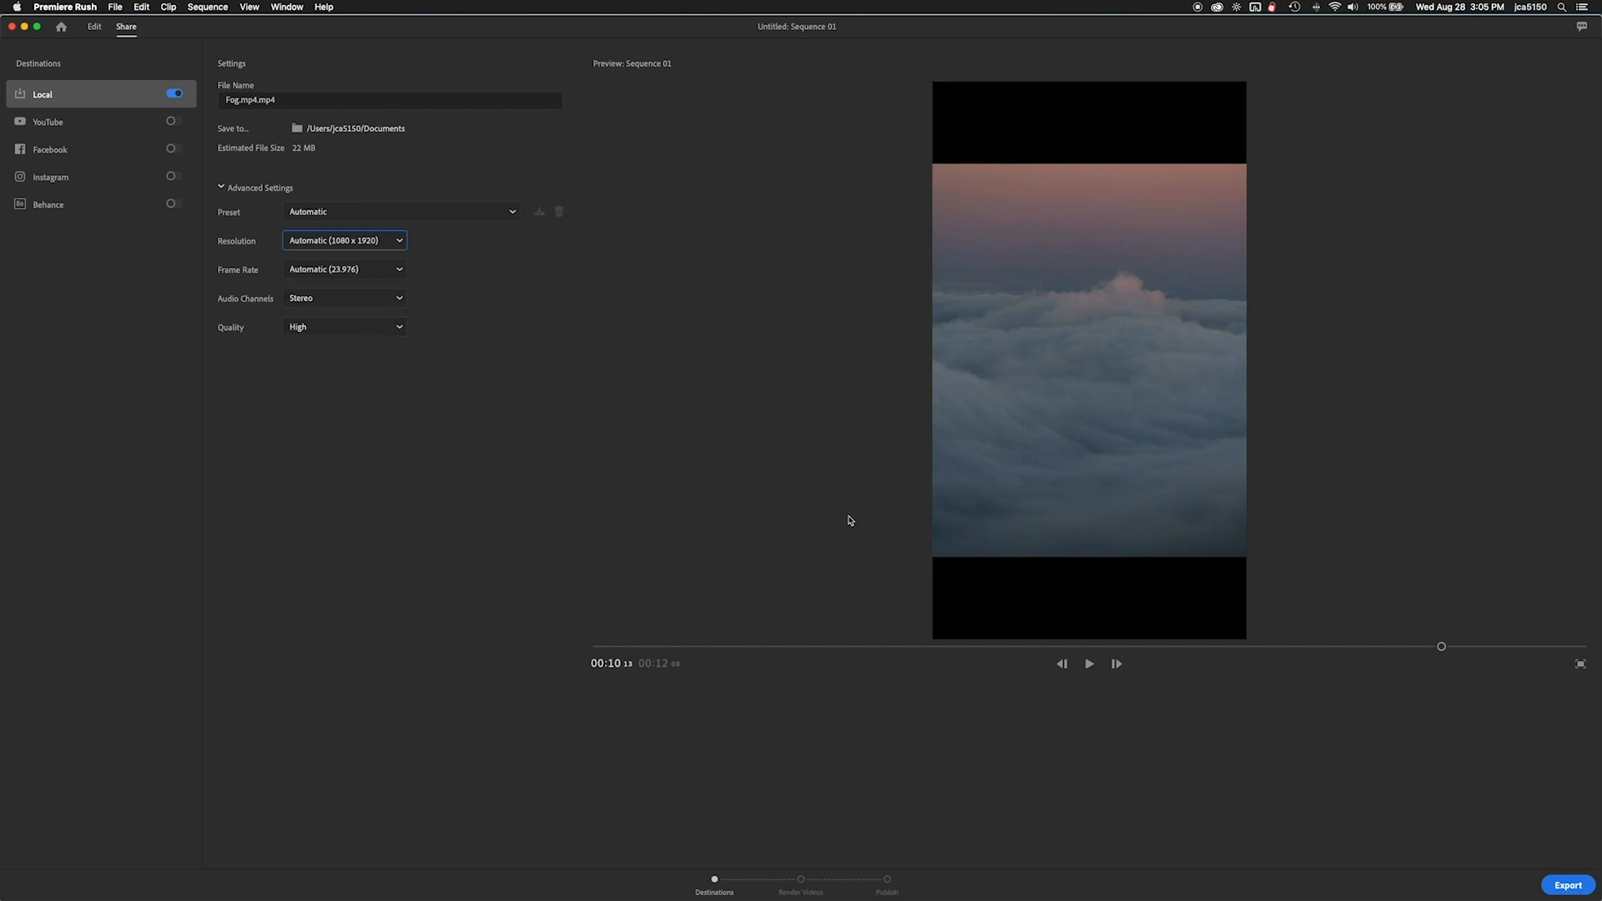
click(1567, 884)
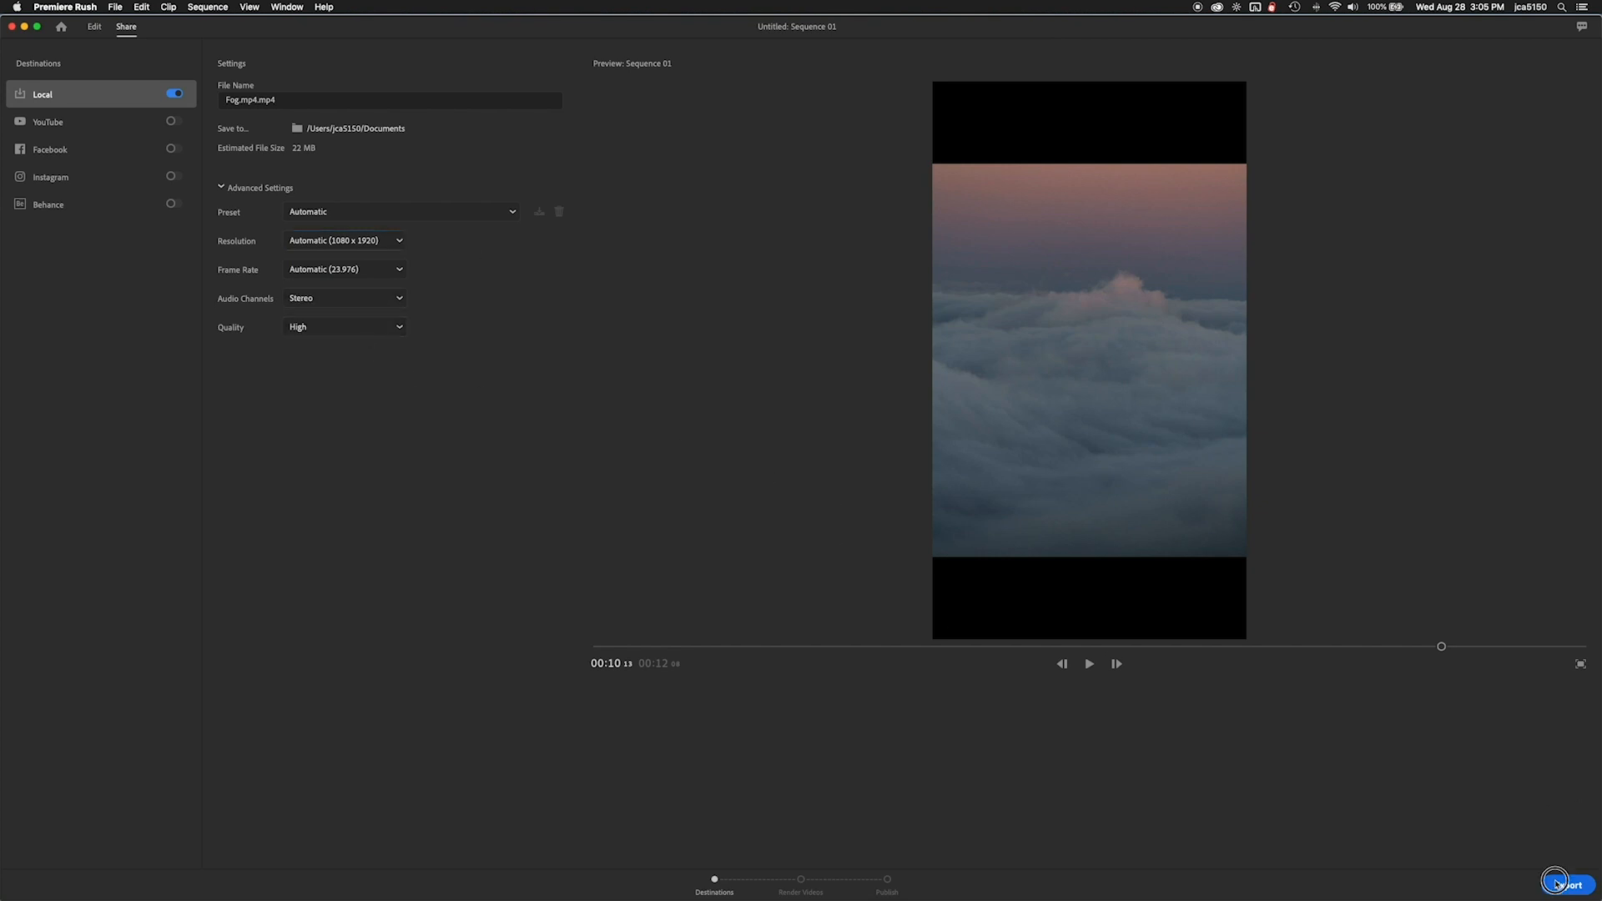
click(1561, 882)
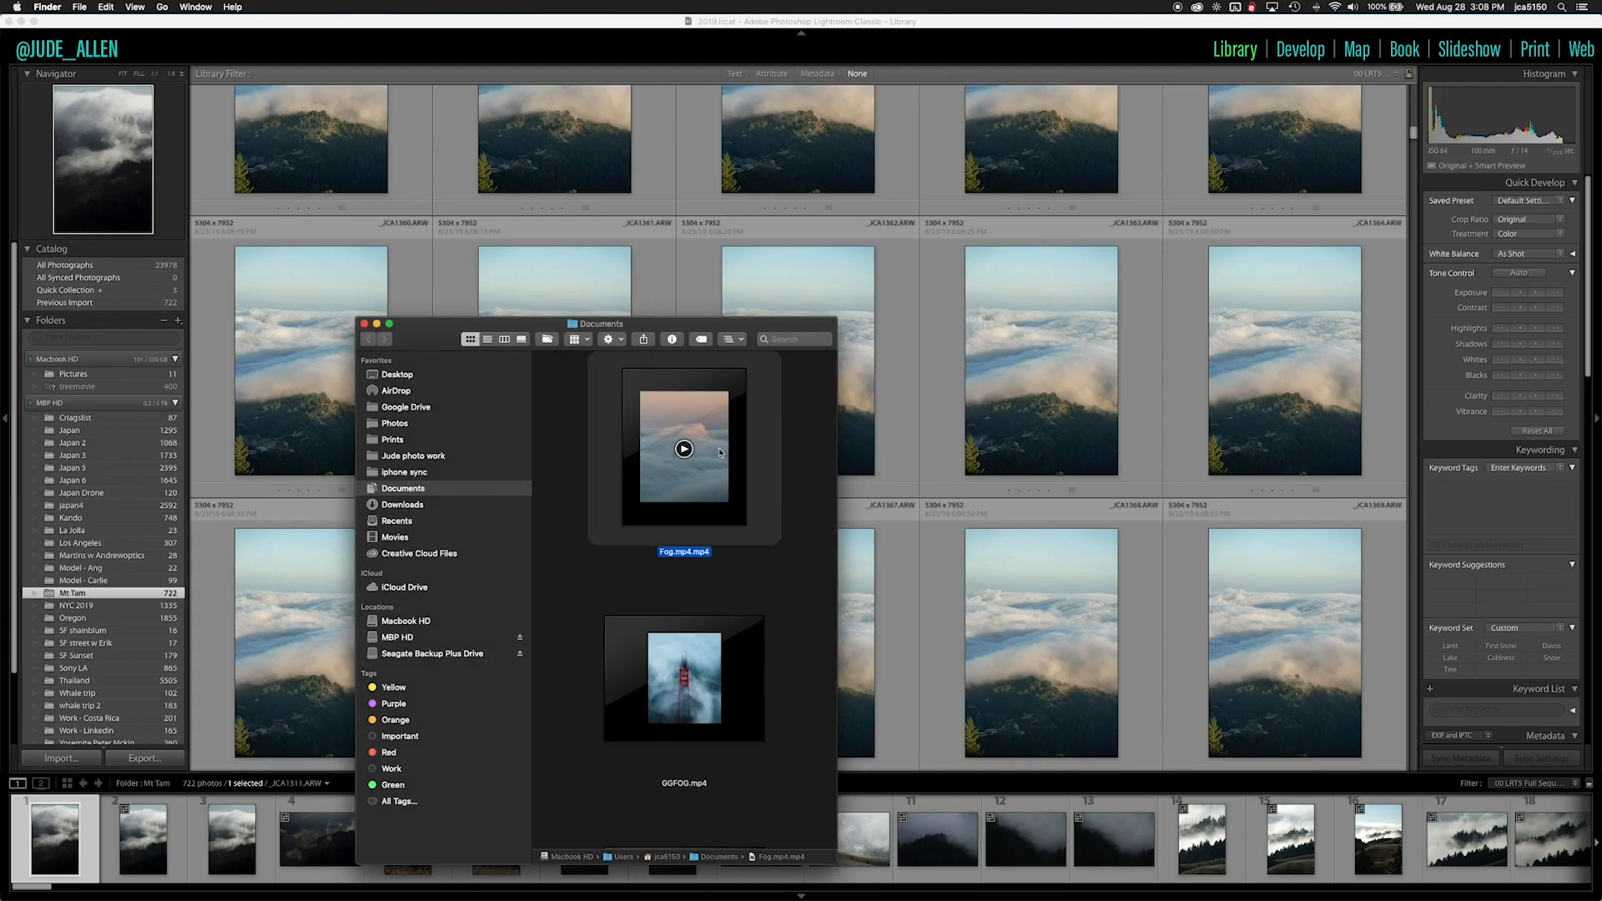
Step: Open the exported Fog.mp4 from Documents in QuickTime Player and play it
double_click(683, 450)
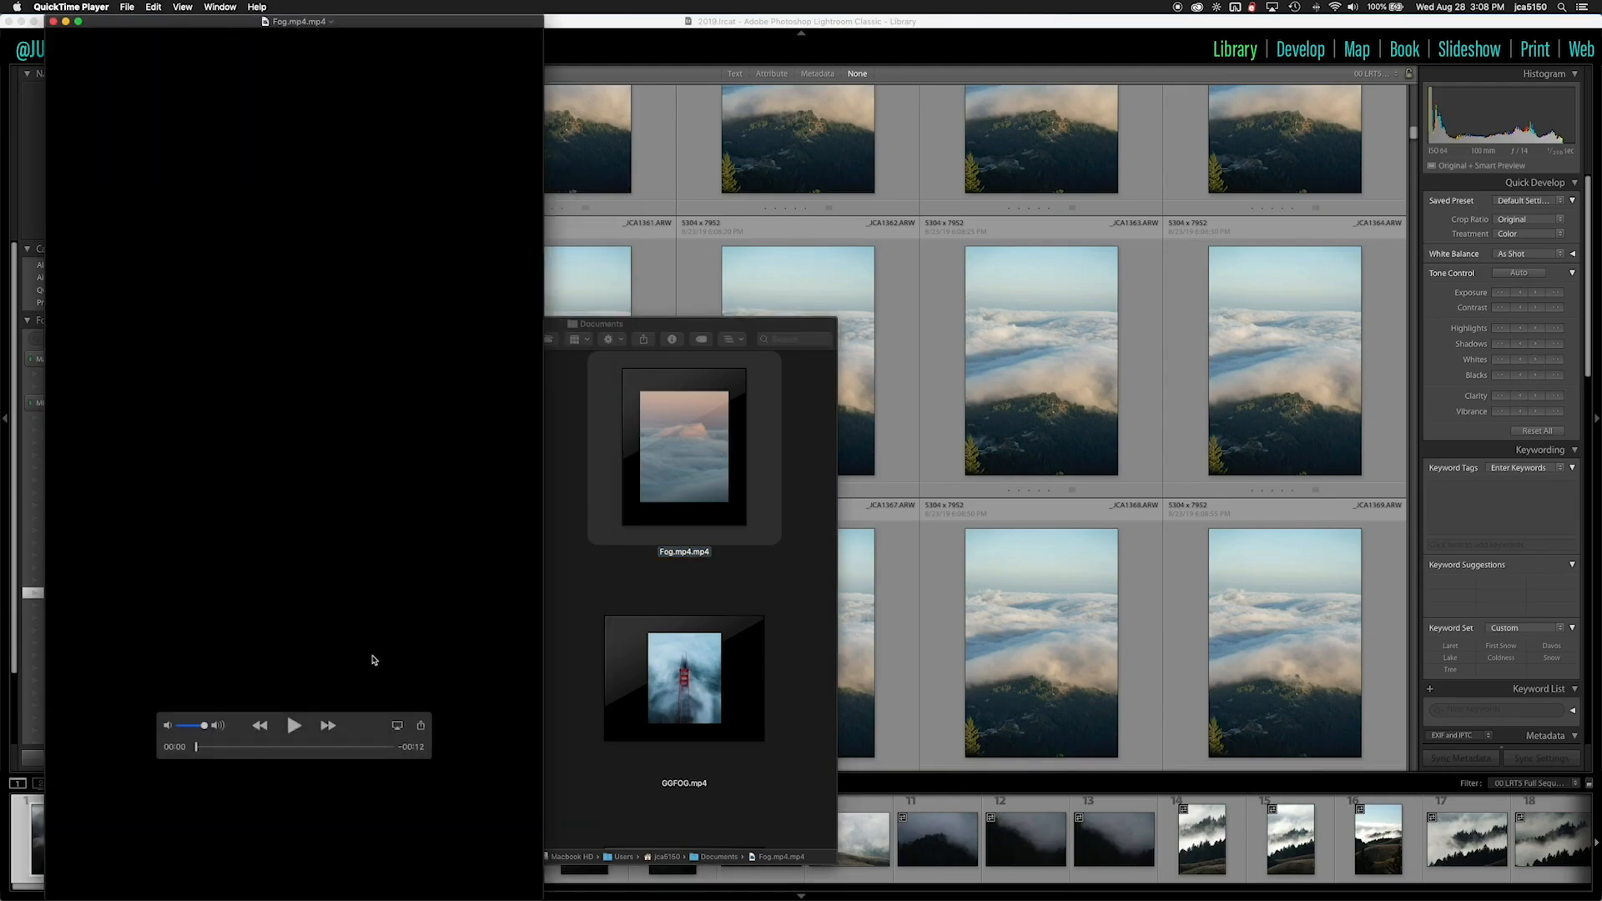
click(295, 725)
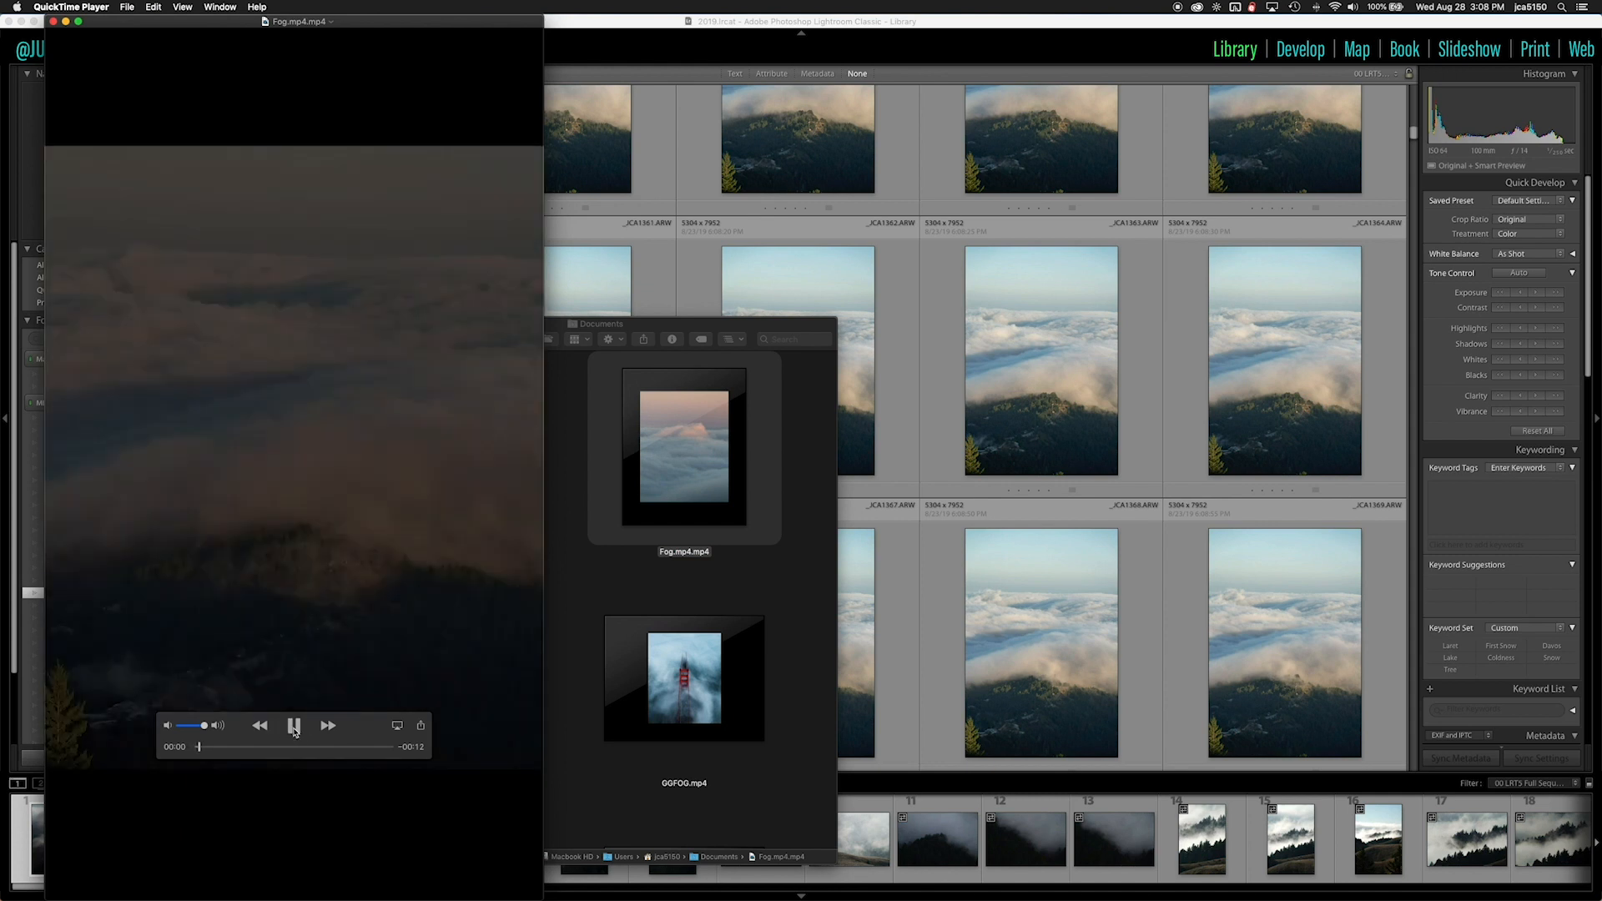